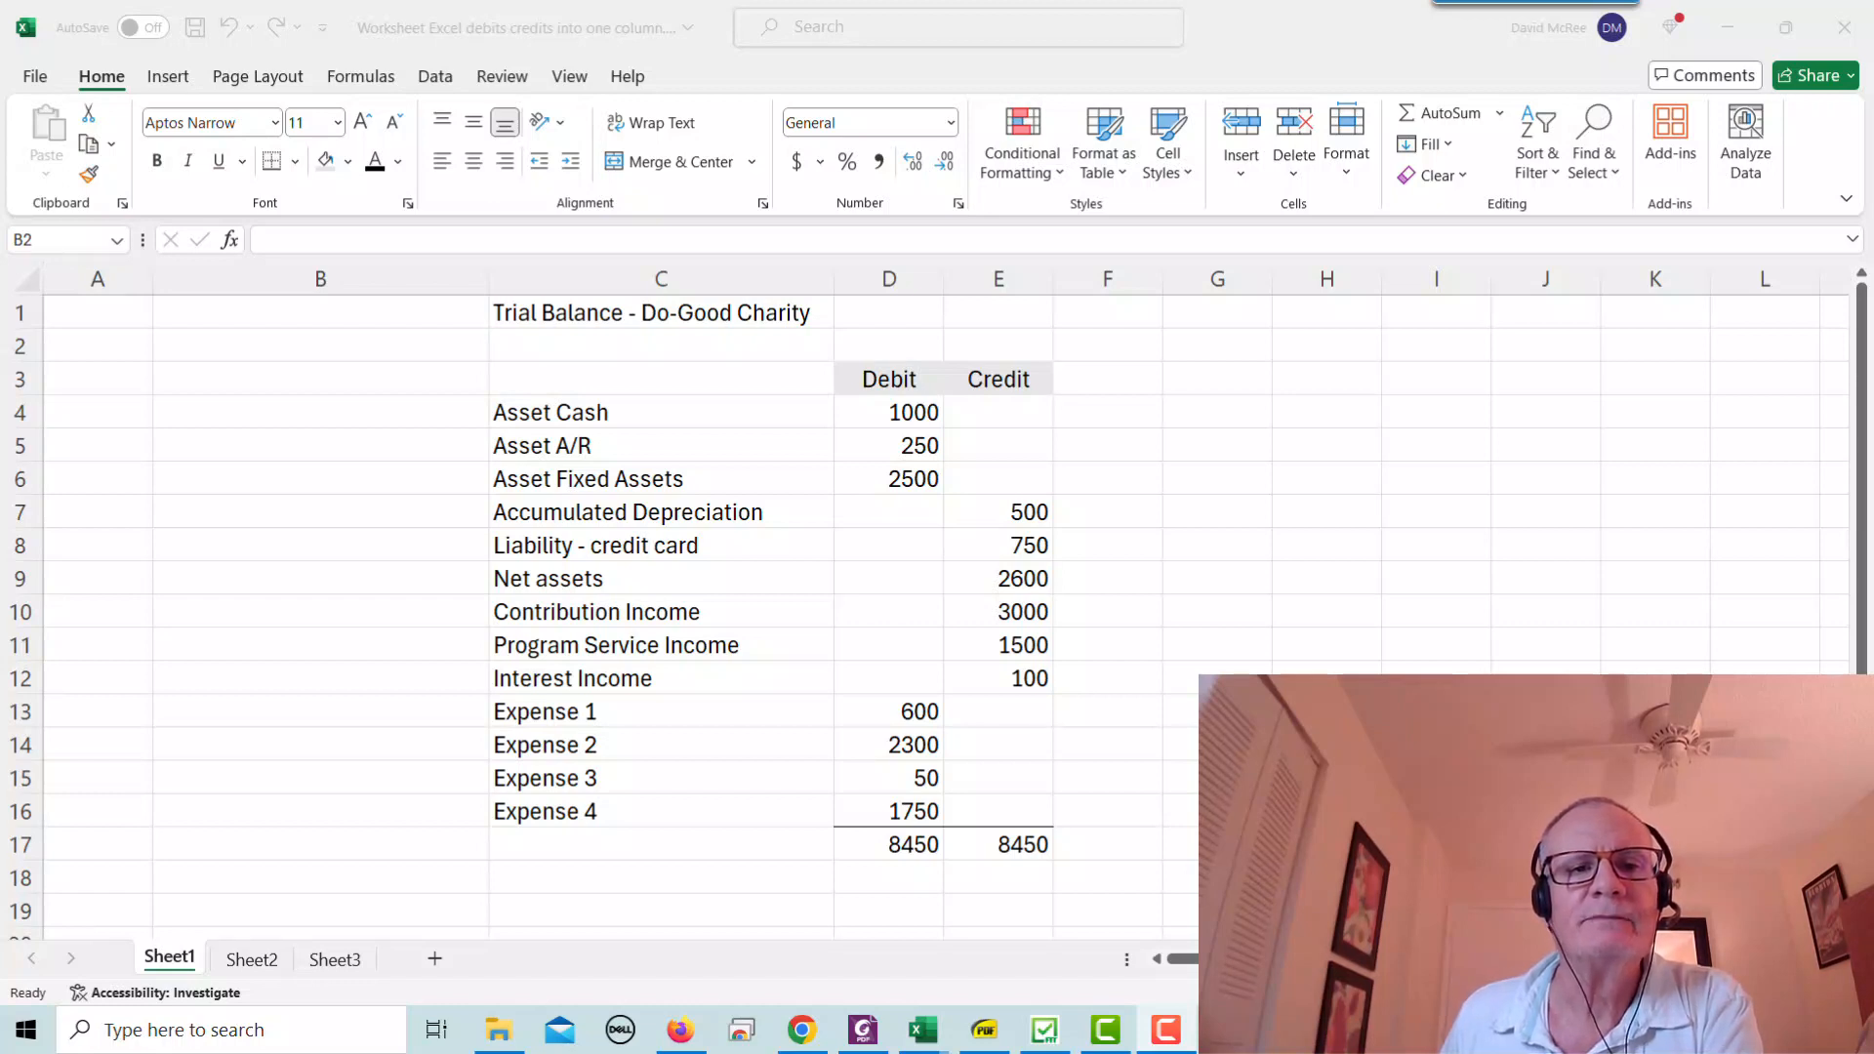
{"action": "mouse_move", "coordinate": [828, 768]}
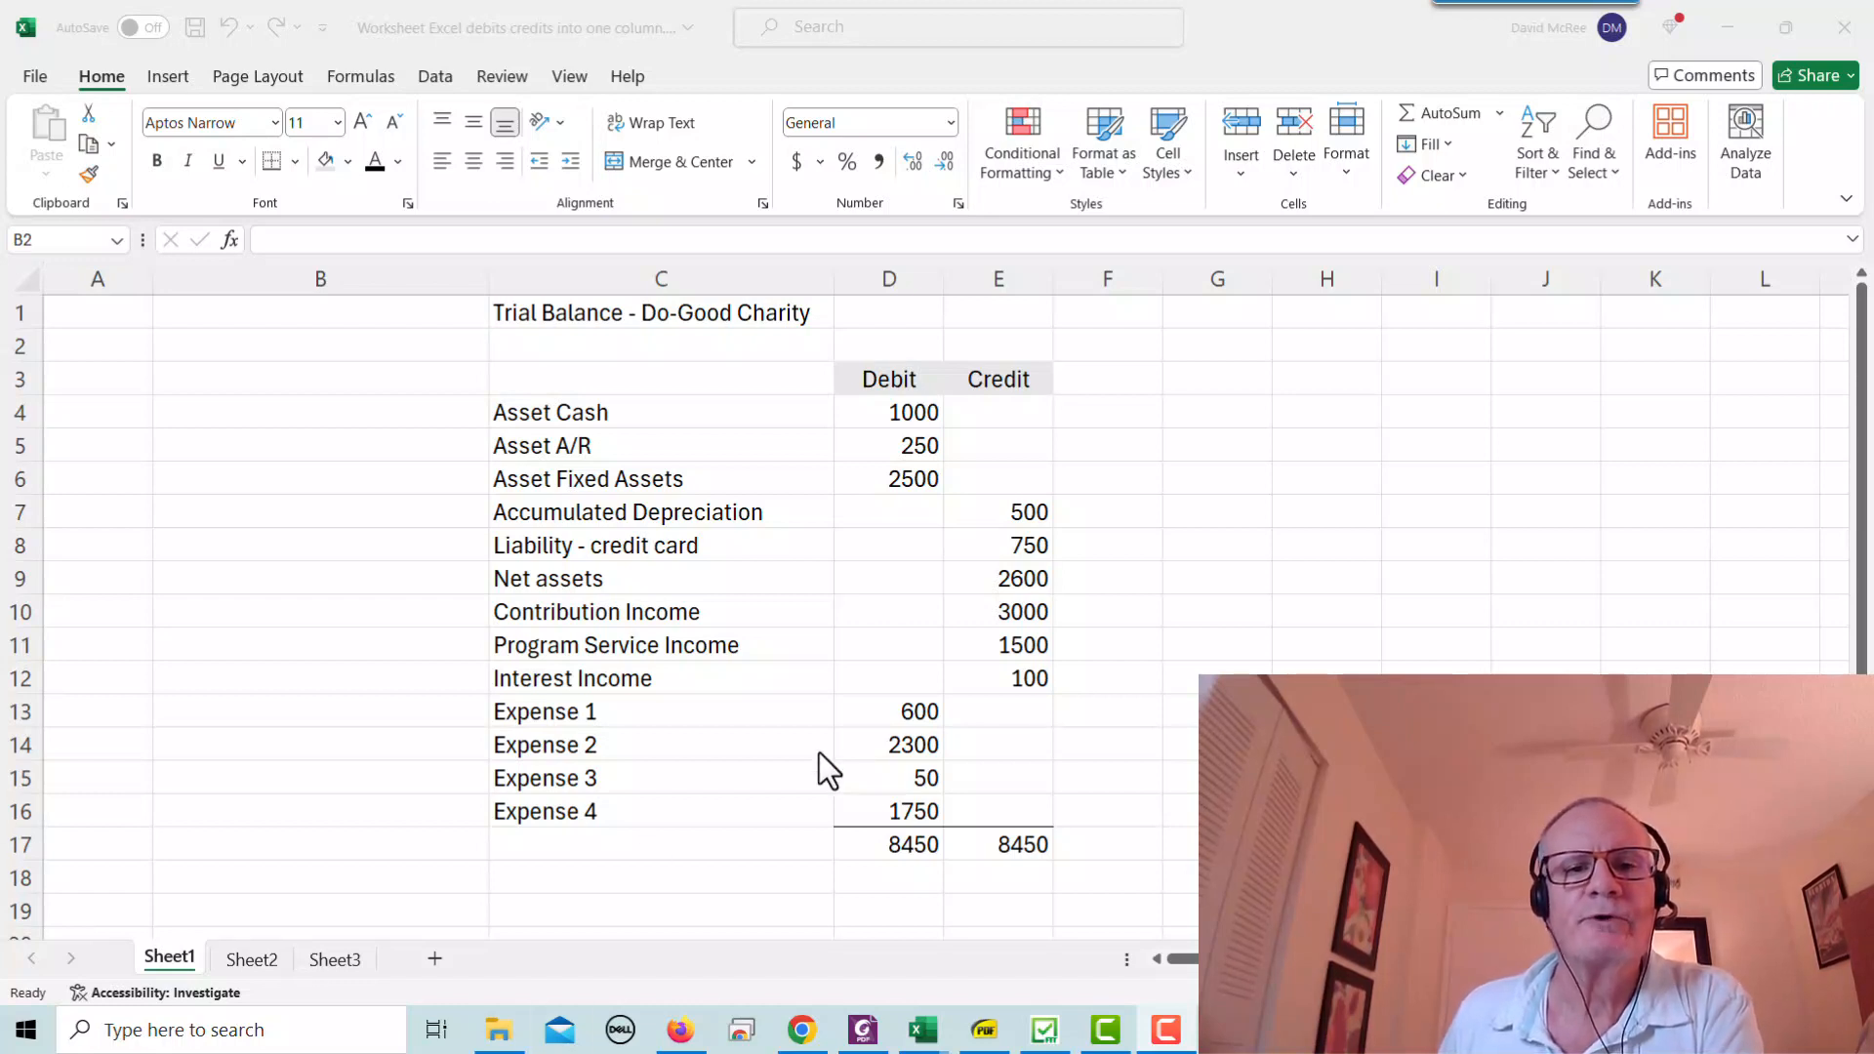
{"action": "mouse_move", "coordinate": [965, 645]}
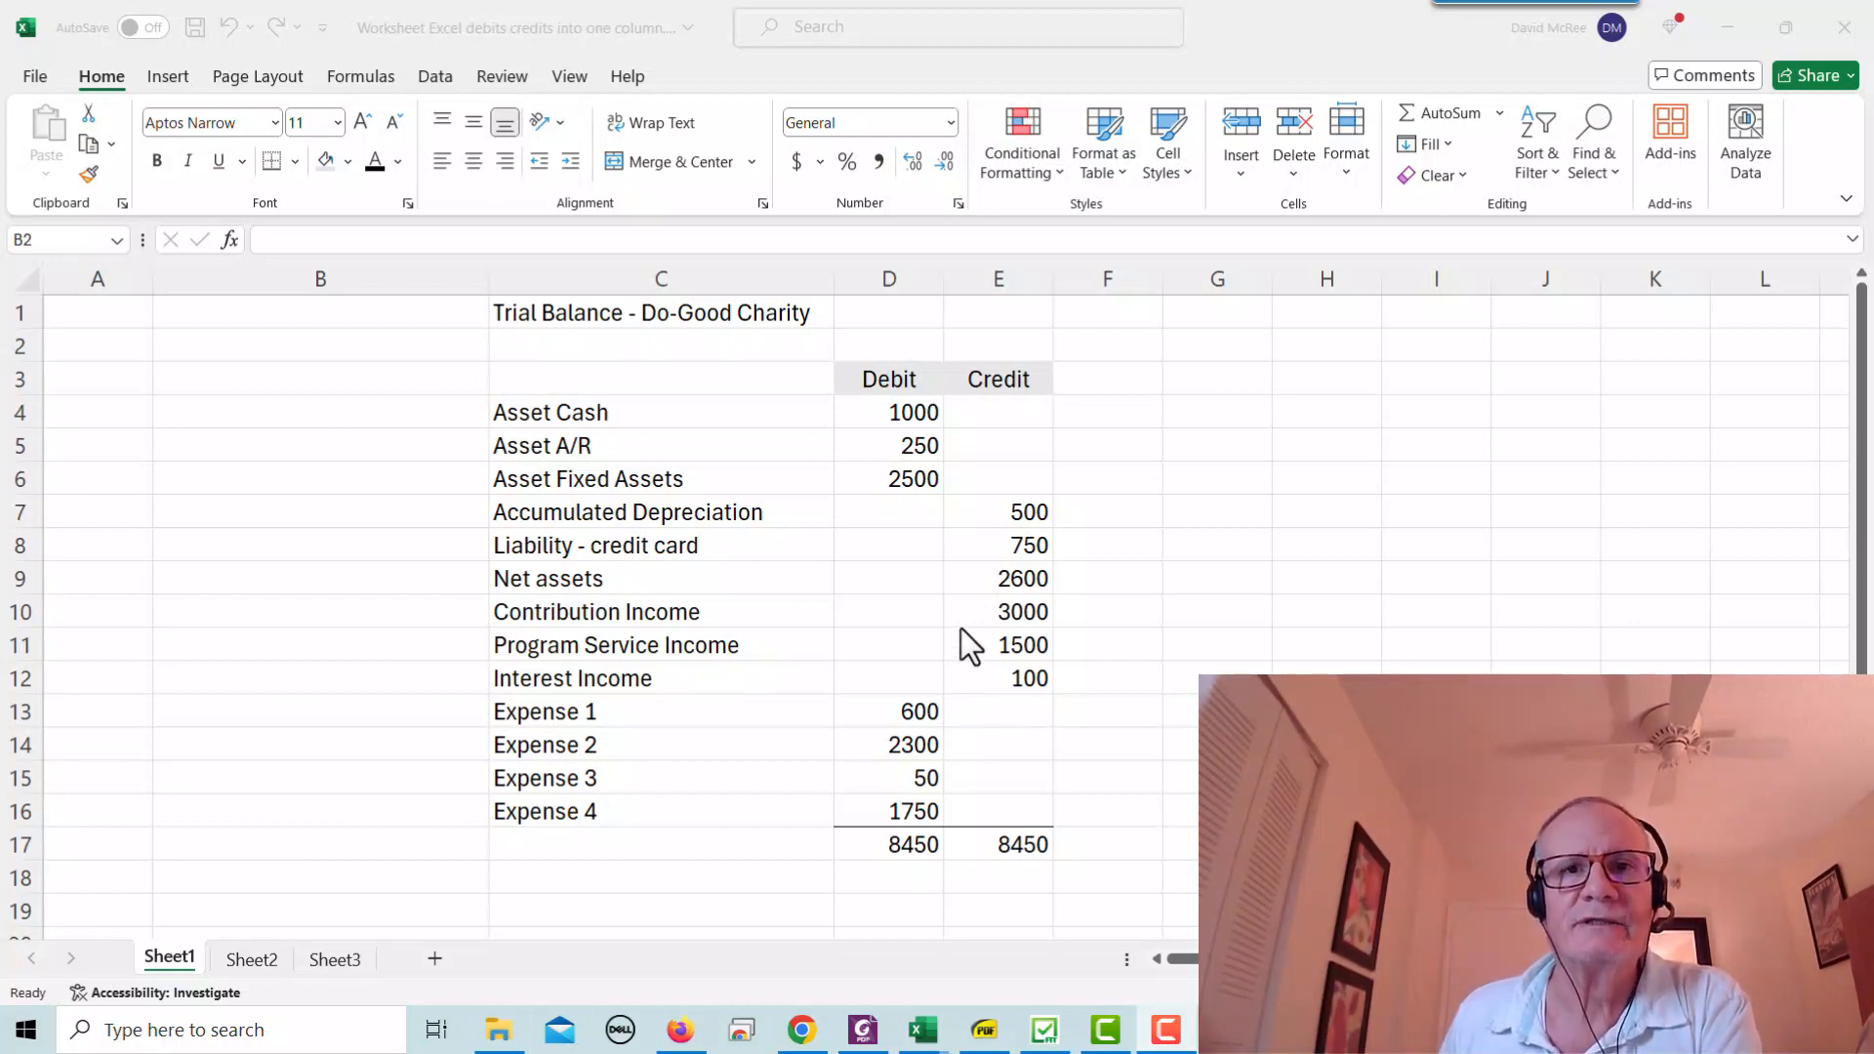
{"action": "mouse_move", "coordinate": [950, 639]}
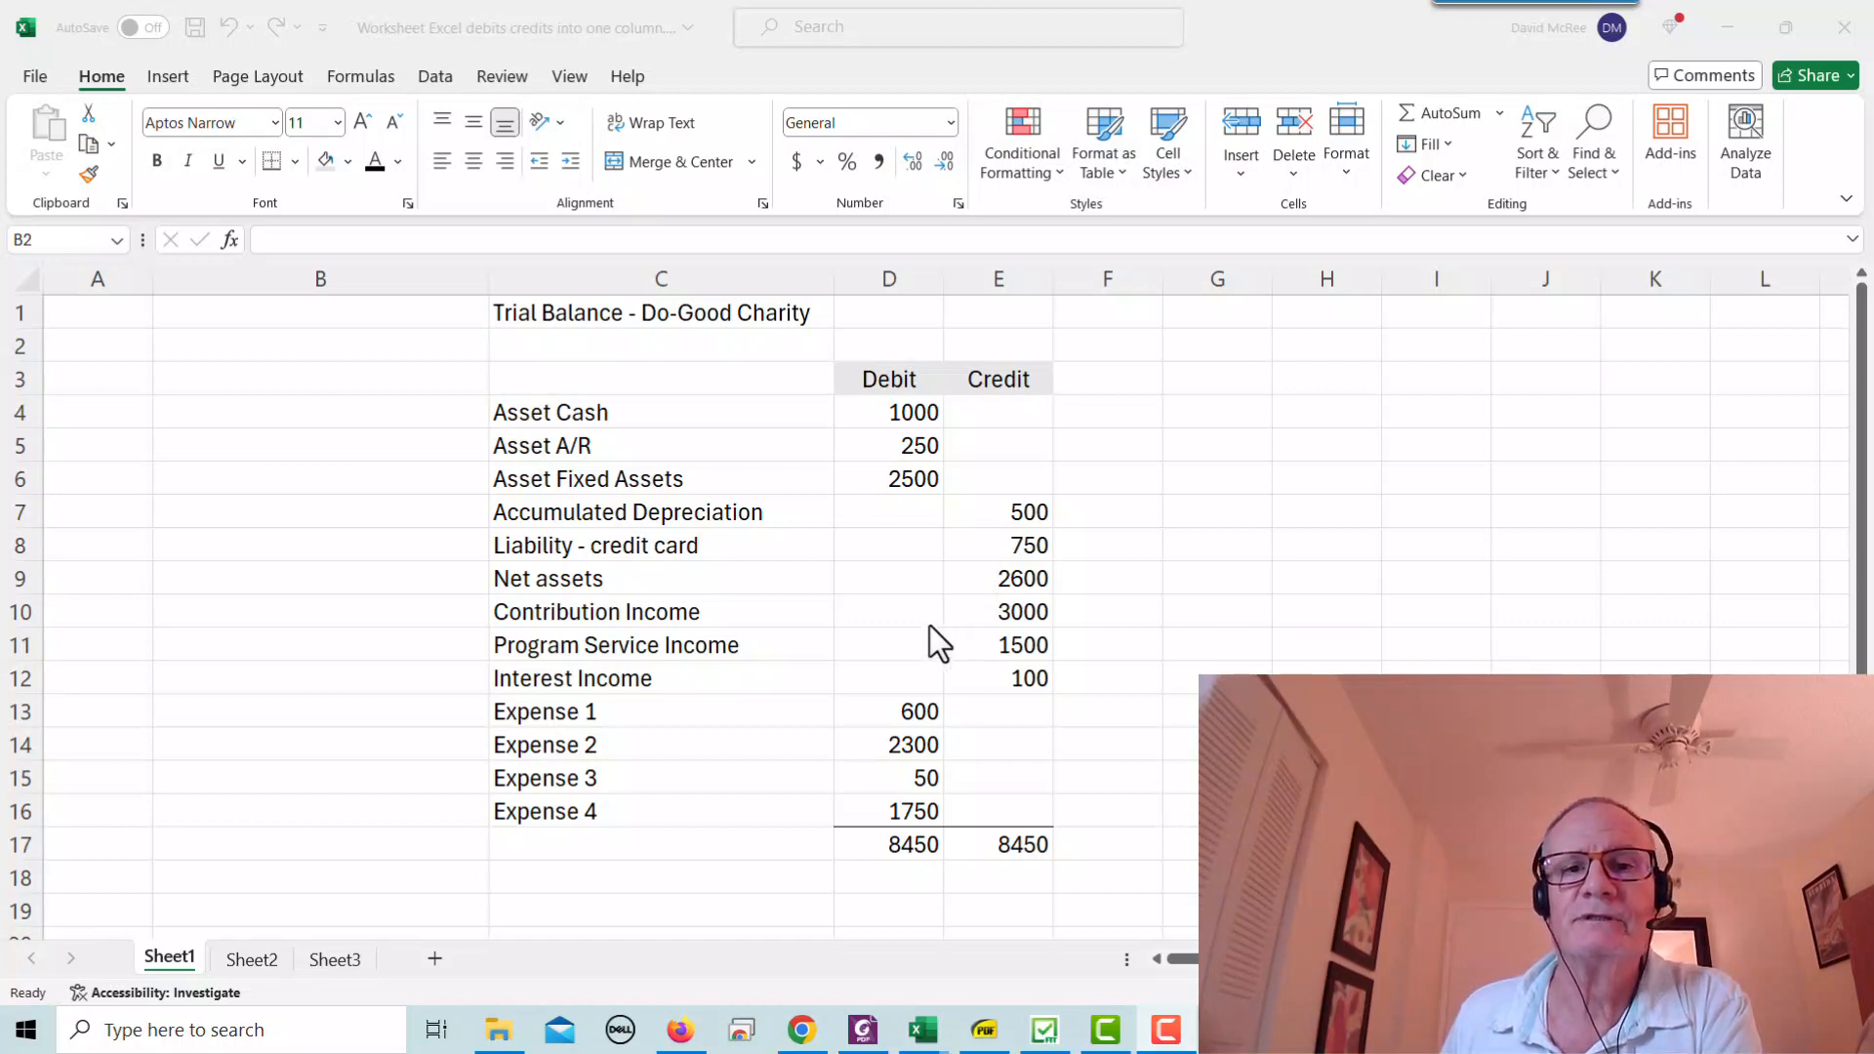
{"action": "mouse_move", "coordinate": [947, 644]}
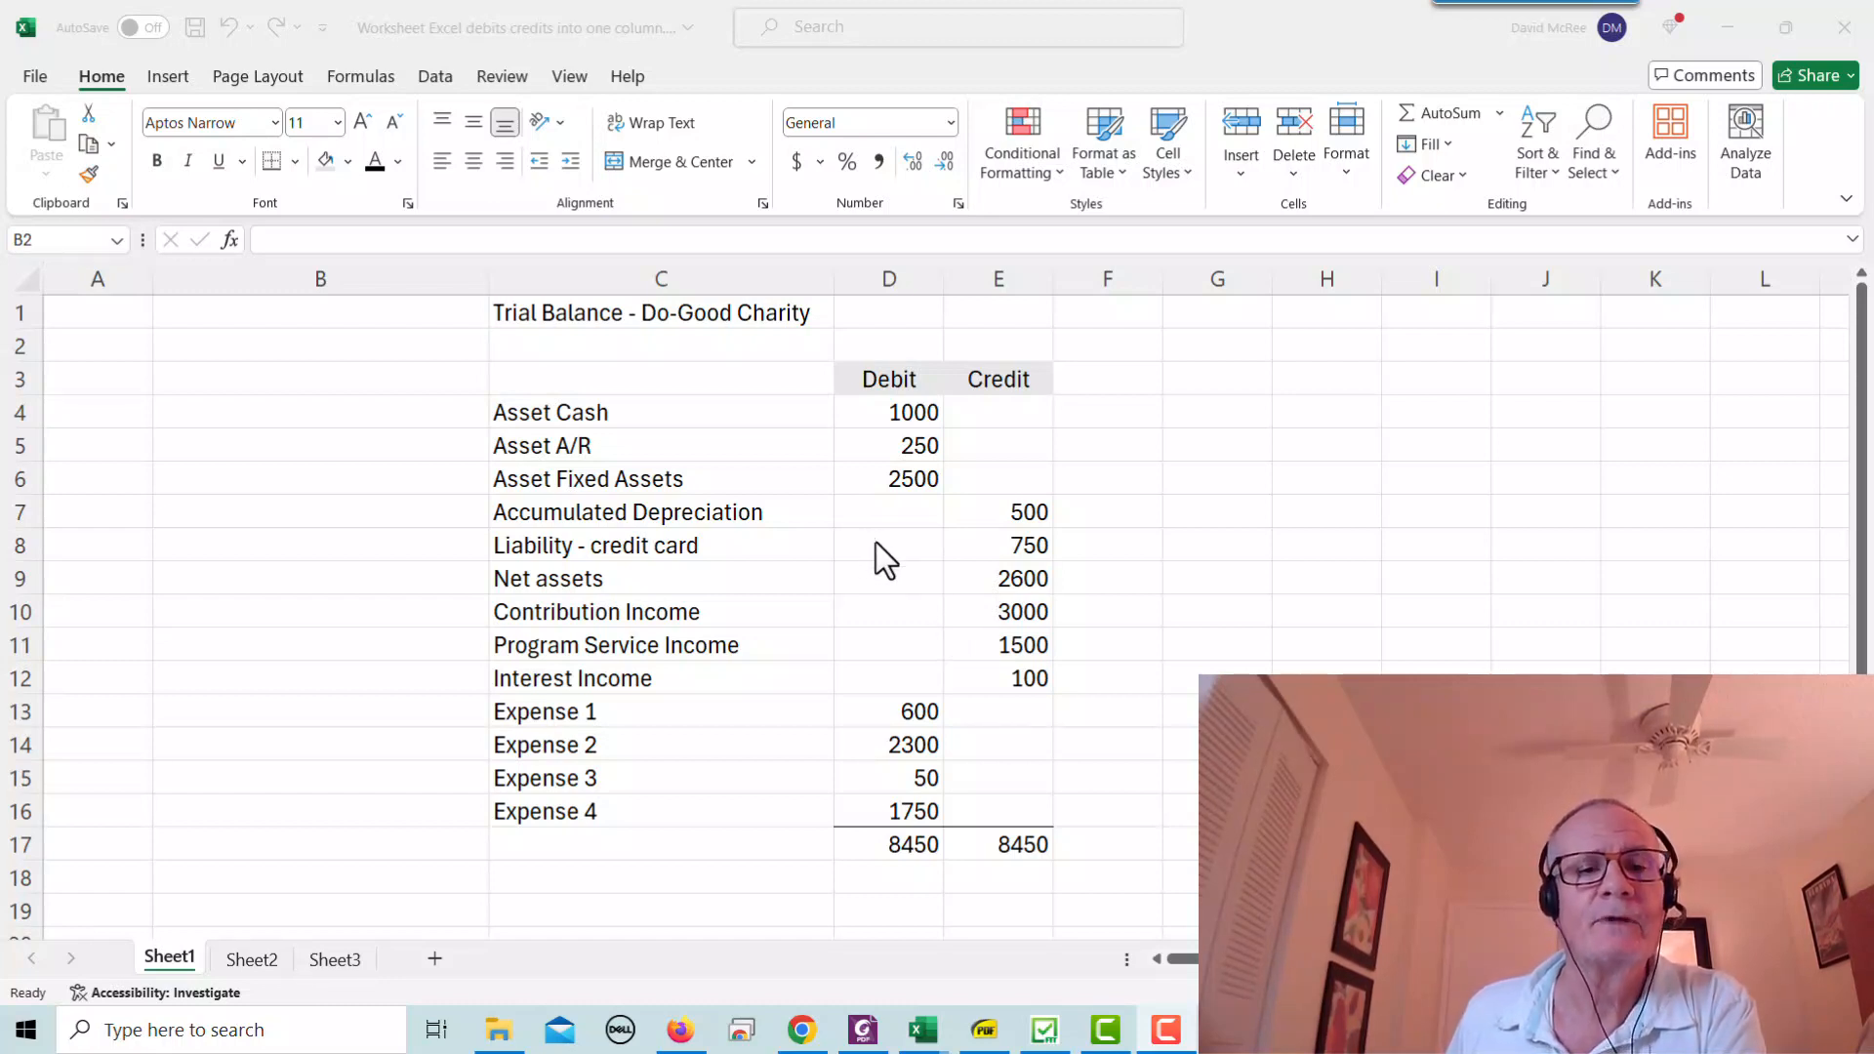
{"action": "mouse_move", "coordinate": [651, 532]}
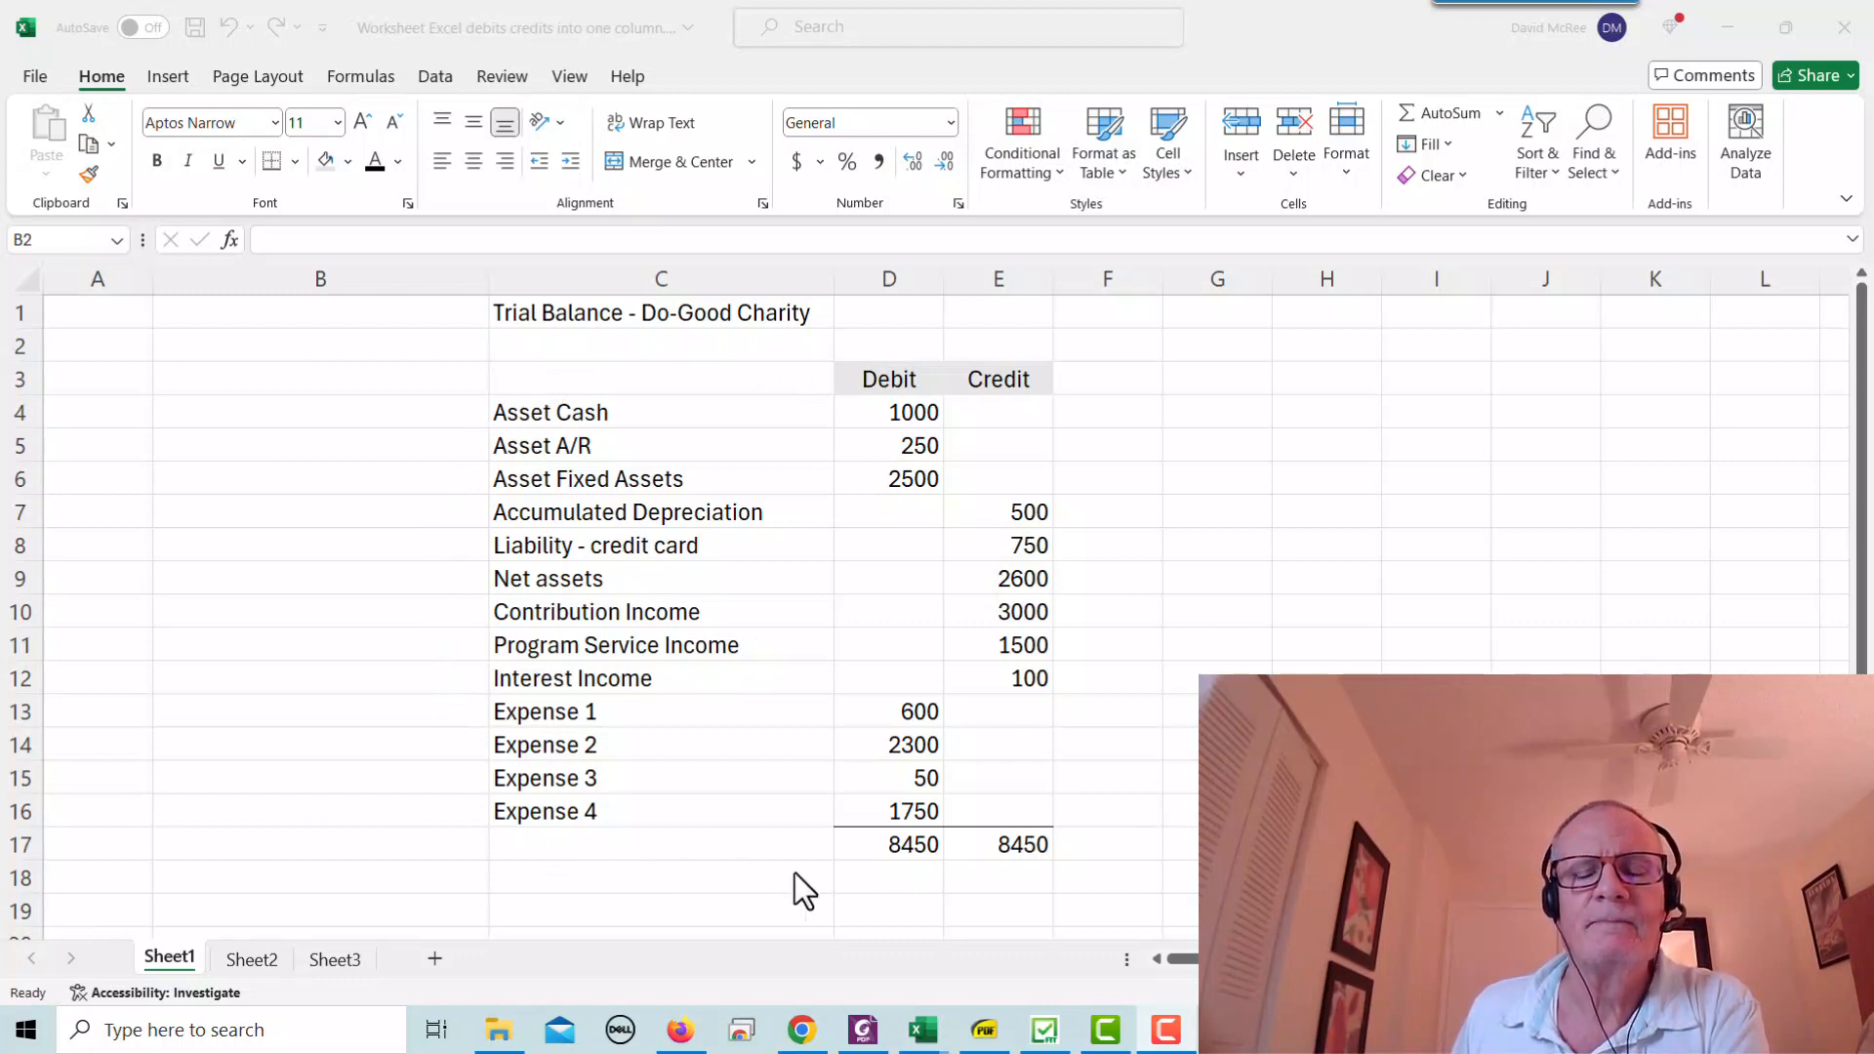
{"action": "mouse_move", "coordinate": [1144, 426]}
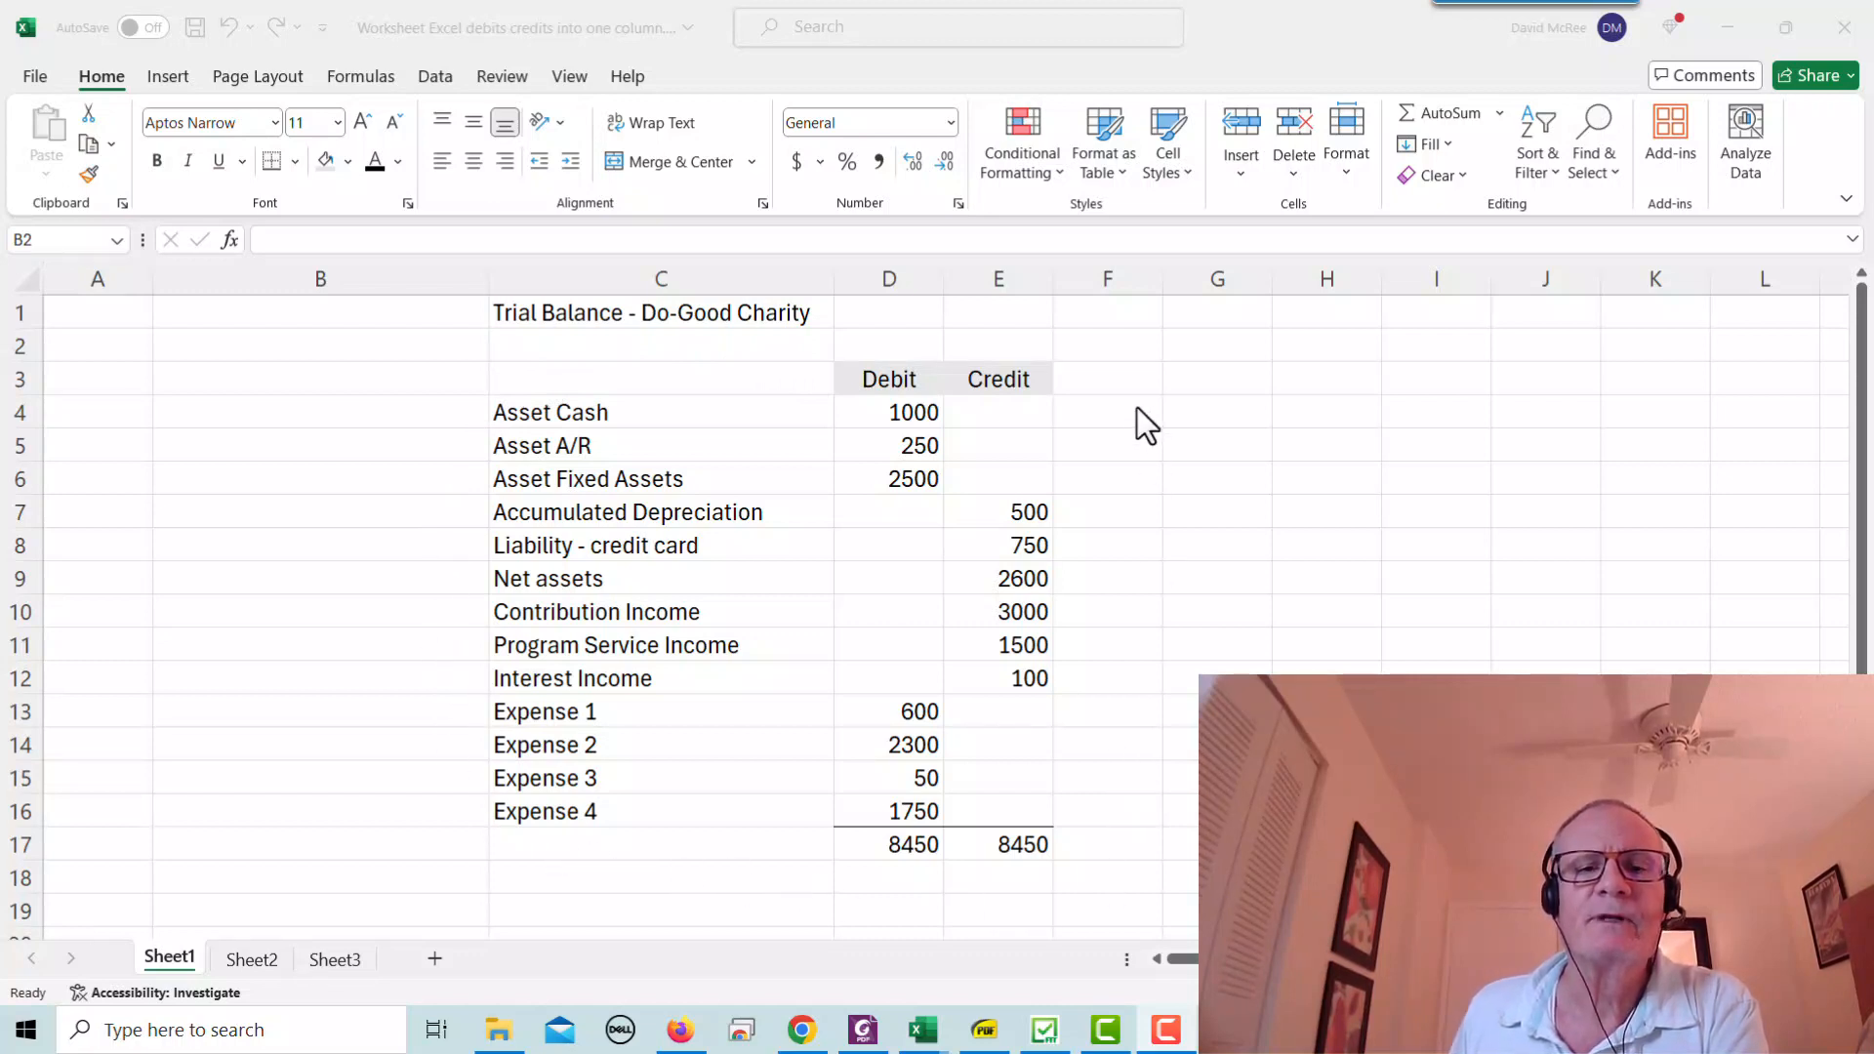
{"action": "mouse_move", "coordinate": [920, 657]}
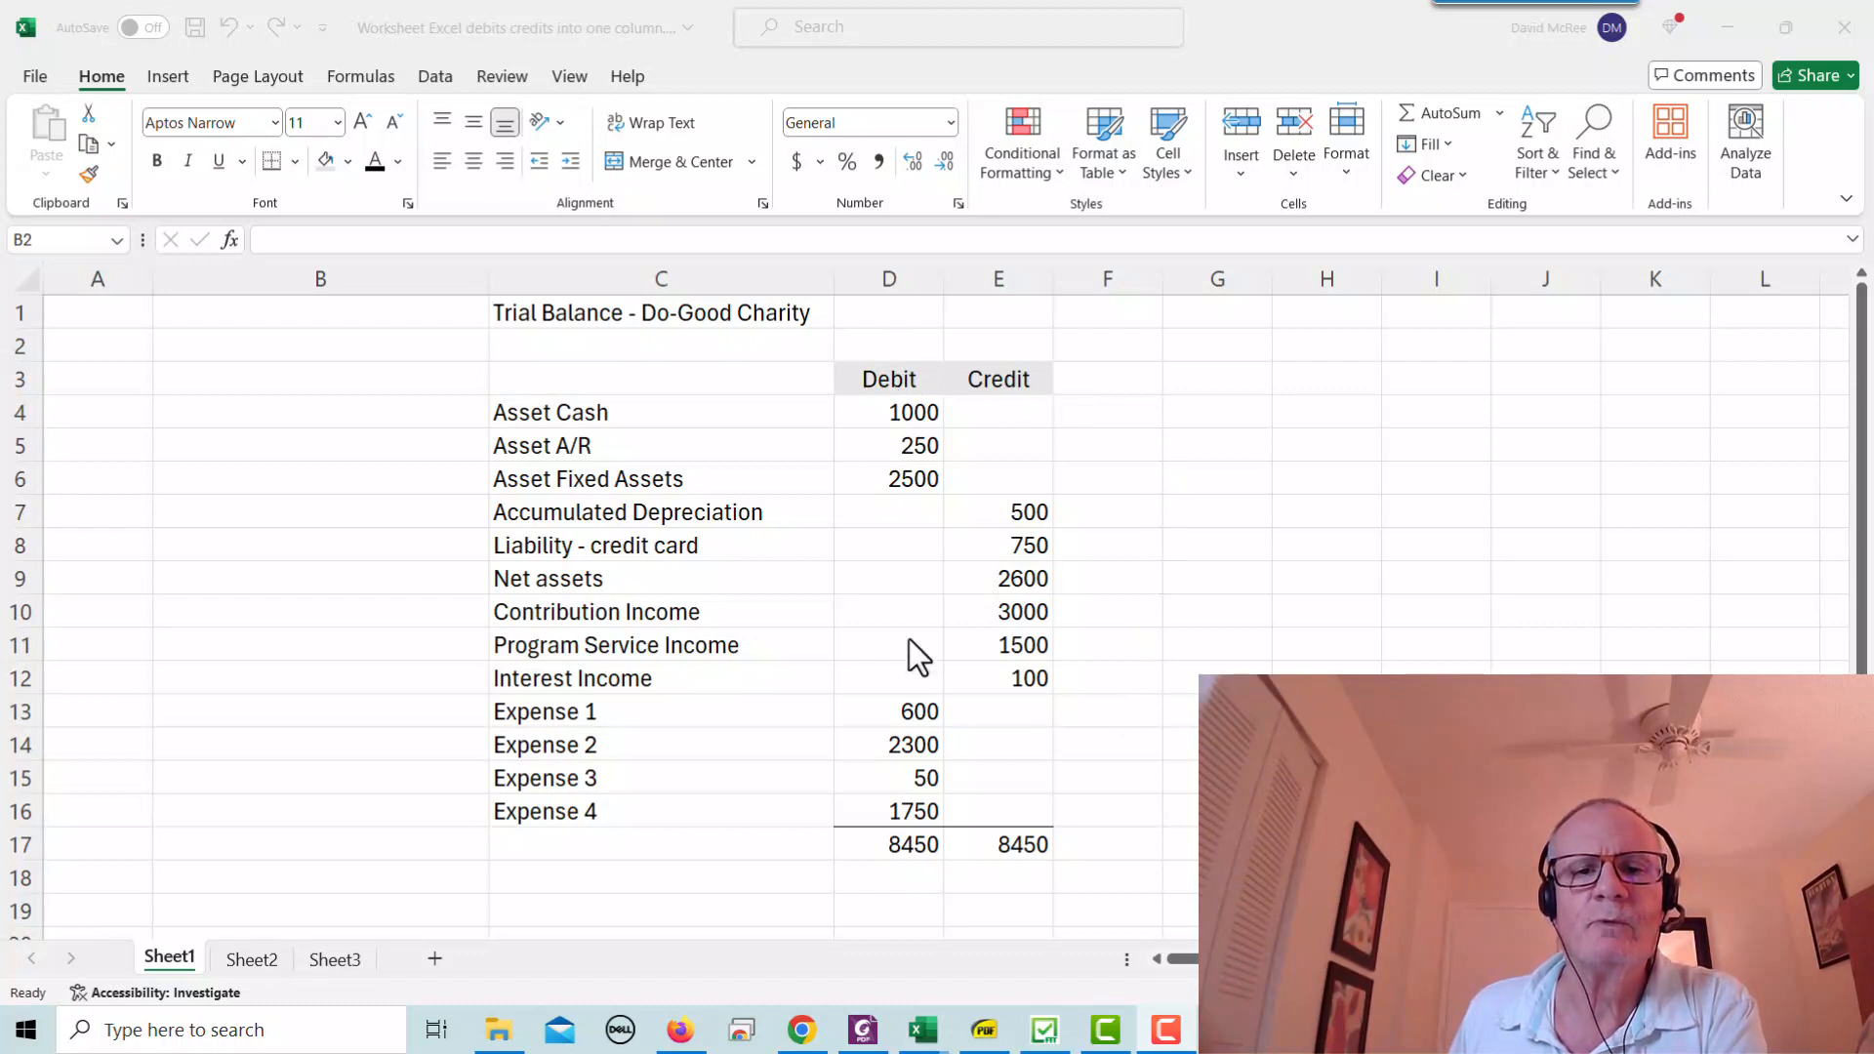
{"action": "mouse_move", "coordinate": [1028, 317]}
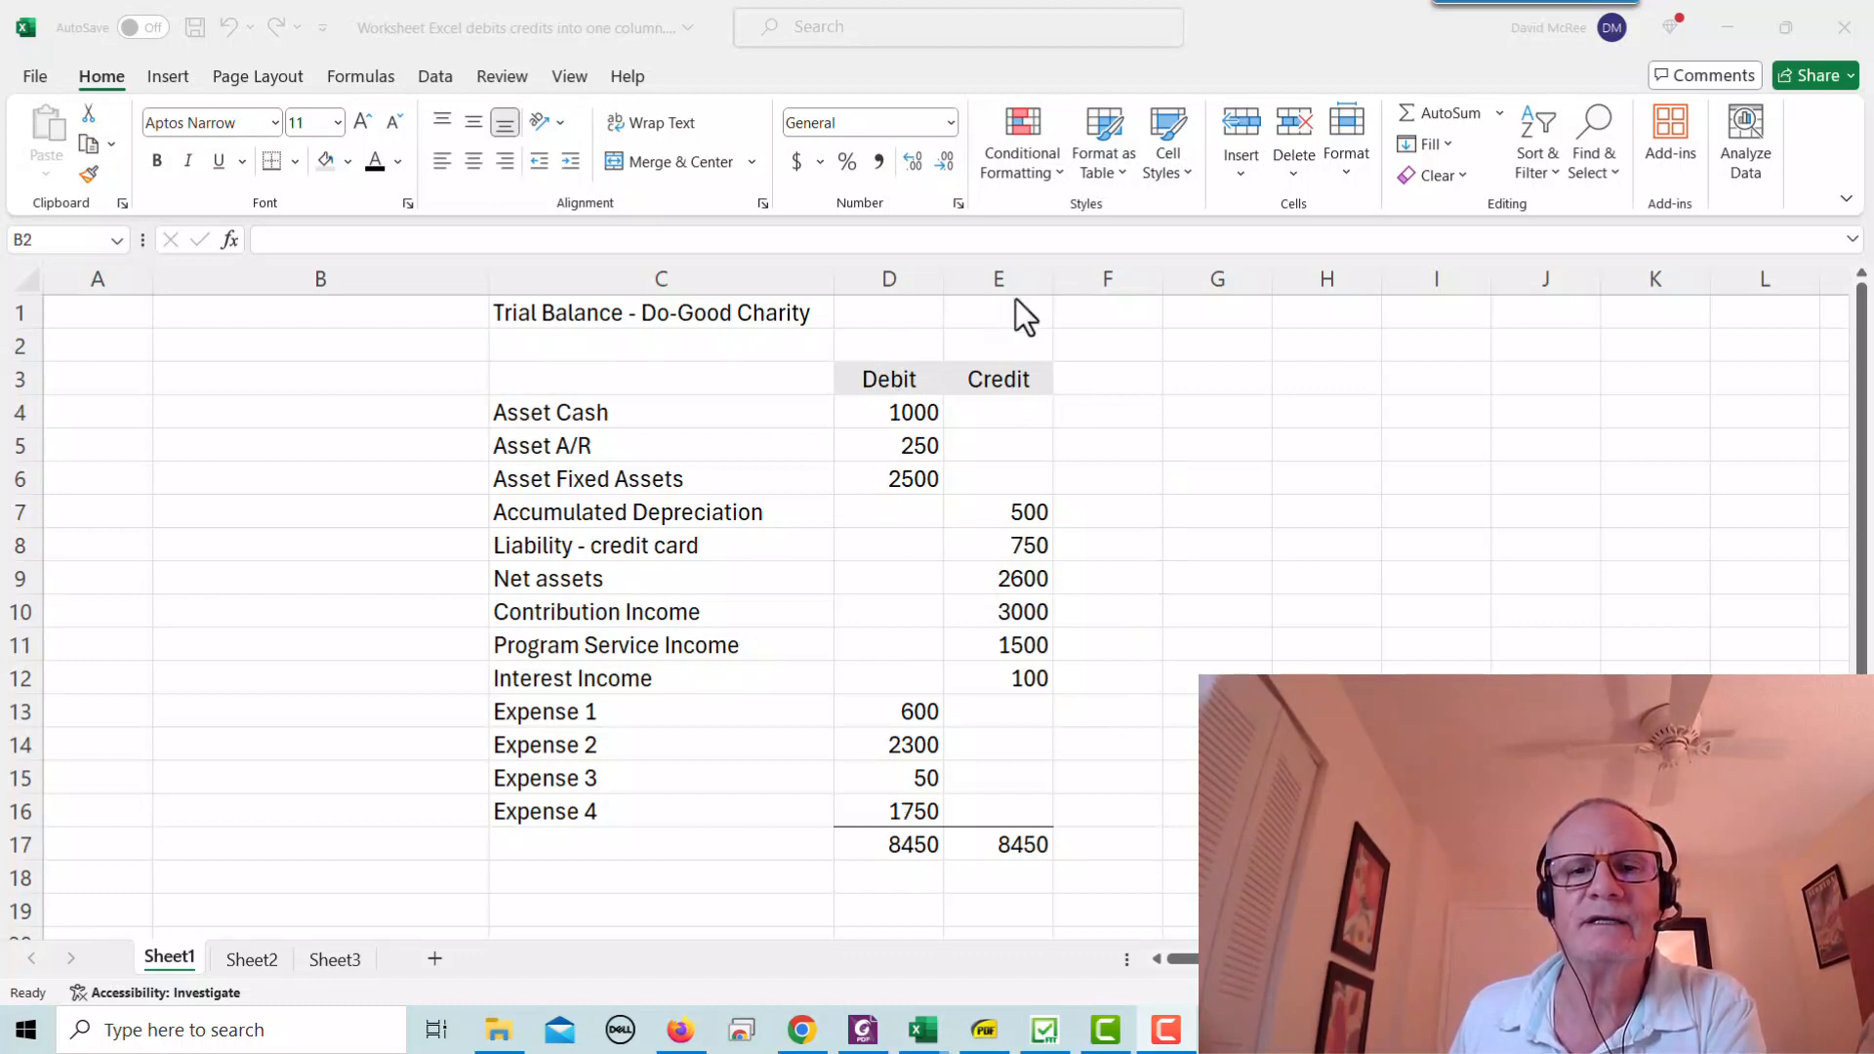
{"action": "mouse_move", "coordinate": [1026, 843]}
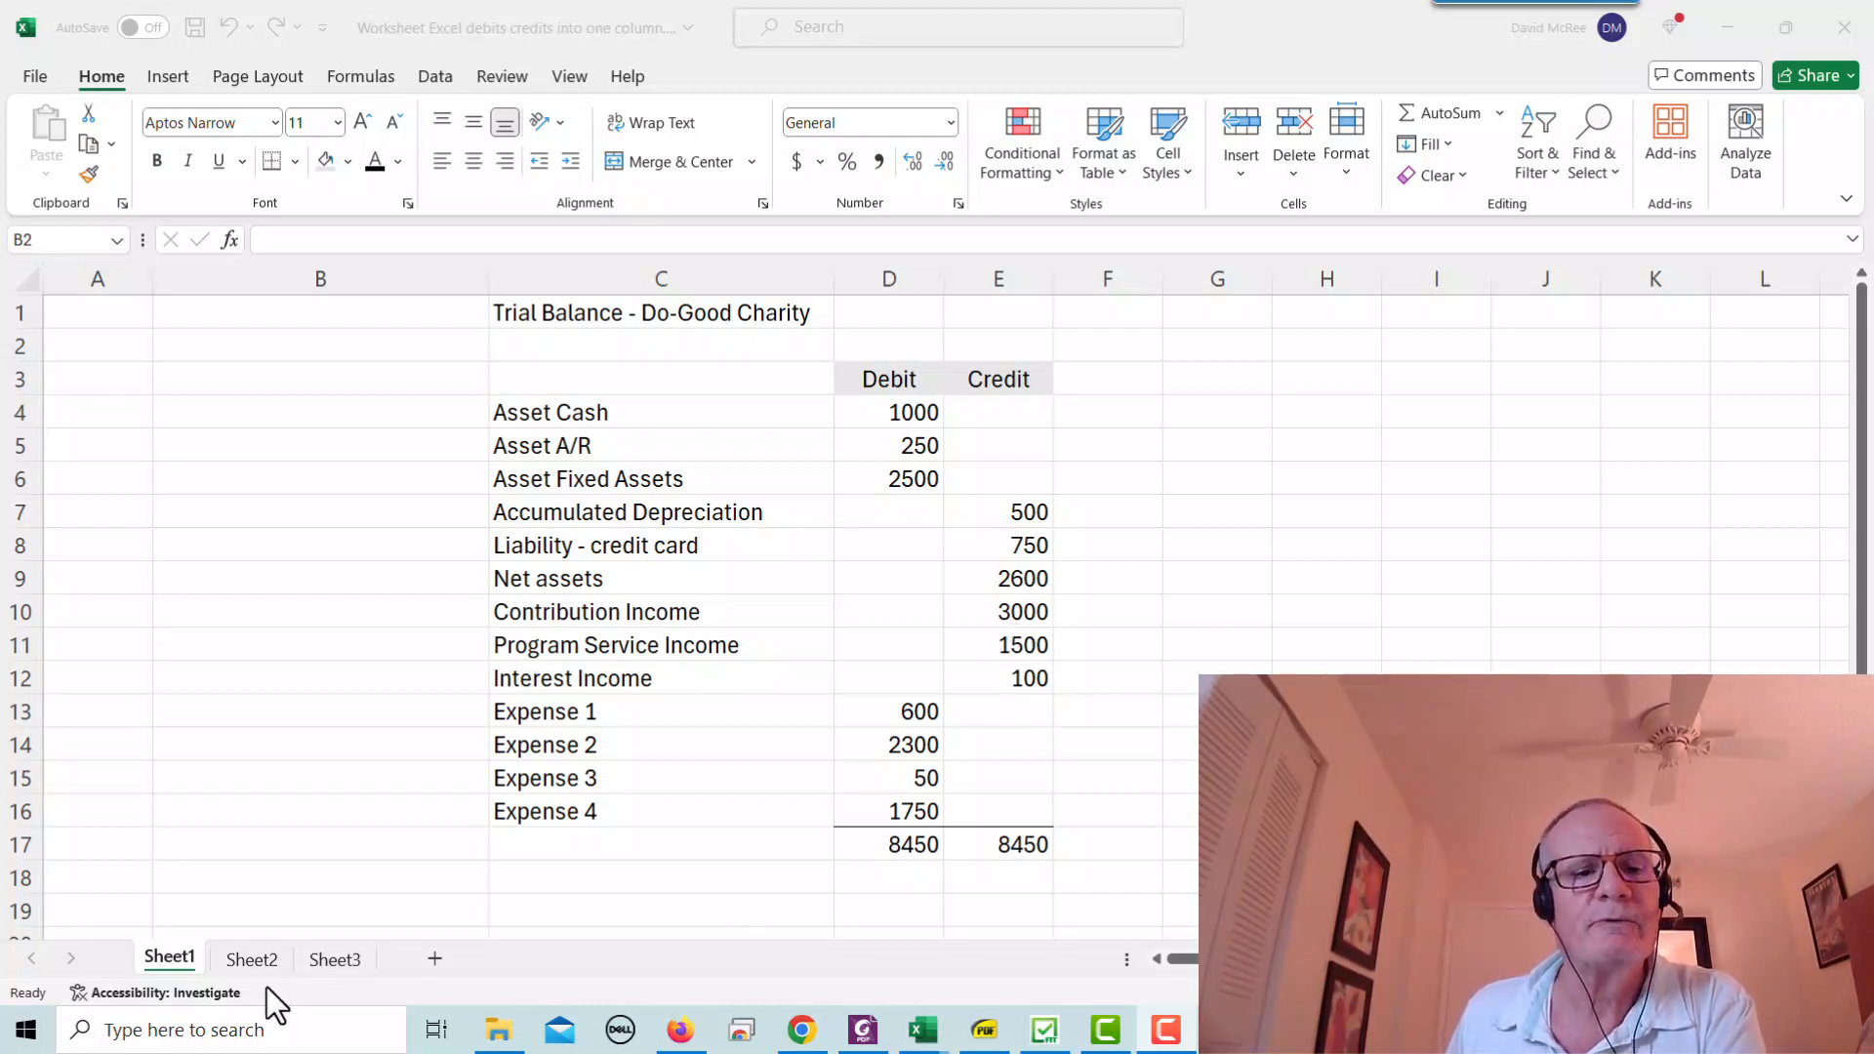
- Compare the single Amount column sheet with the Debit and Credit trial balance
{"action": "left_click", "coordinate": [251, 958]}
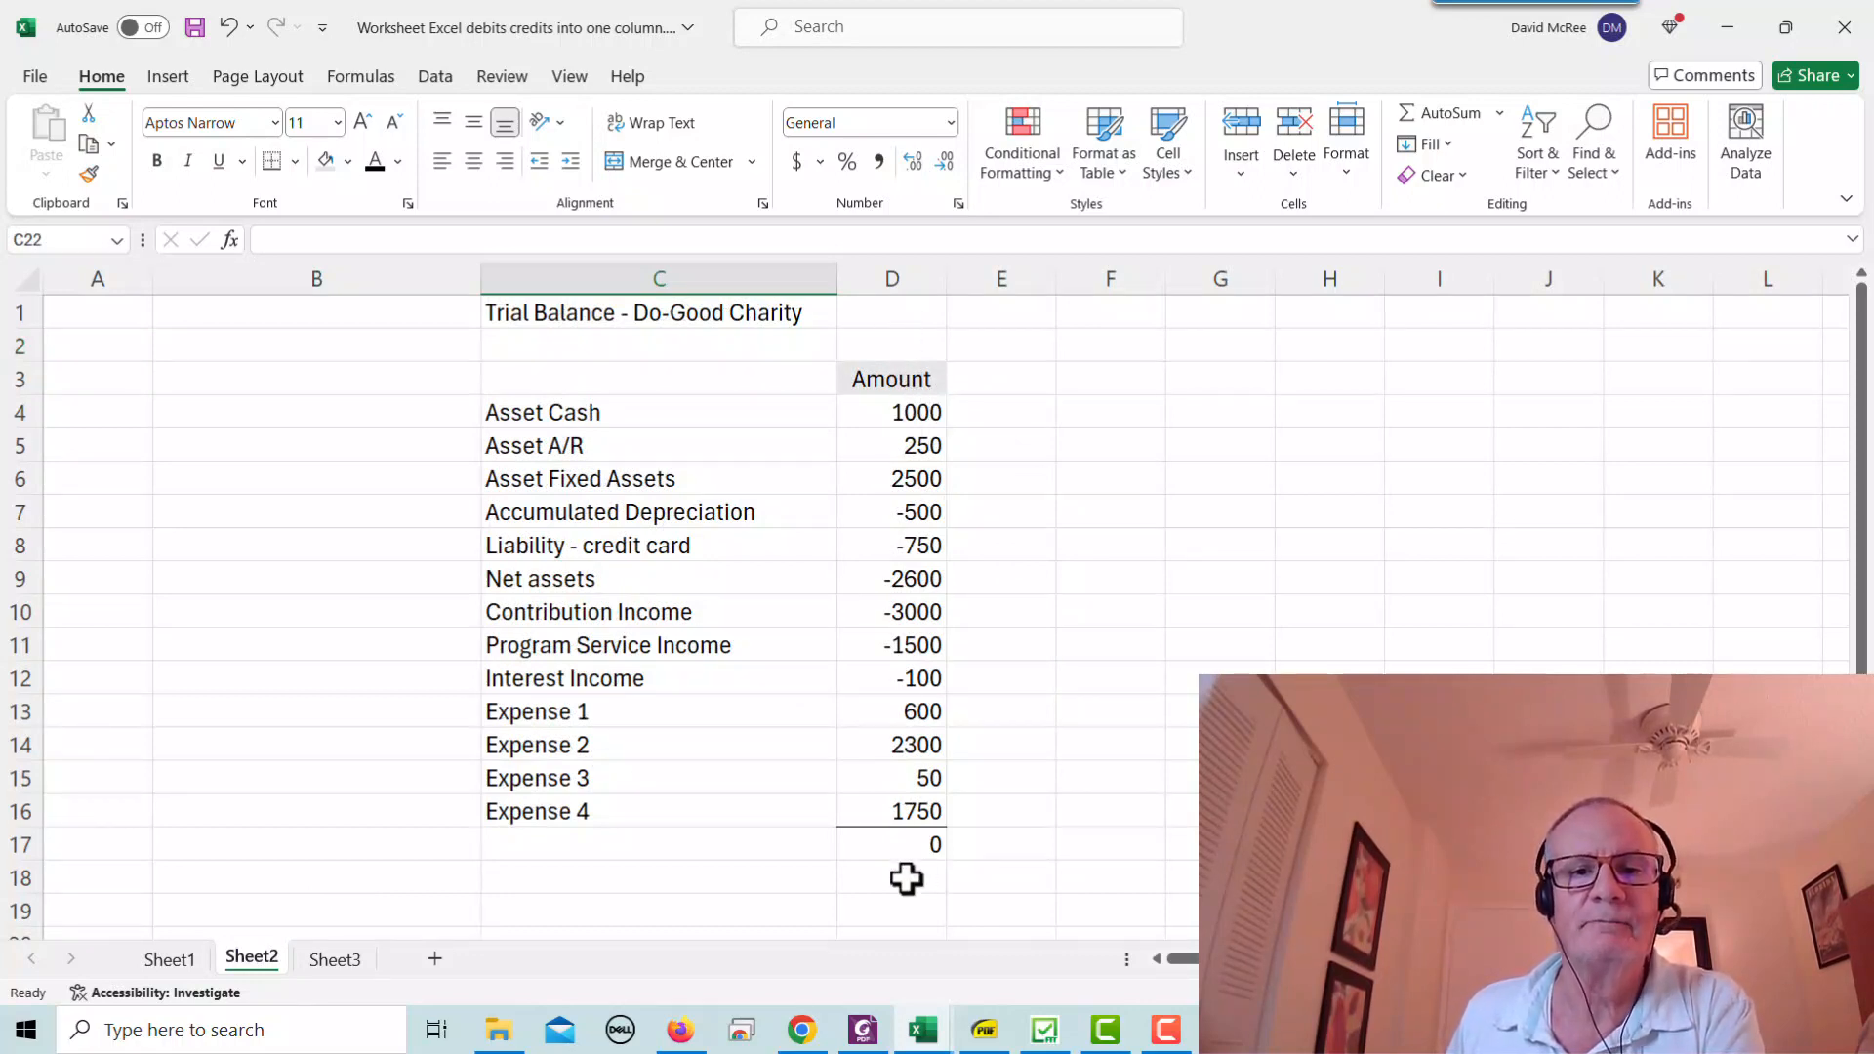
{"action": "mouse_move", "coordinate": [925, 595]}
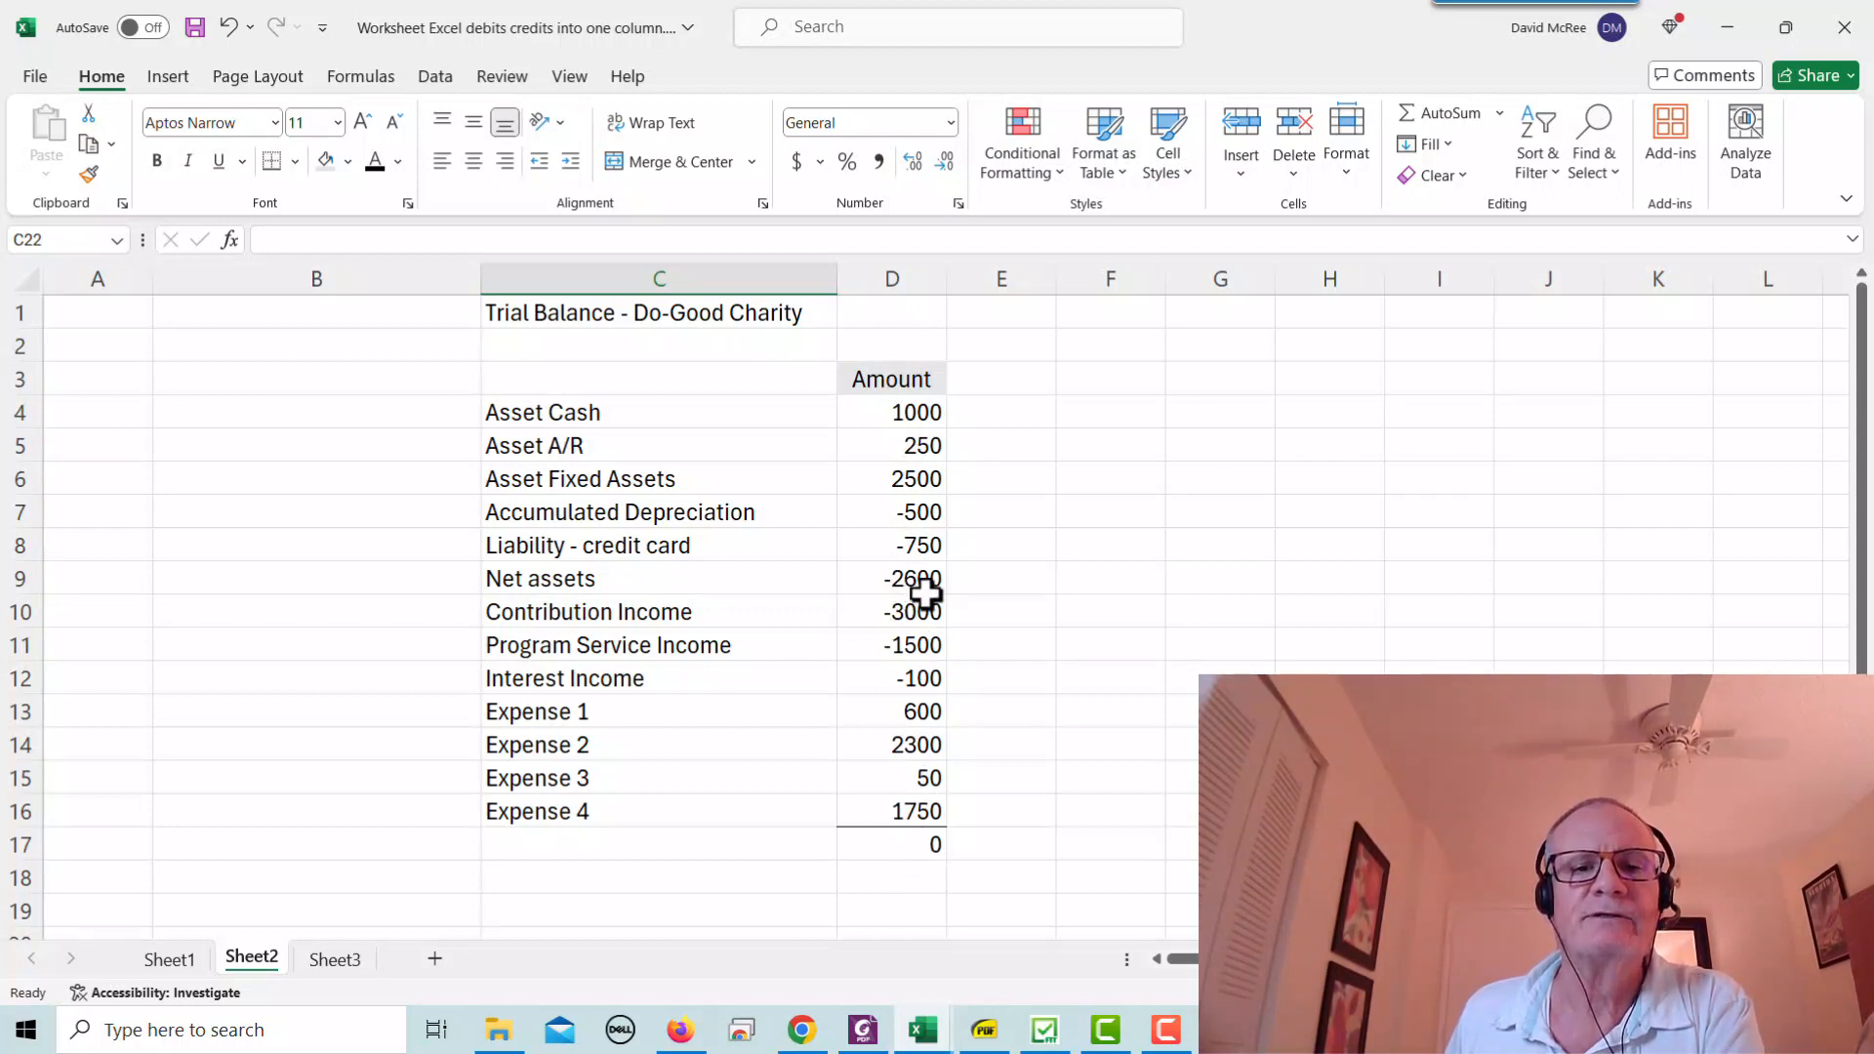
{"action": "mouse_move", "coordinate": [926, 693]}
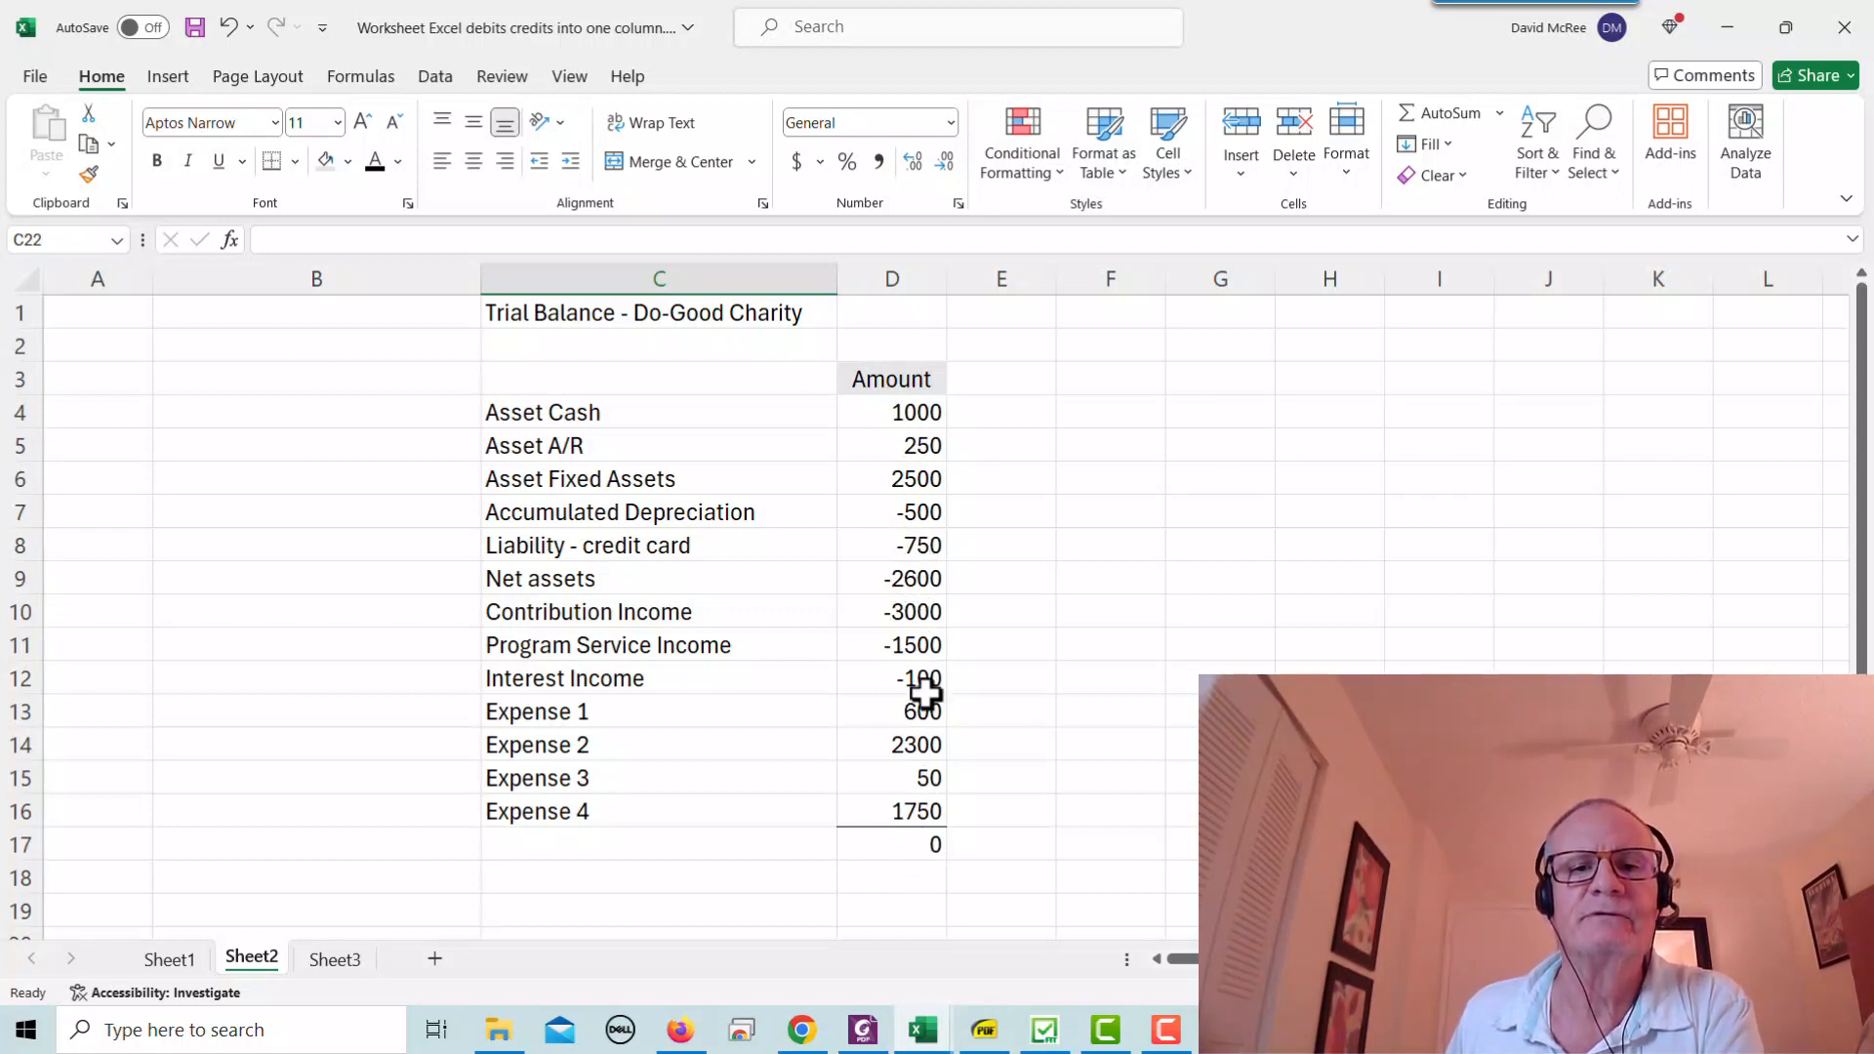
{"action": "mouse_move", "coordinate": [926, 453]}
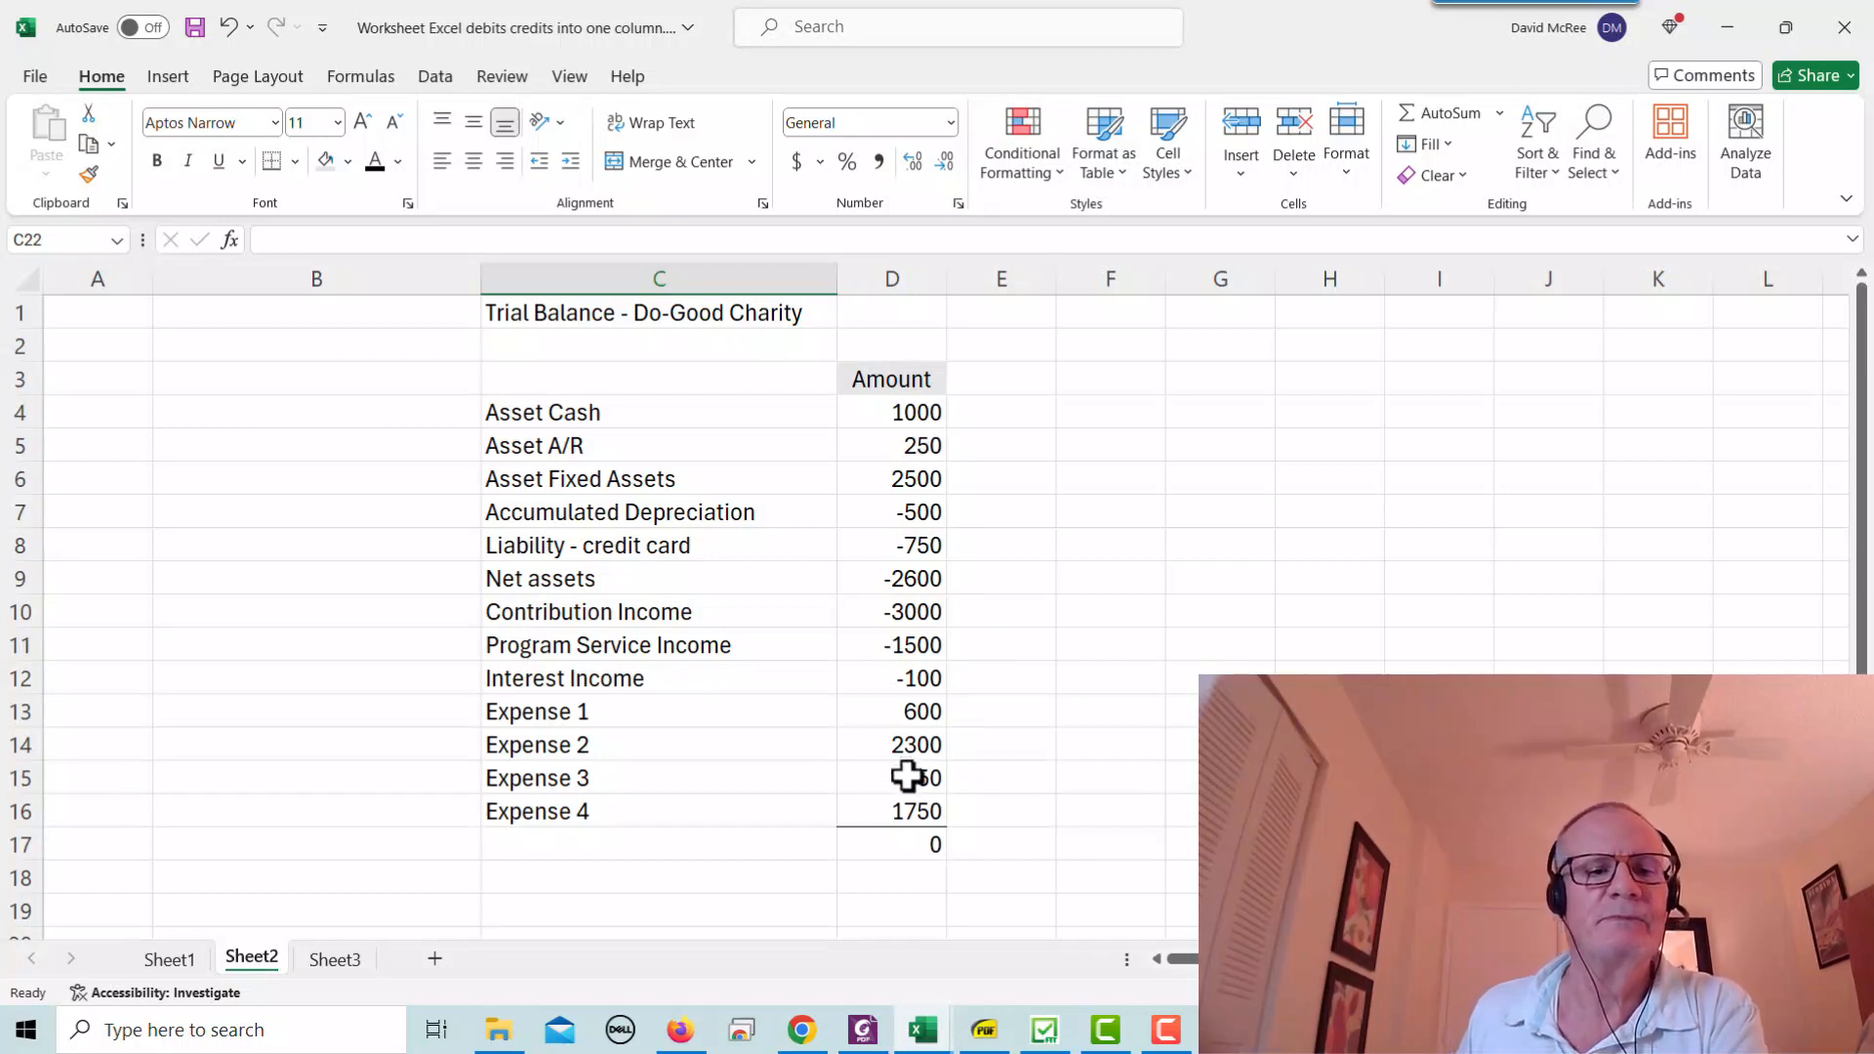
{"action": "mouse_move", "coordinate": [936, 771]}
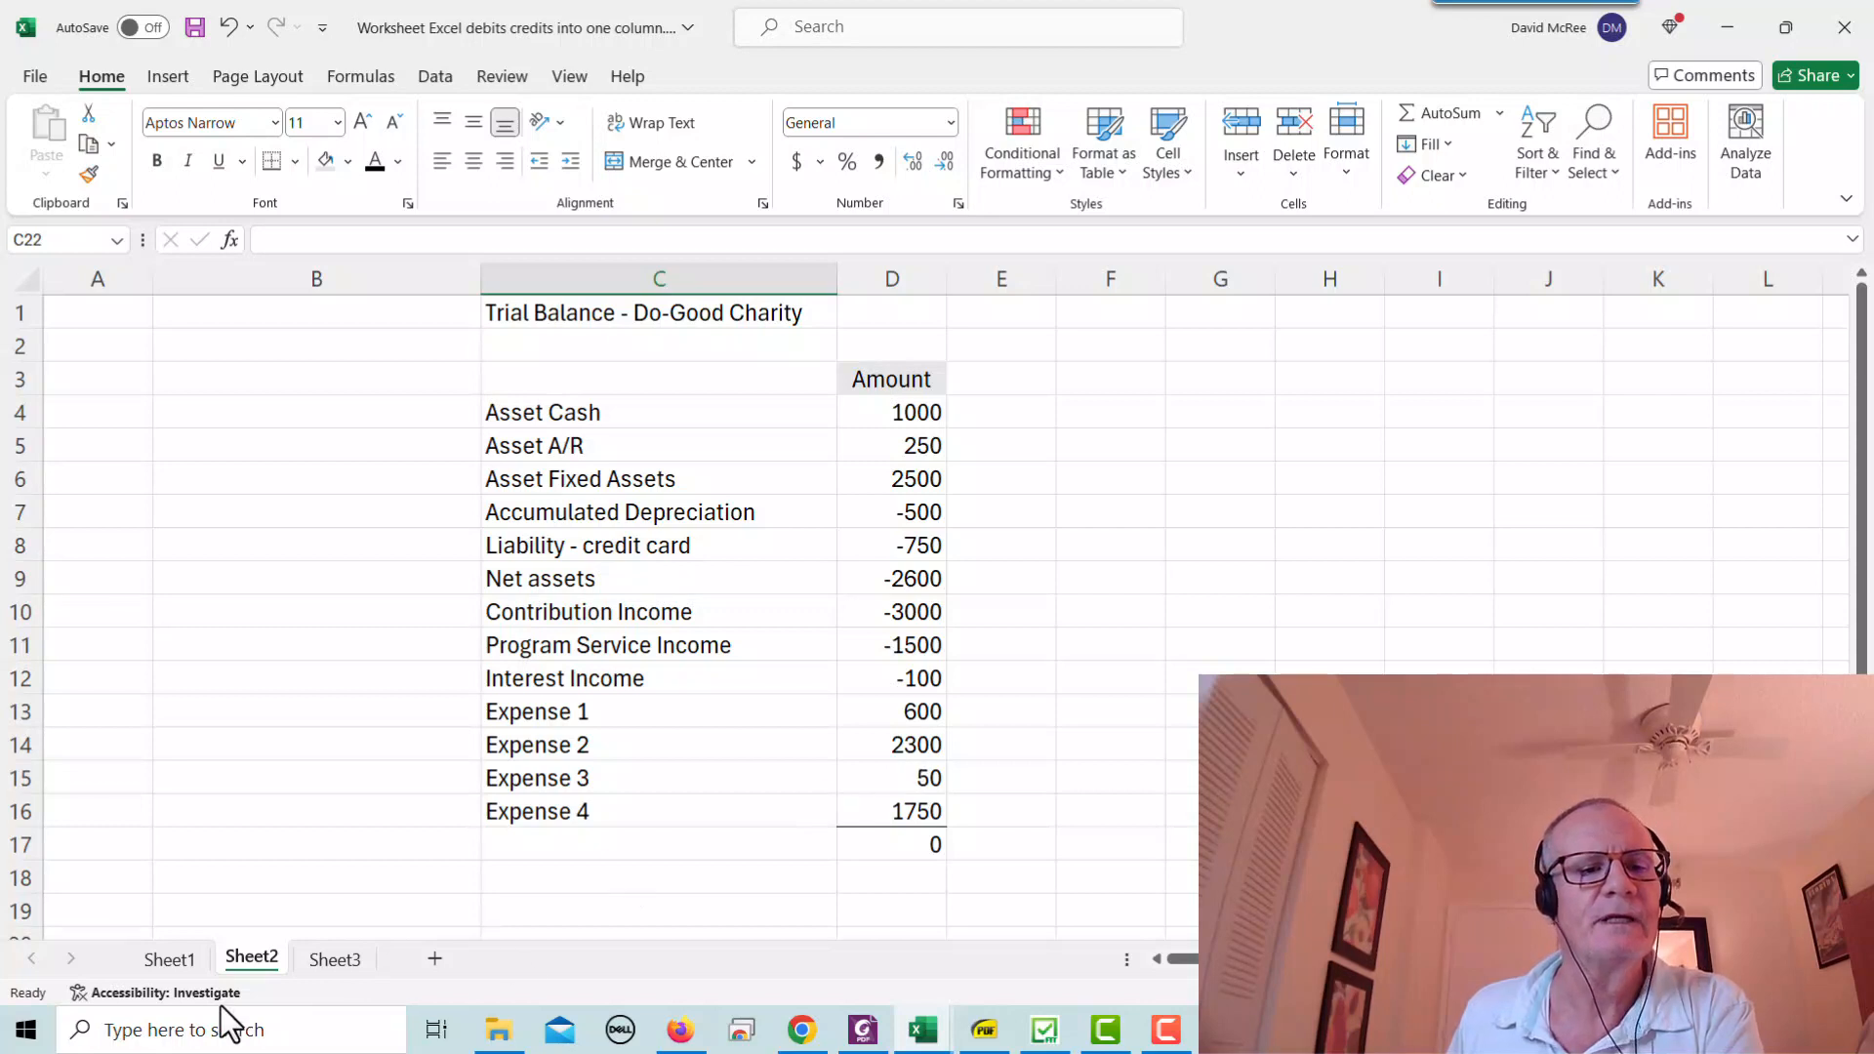
{"action": "left_click", "coordinate": [170, 957]}
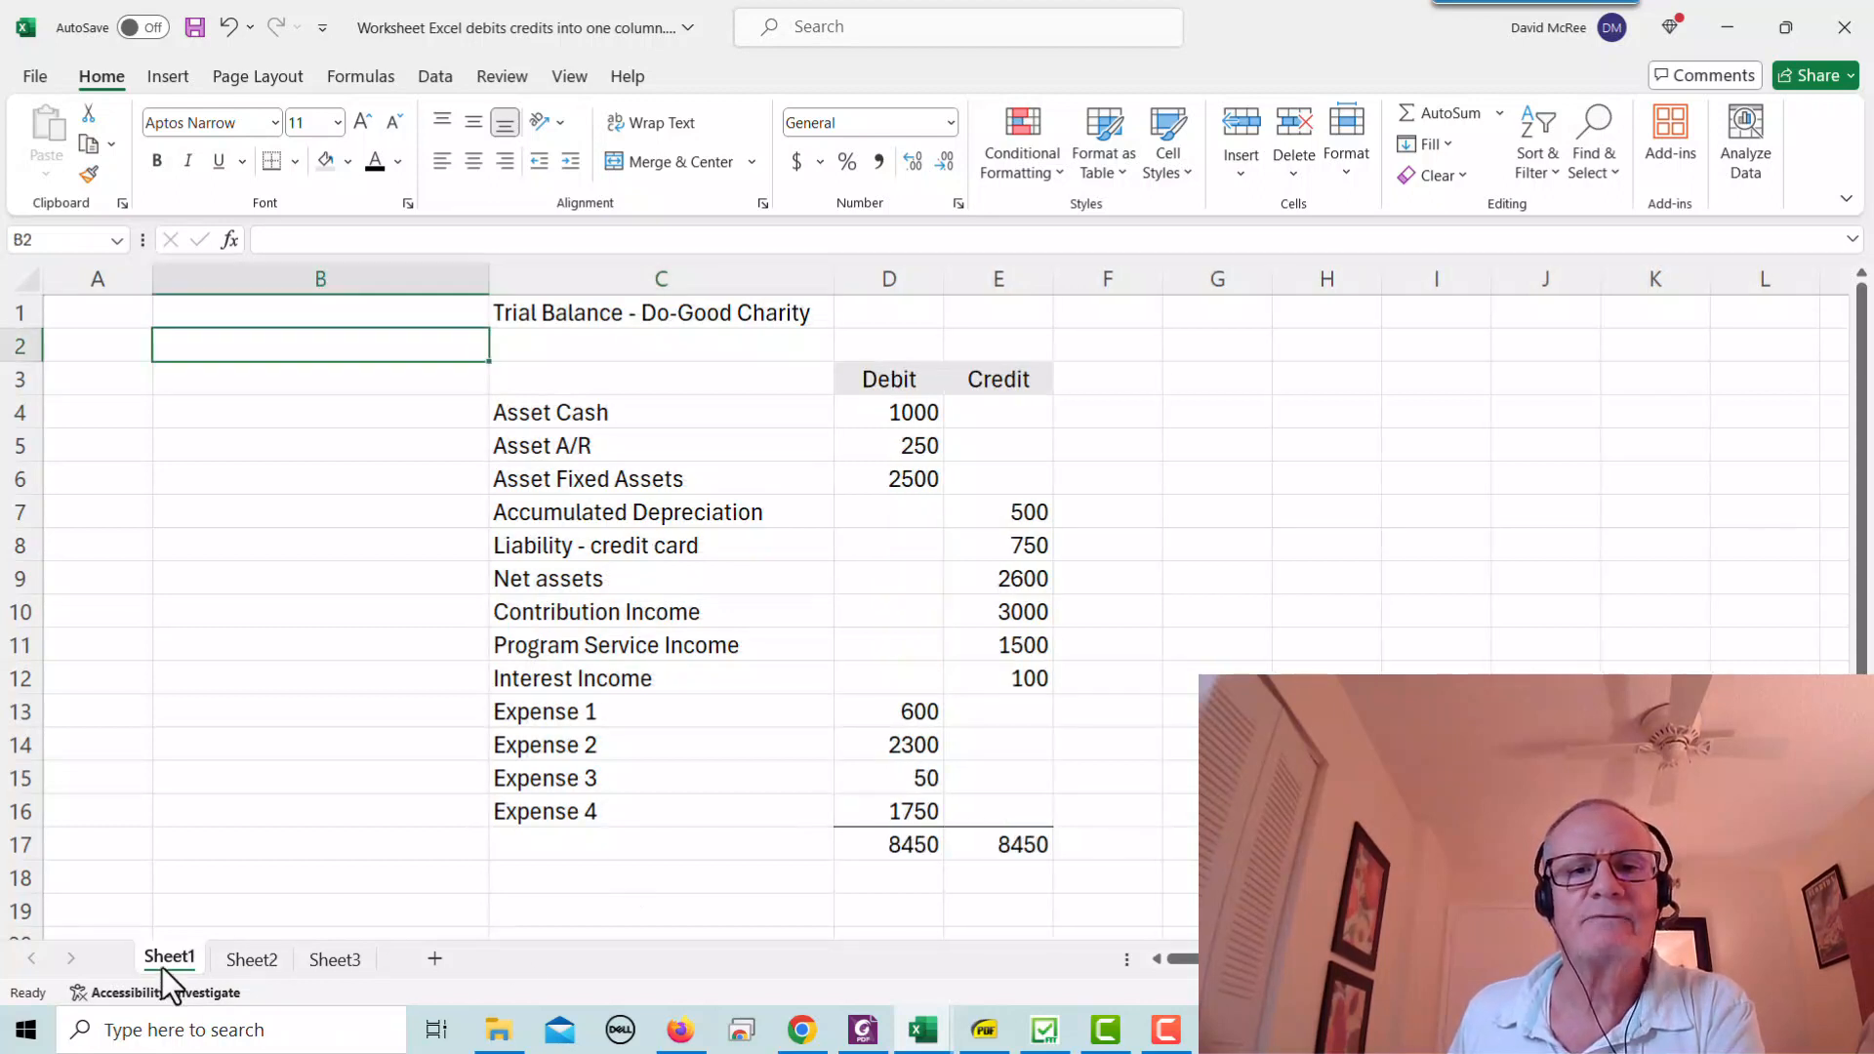
{"action": "left_click", "coordinate": [251, 958]}
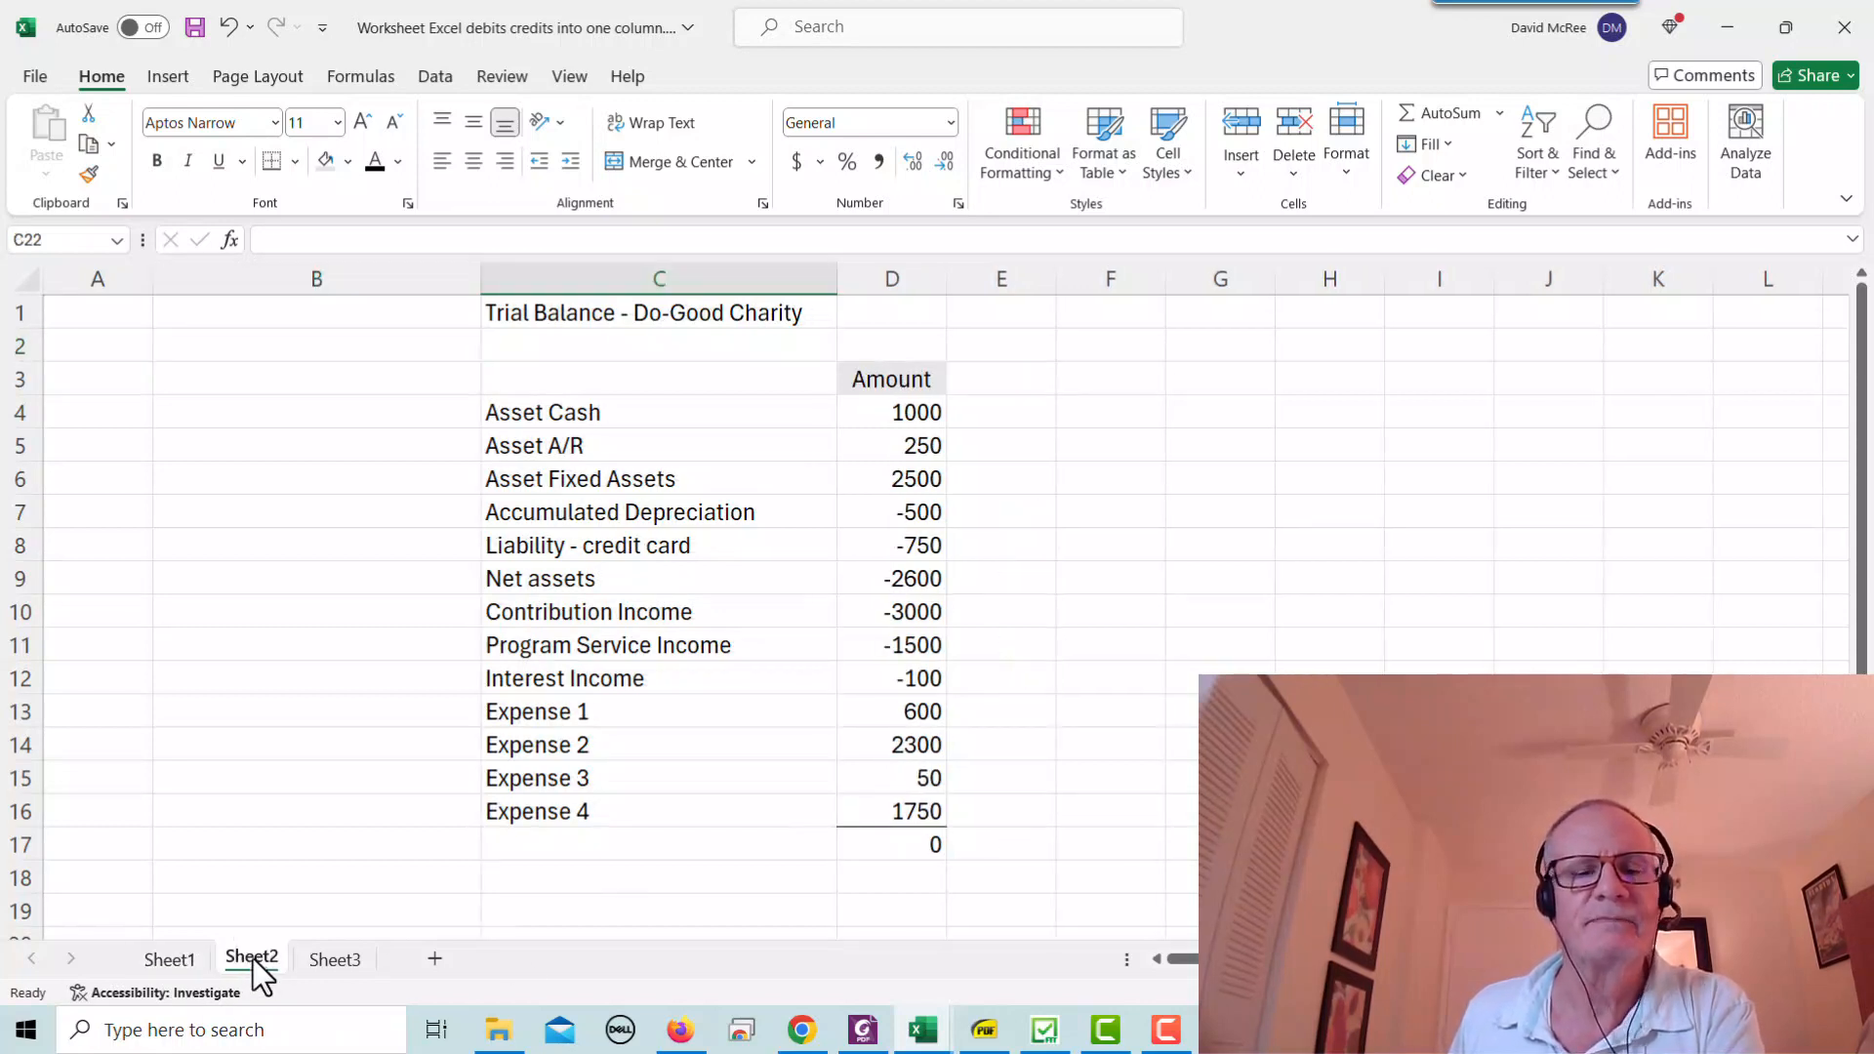
{"action": "left_click", "coordinate": [170, 959]}
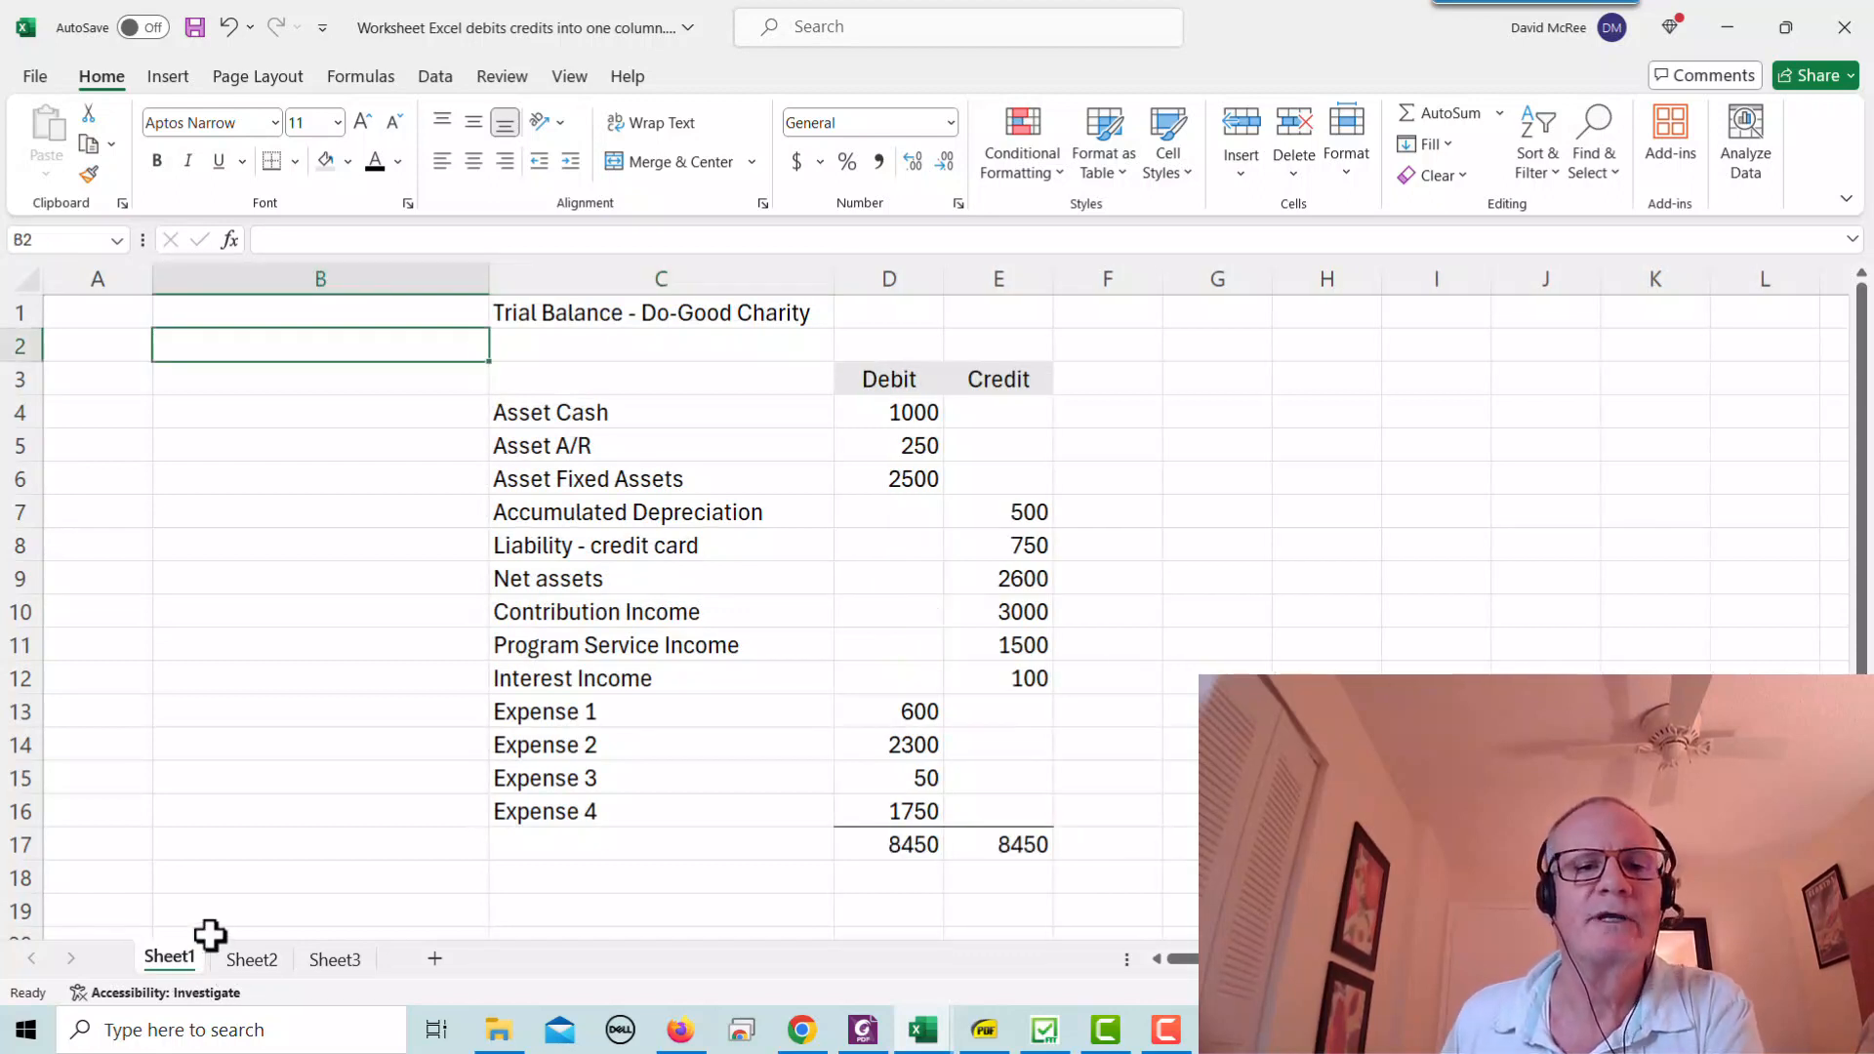
{"action": "mouse_move", "coordinate": [747, 788]}
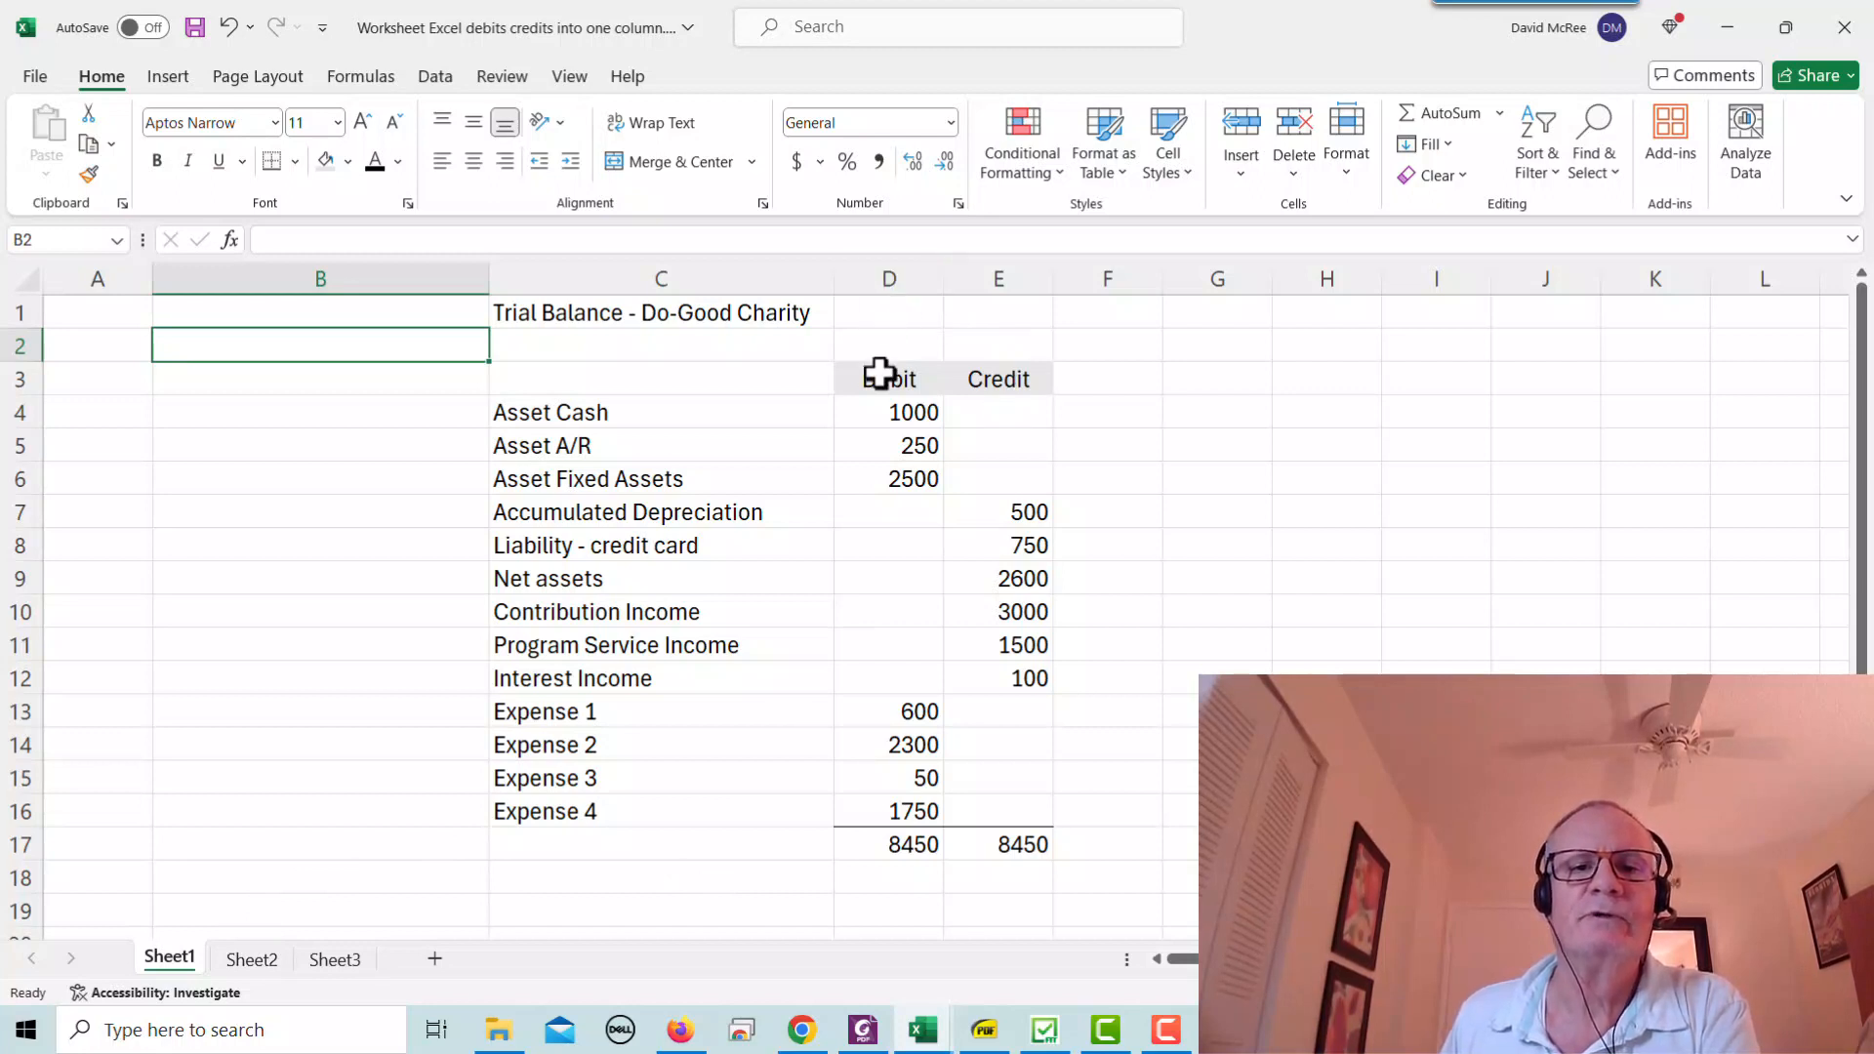
{"action": "mouse_move", "coordinate": [841, 281]}
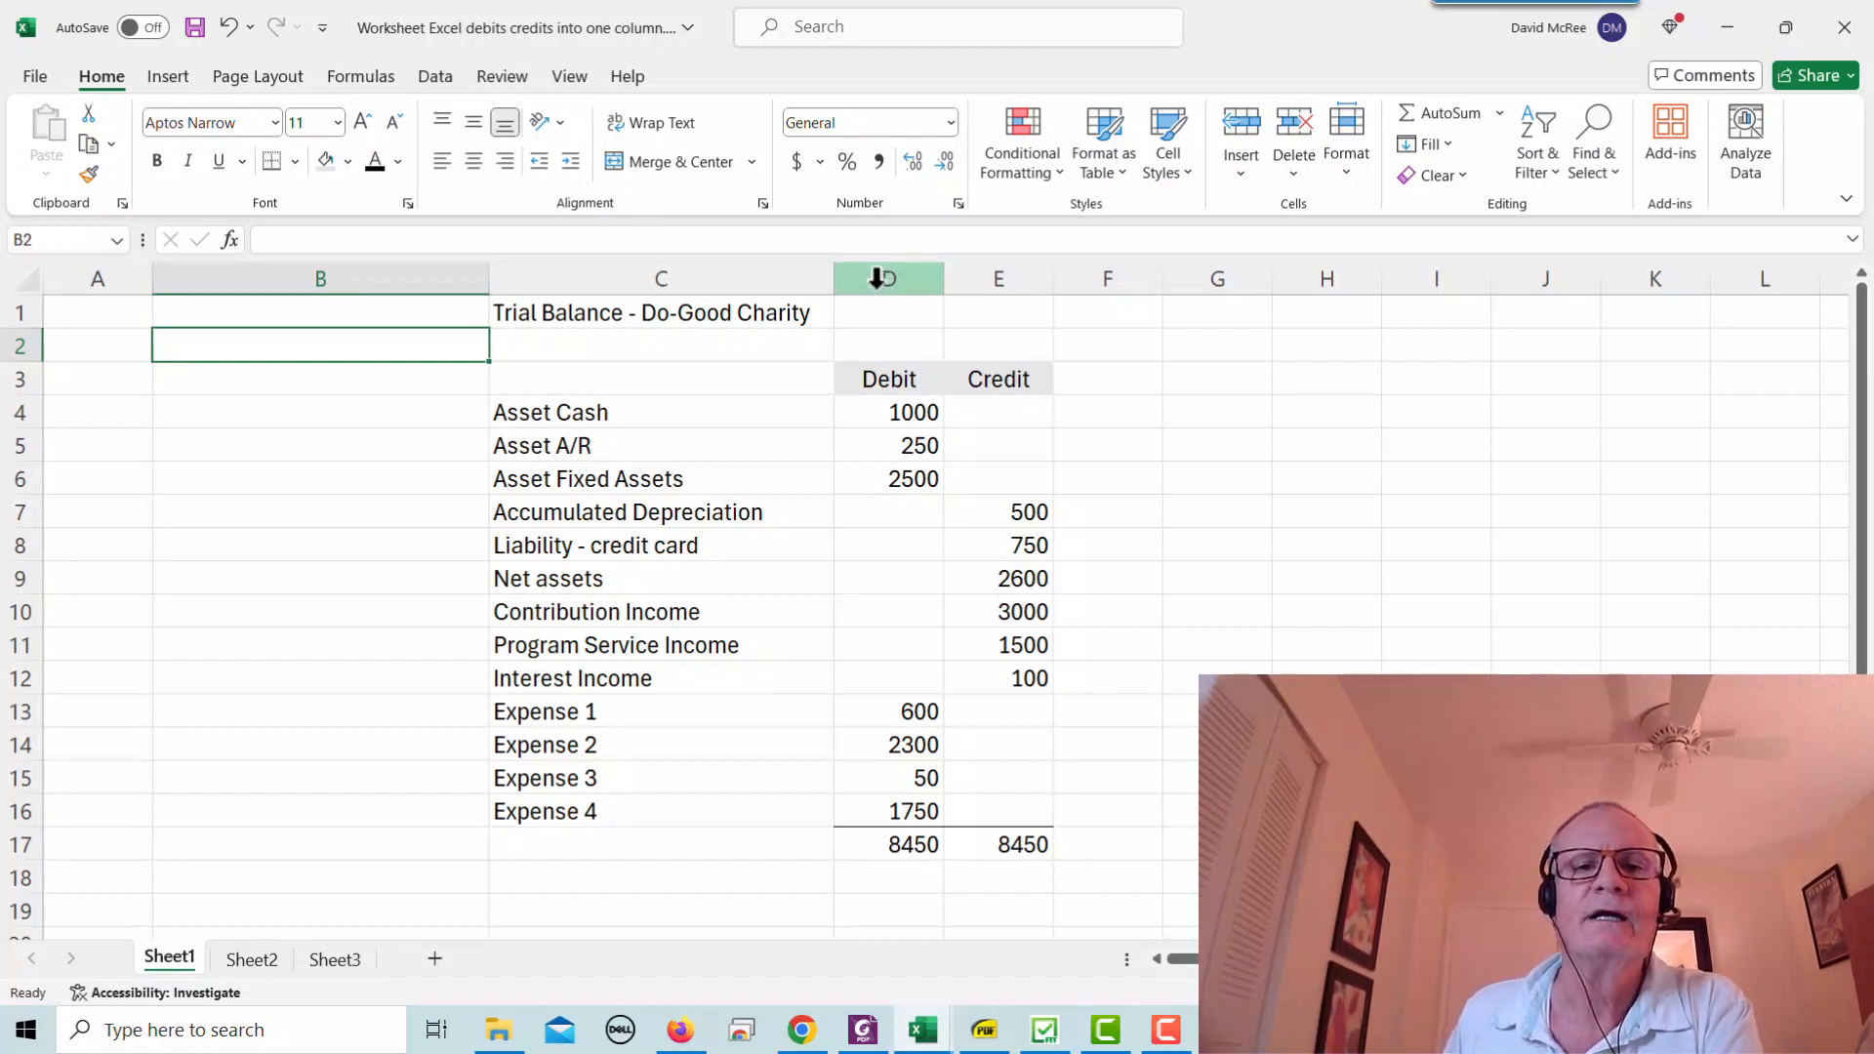
- Insert a blank column before the Debit column and select the Asset Cash cell
{"action": "left_click", "coordinate": [887, 278]}
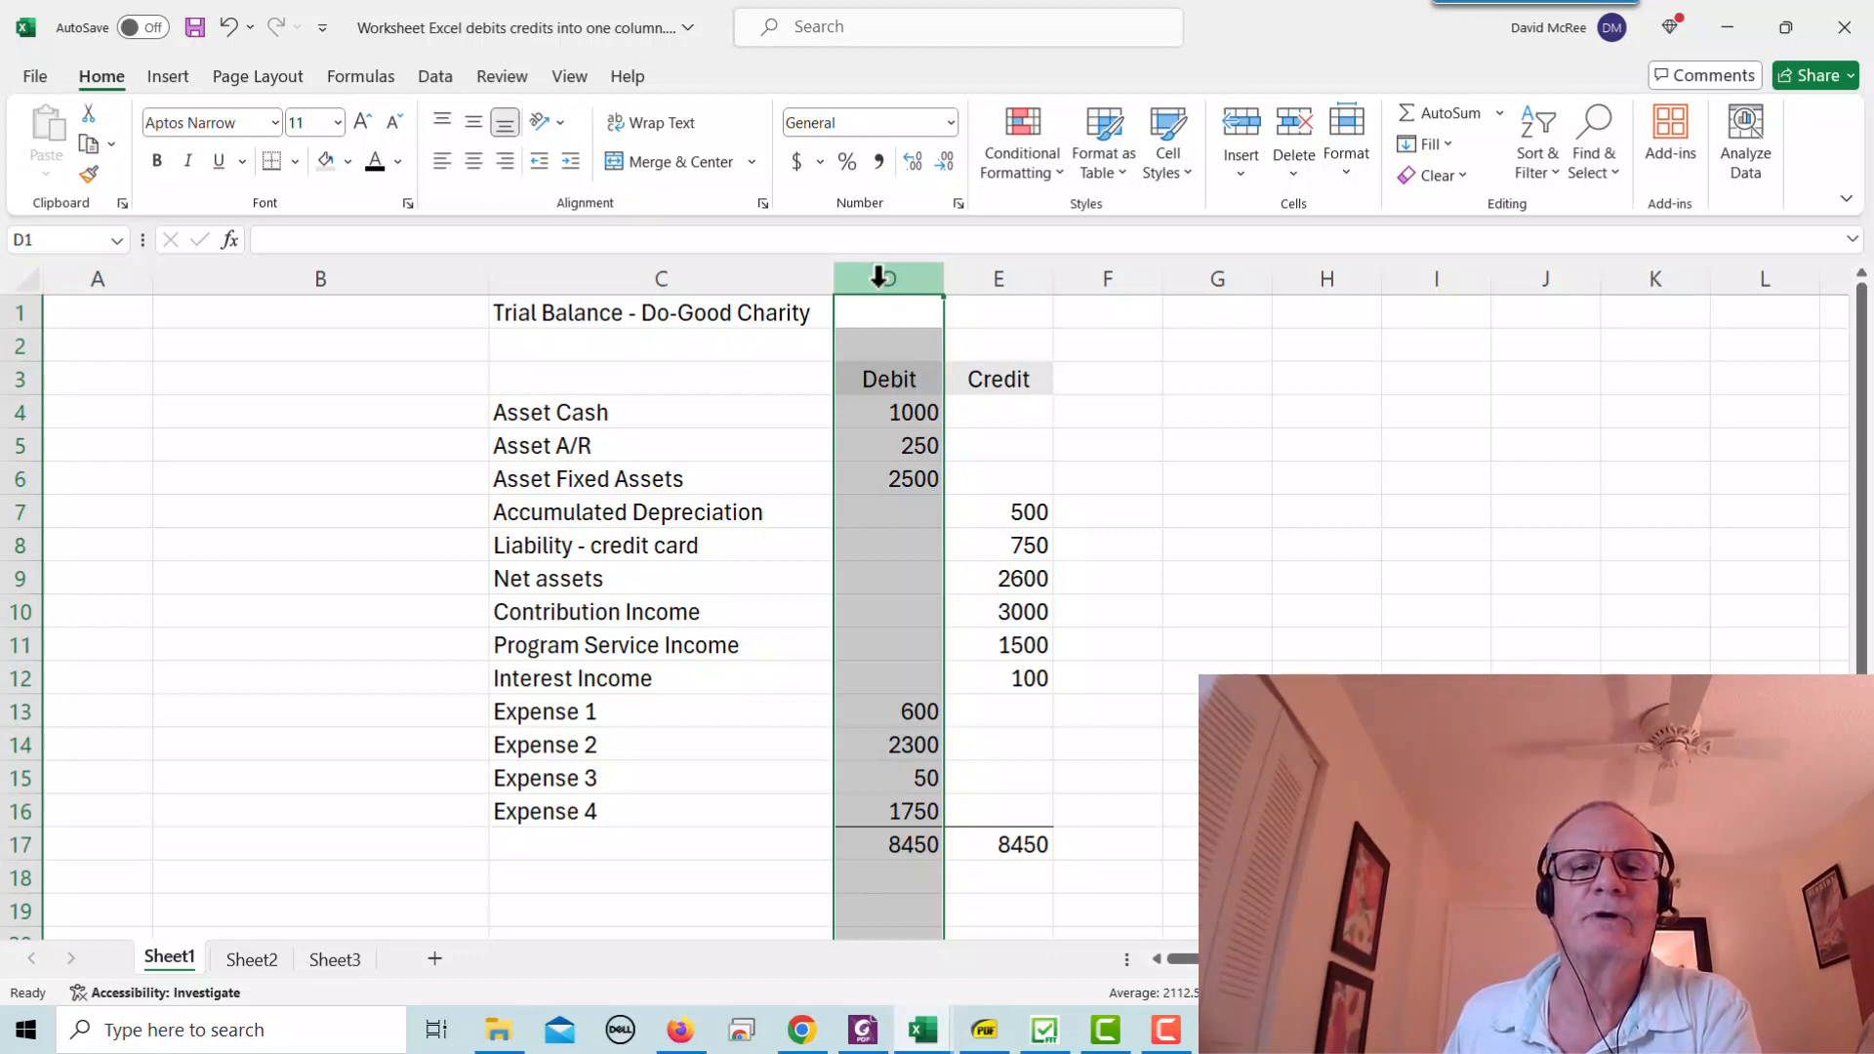
{"action": "right_click", "coordinate": [887, 277]}
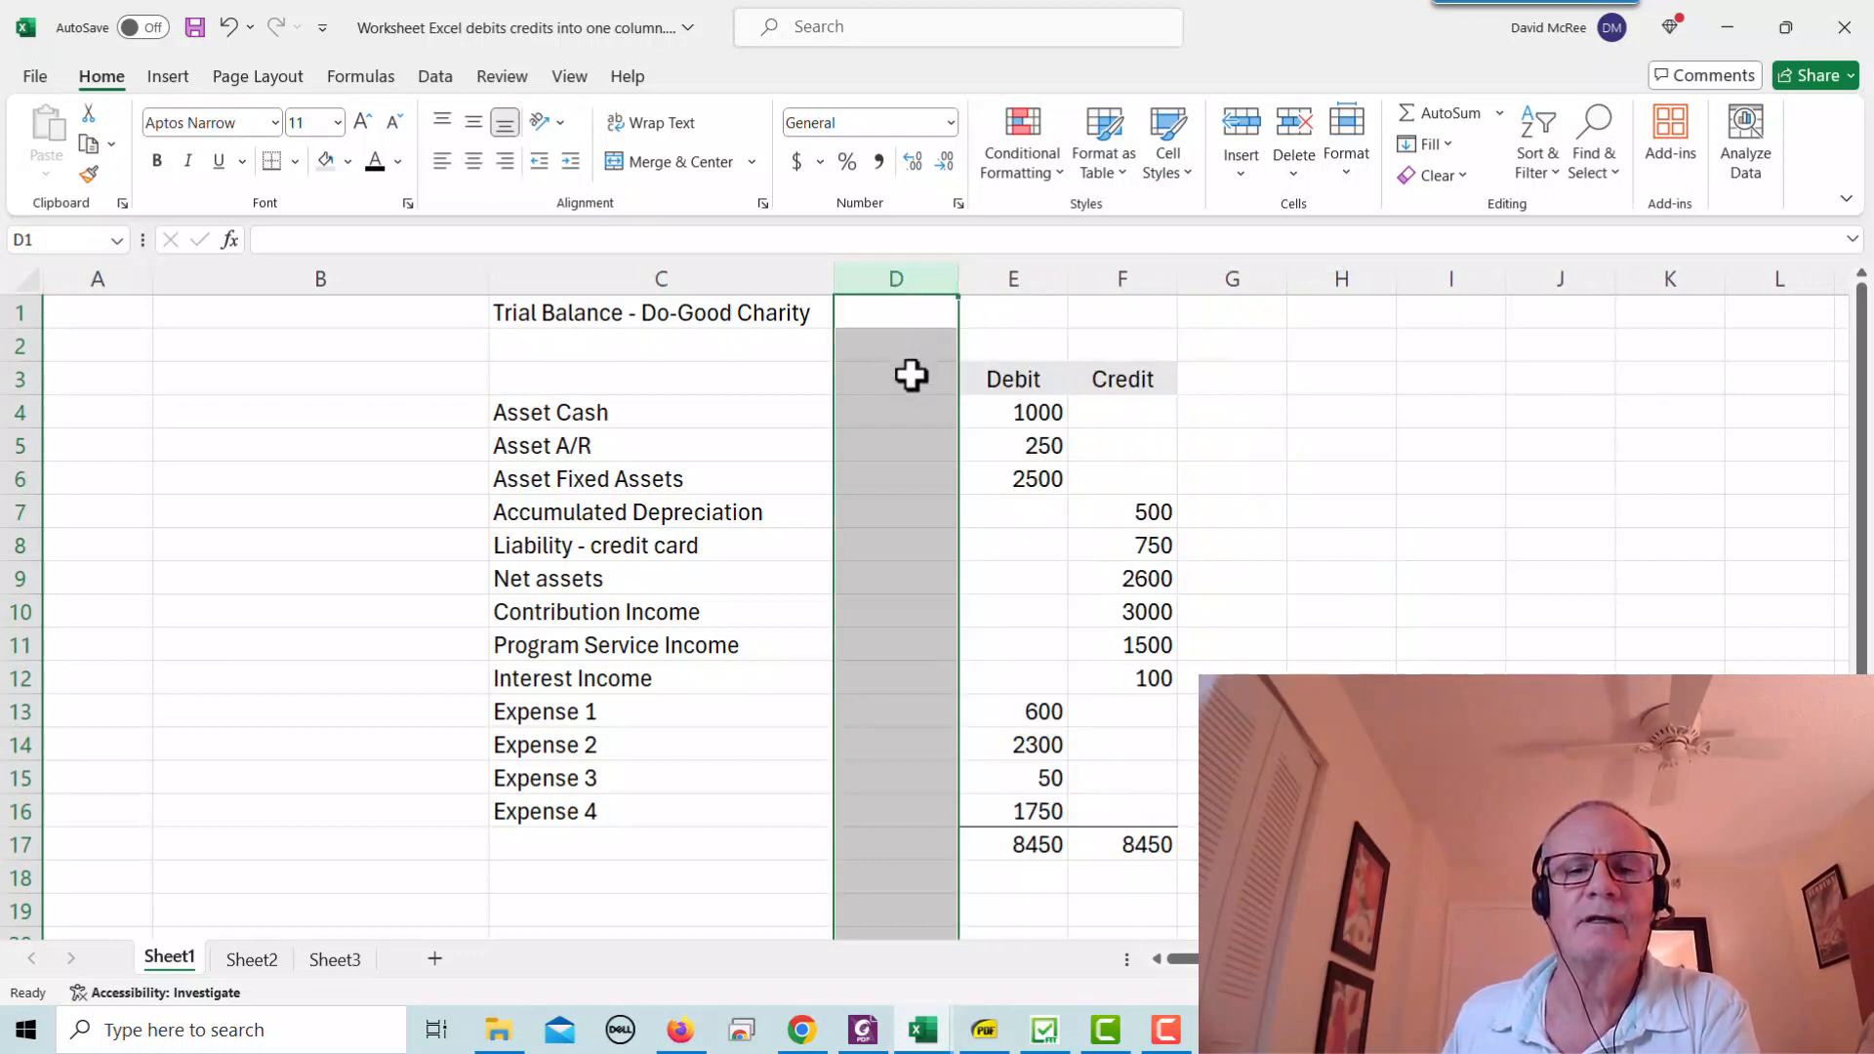
{"action": "mouse_move", "coordinate": [883, 410]}
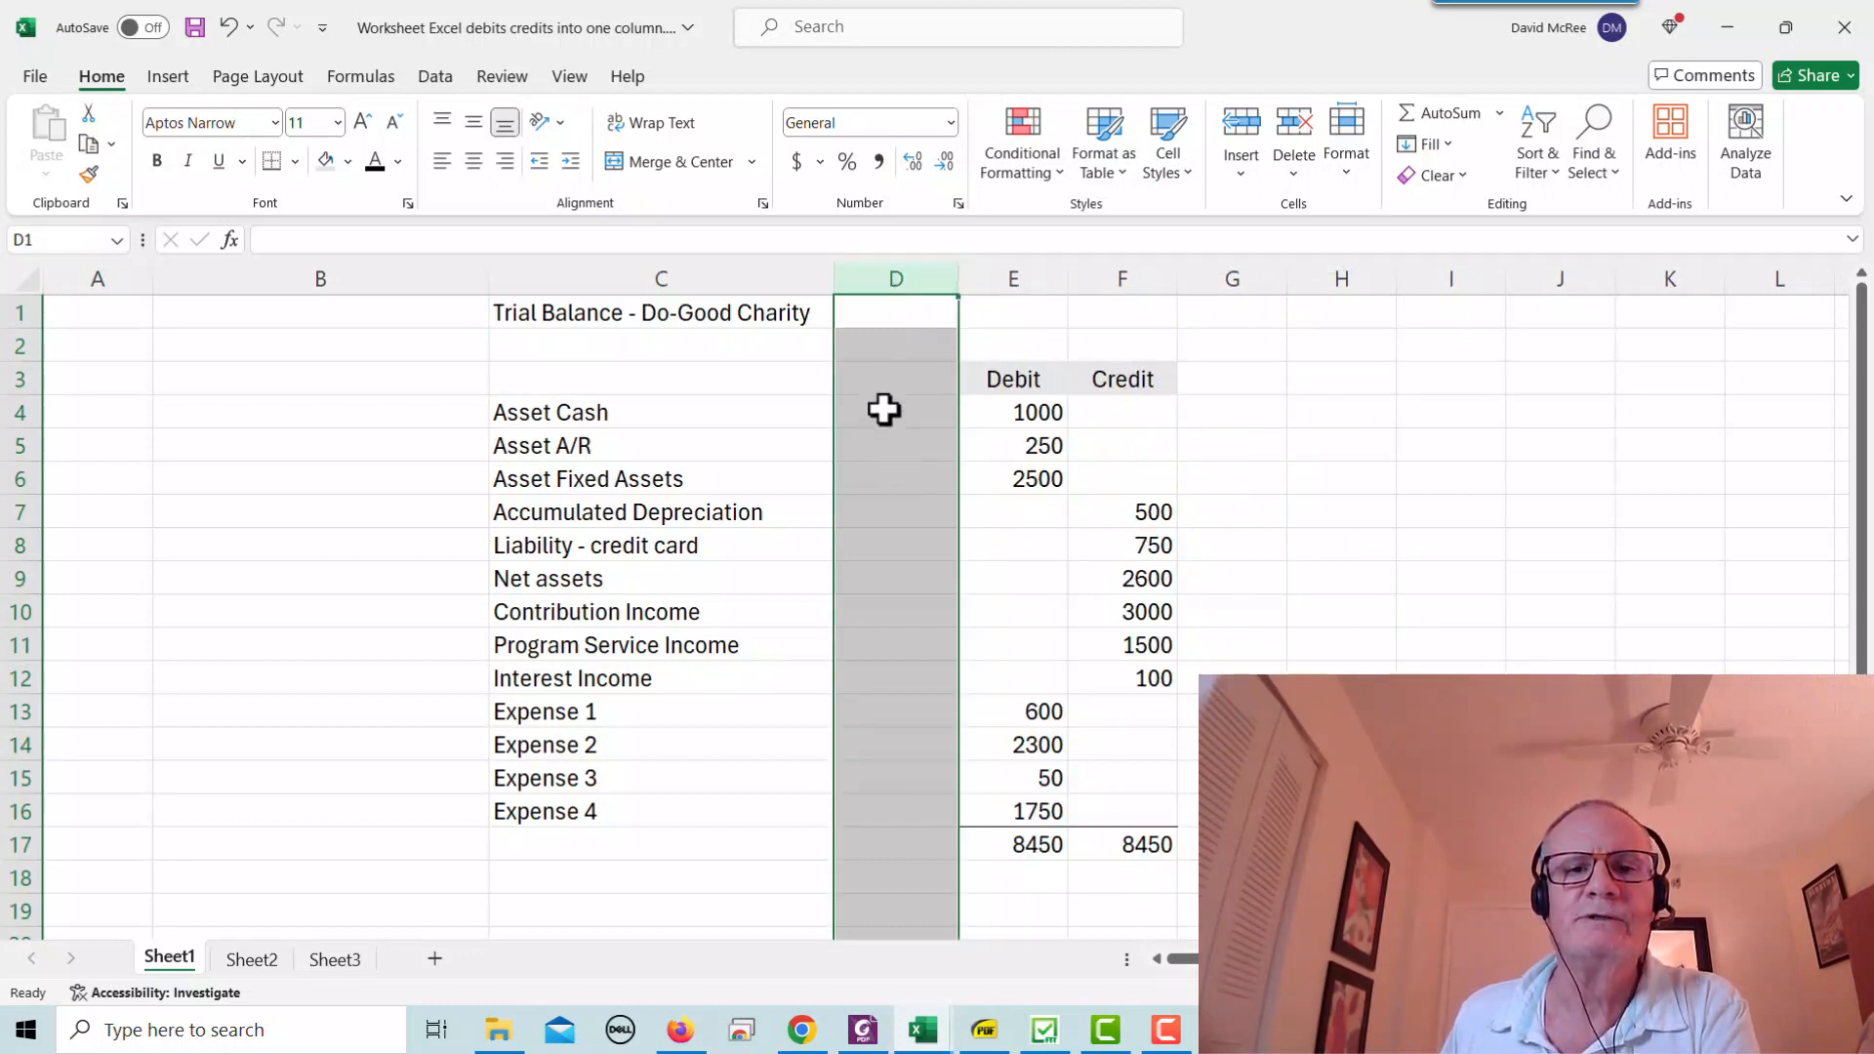
{"action": "left_click", "coordinate": [895, 412]}
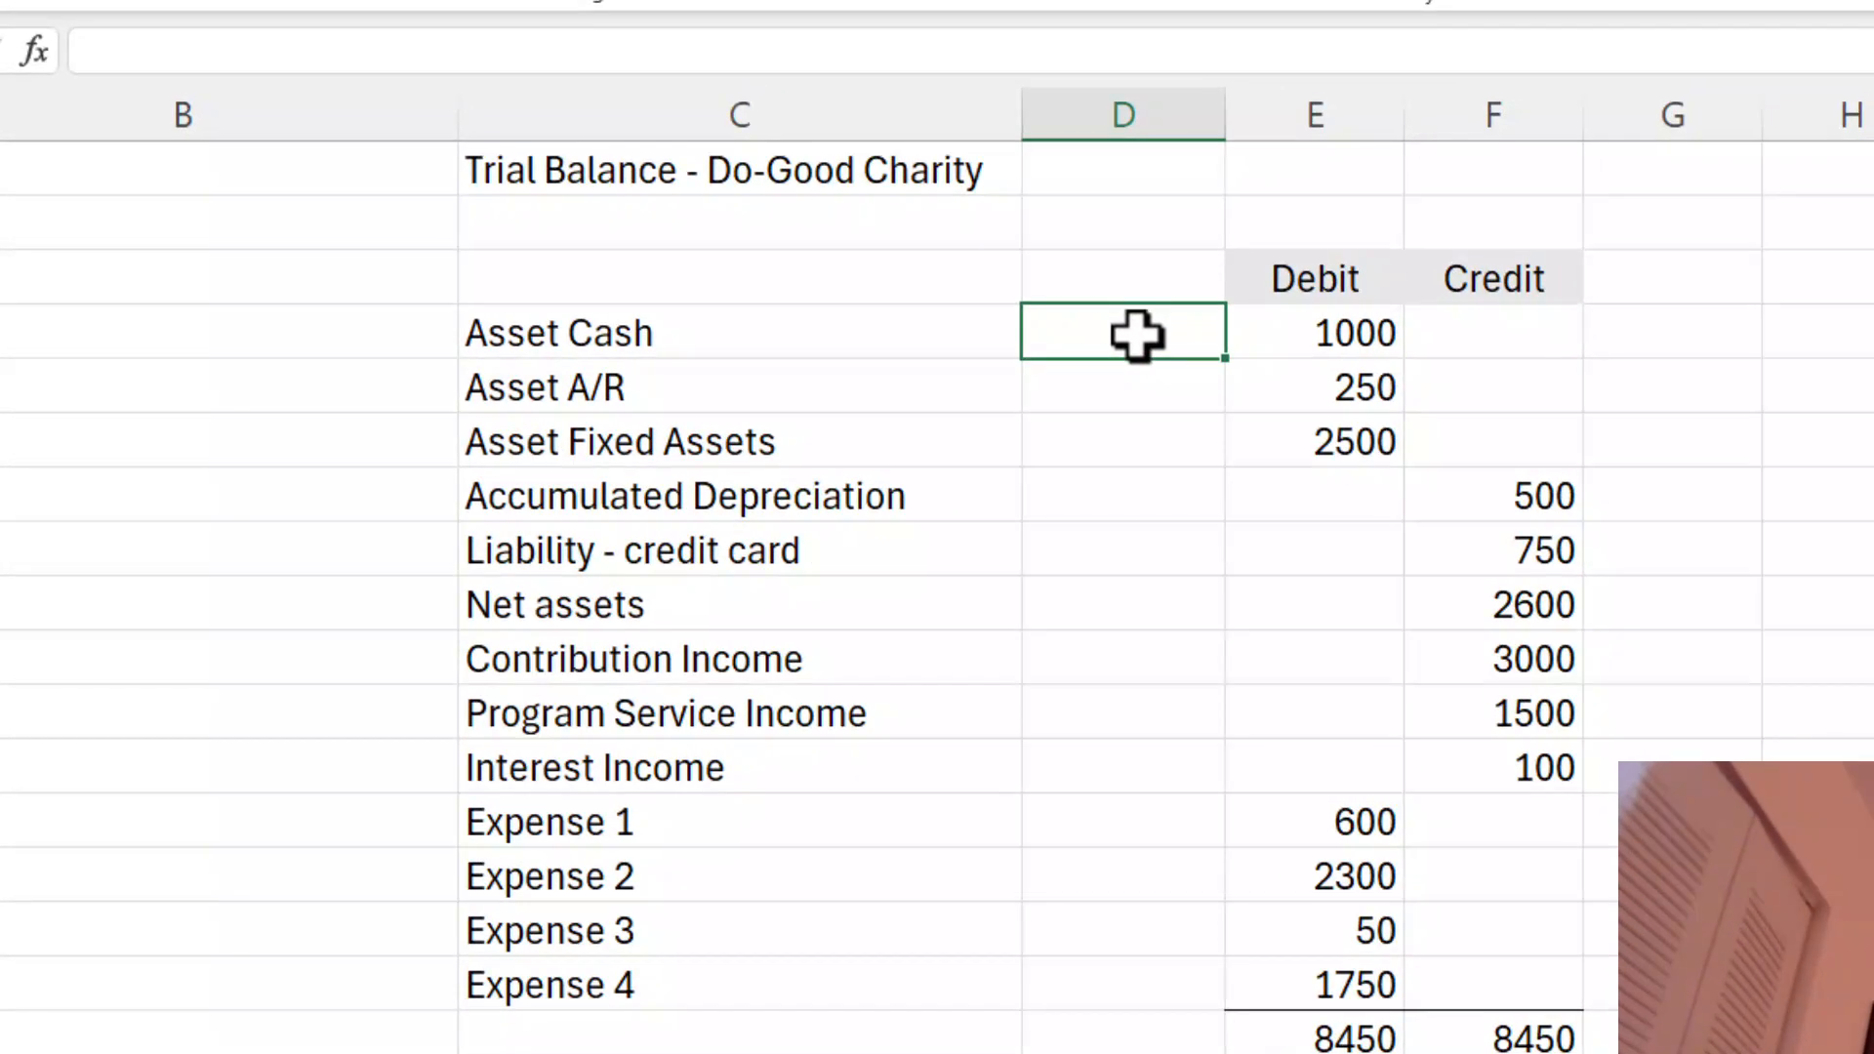
- Enter =E4-F4 in D4 so Asset Cash shows 1000, then recheck the formula
{"action": "type", "text": "="}
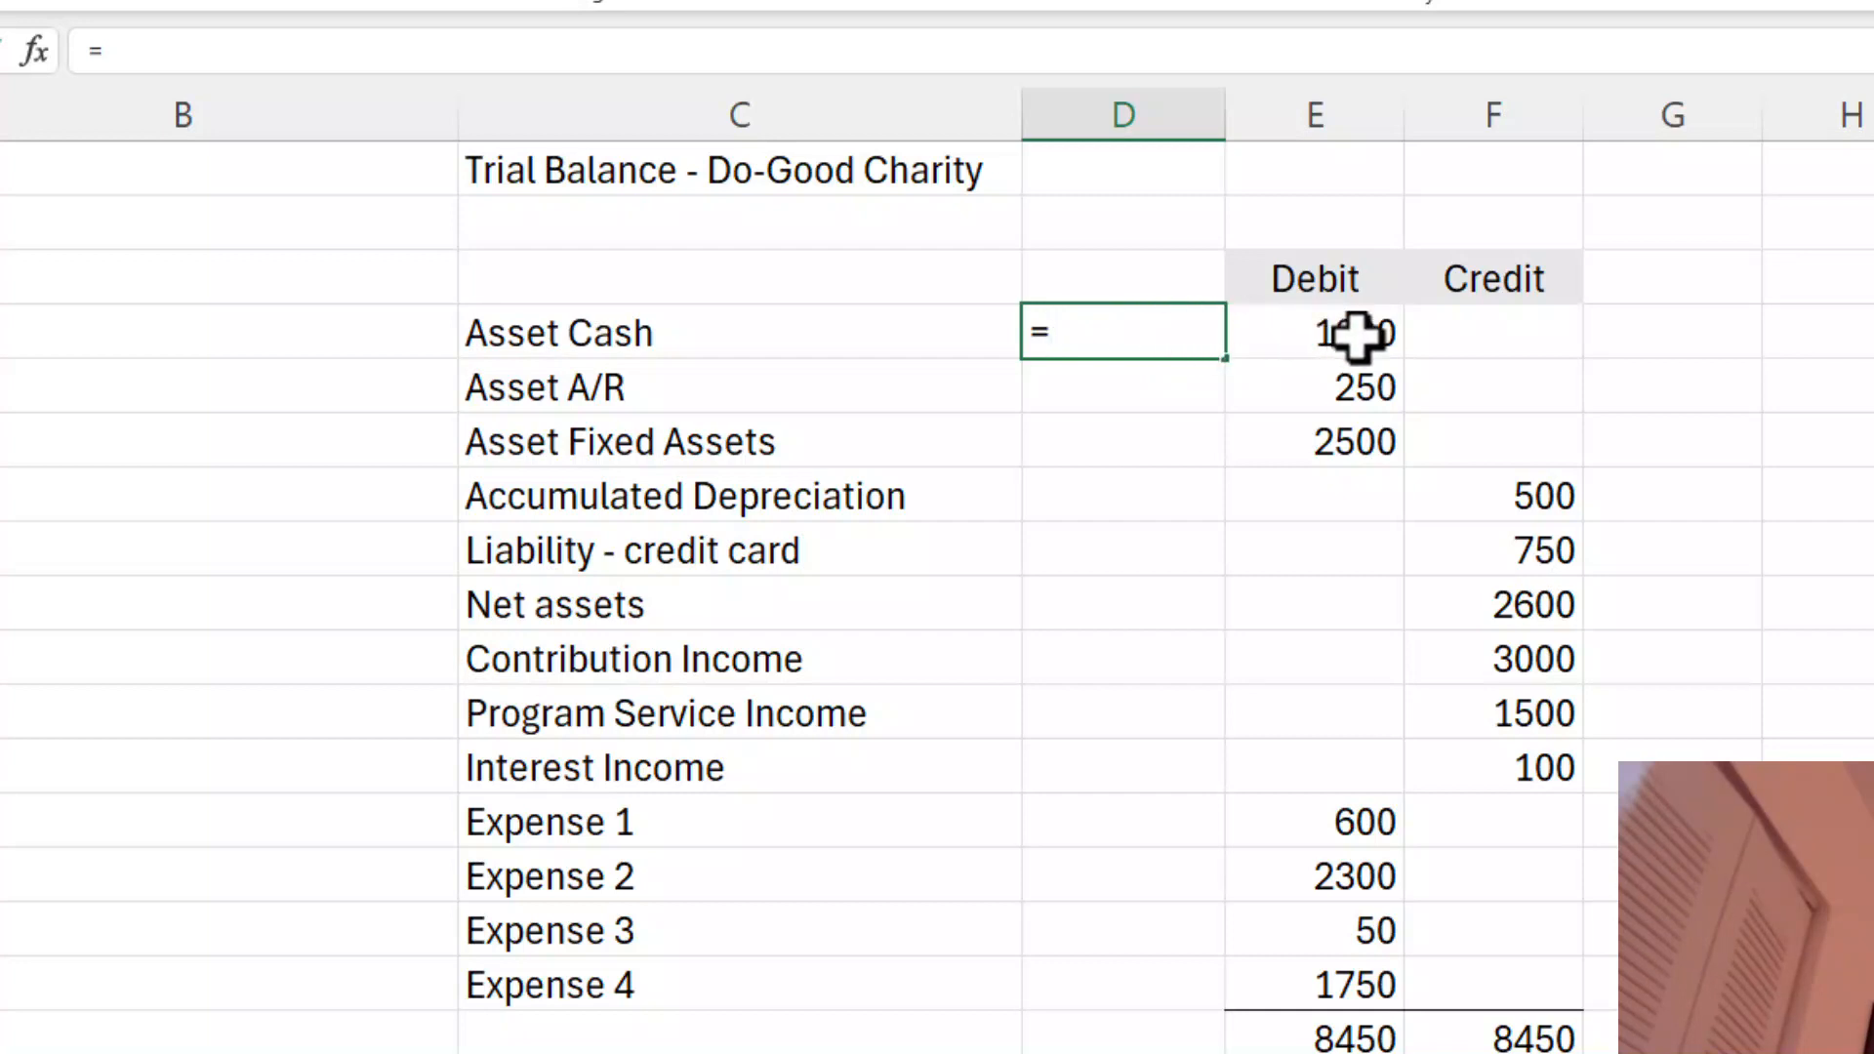
{"action": "left_click", "coordinate": [1315, 332]}
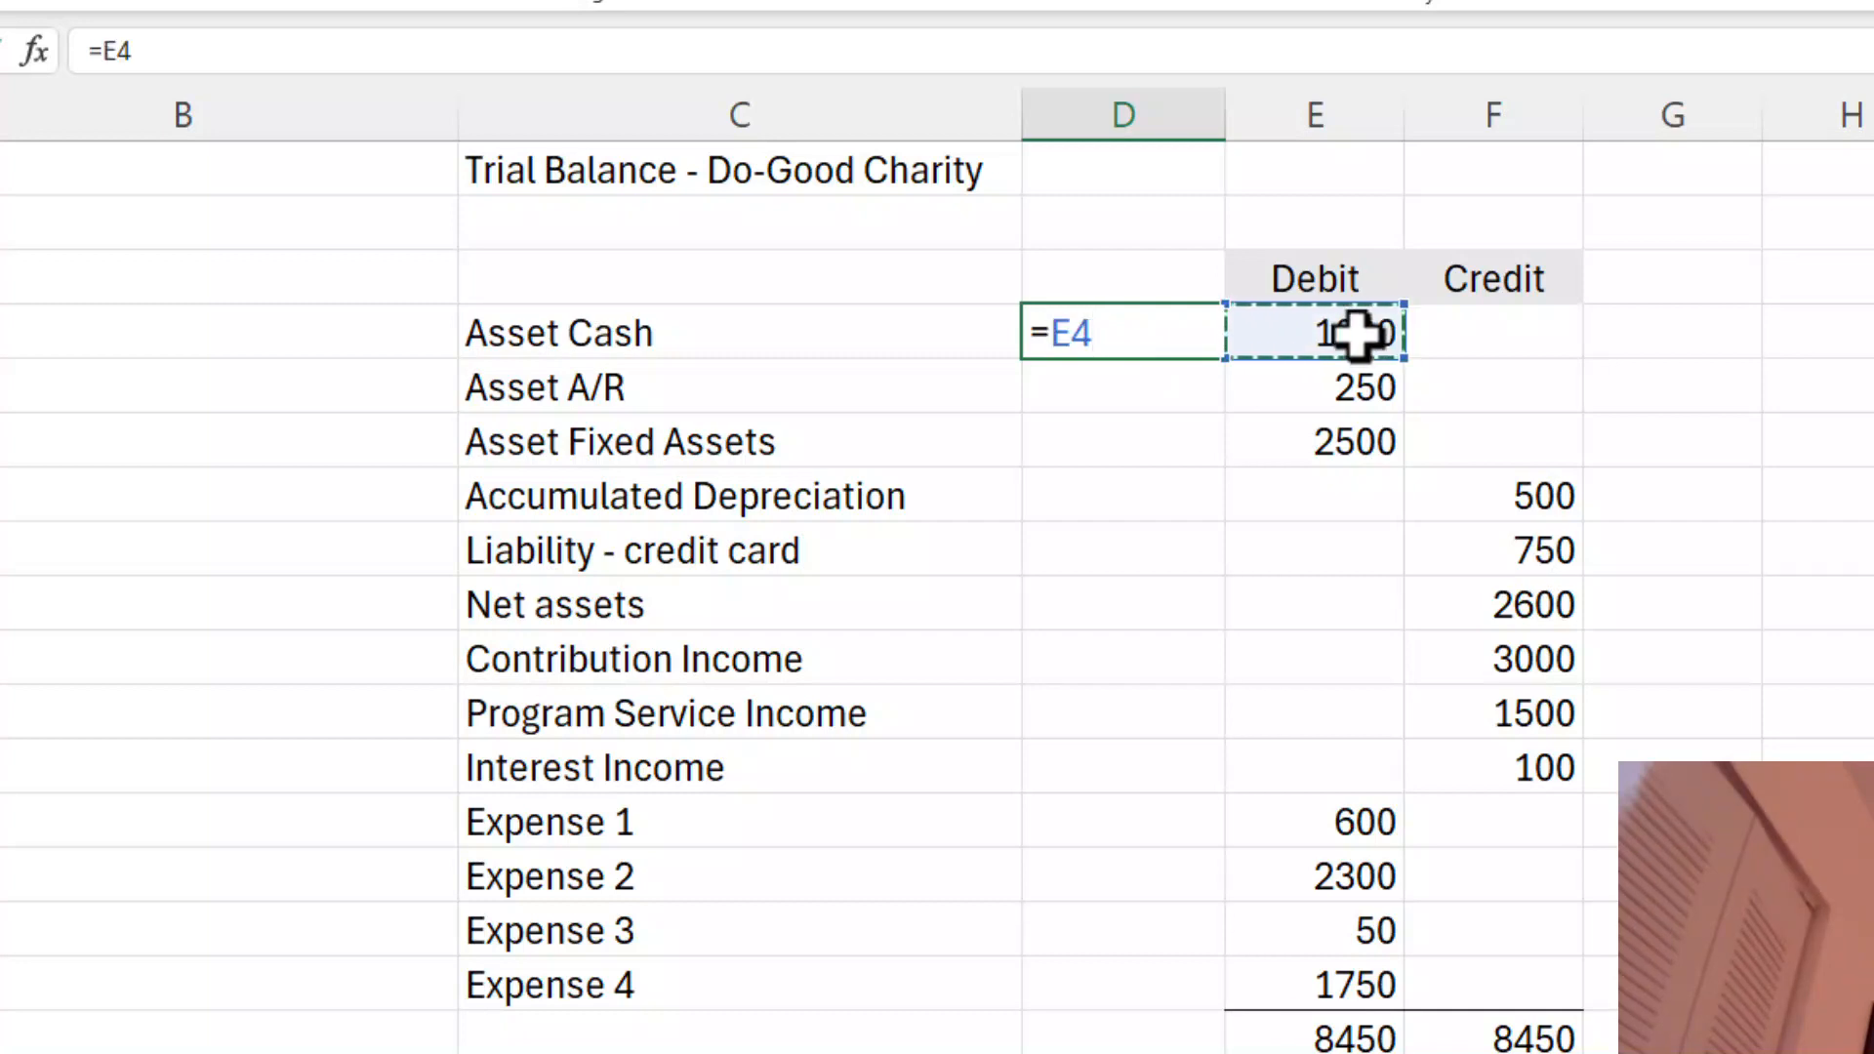
{"action": "type", "text": "-"}
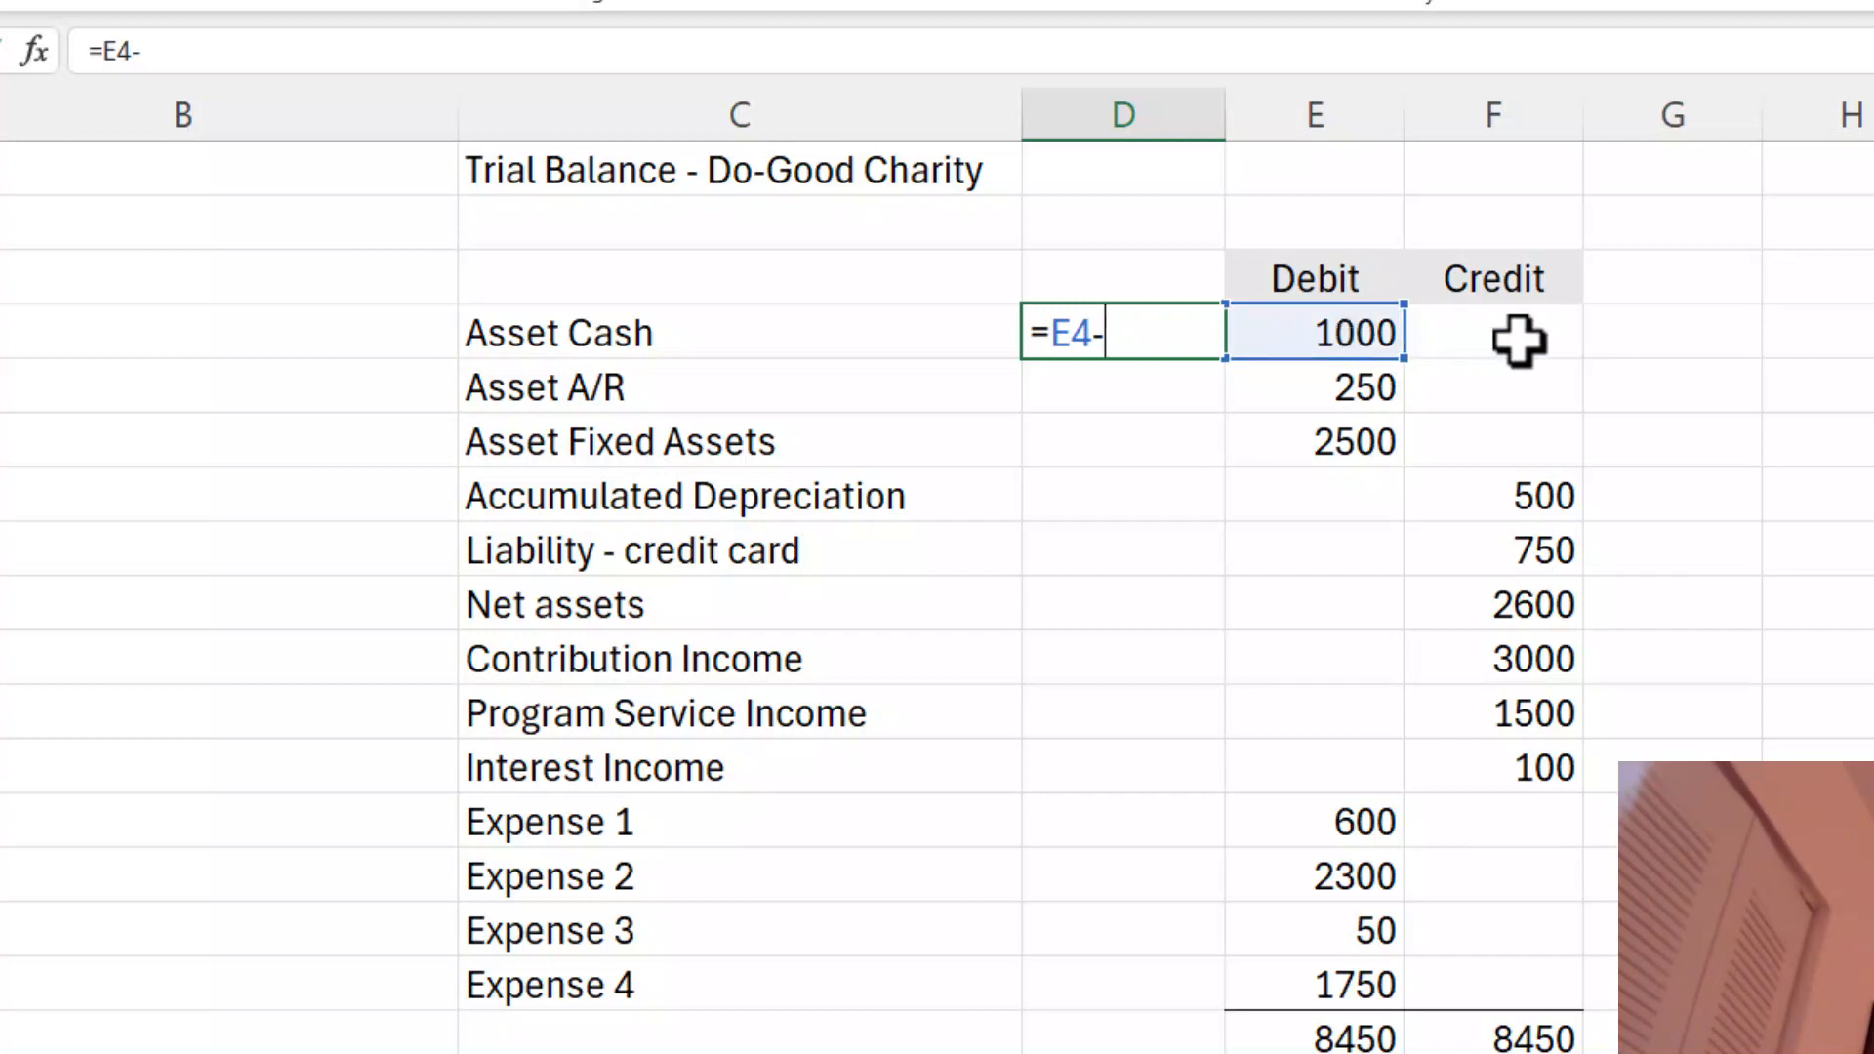
{"action": "left_click", "coordinate": [1491, 332]}
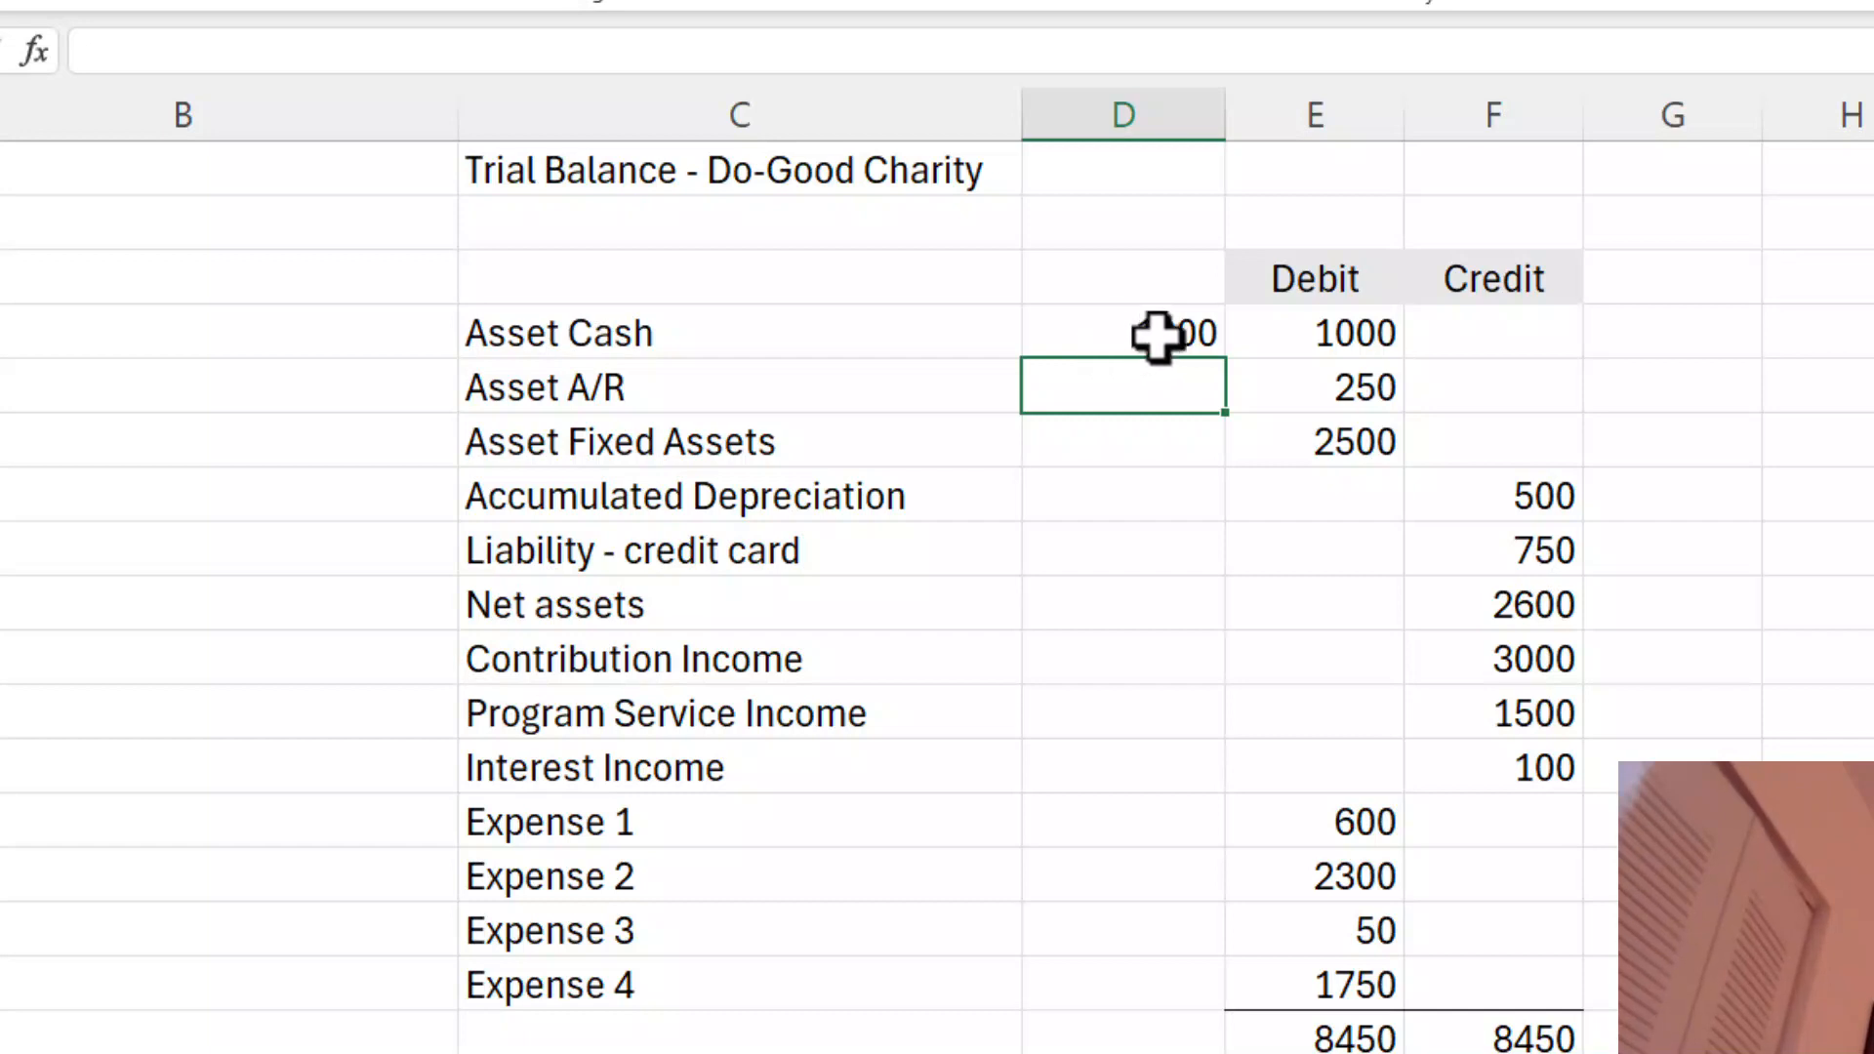
{"action": "left_click", "coordinate": [1122, 331]}
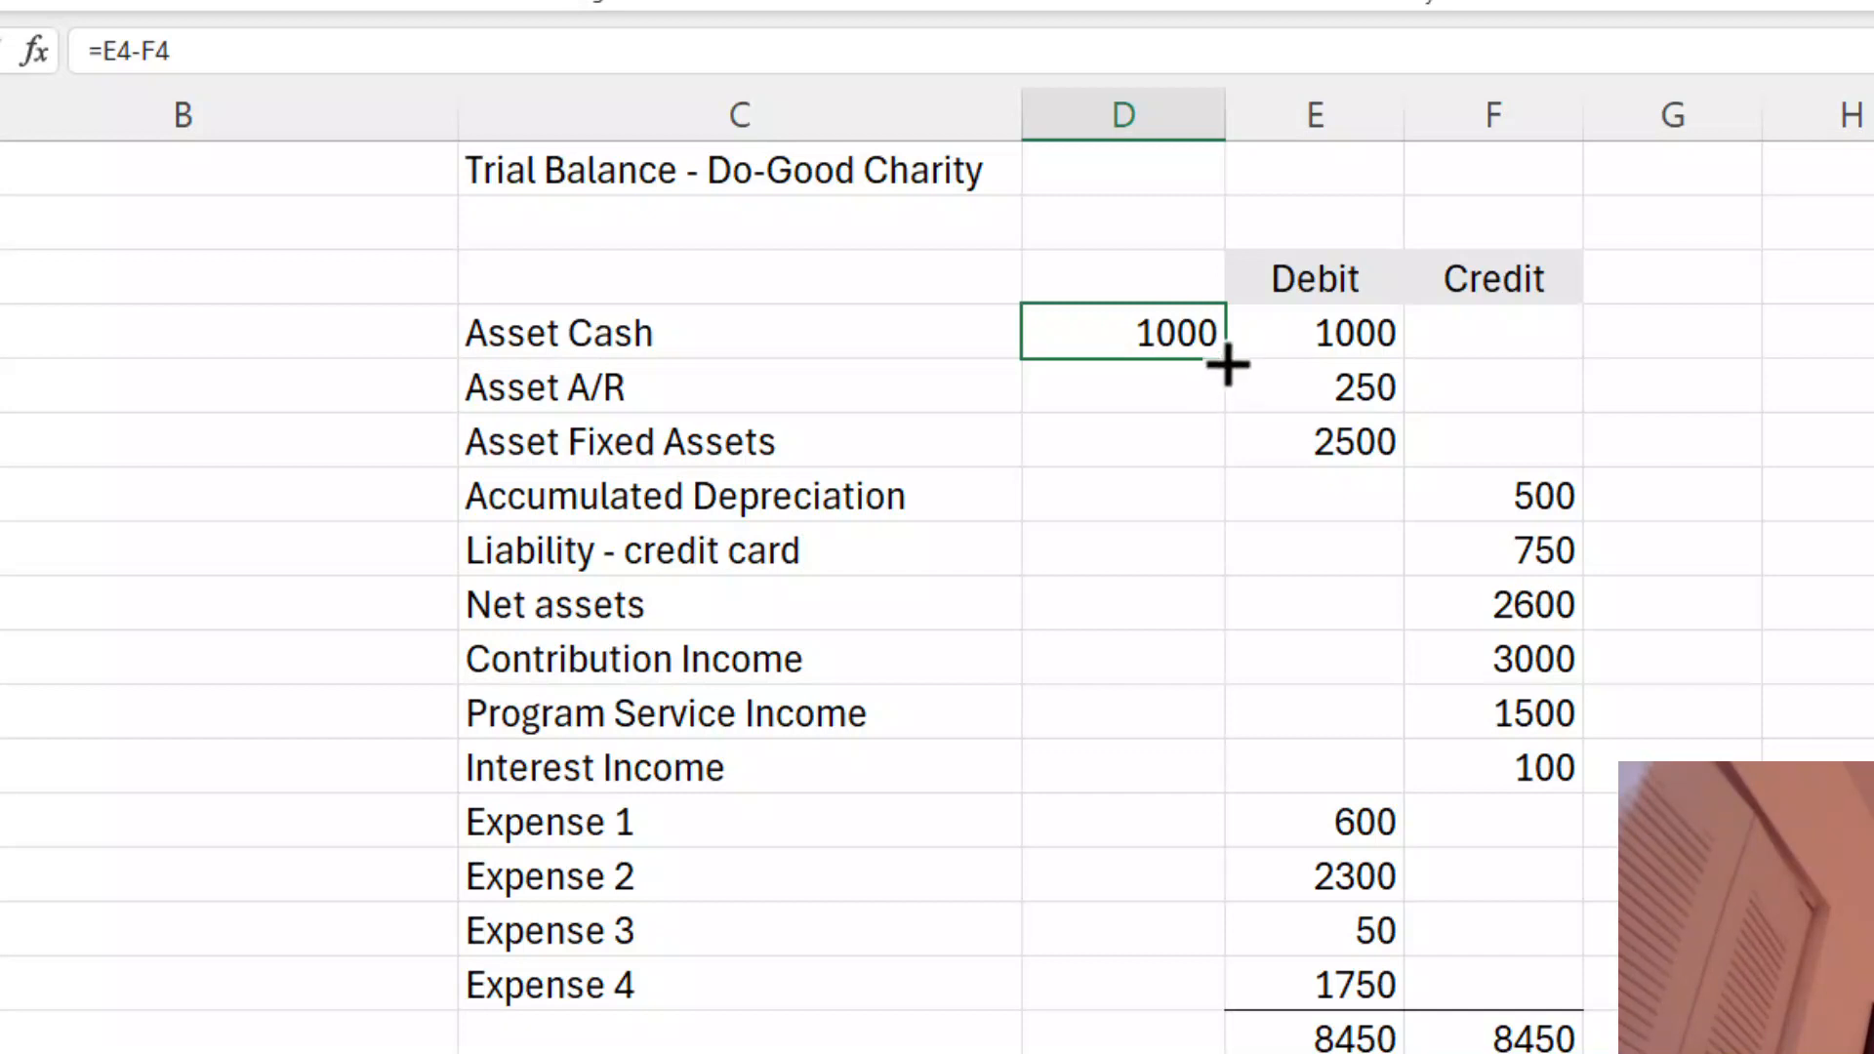
{"action": "mouse_move", "coordinate": [1213, 384]}
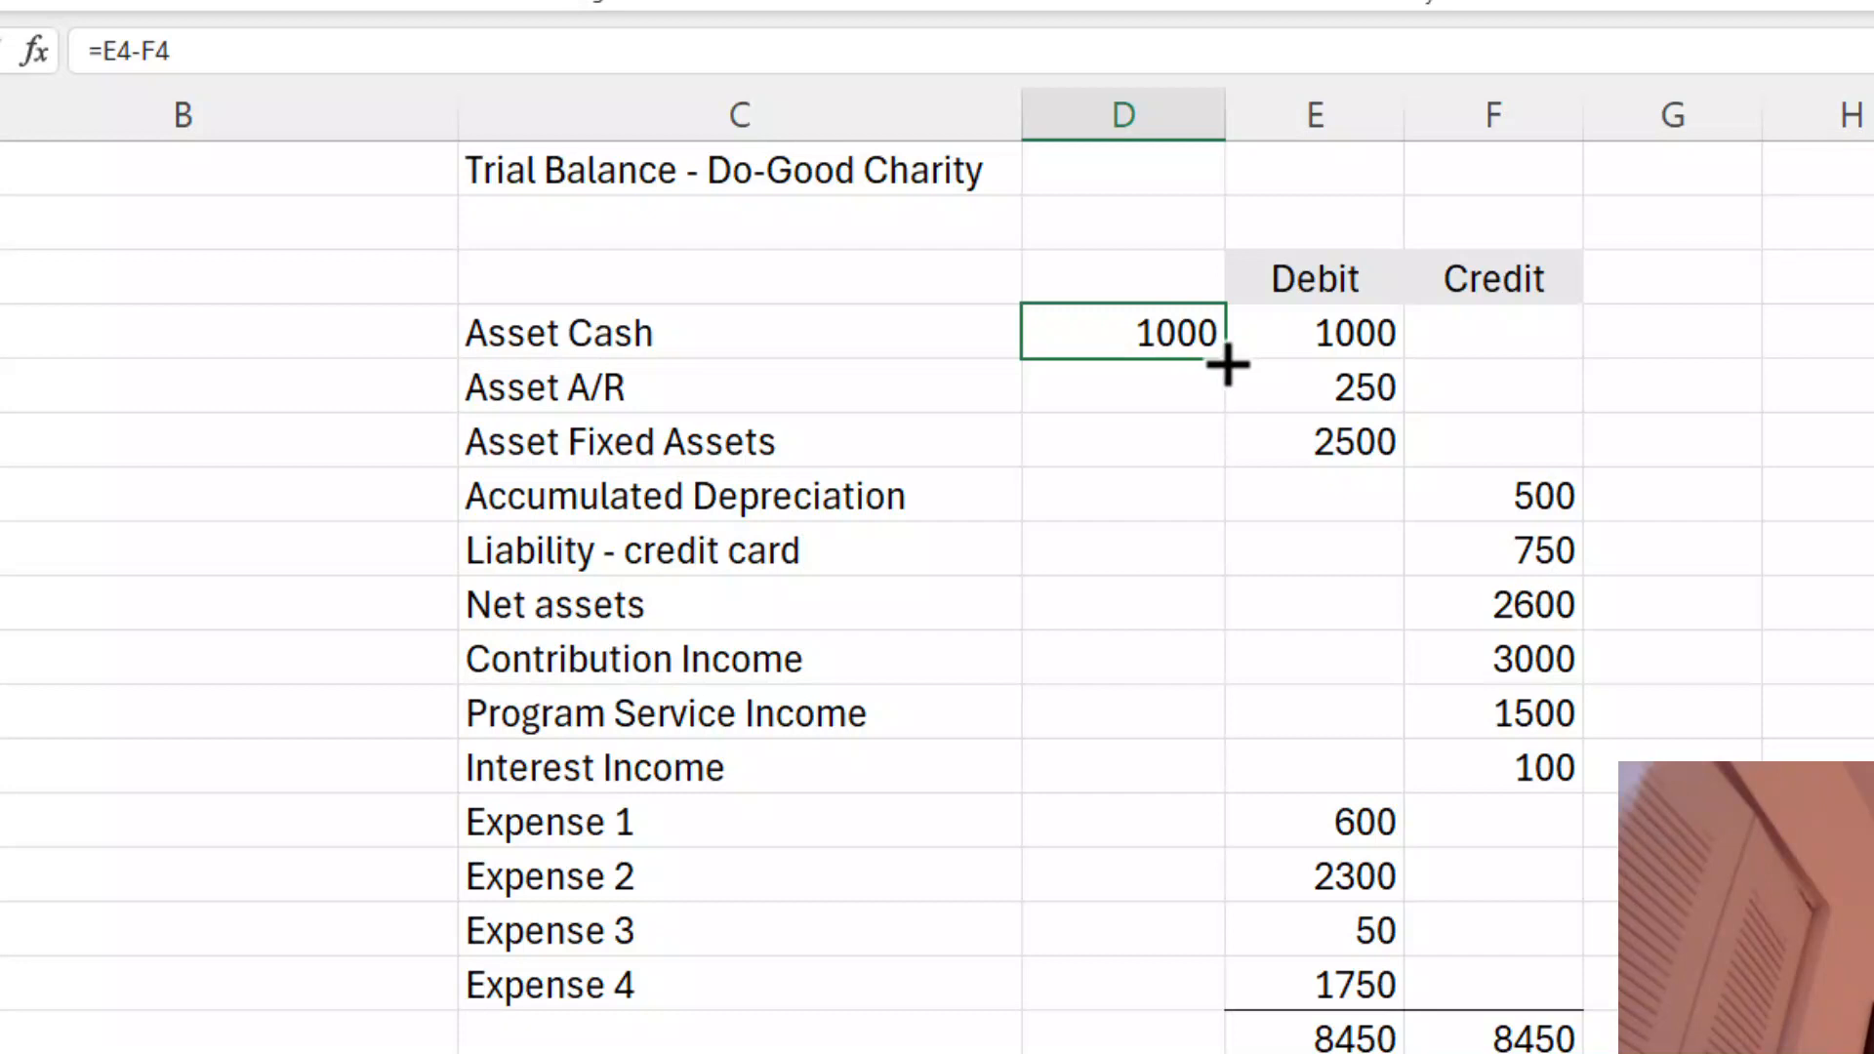
- Copy the =E4-F4 formula down column D through the Expense 4 row
{"action": "left_click_drag", "start_coordinate": [1221, 358], "coordinate": [1217, 819]}
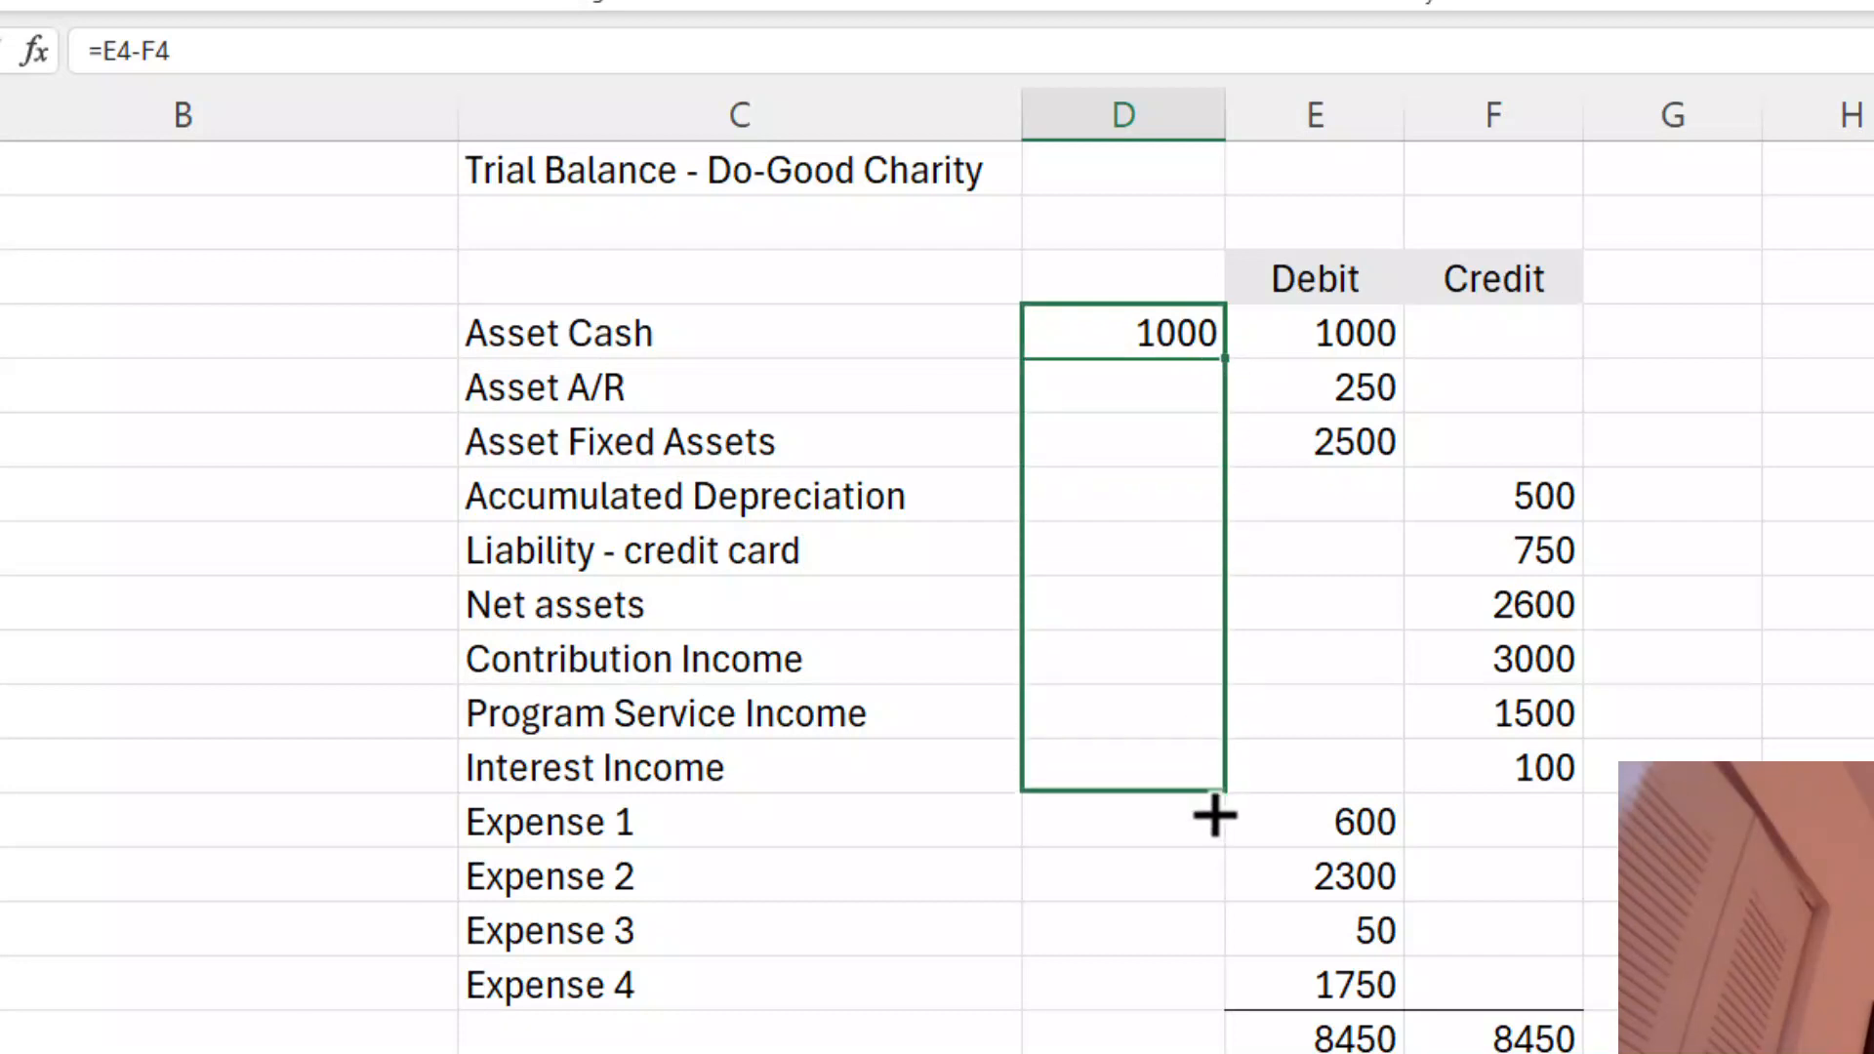
{"action": "left_click_drag", "start_coordinate": [1214, 819], "coordinate": [1214, 1005]}
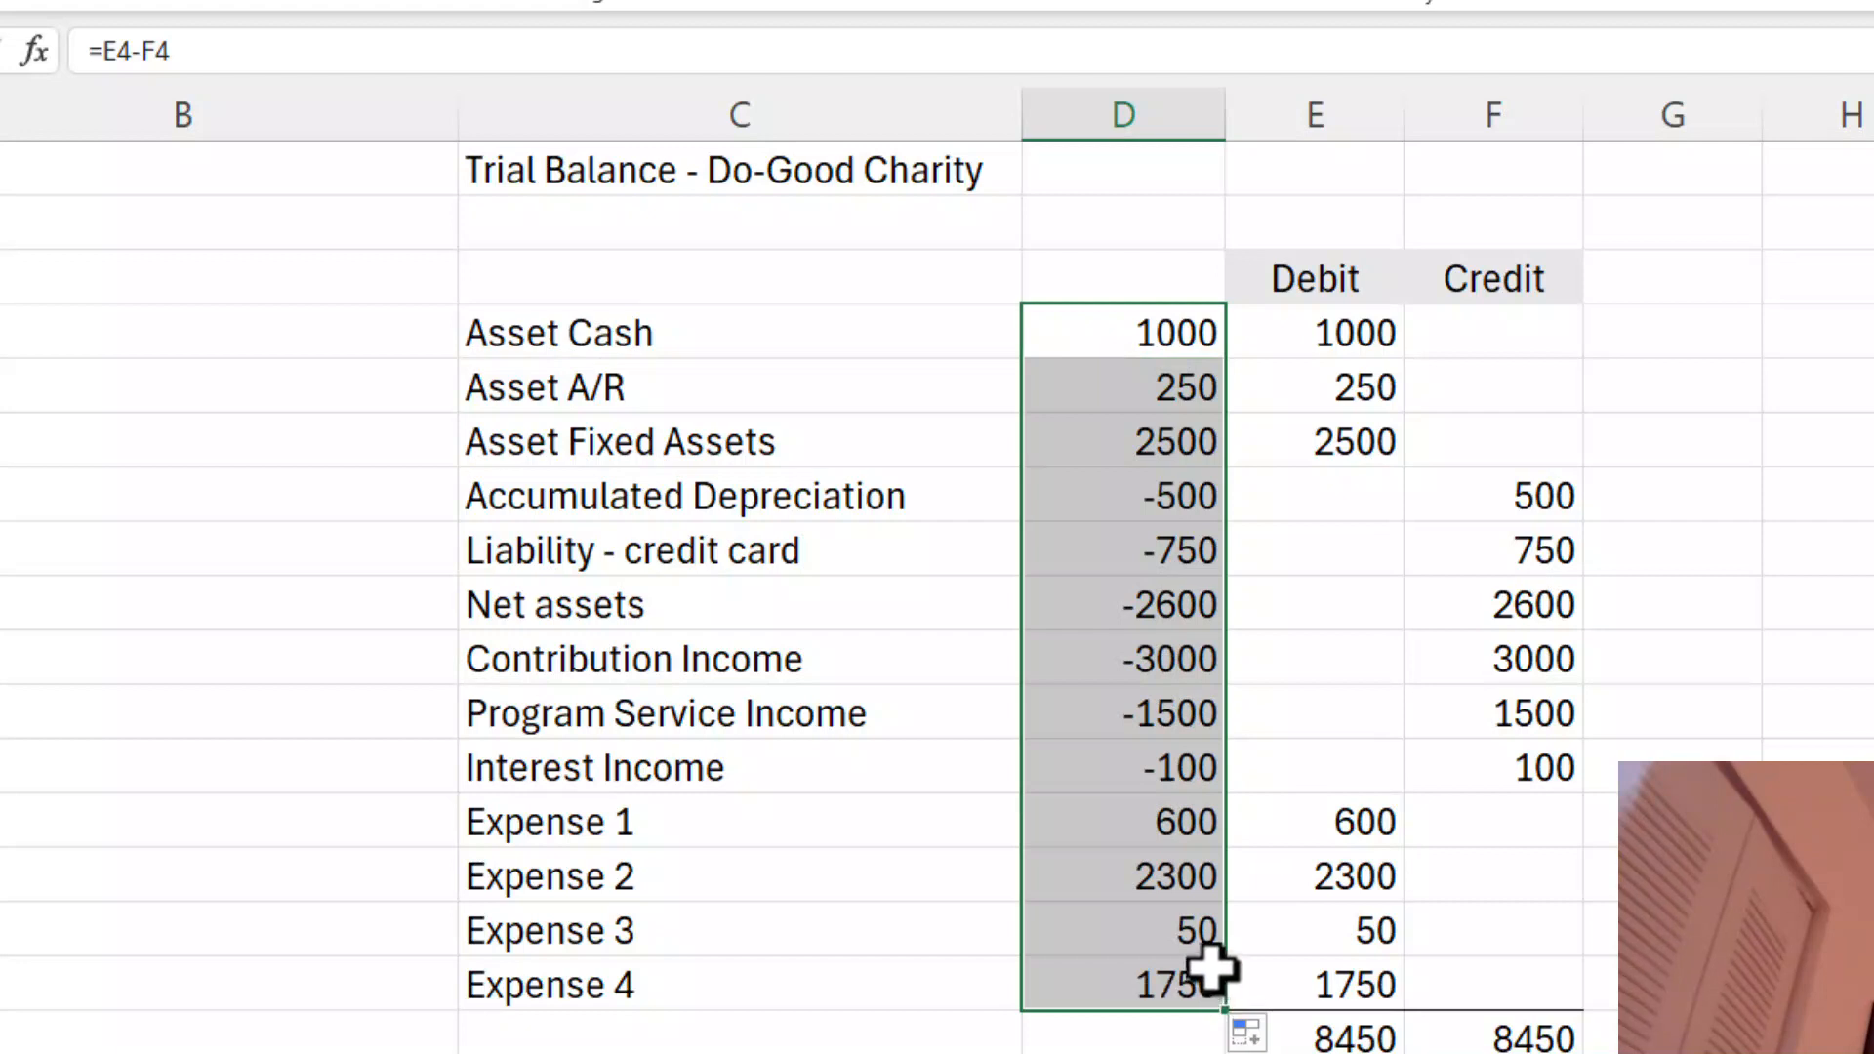
{"action": "mouse_move", "coordinate": [1135, 251]}
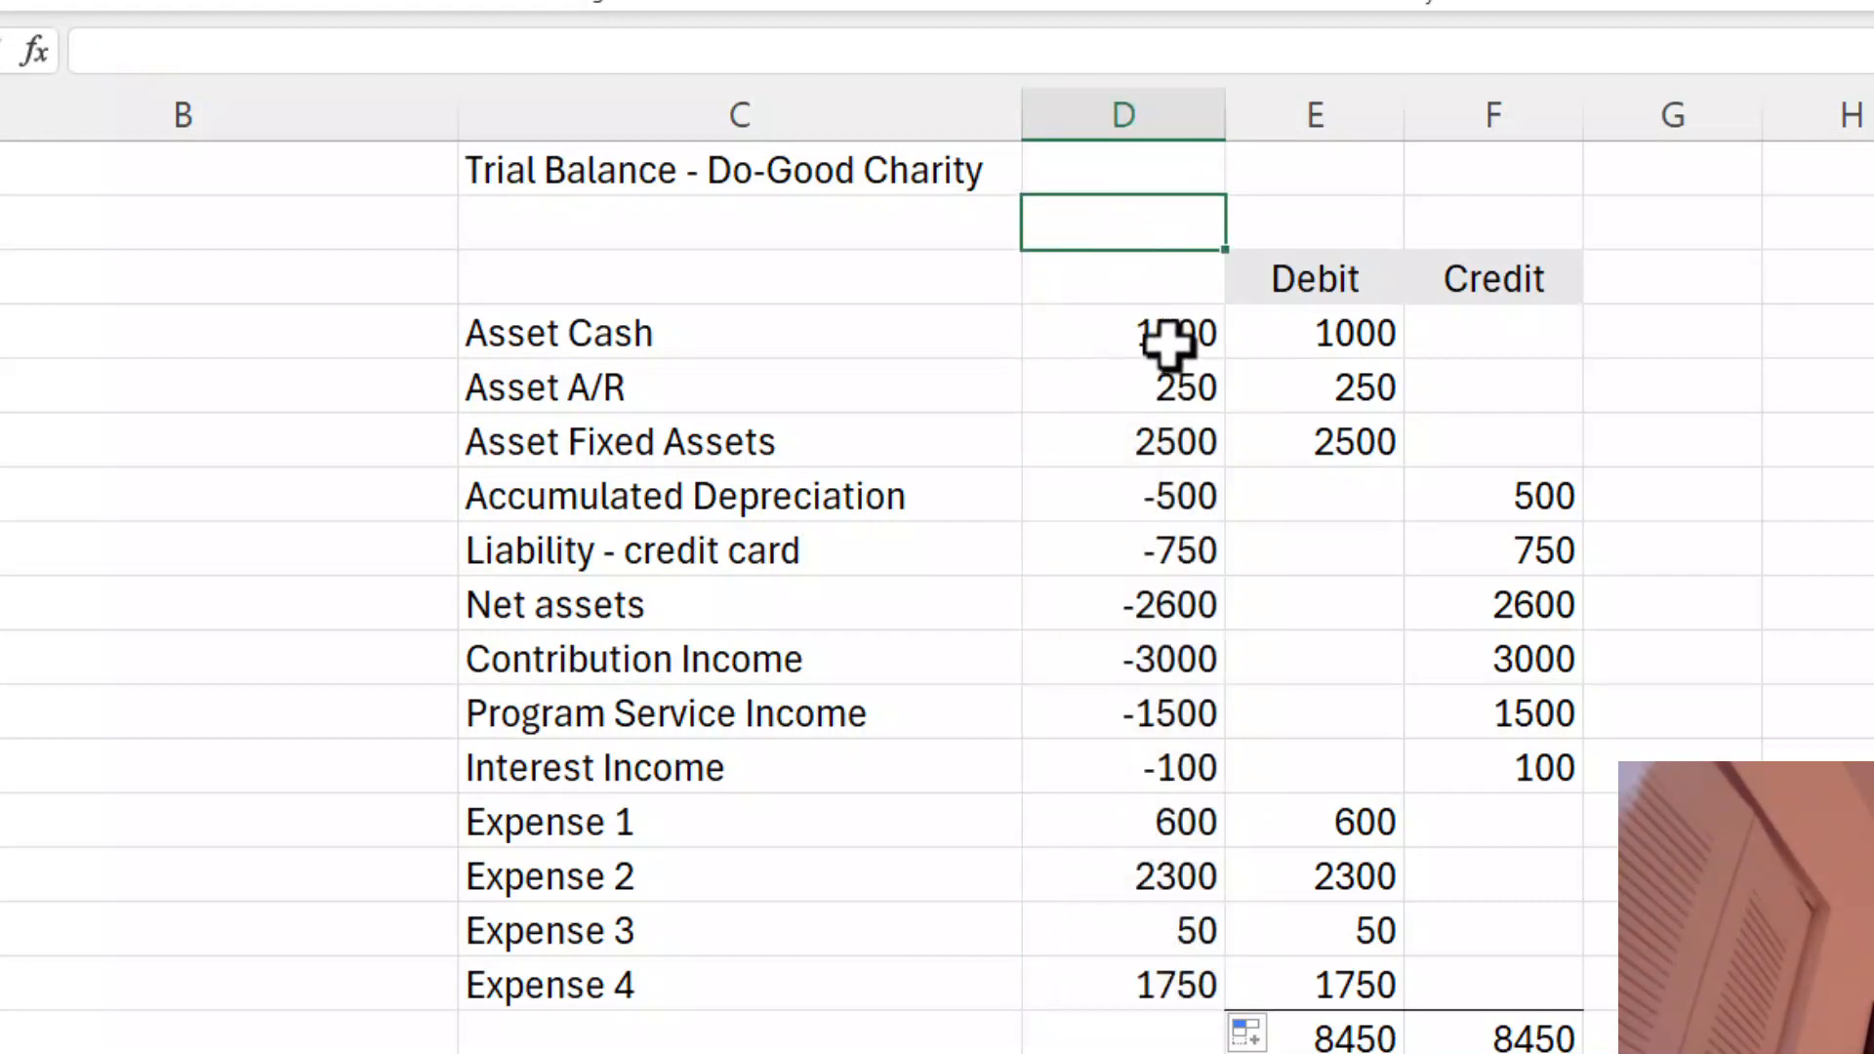
{"action": "mouse_move", "coordinate": [1159, 387]}
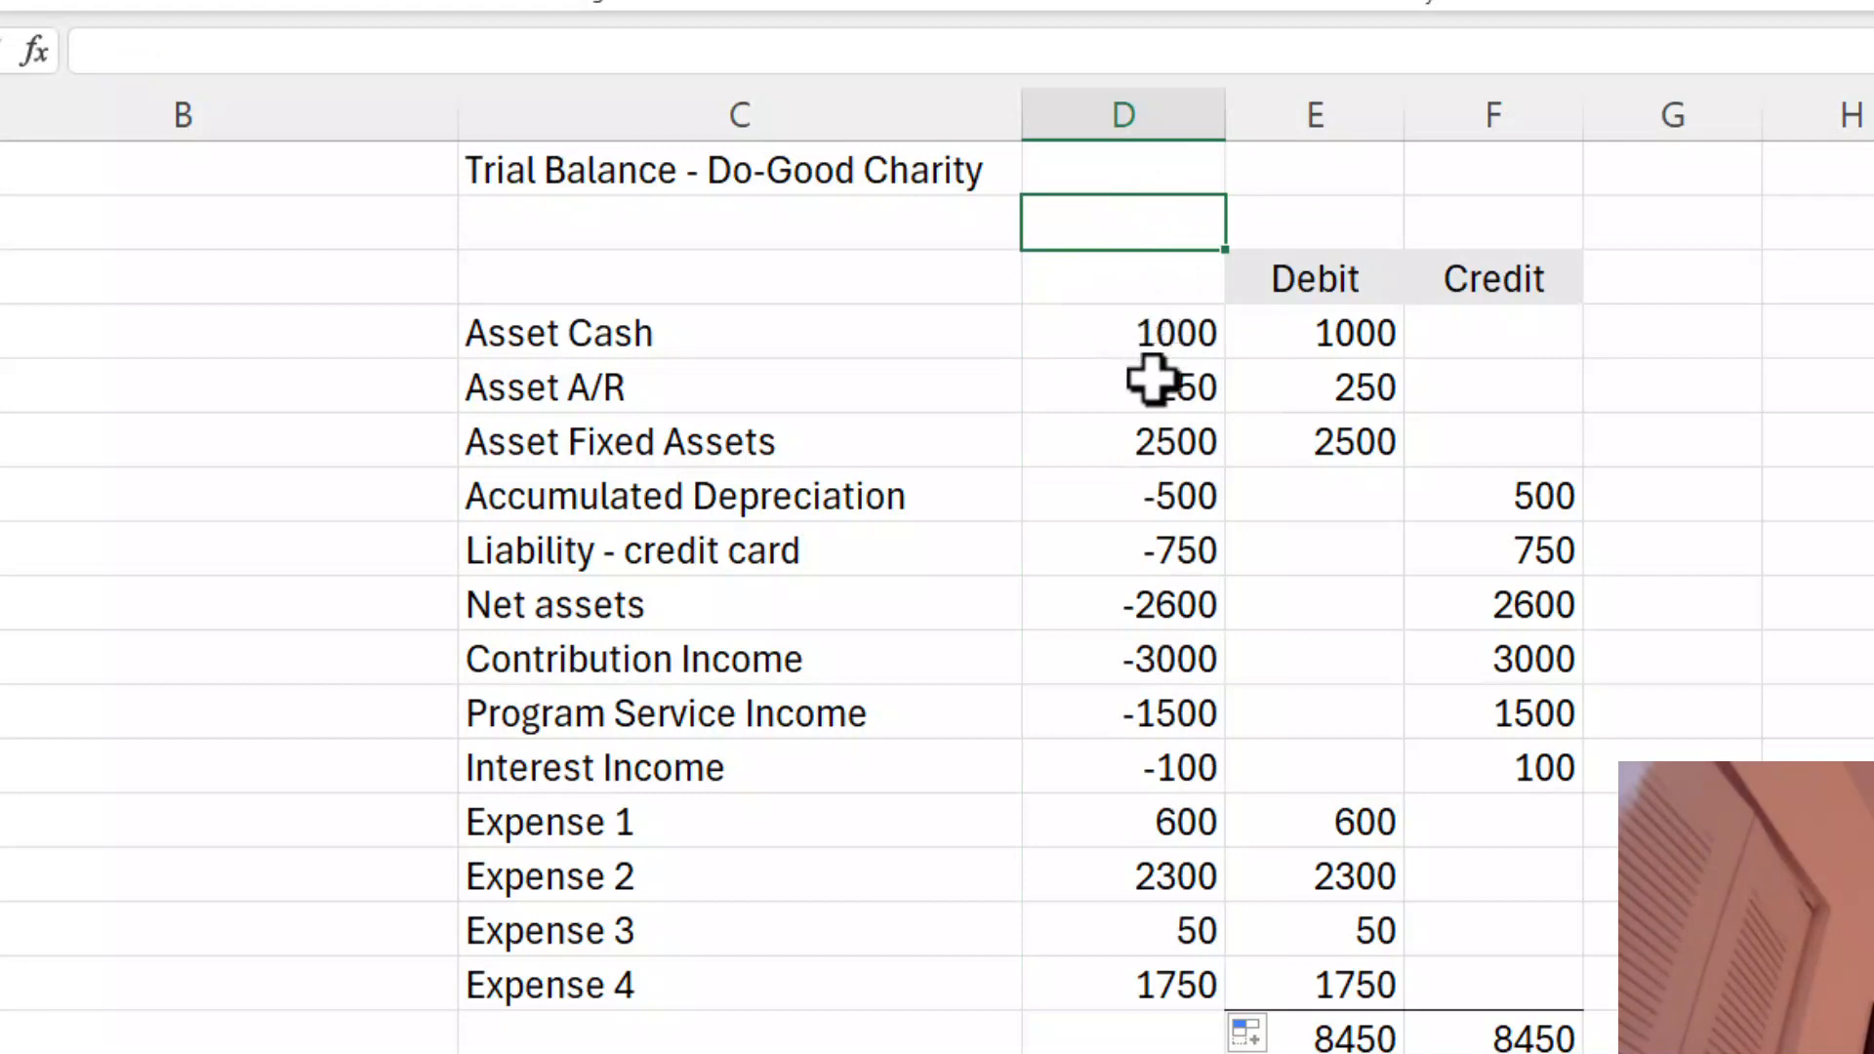
{"action": "mouse_move", "coordinate": [1151, 735]}
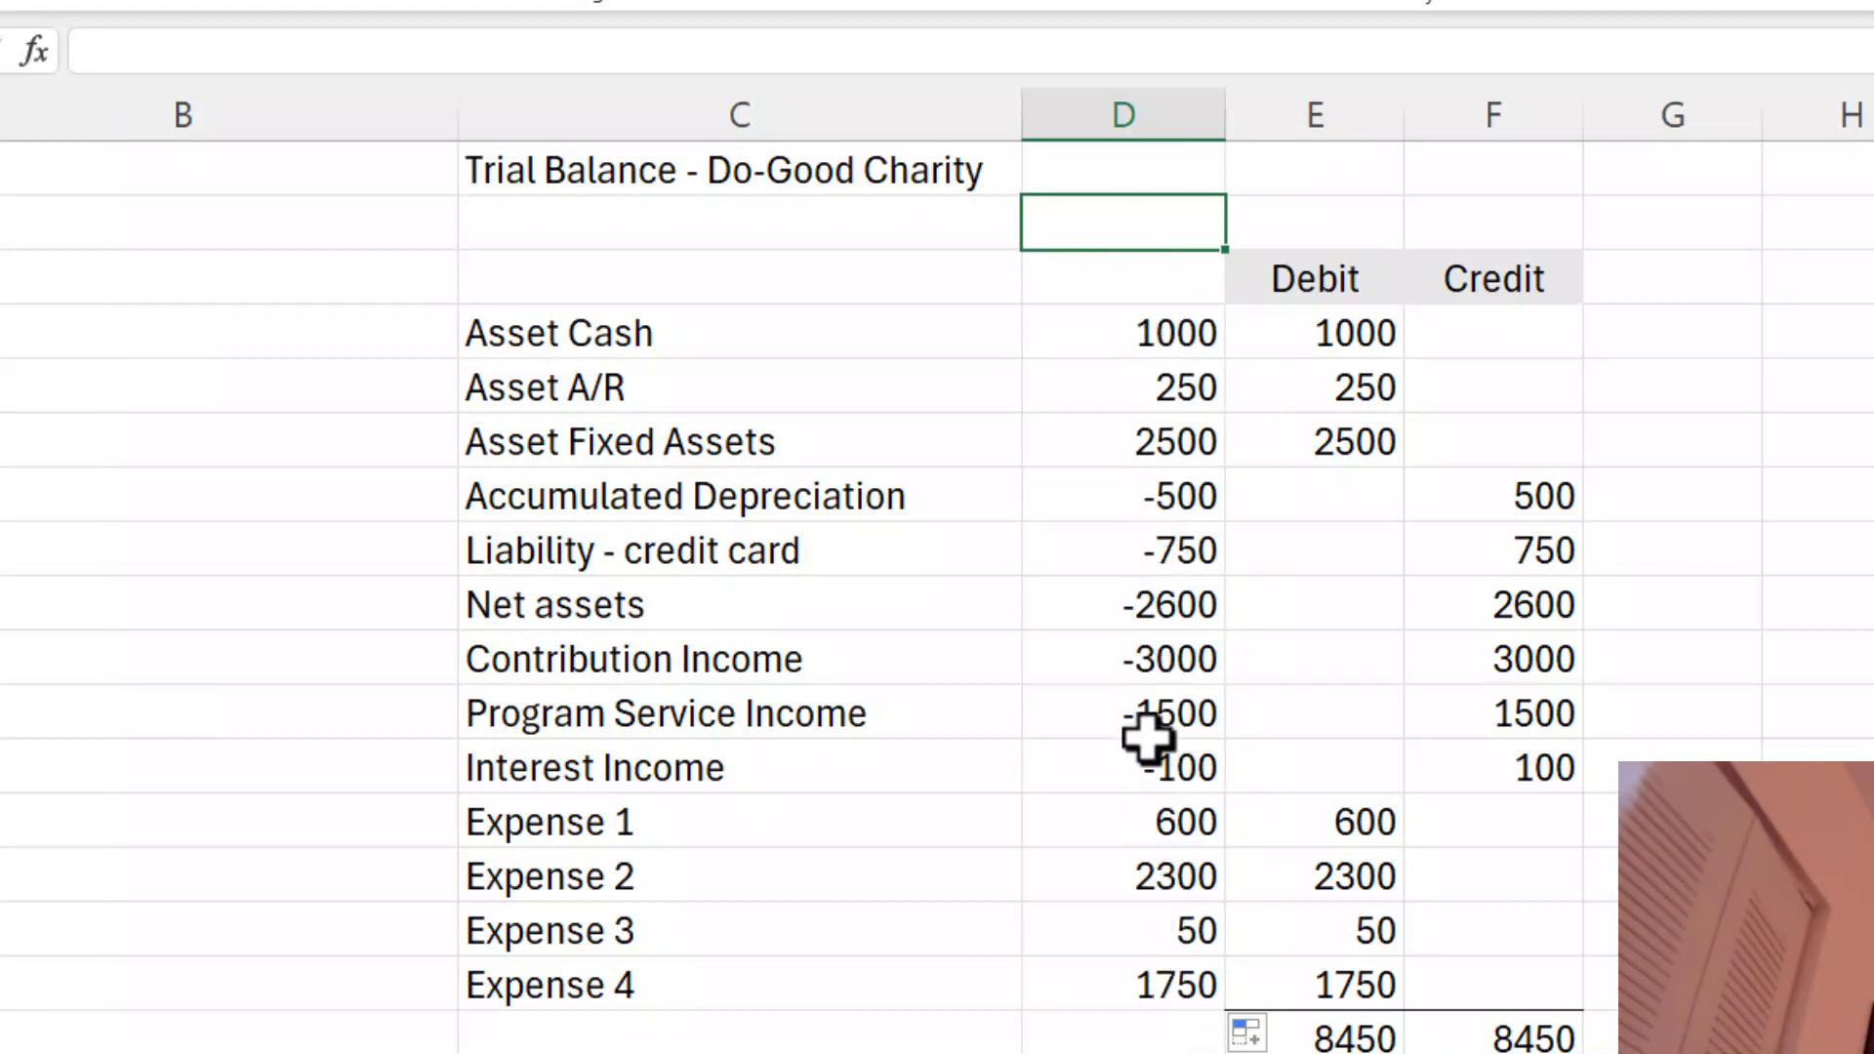
{"action": "mouse_move", "coordinate": [1177, 511]}
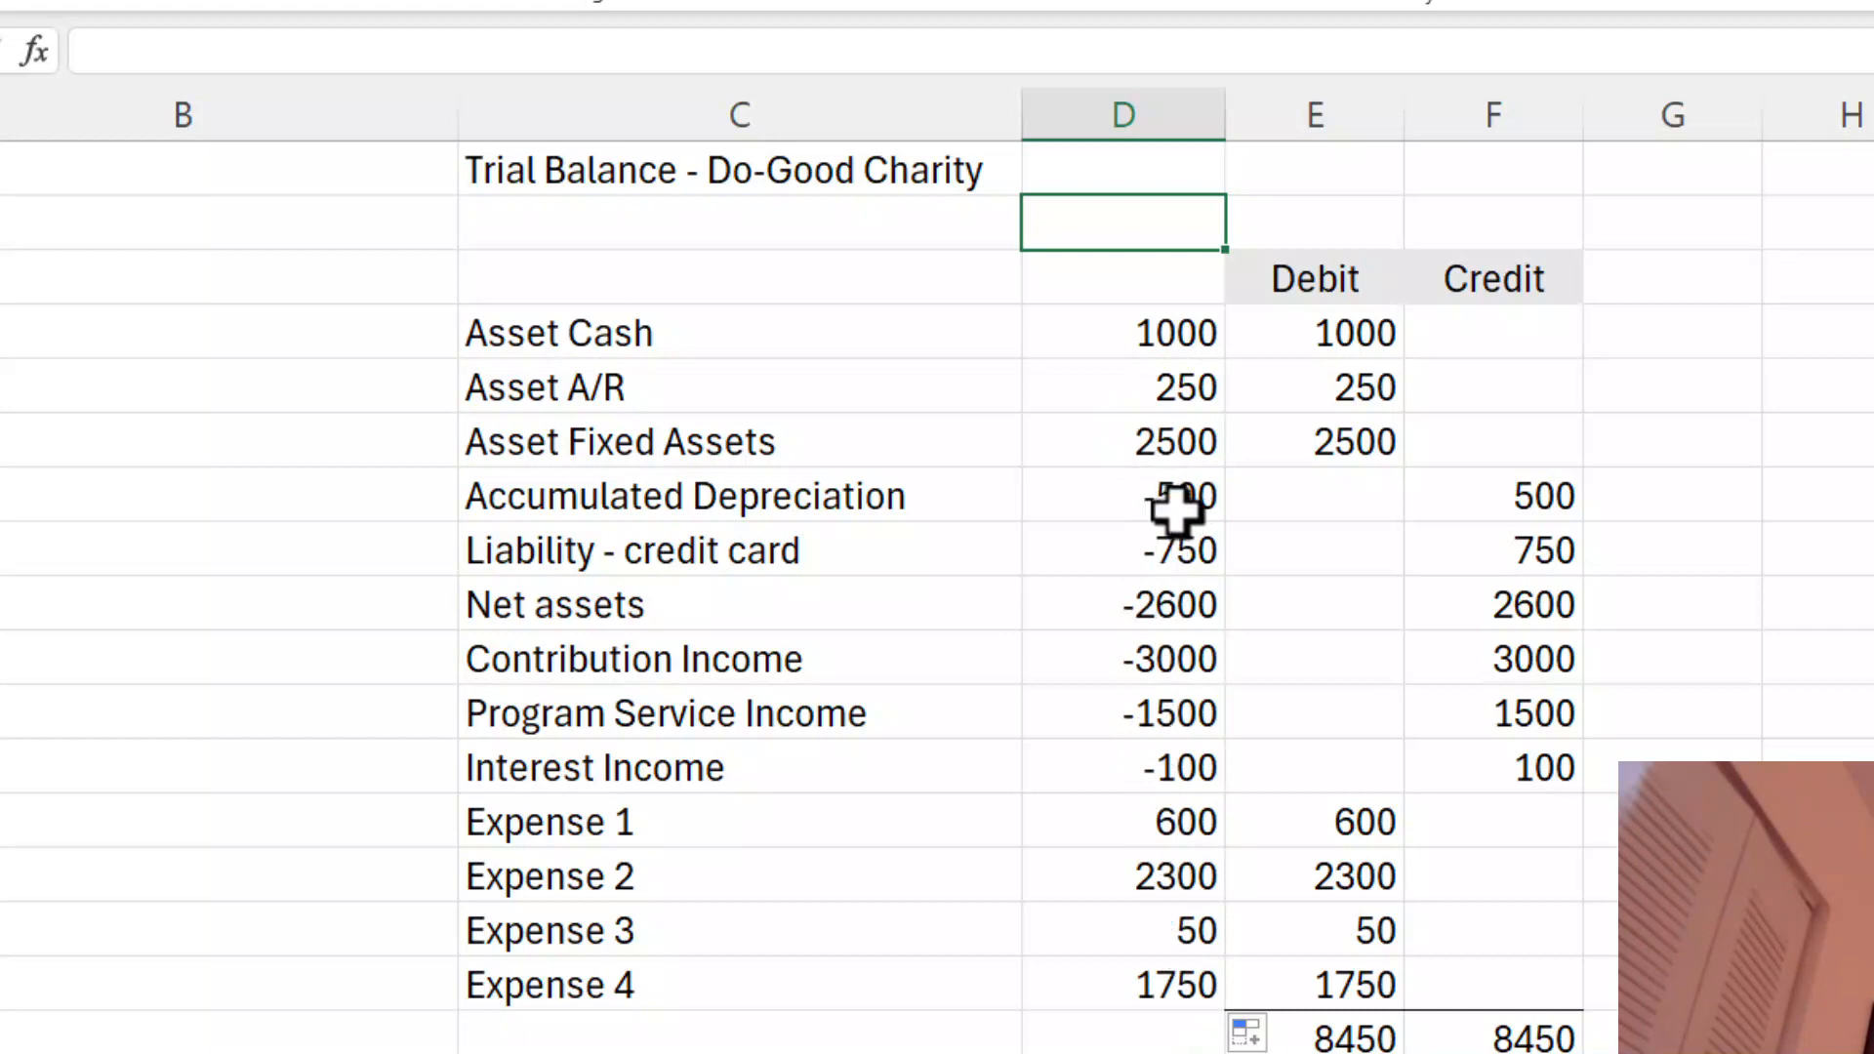
{"action": "mouse_move", "coordinate": [1172, 713]}
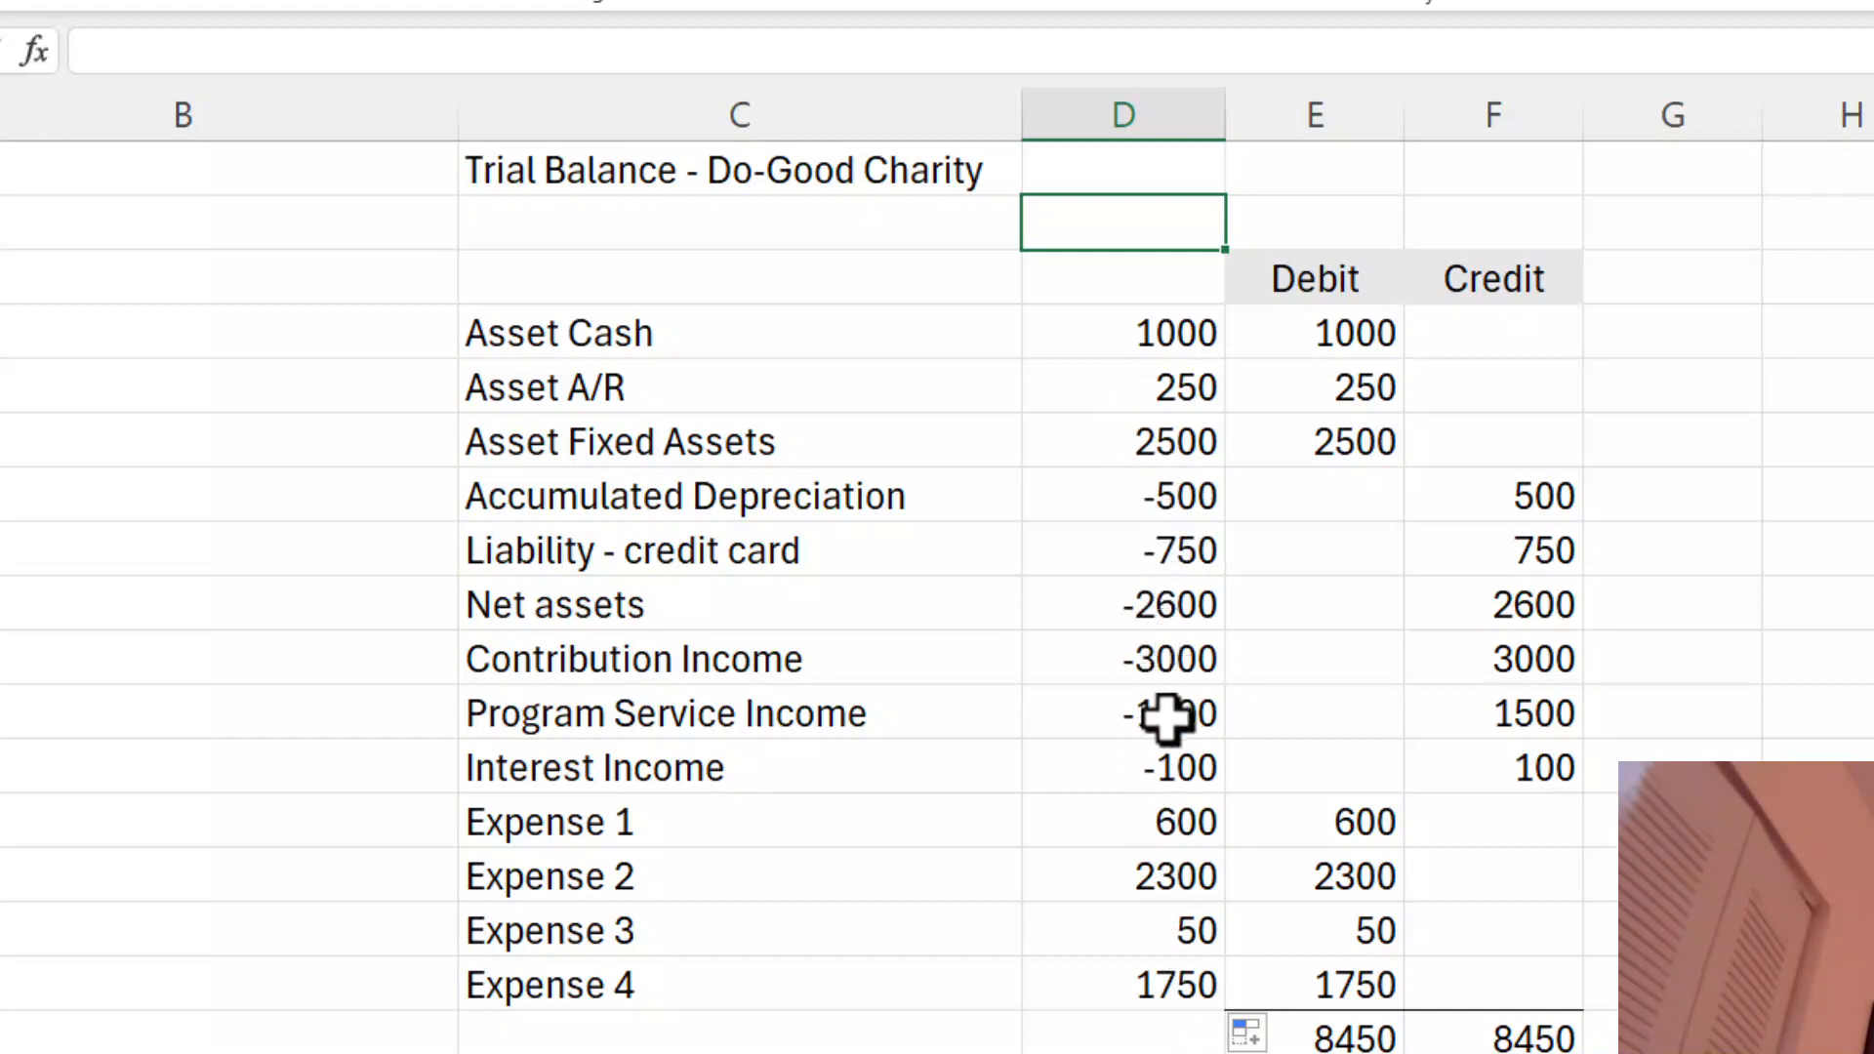
{"action": "mouse_move", "coordinate": [1183, 979]}
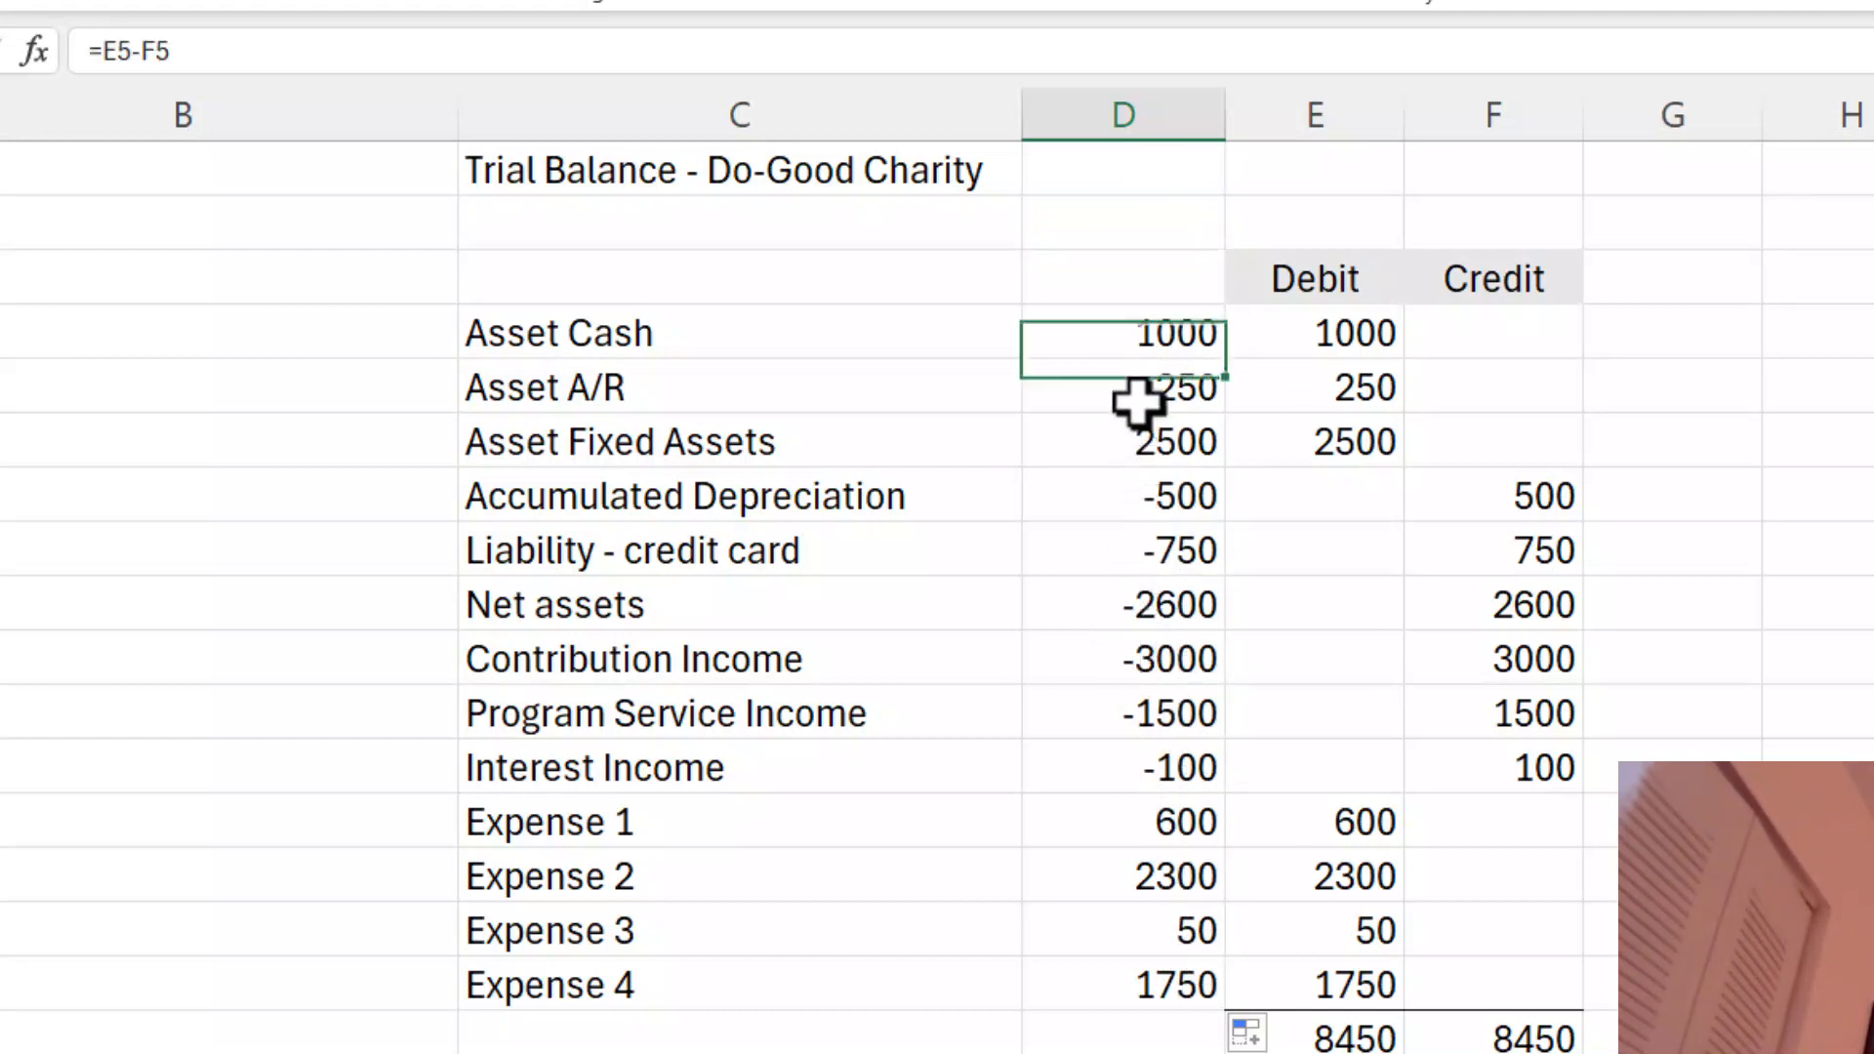
{"action": "left_click", "coordinate": [1122, 386]}
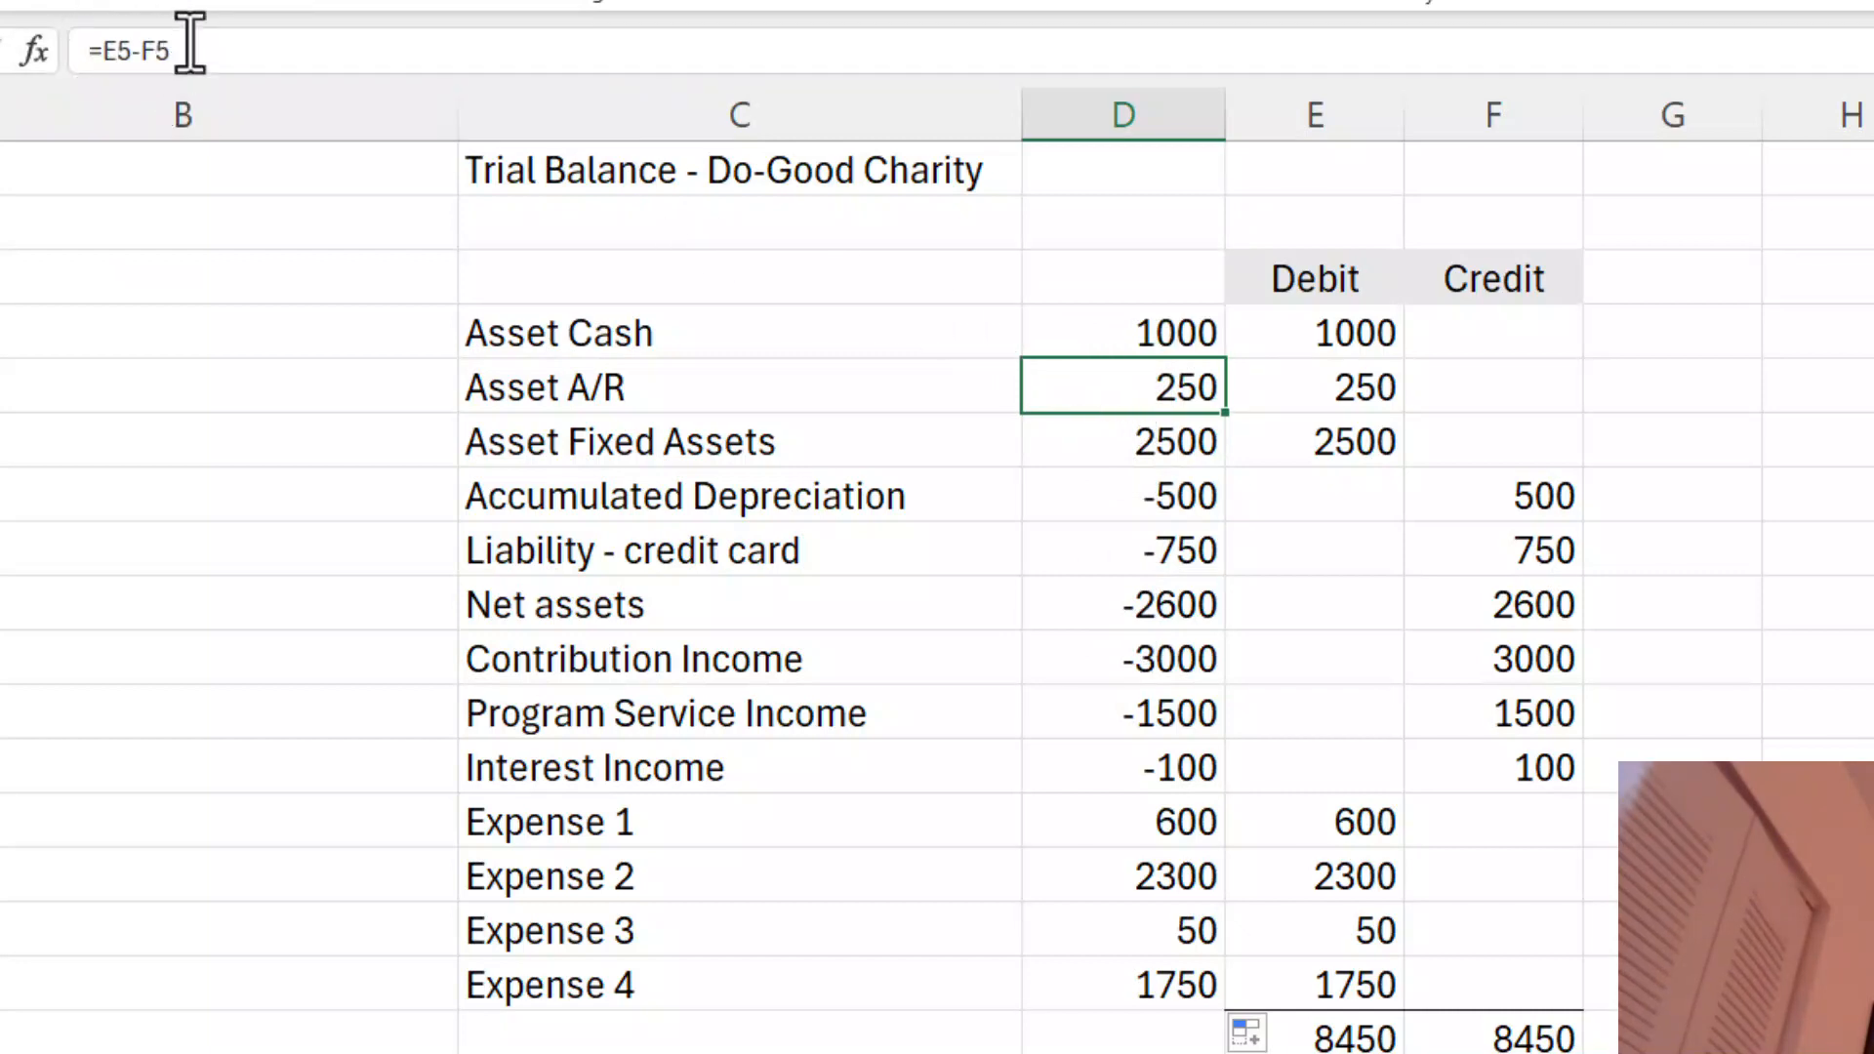
{"action": "left_click", "coordinate": [1121, 496]}
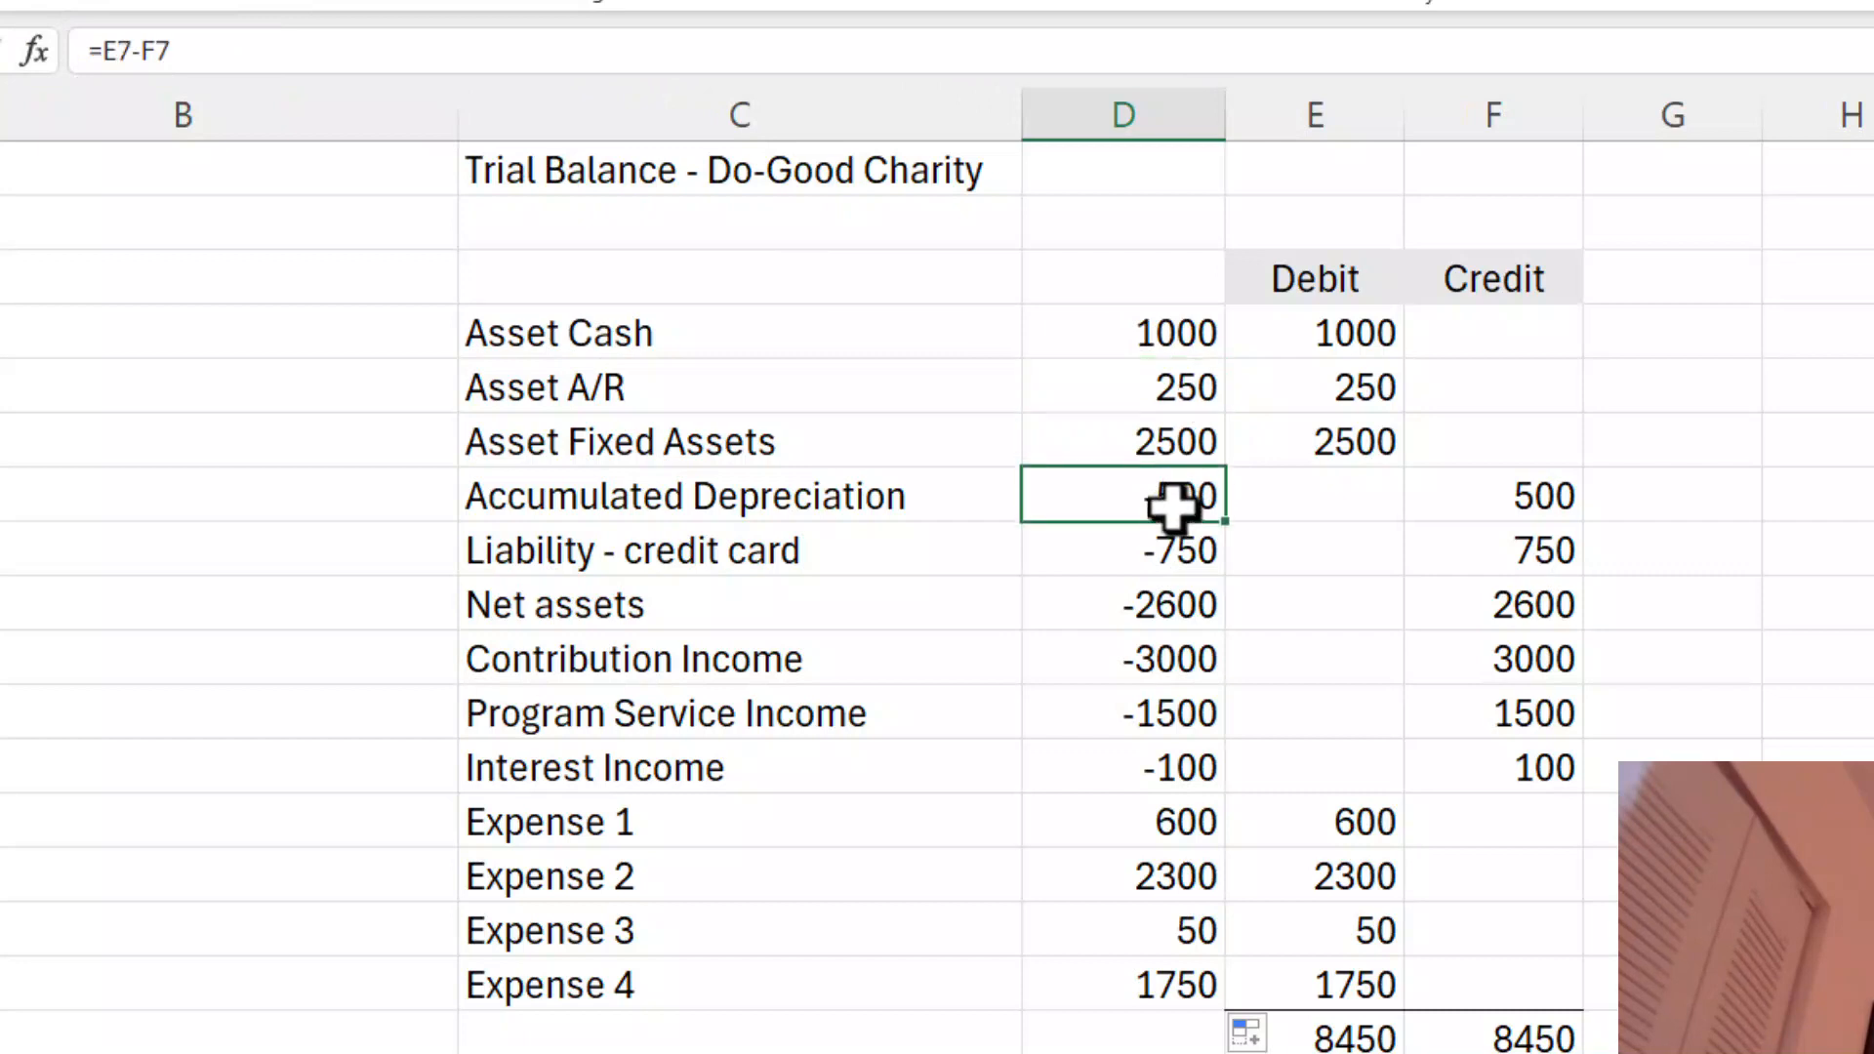
{"action": "left_click", "coordinate": [1122, 603]}
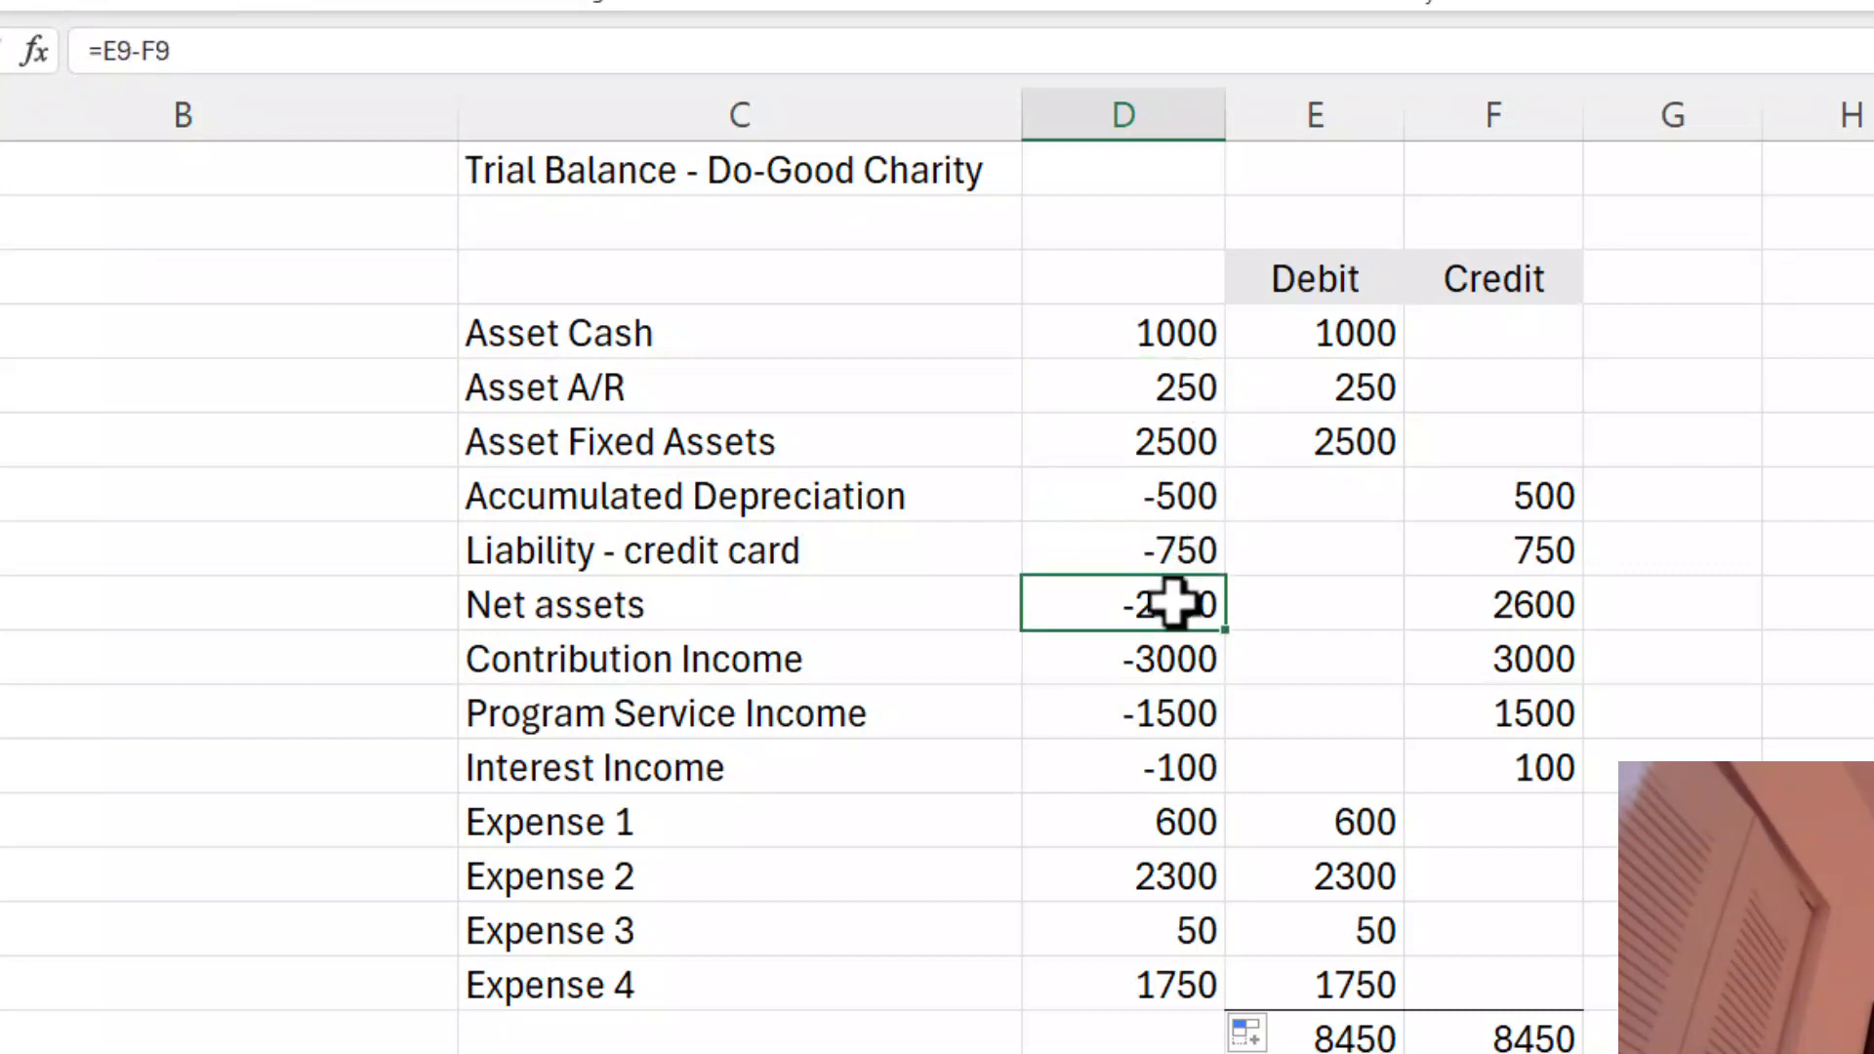
{"action": "mouse_move", "coordinate": [1345, 460]}
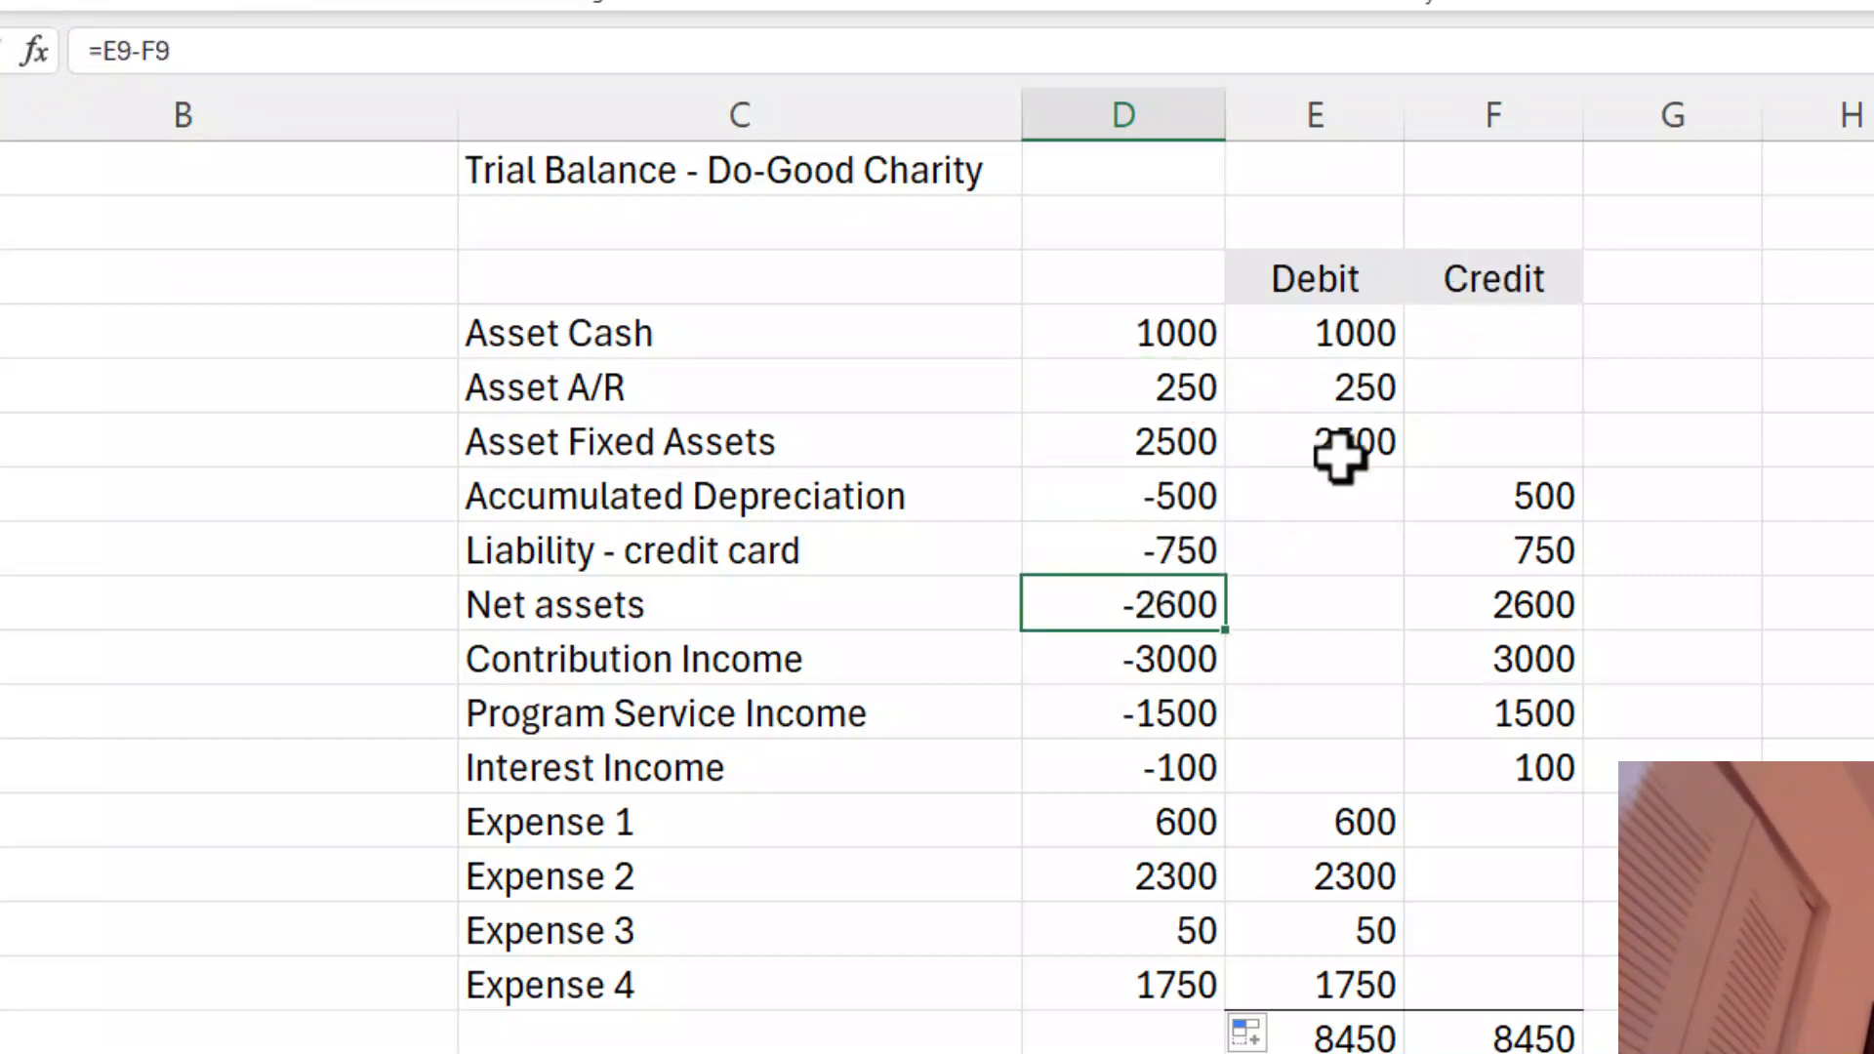
{"action": "mouse_move", "coordinate": [1488, 371]}
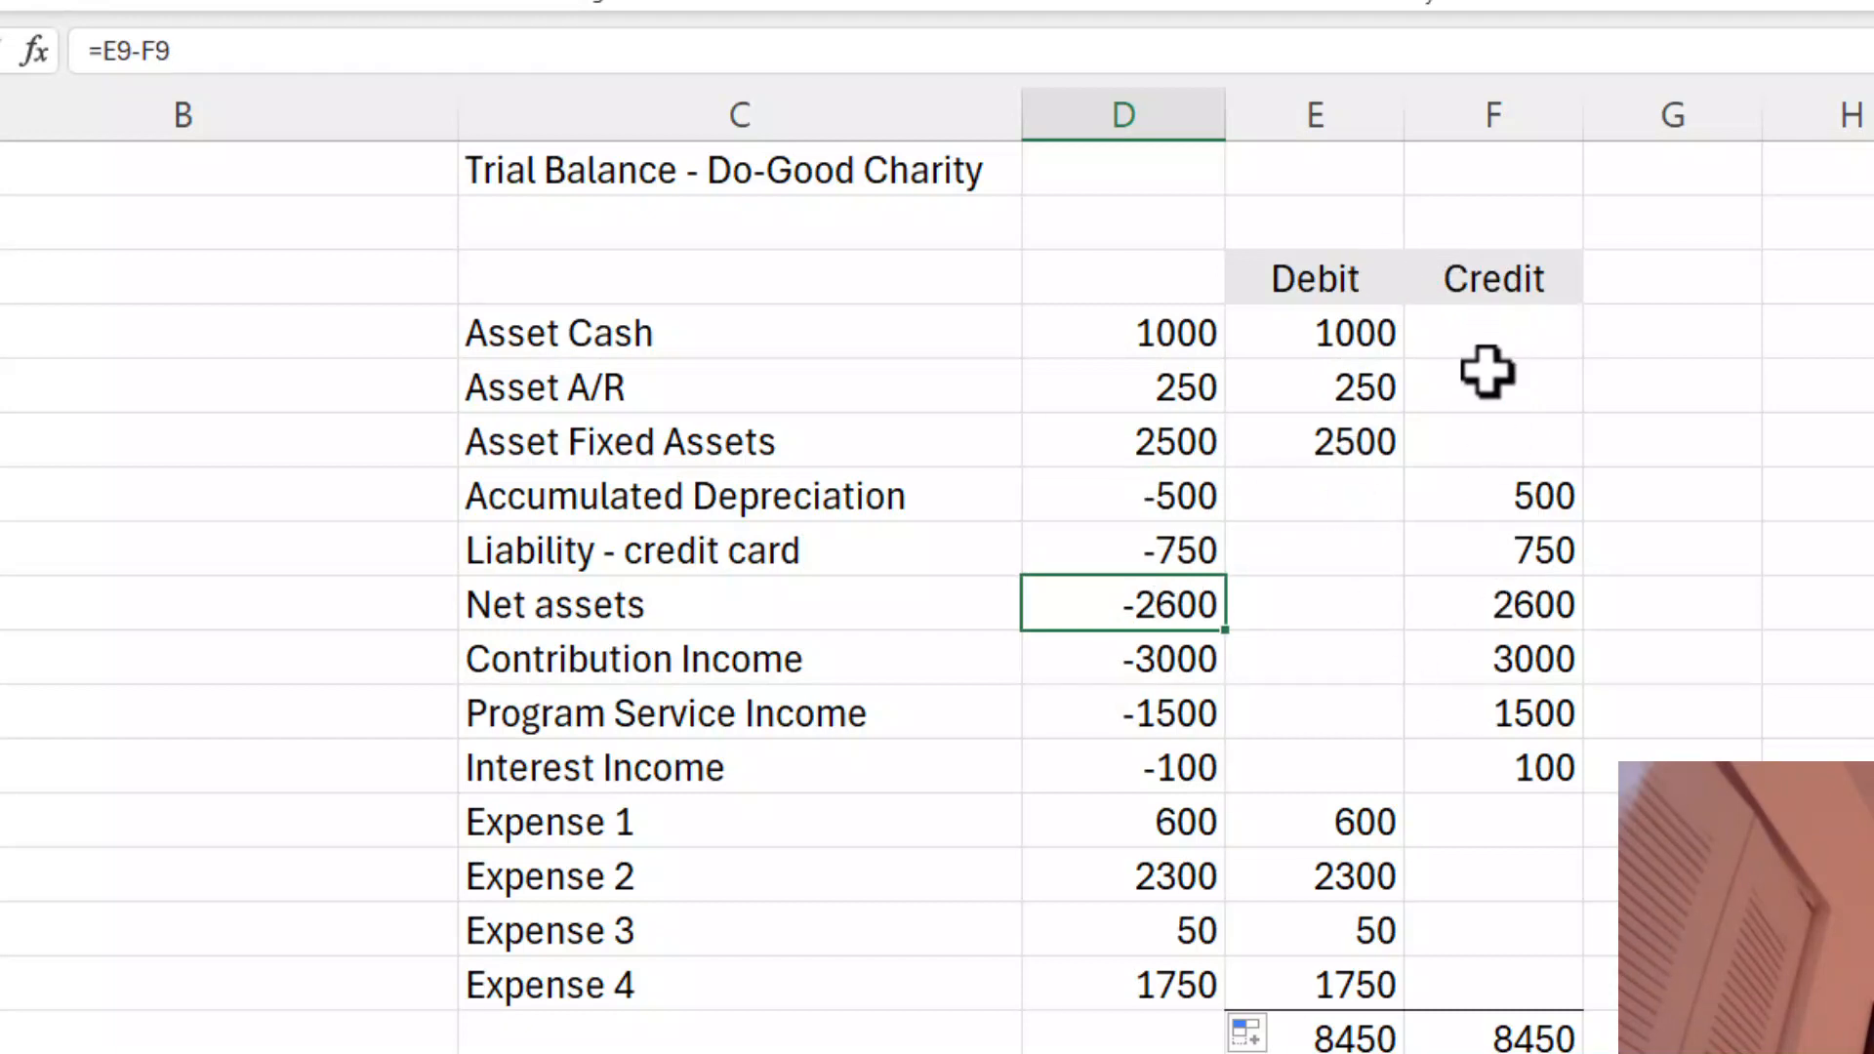
{"action": "mouse_move", "coordinate": [1150, 452]}
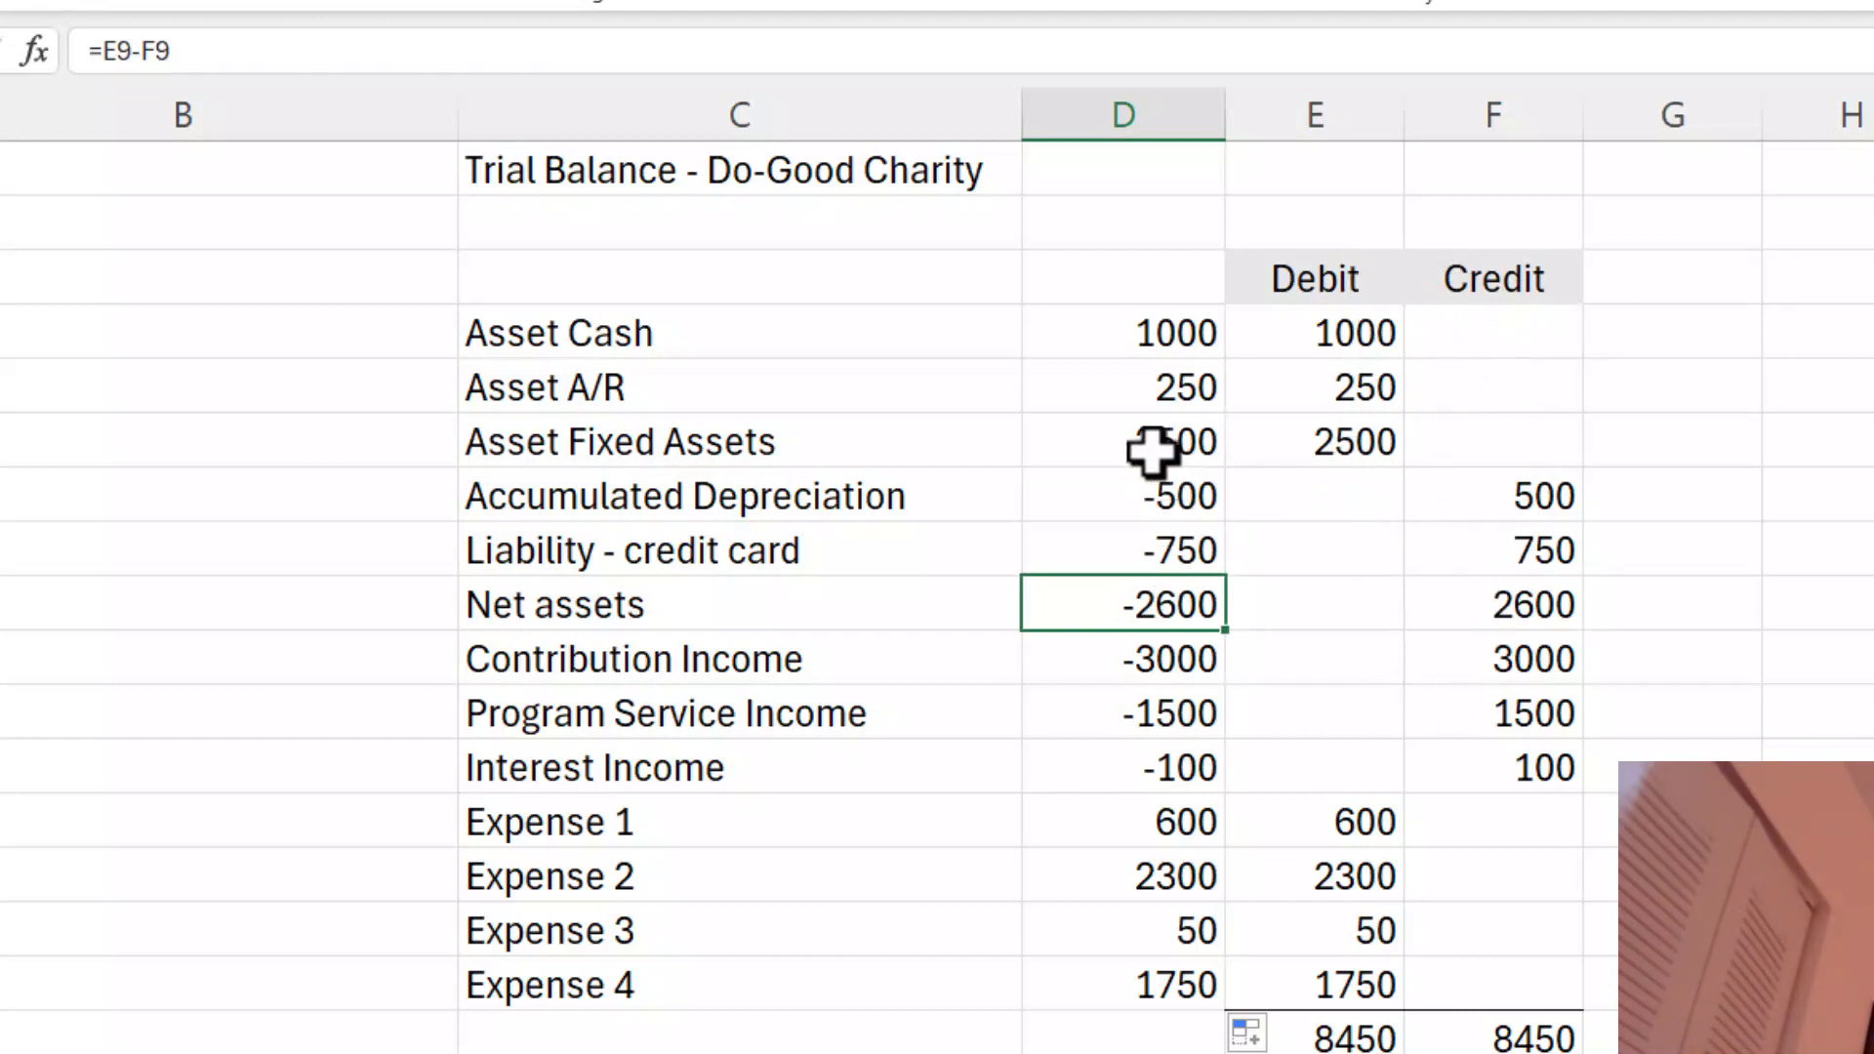
{"action": "left_click", "coordinate": [1122, 496]}
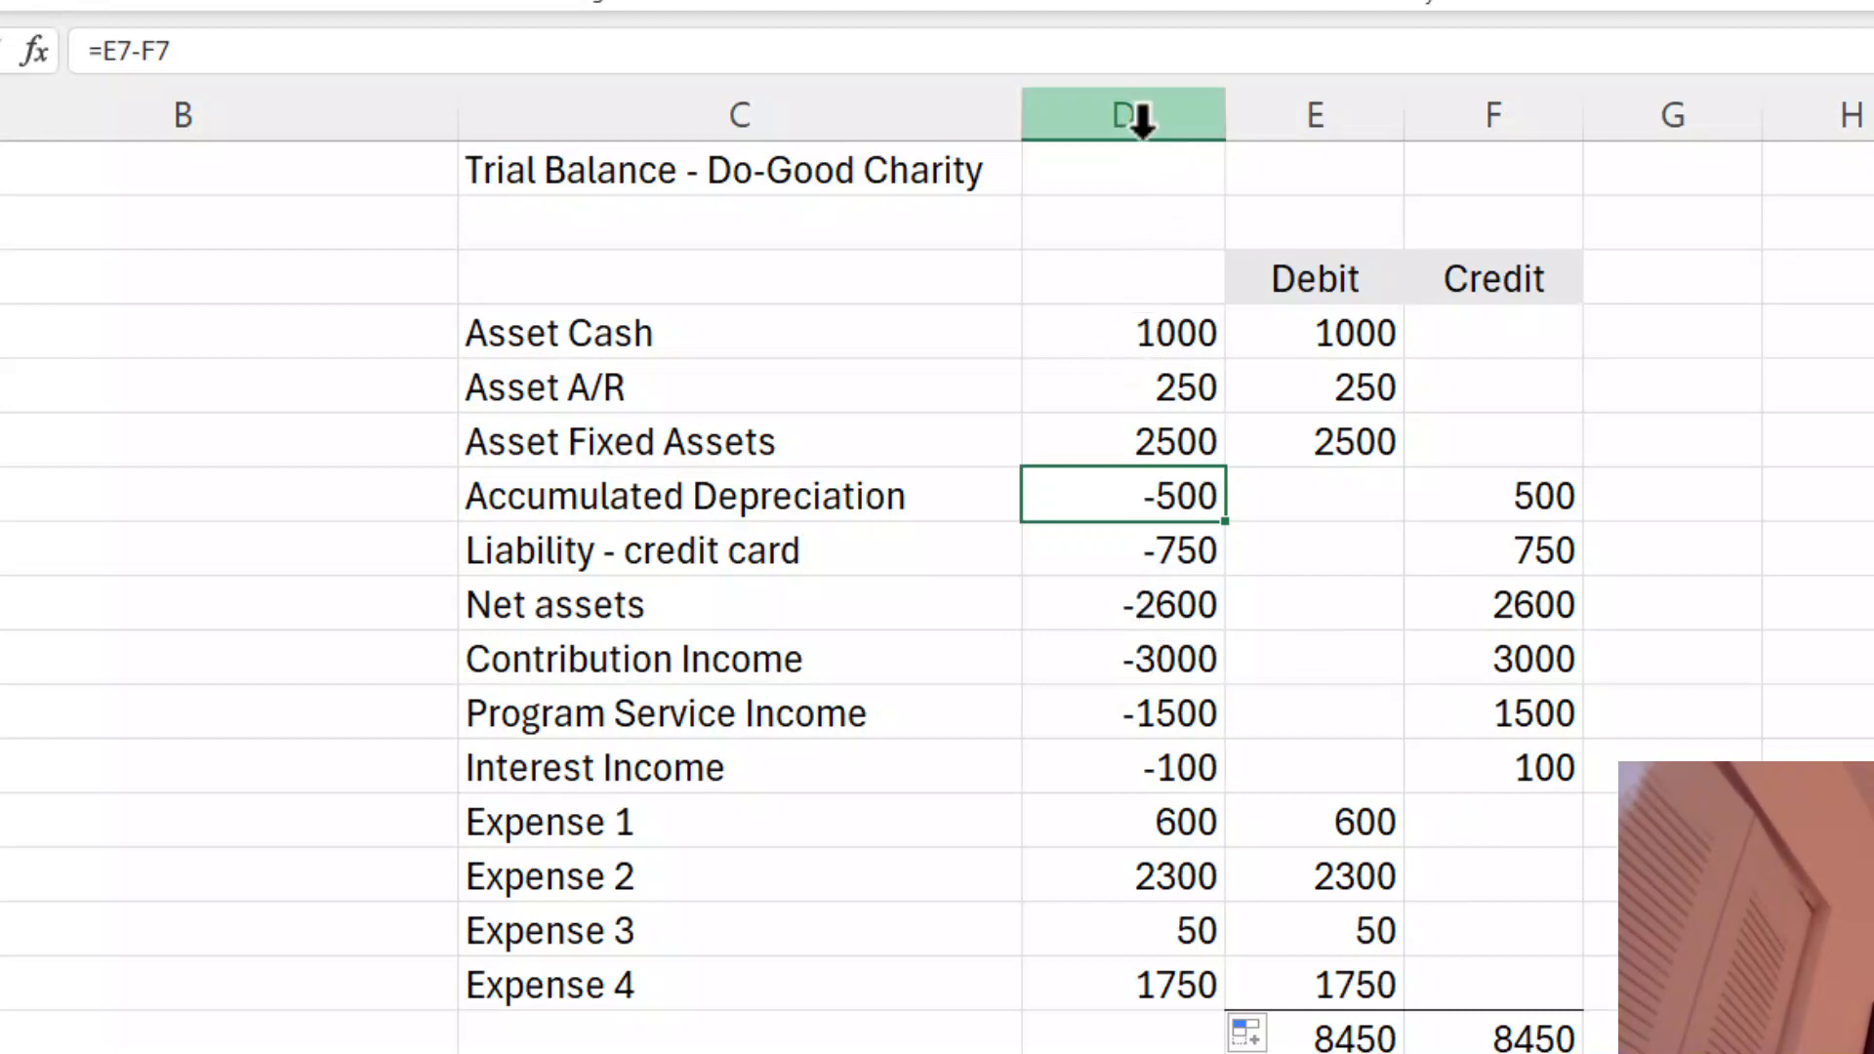
- Copy column D with the signed amounts to the clipboard
{"action": "left_click", "coordinate": [1122, 115]}
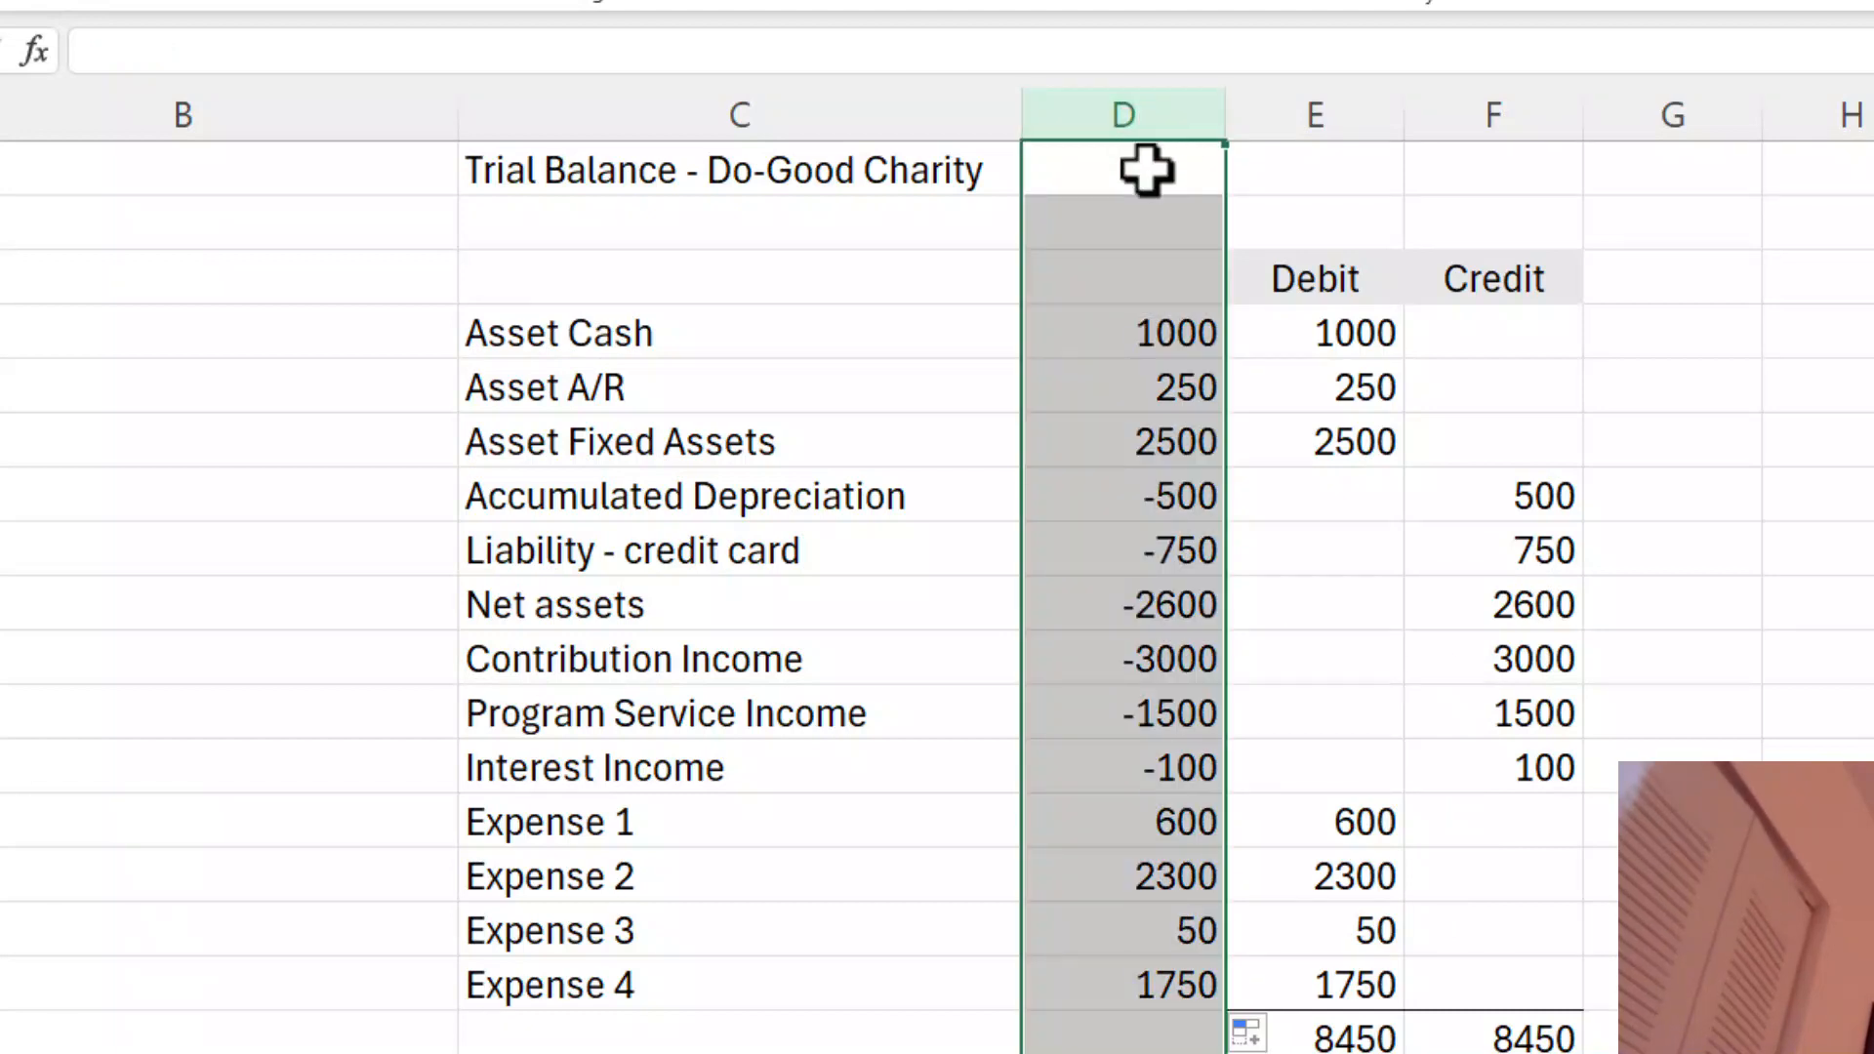
{"action": "right_click", "coordinate": [1122, 167]}
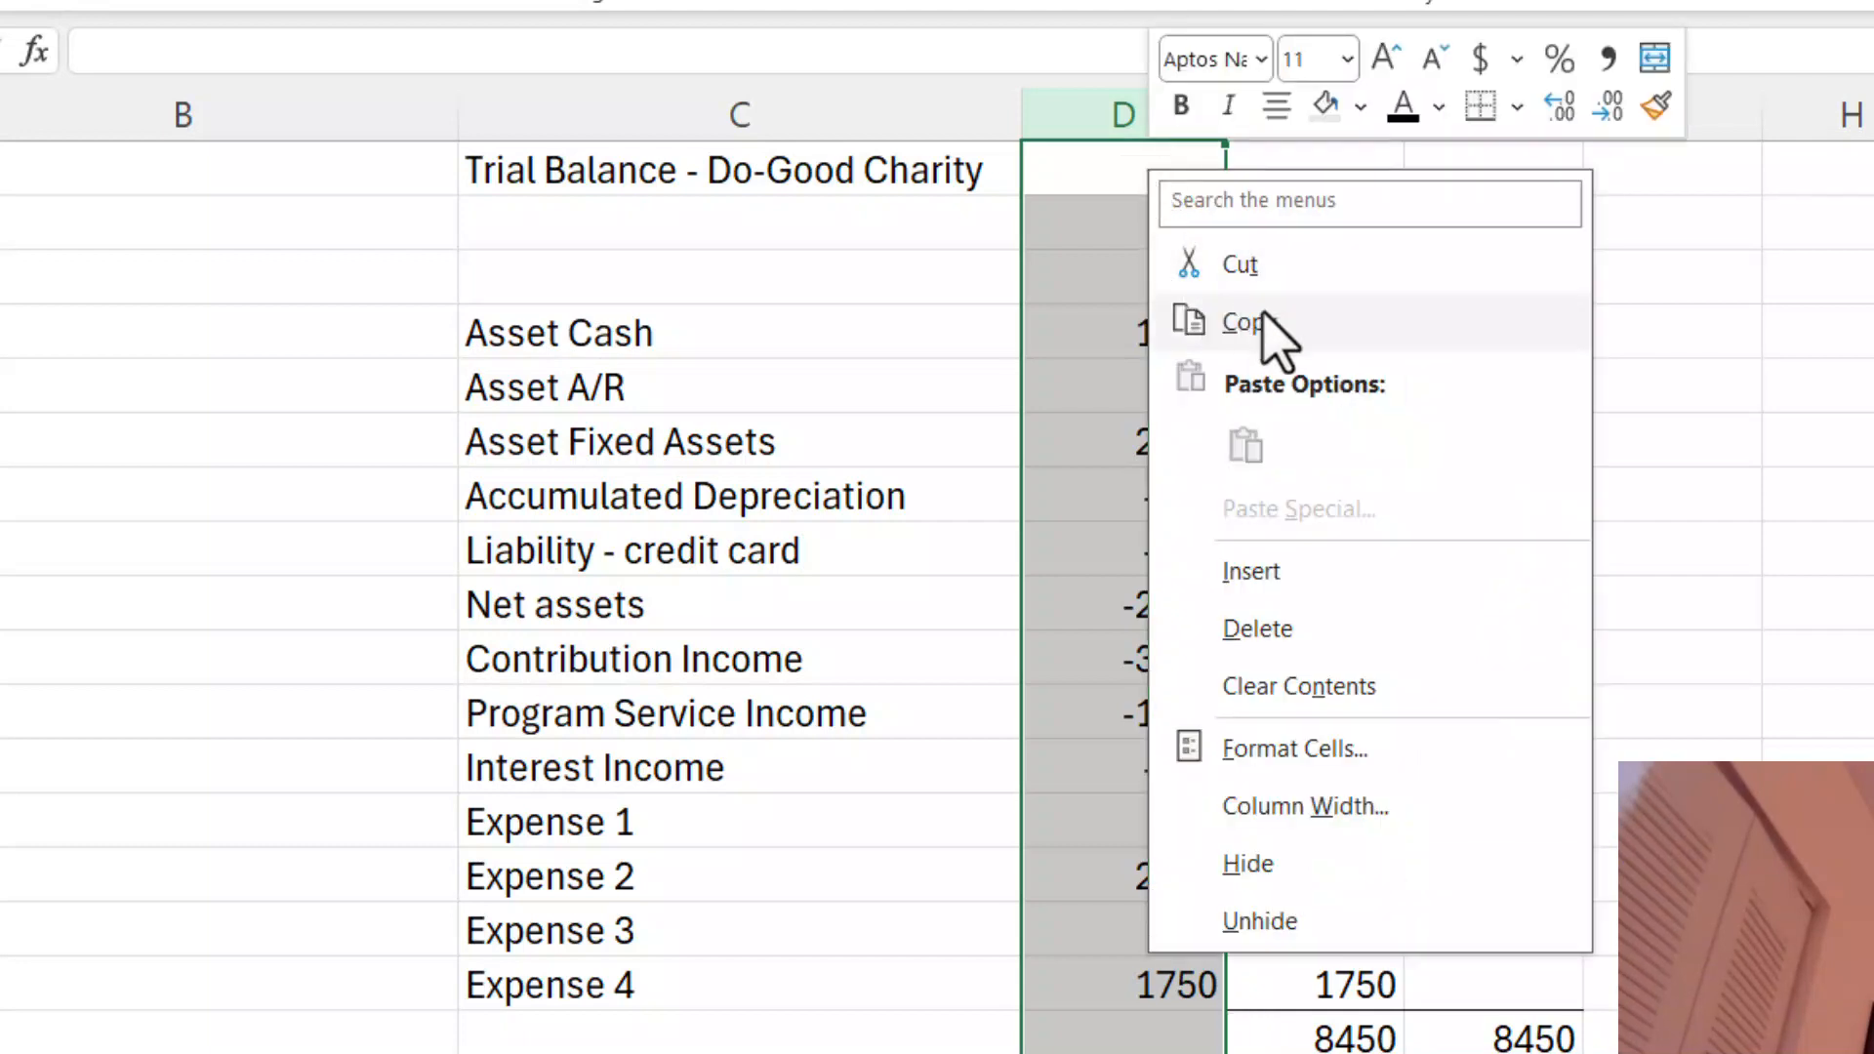
{"action": "left_click", "coordinate": [1247, 323]}
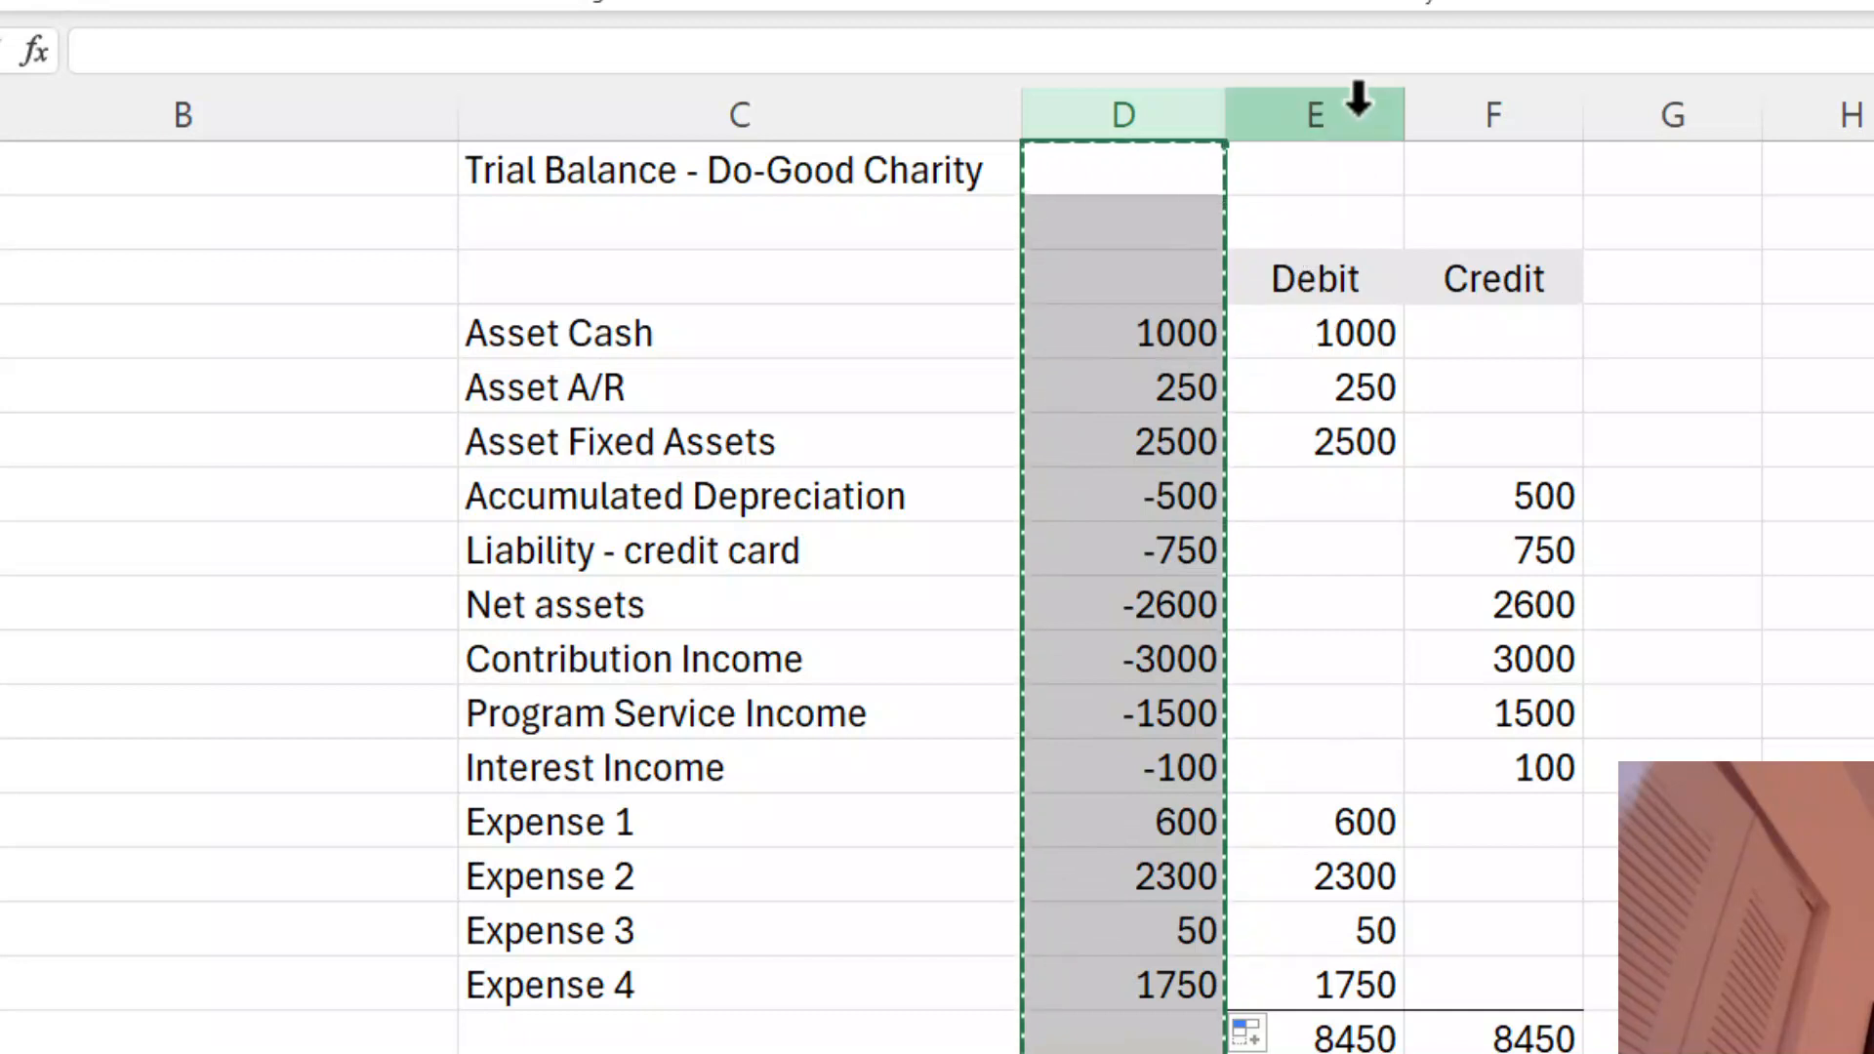
{"action": "left_click", "coordinate": [1122, 113]}
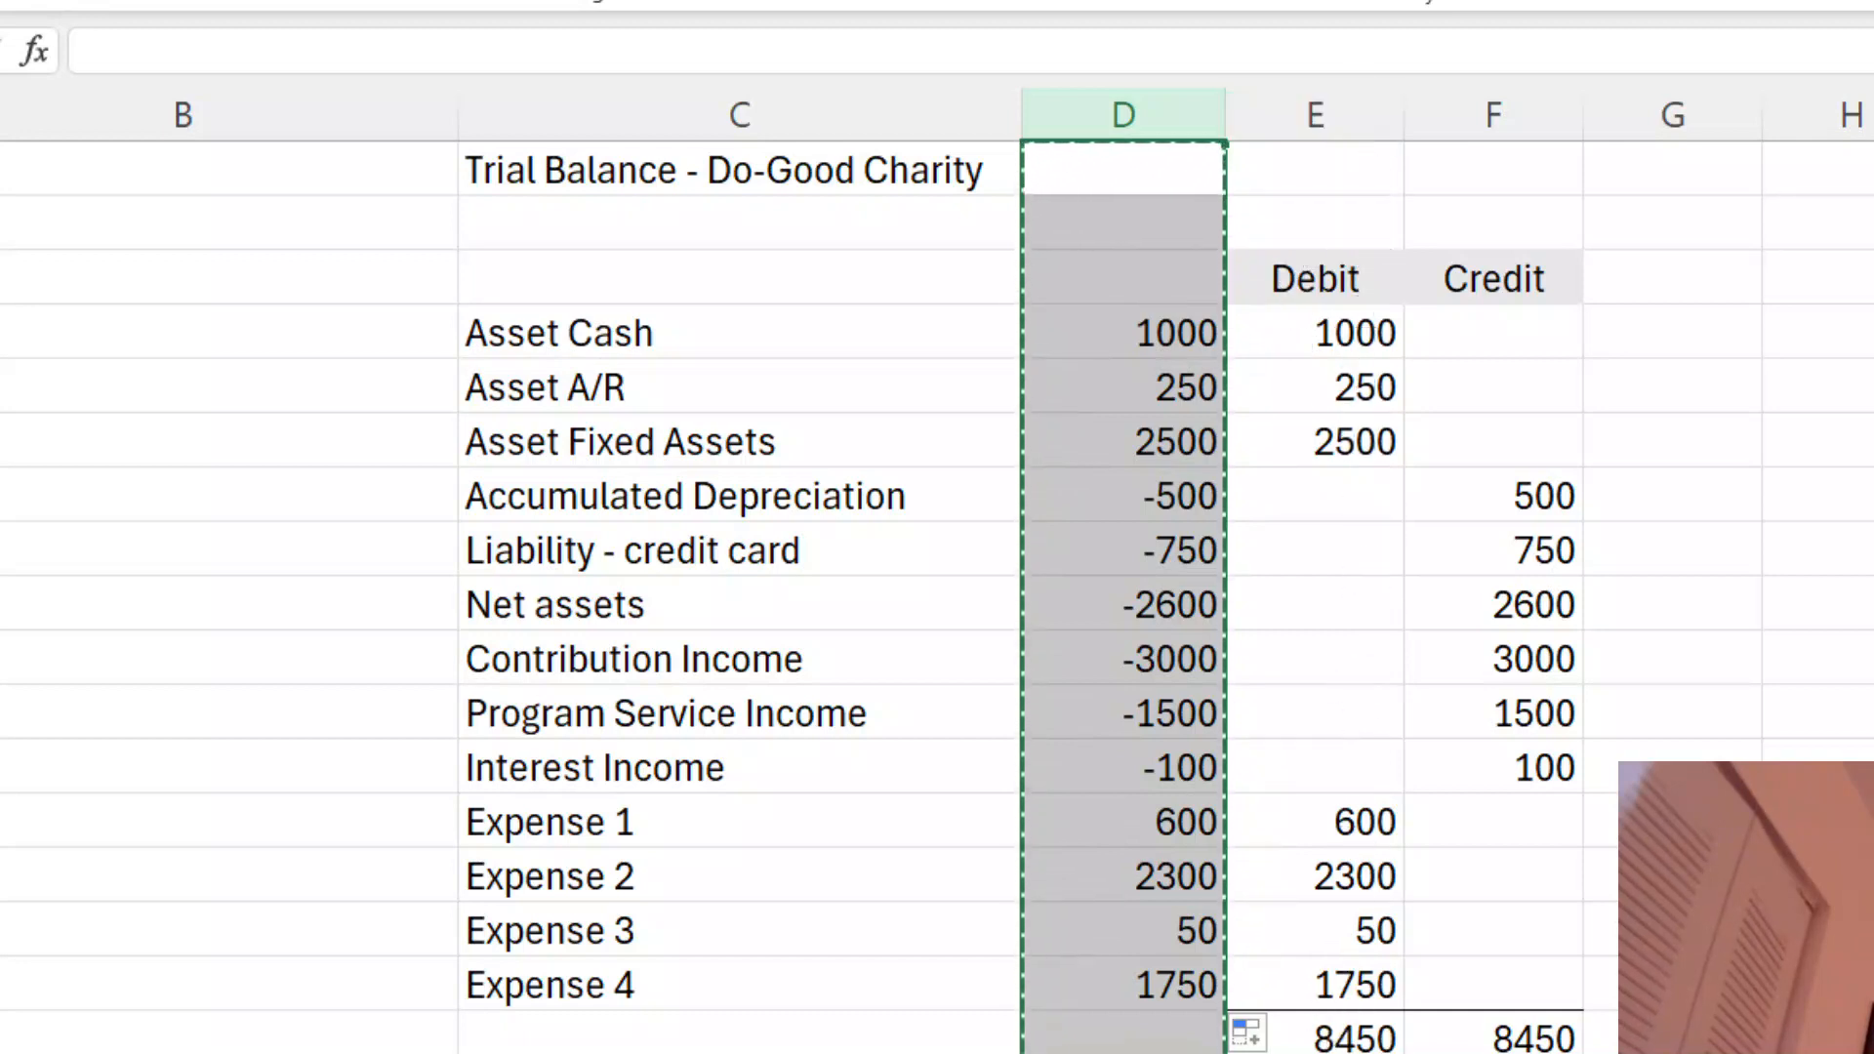
{"action": "left_click", "coordinate": [1312, 115]}
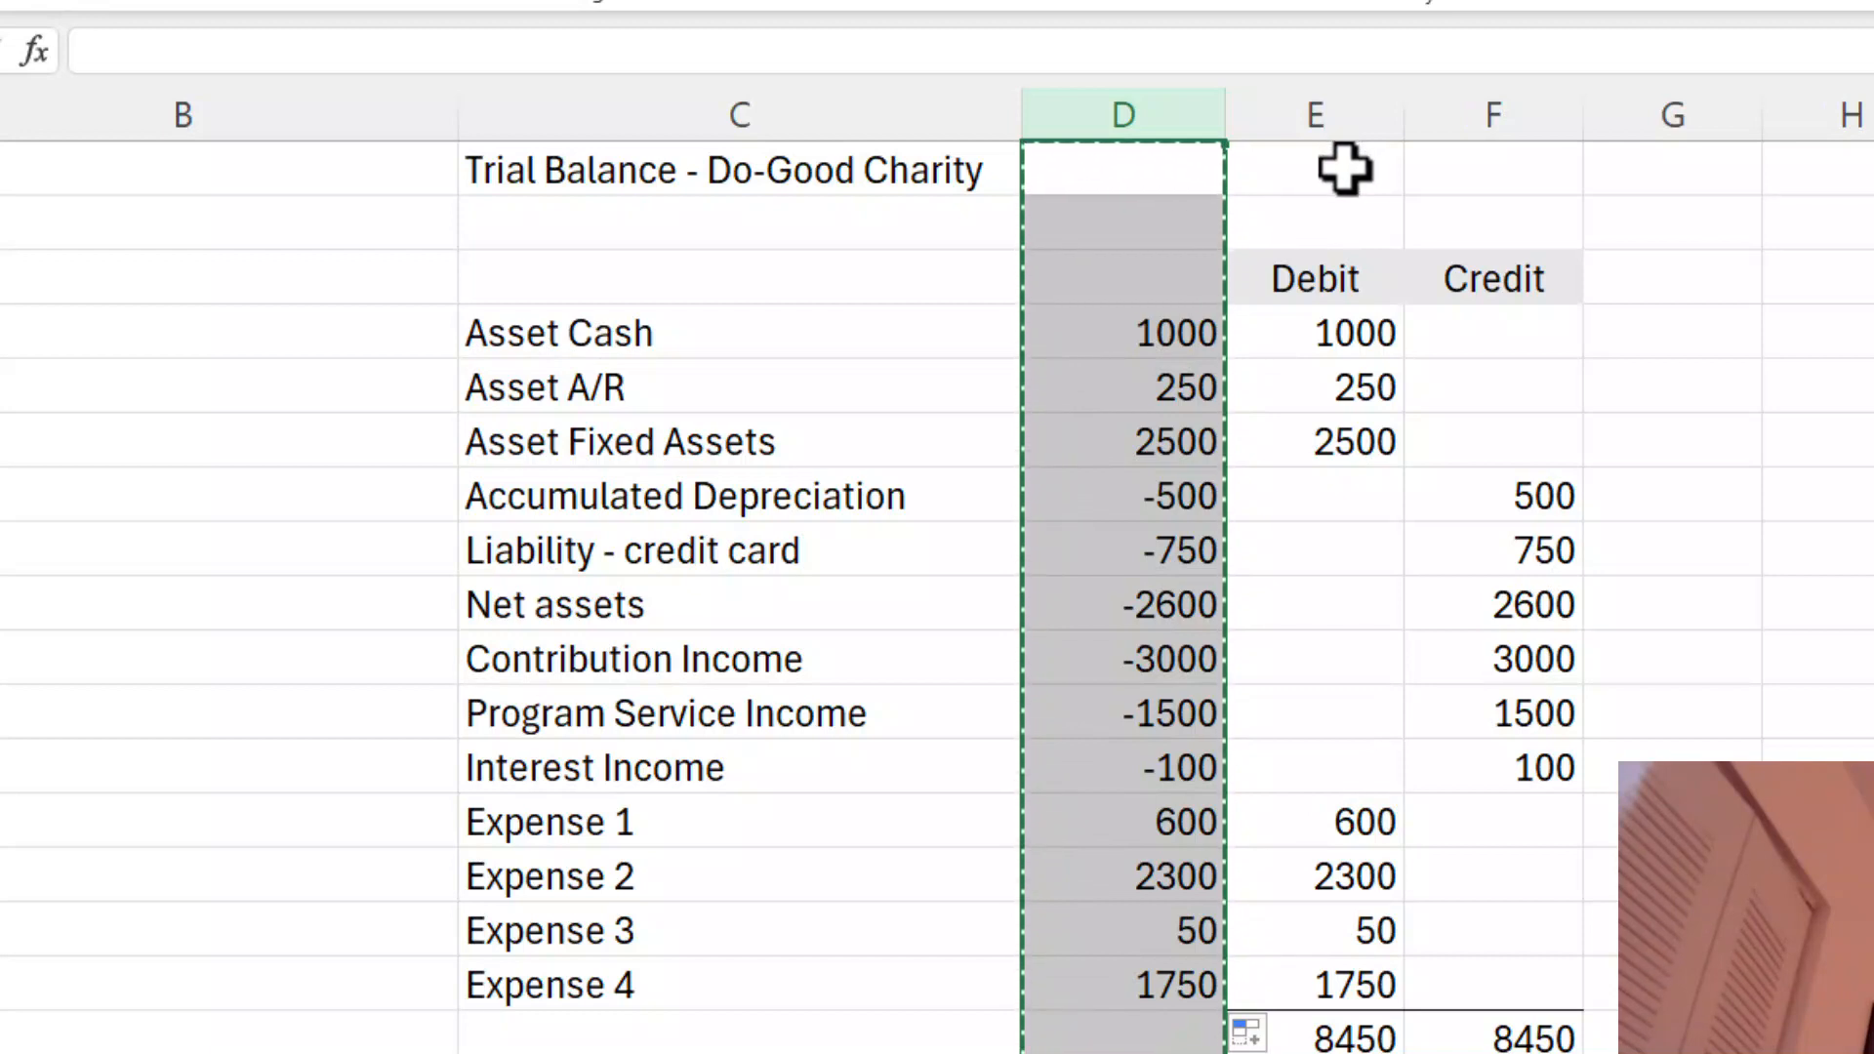
- Paste the signed amounts into the Debit column using Paste Special as values only
{"action": "left_click", "coordinate": [1314, 115]}
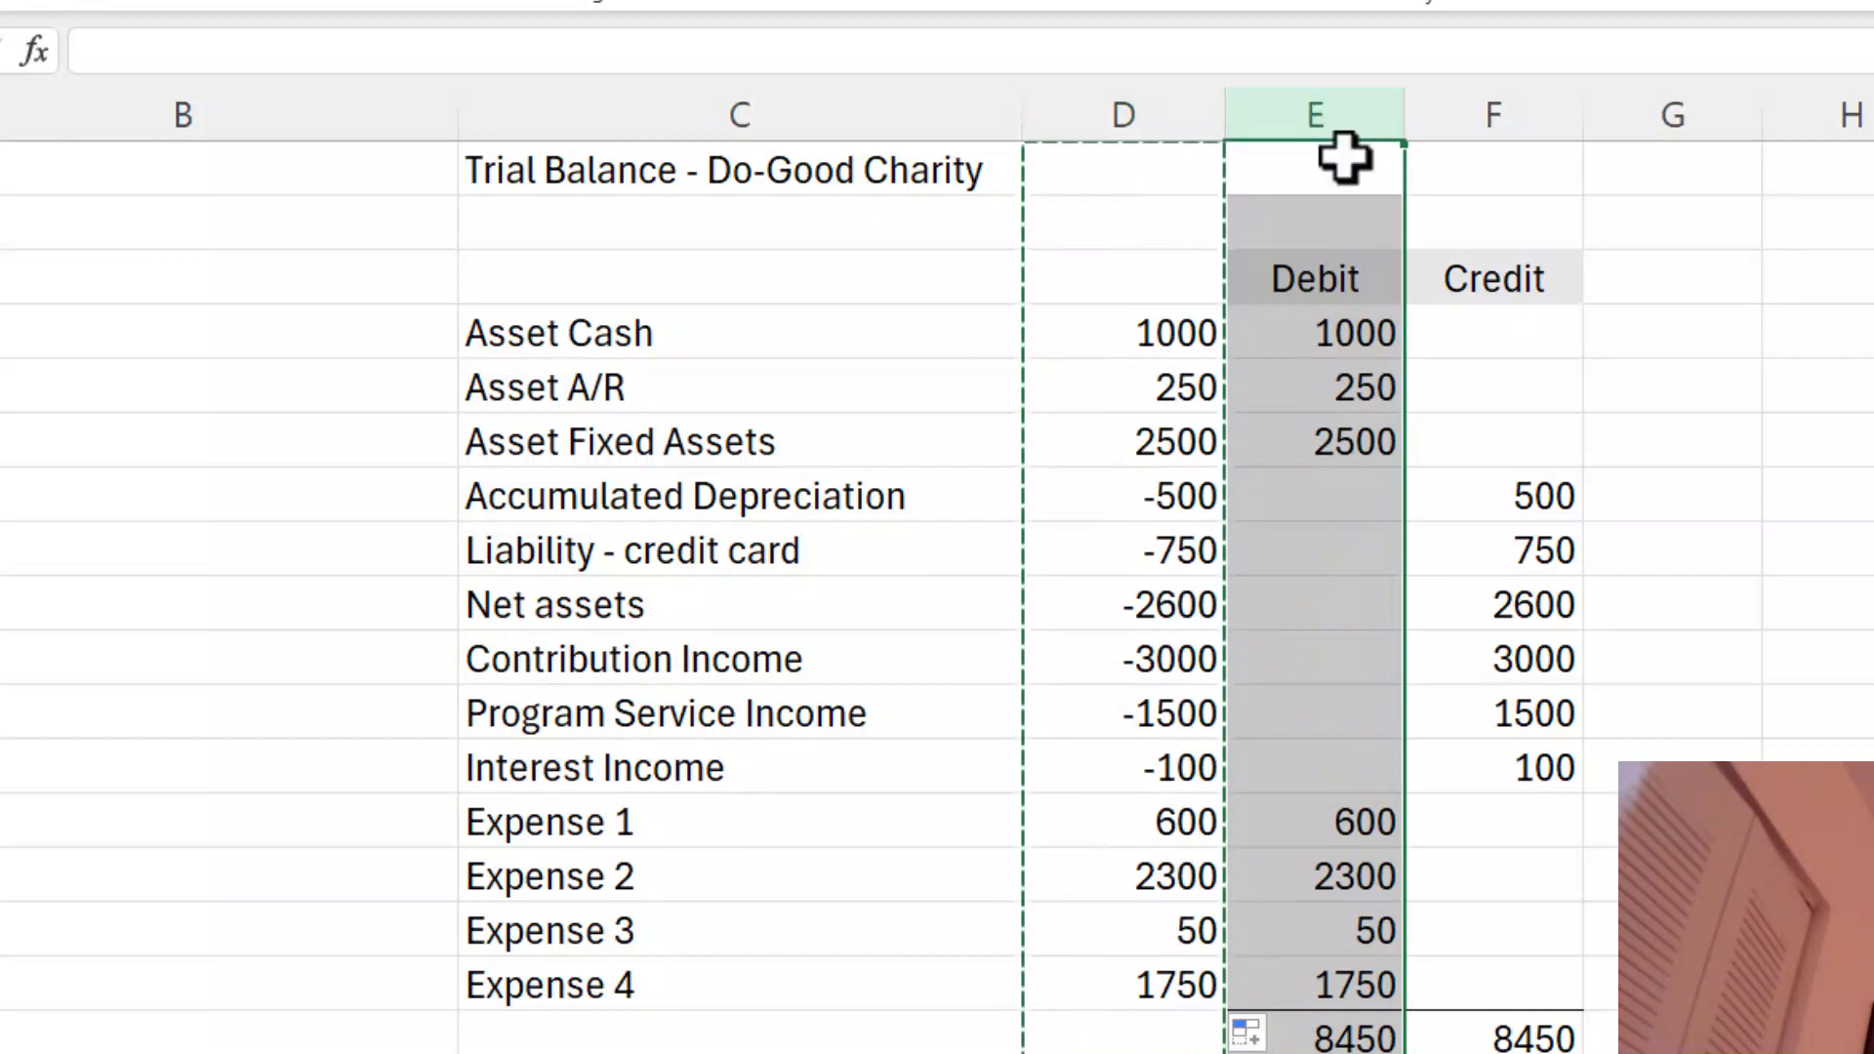
{"action": "mouse_move", "coordinate": [1335, 180]}
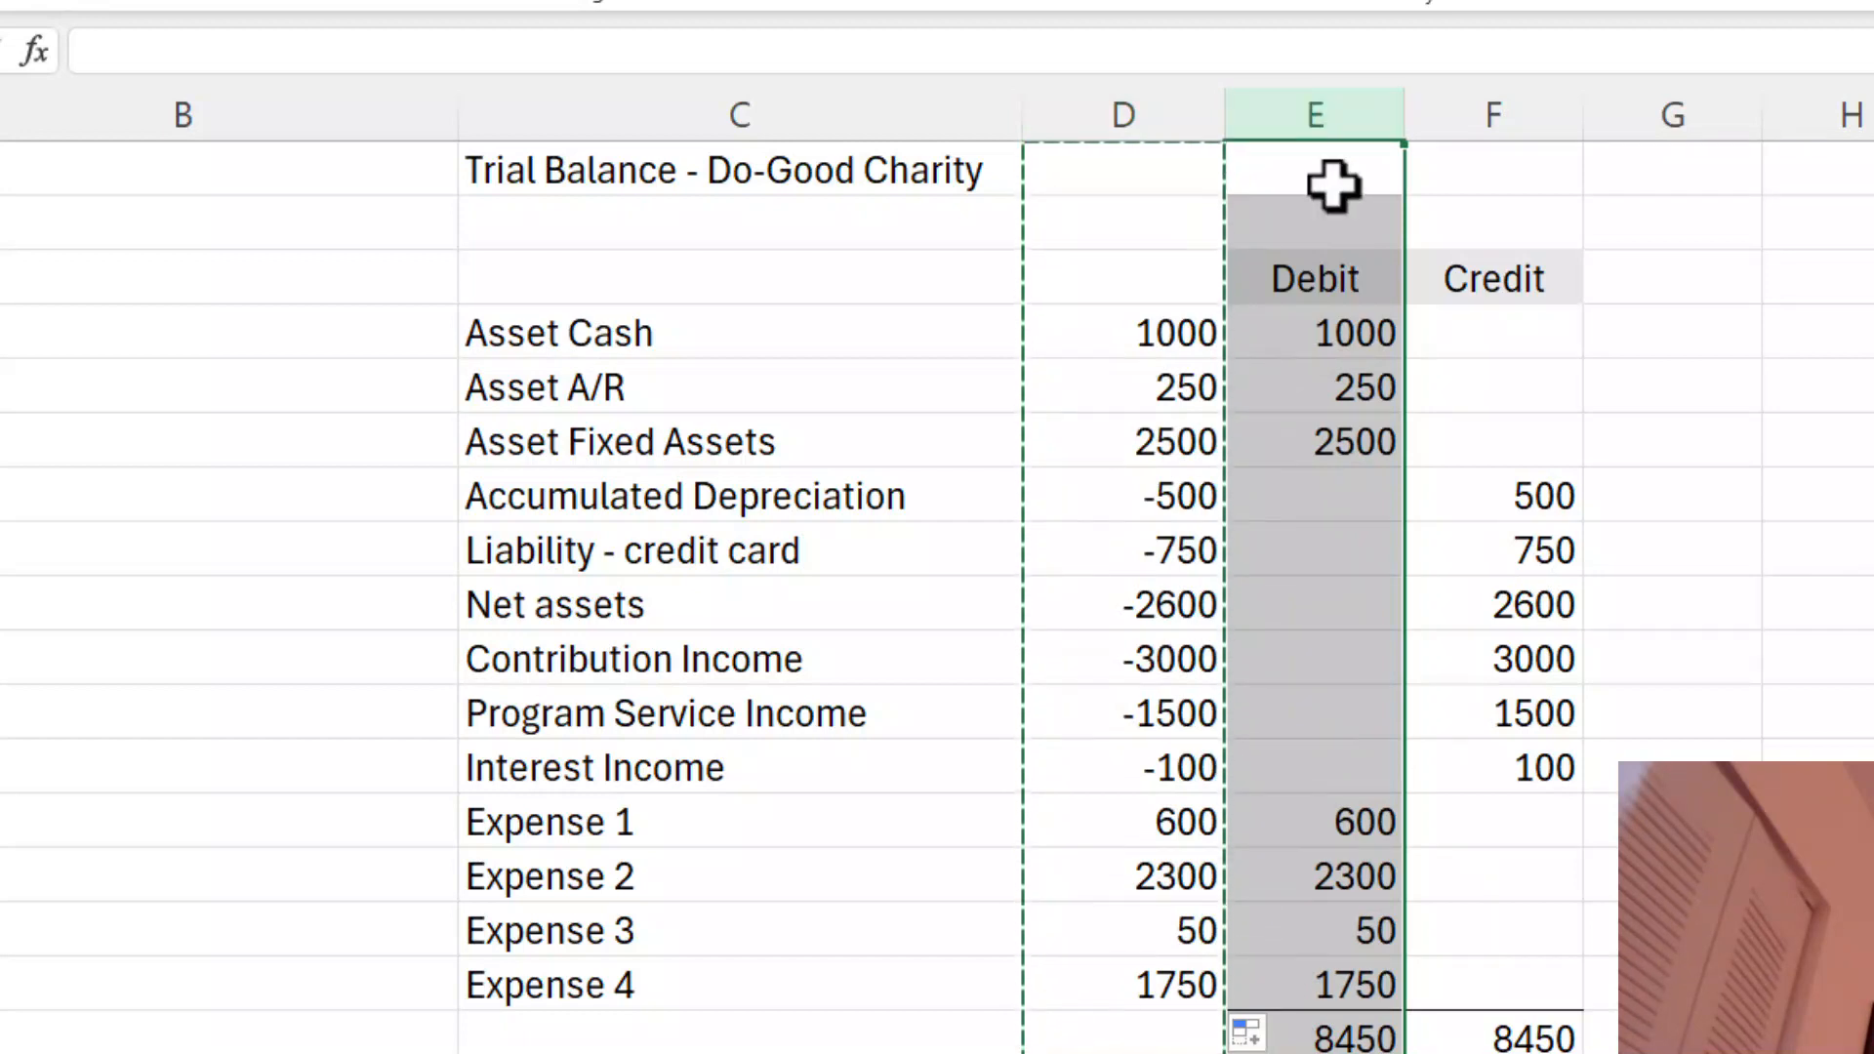
{"action": "right_click", "coordinate": [1314, 186]}
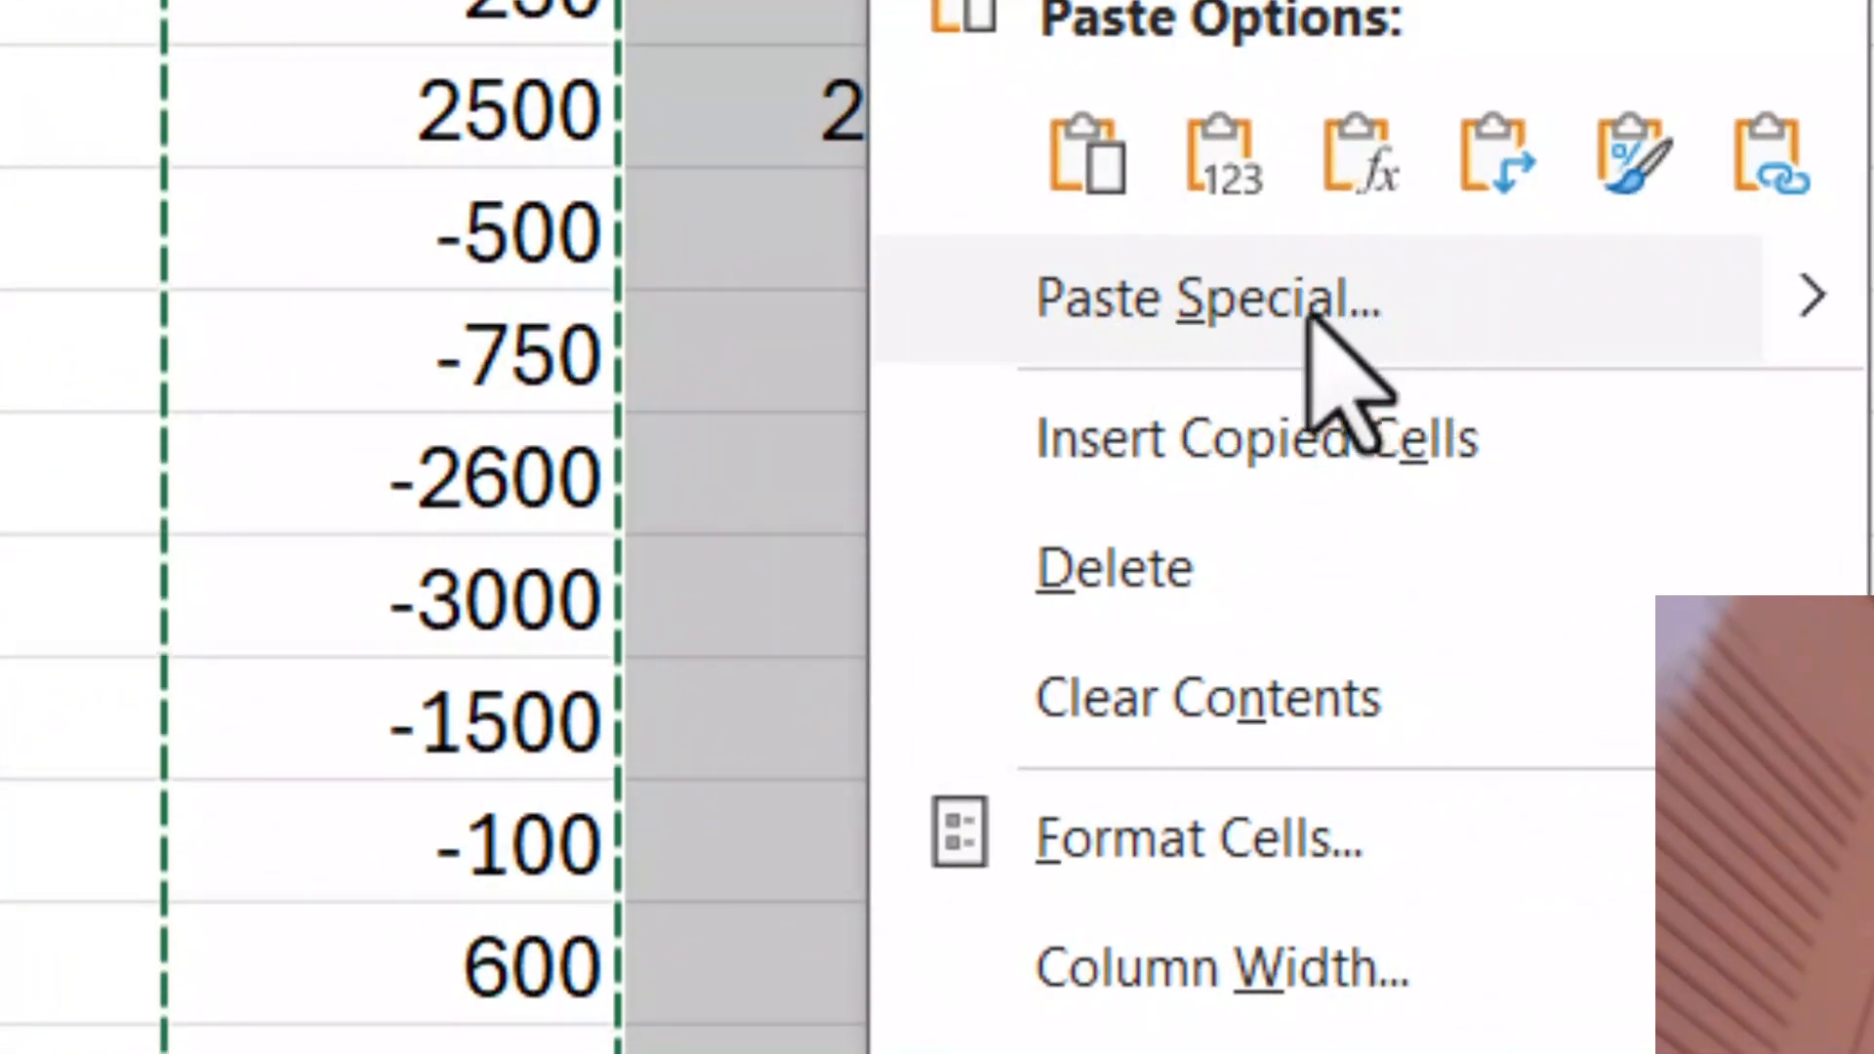
{"action": "left_click", "coordinate": [1198, 298]}
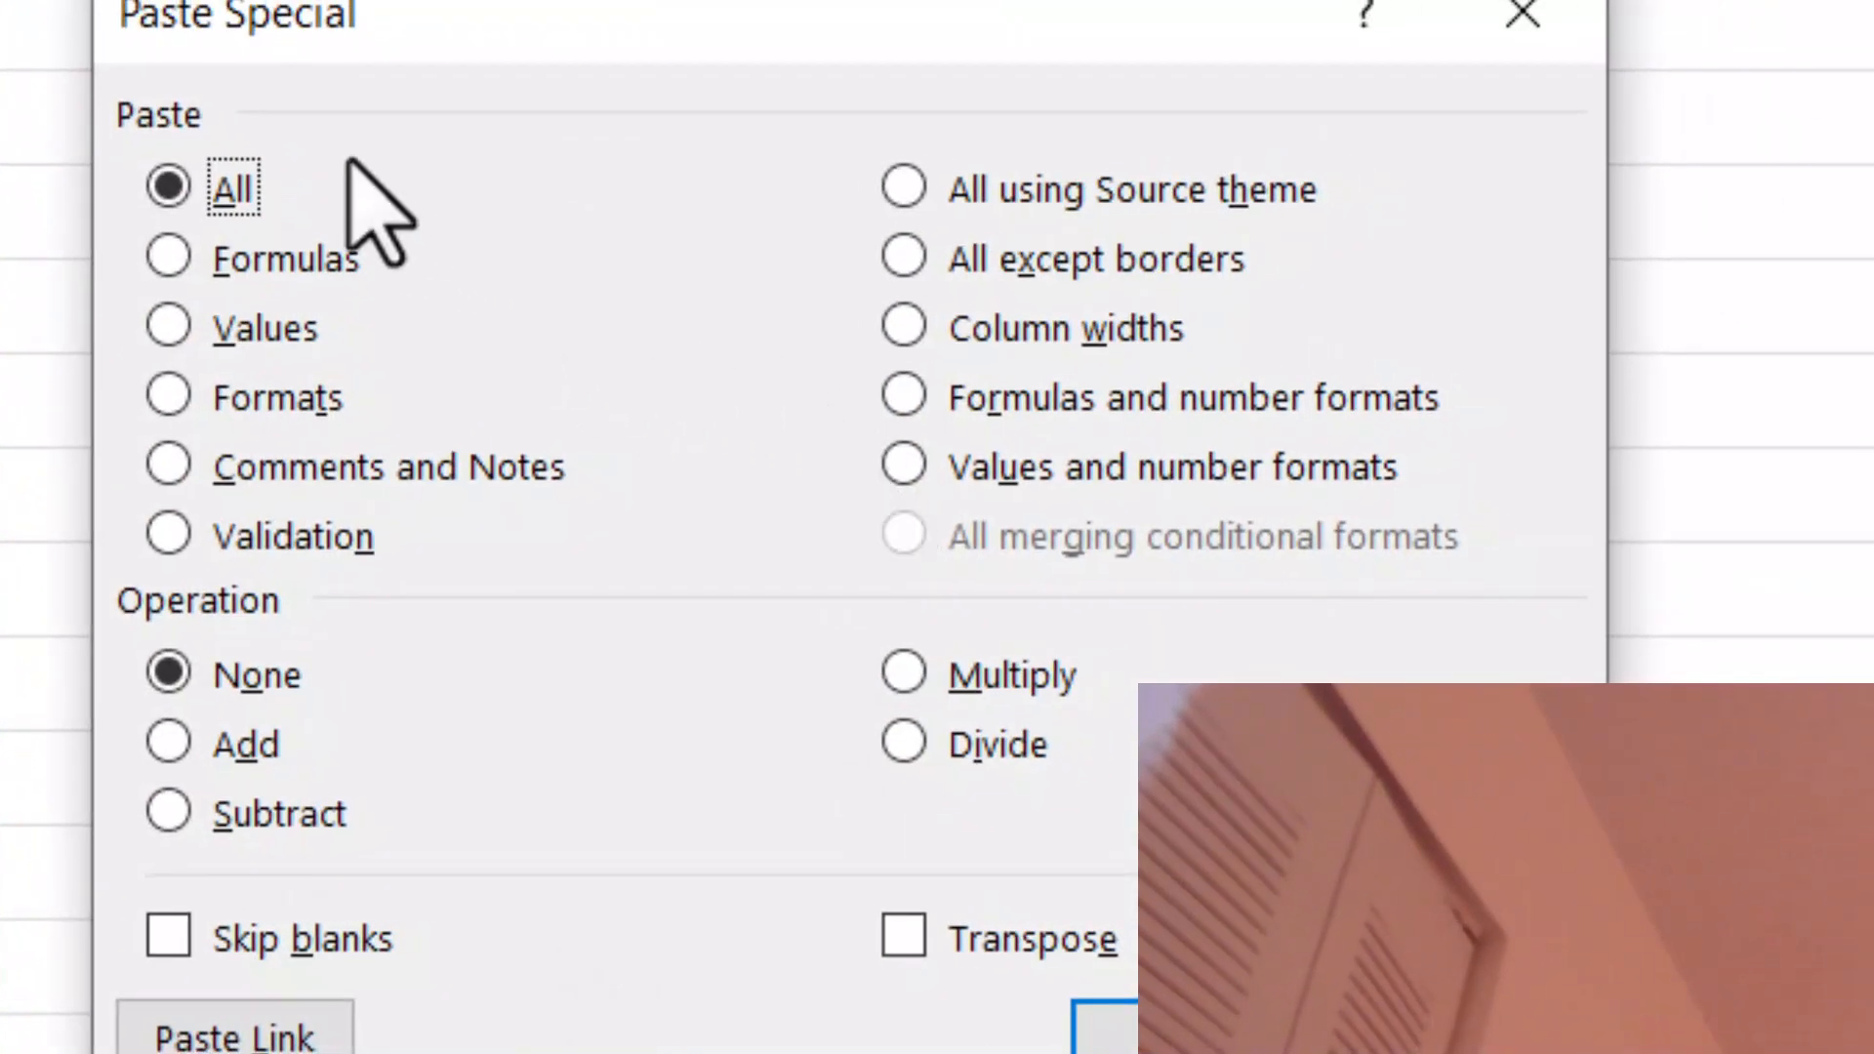
{"action": "left_click", "coordinate": [166, 187]}
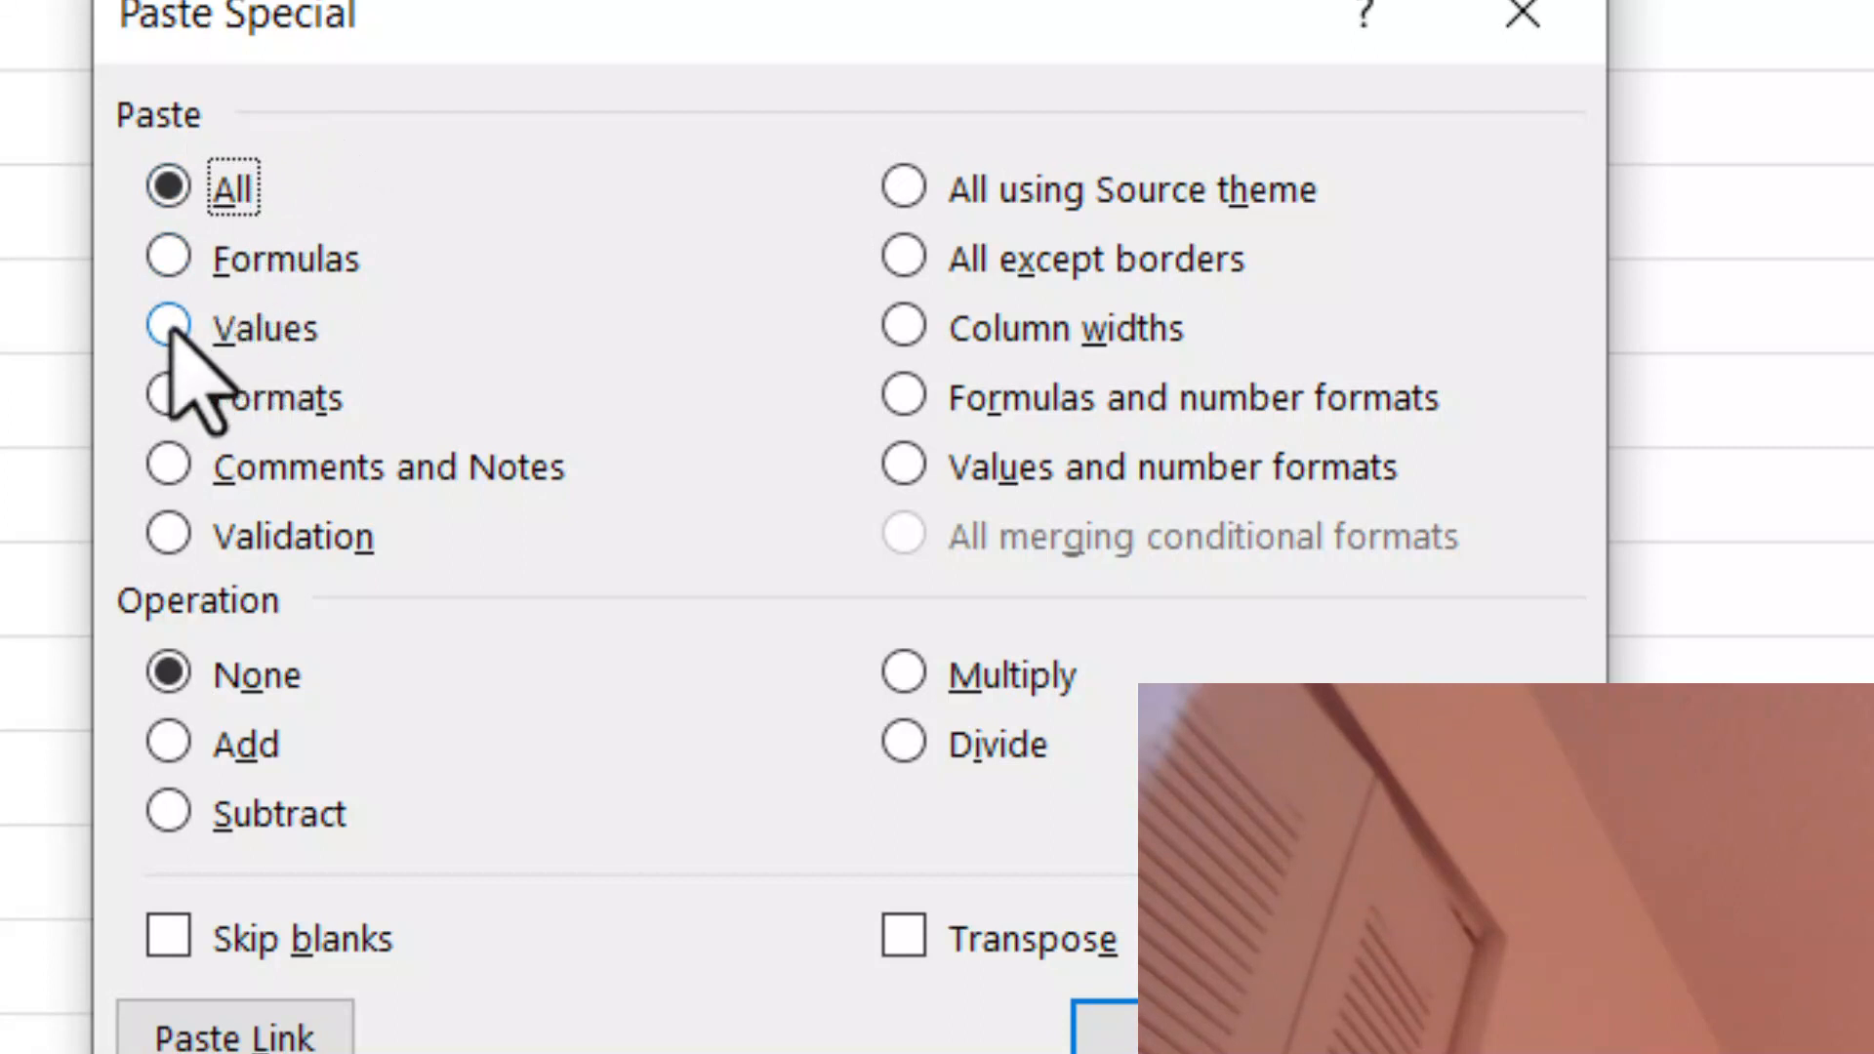
{"action": "left_click", "coordinate": [167, 328]}
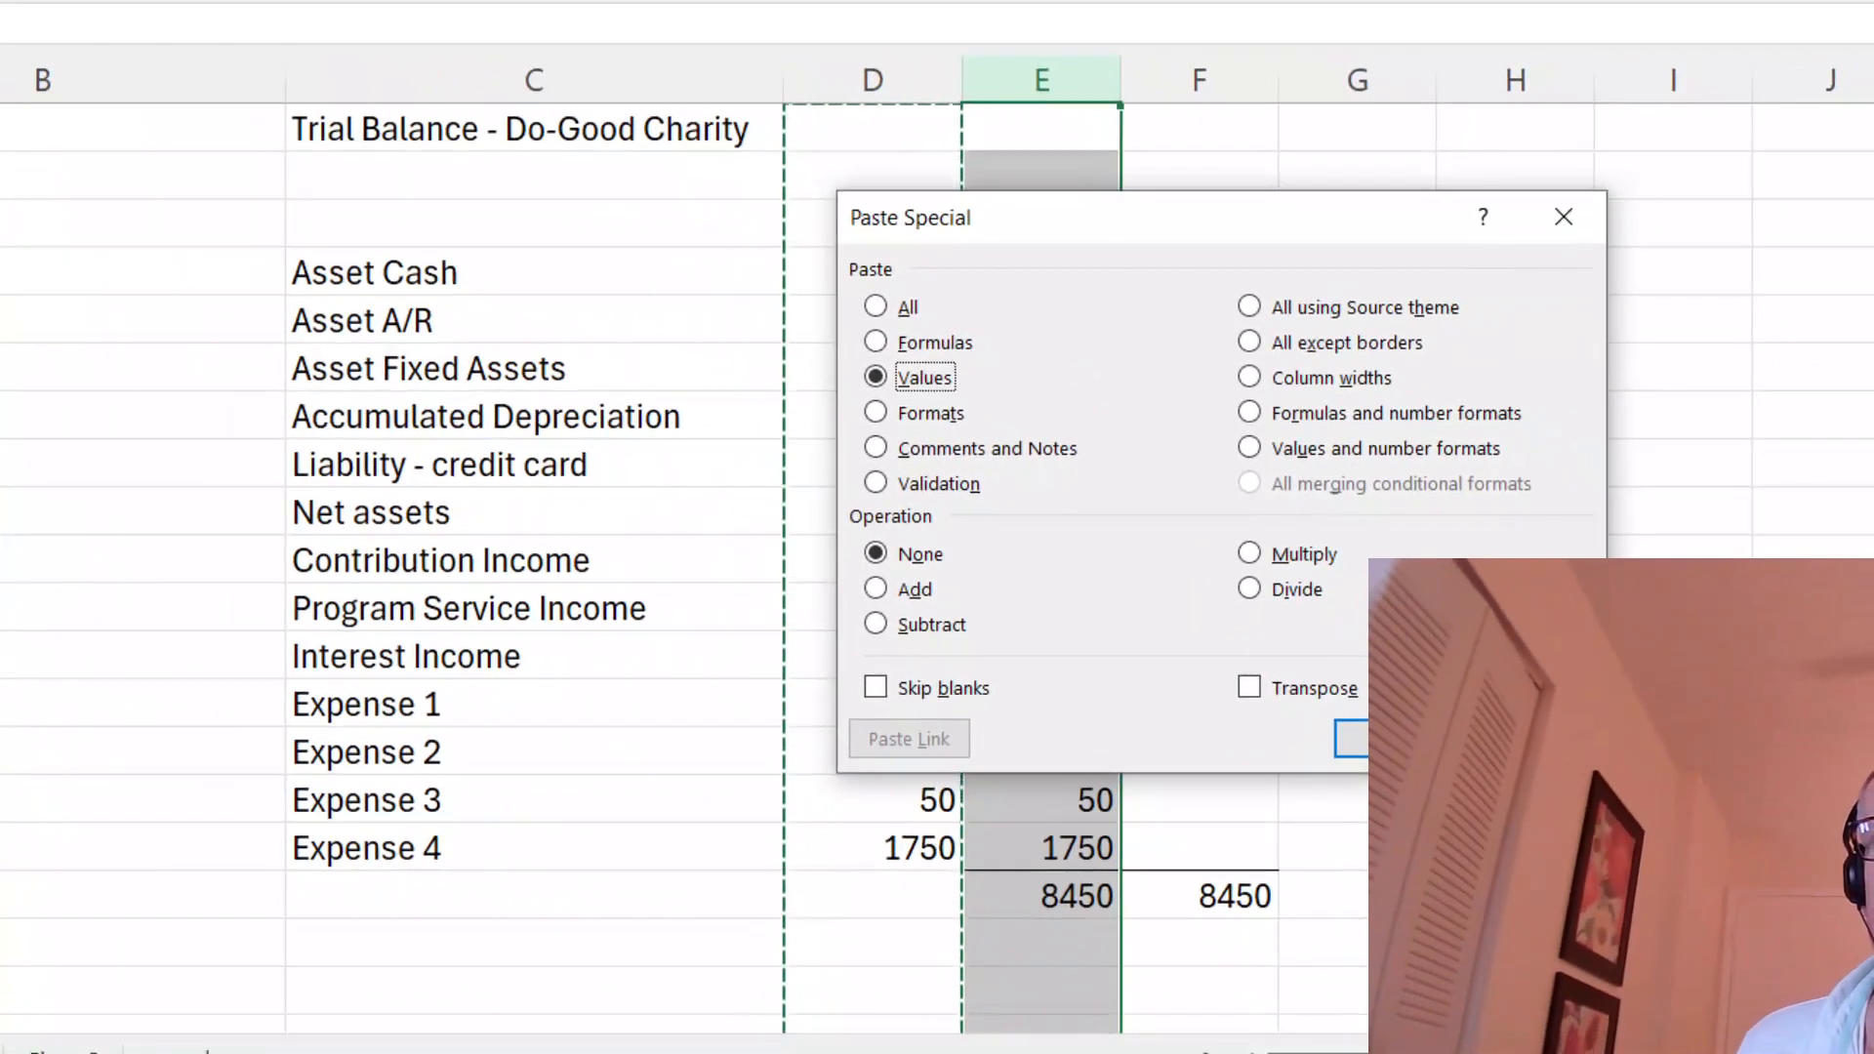
{"action": "left_click", "coordinate": [1350, 738]}
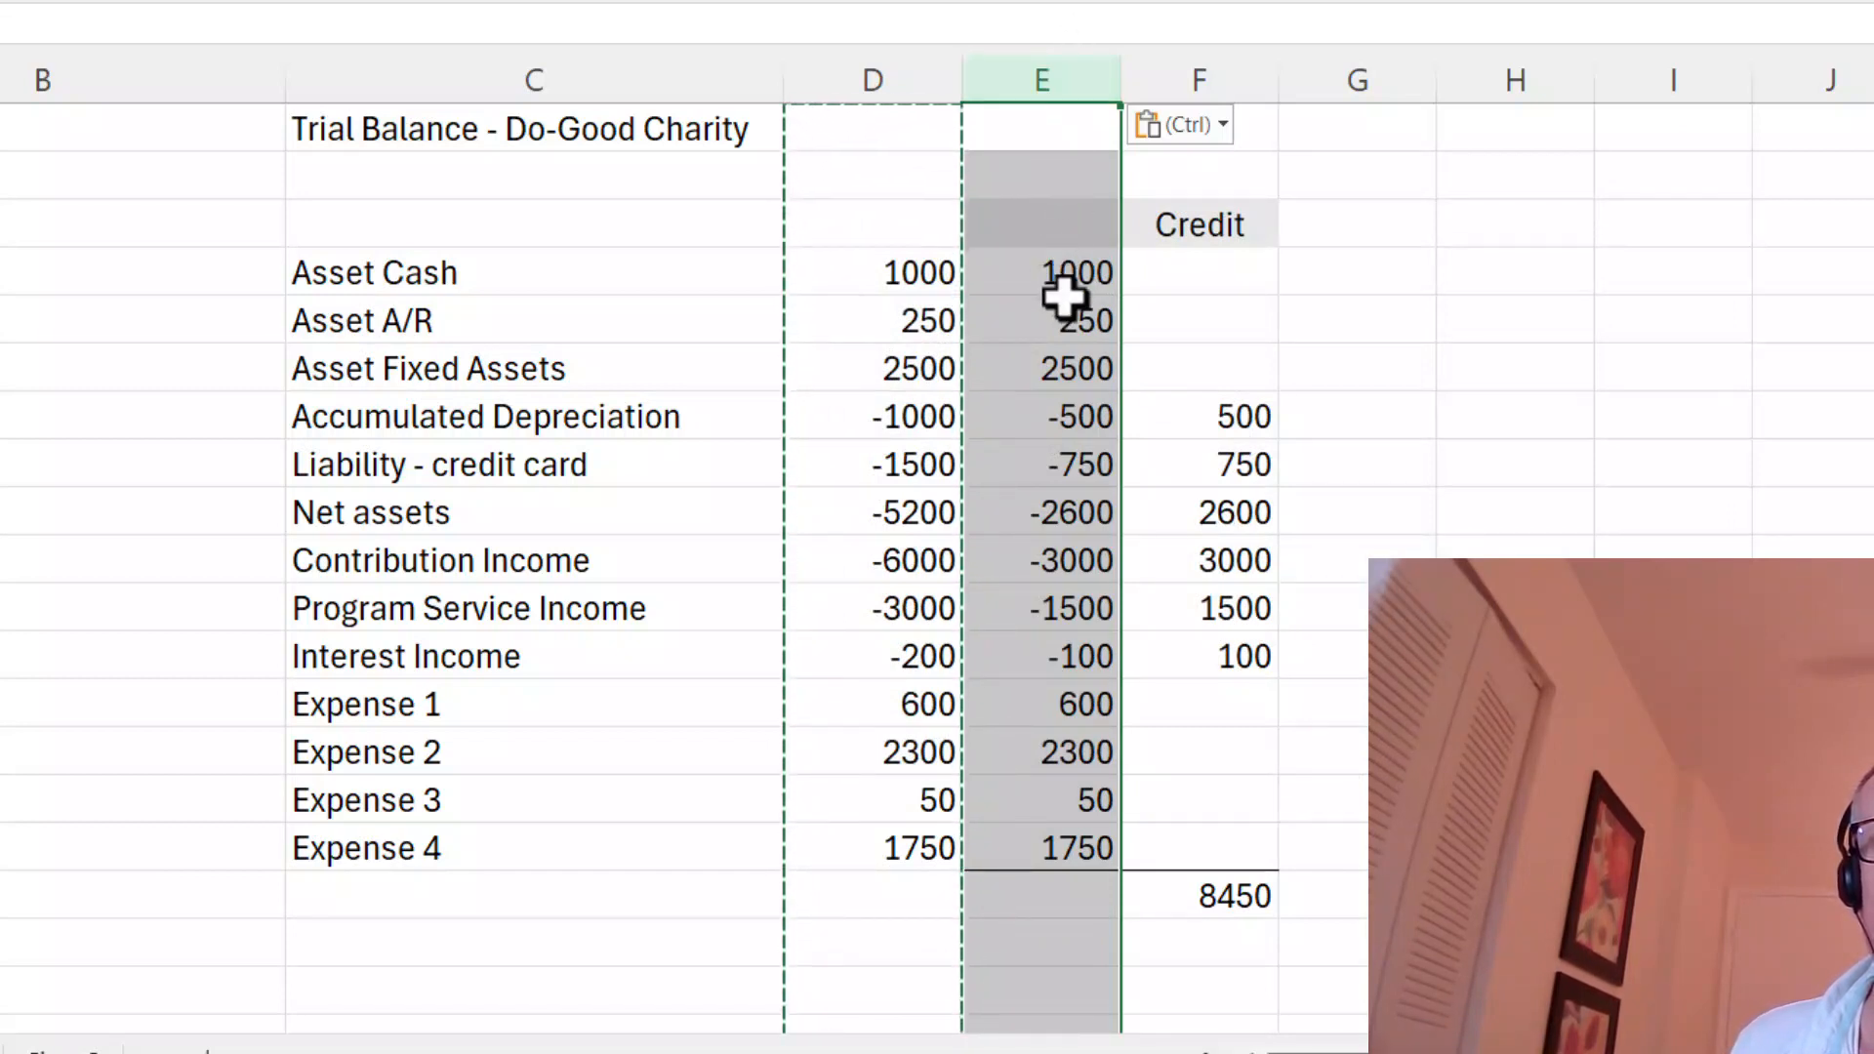
- Remove the formula column and clear the Credit column, then select the header cell
{"action": "left_click", "coordinate": [1040, 272]}
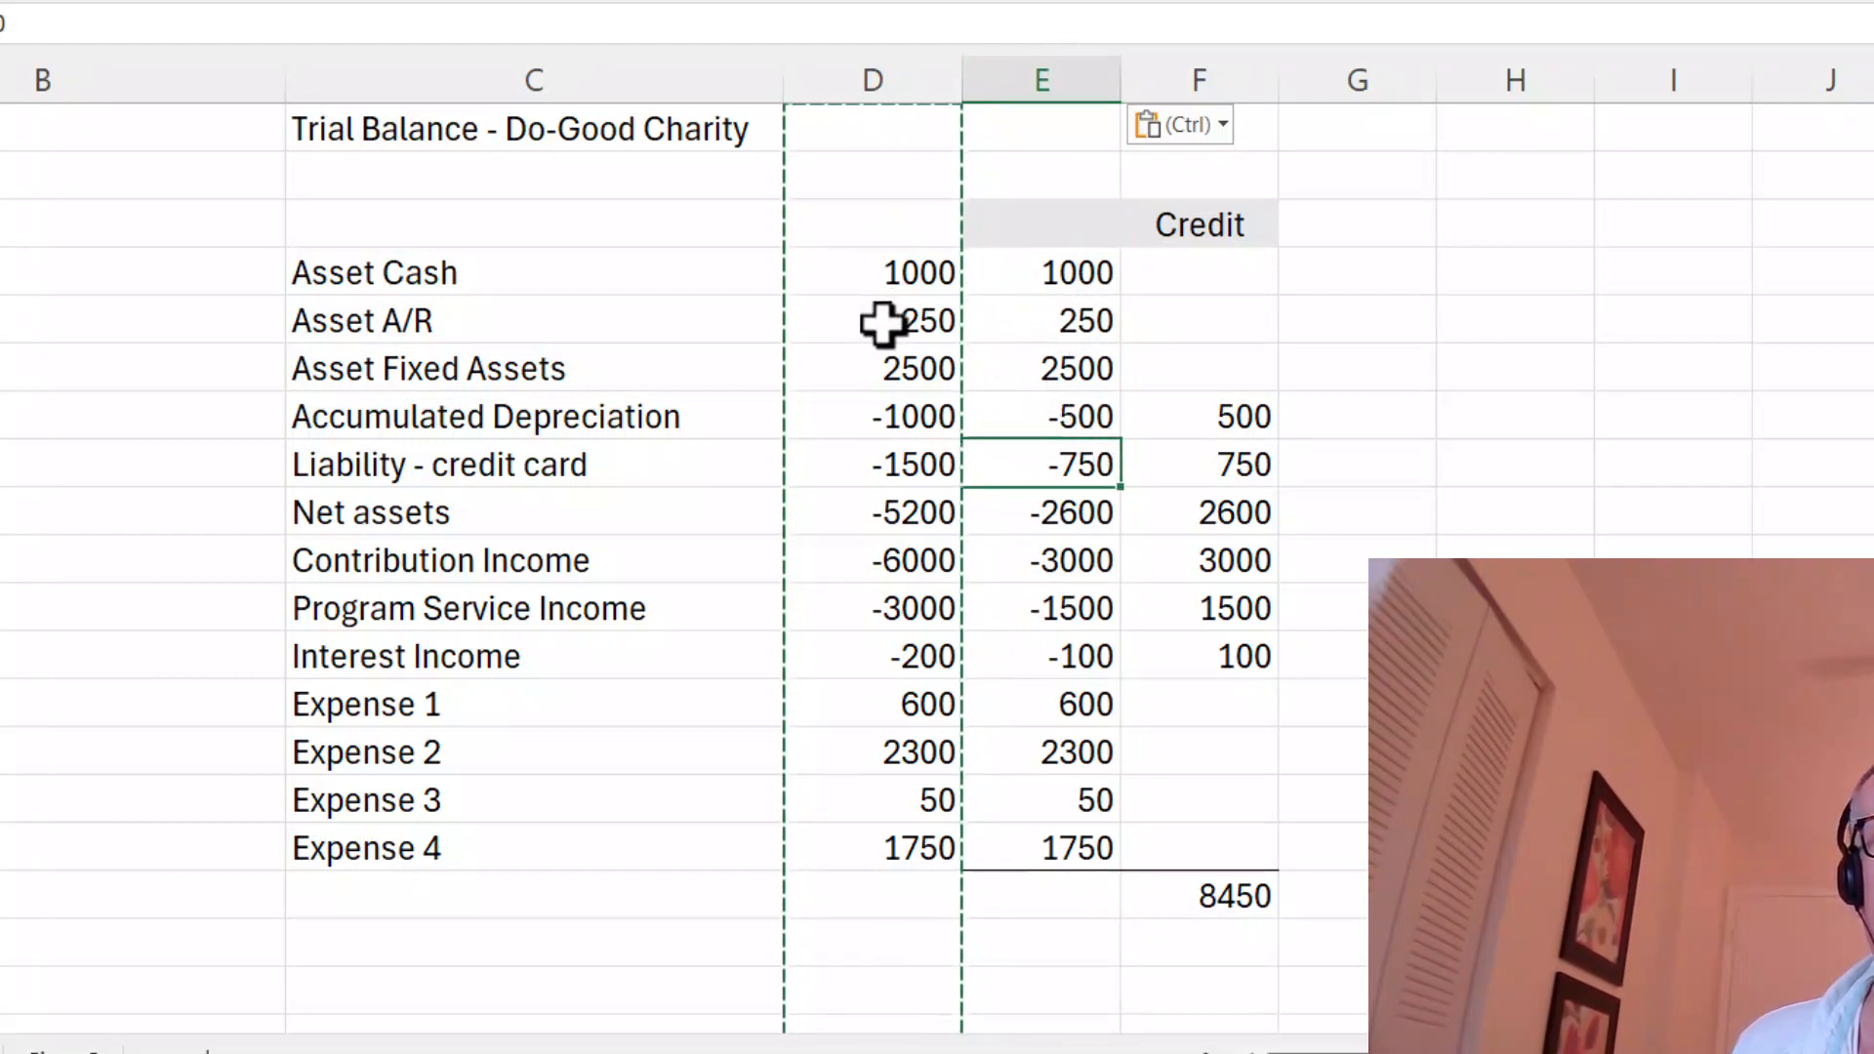
{"action": "left_click", "coordinate": [872, 80]}
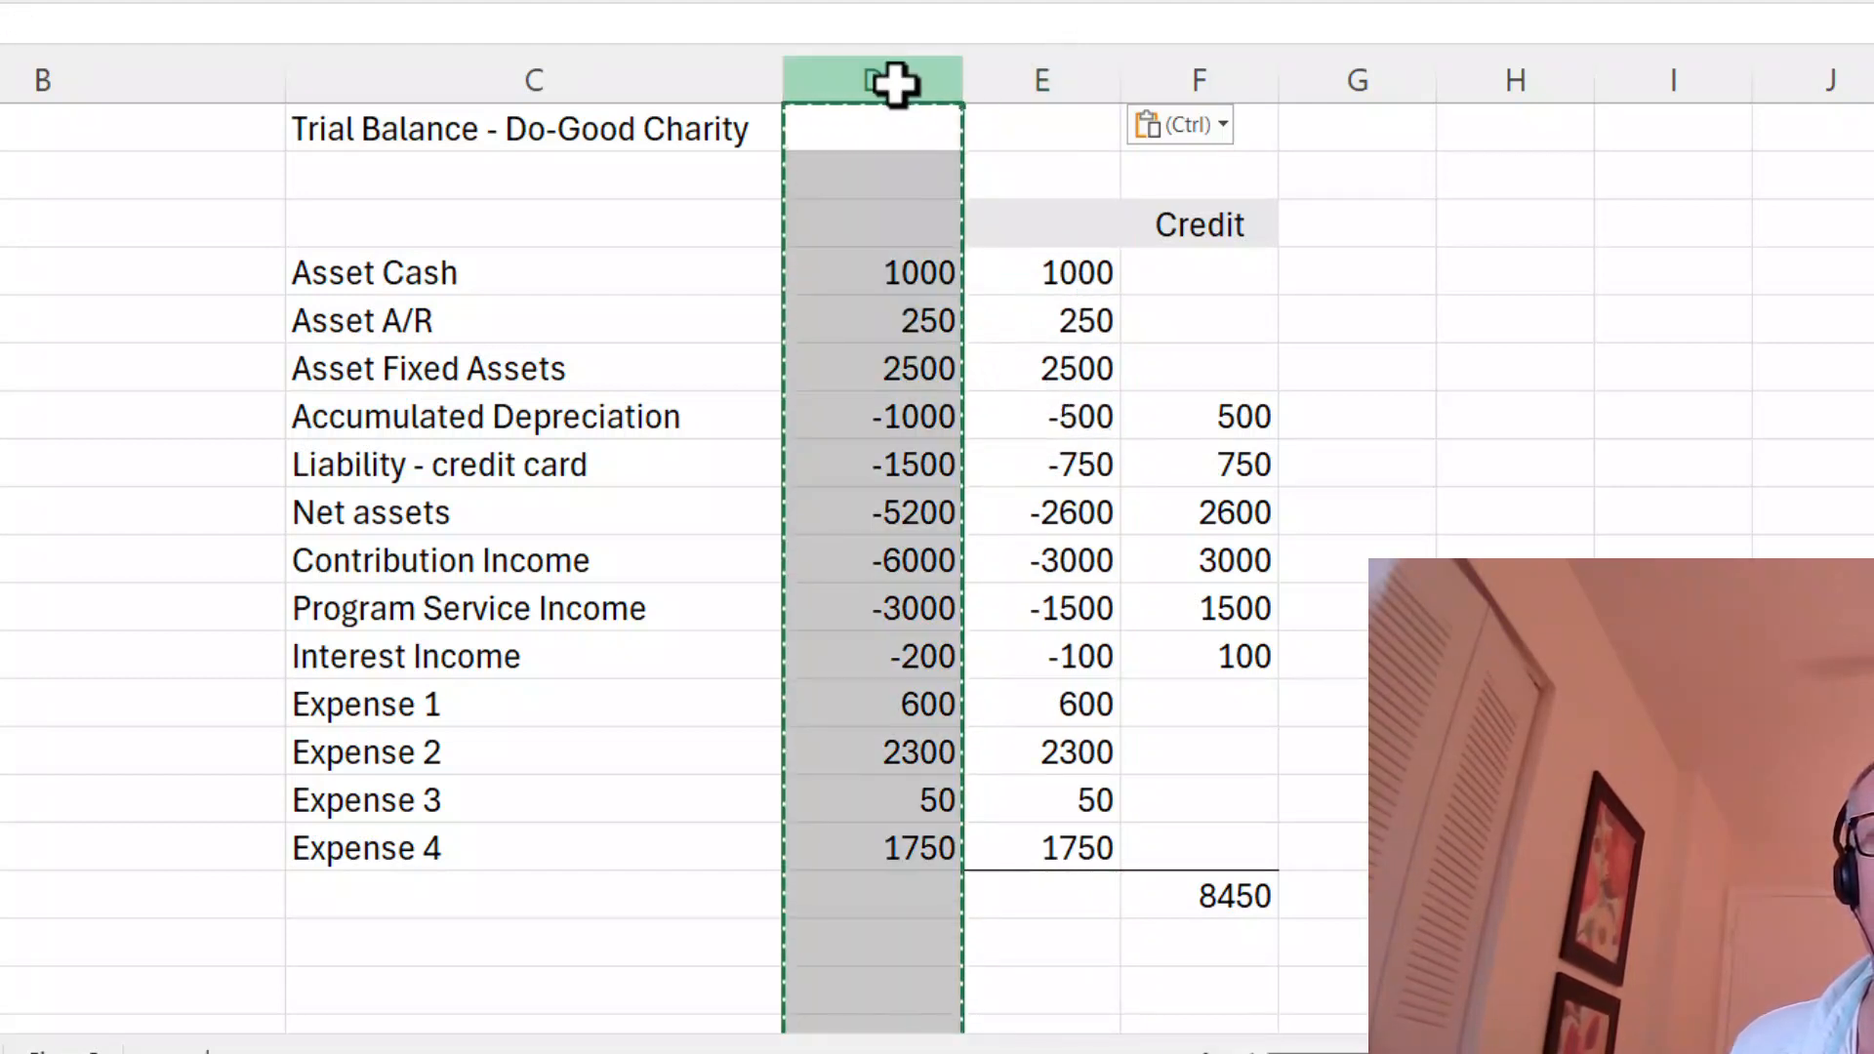
{"action": "right_click", "coordinate": [873, 81]}
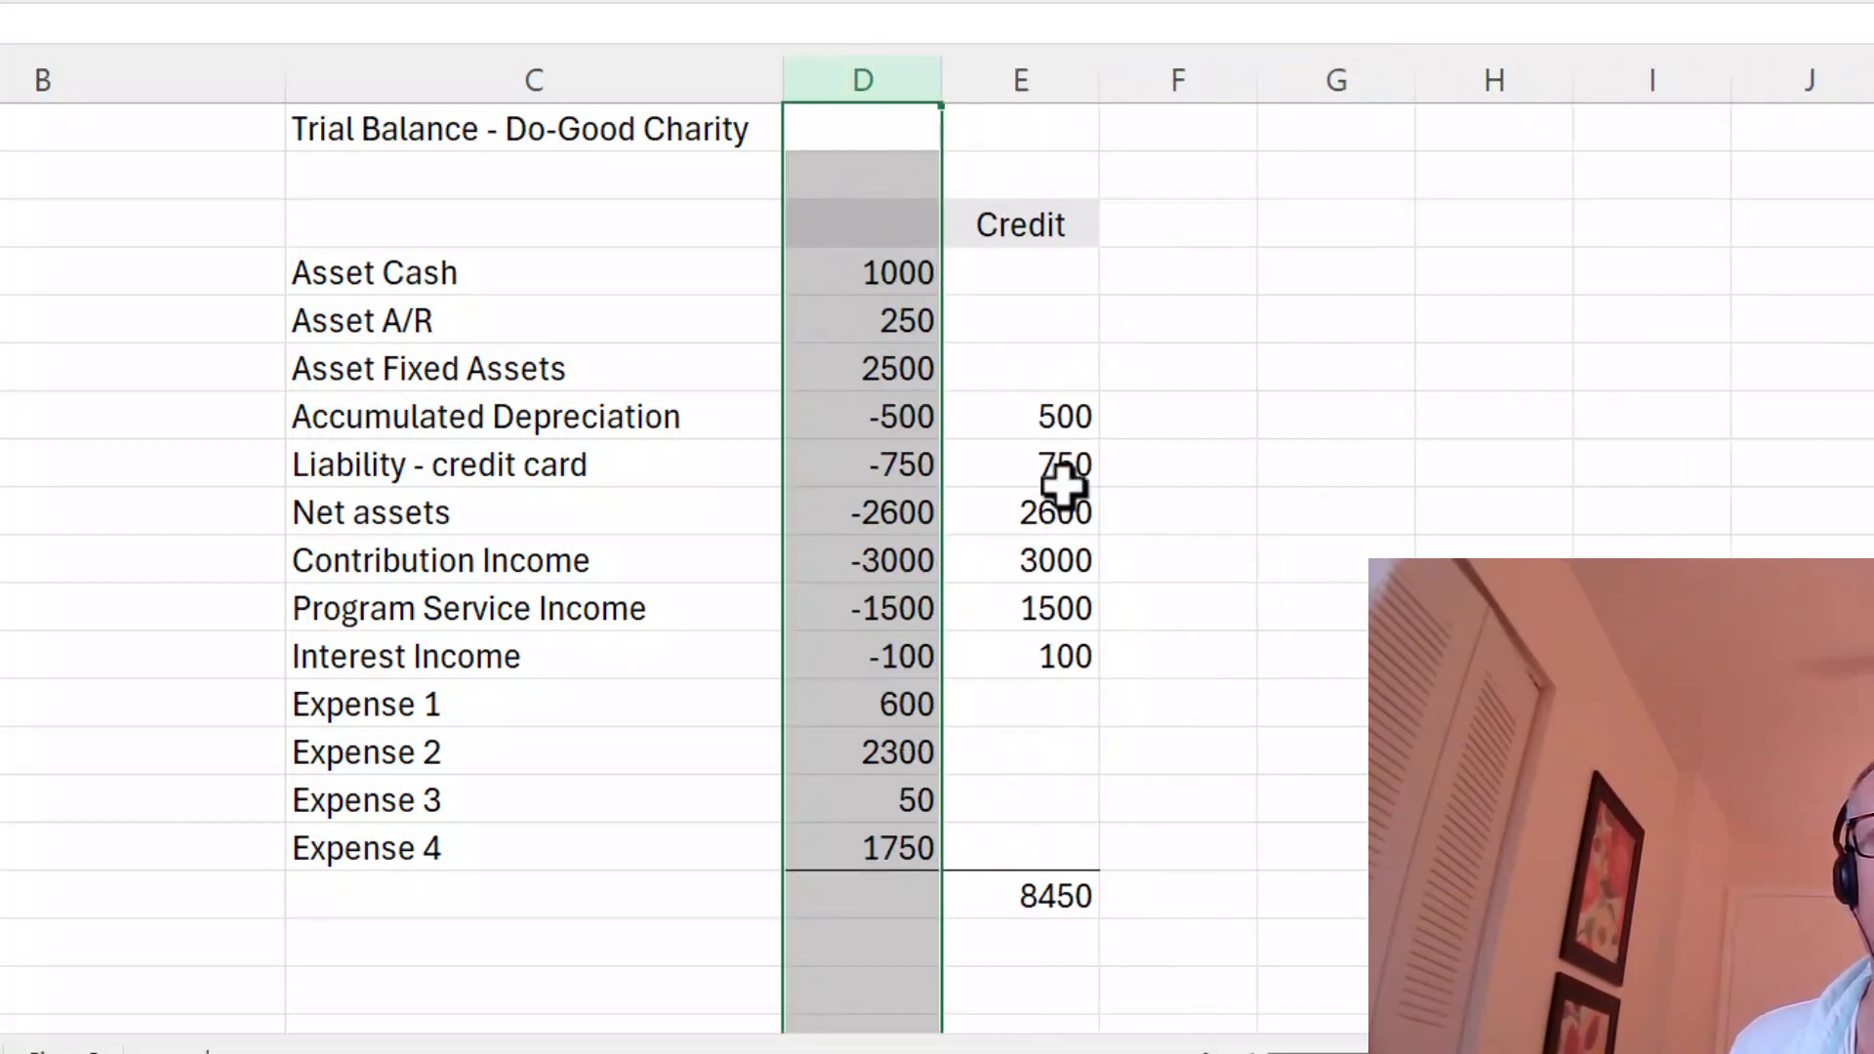
{"action": "mouse_move", "coordinate": [1069, 466]}
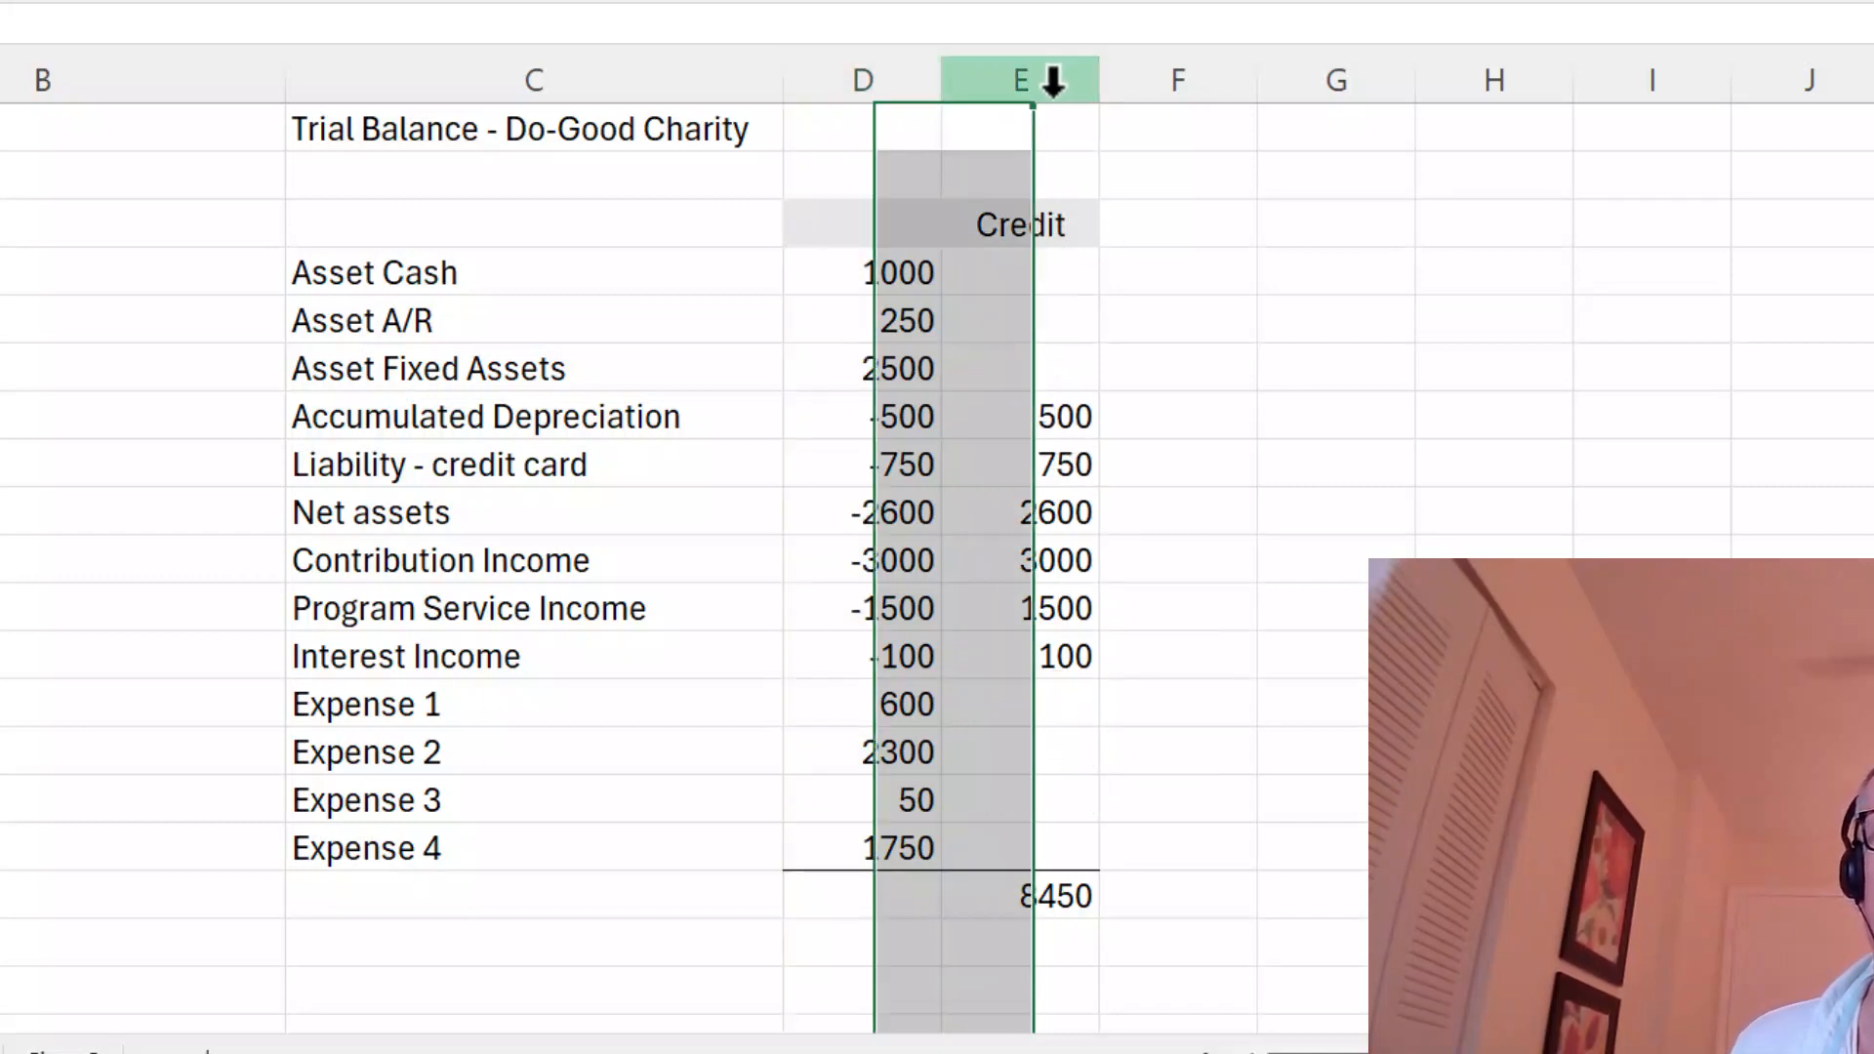
{"action": "left_click", "coordinate": [1019, 80]}
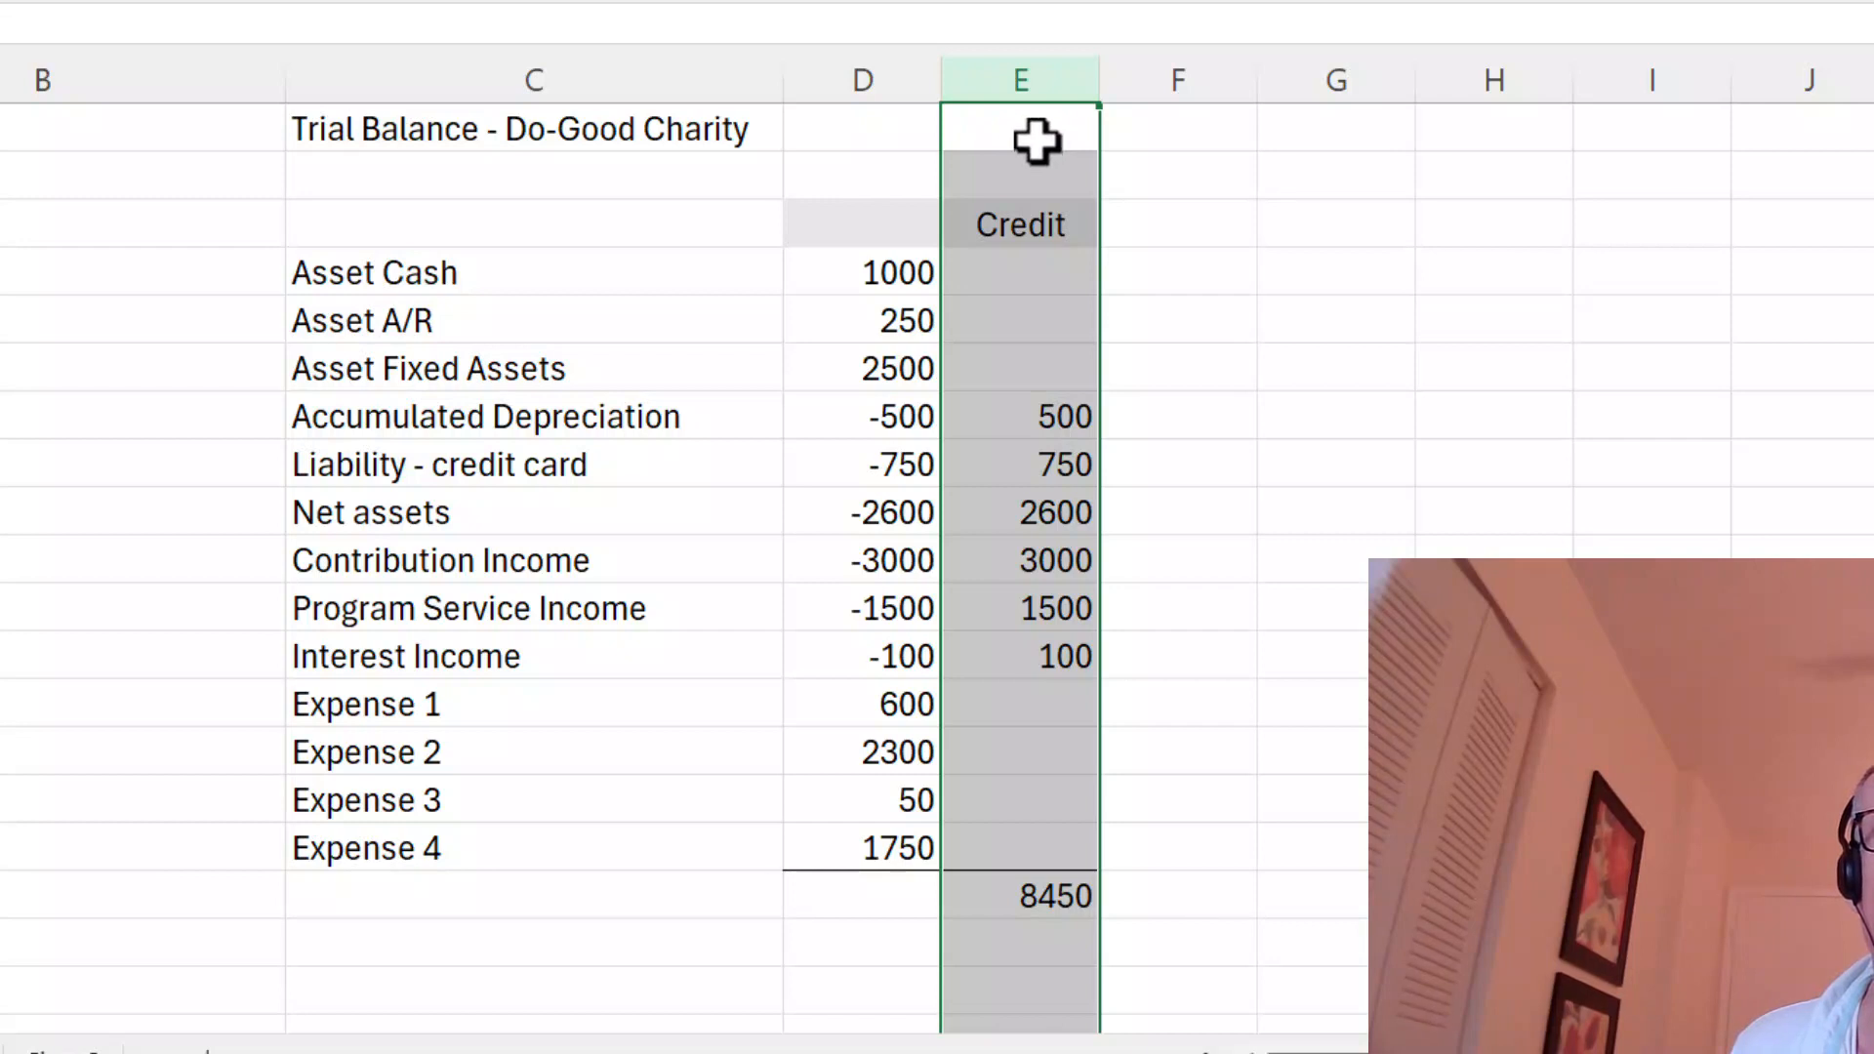
{"action": "right_click", "coordinate": [1019, 128]}
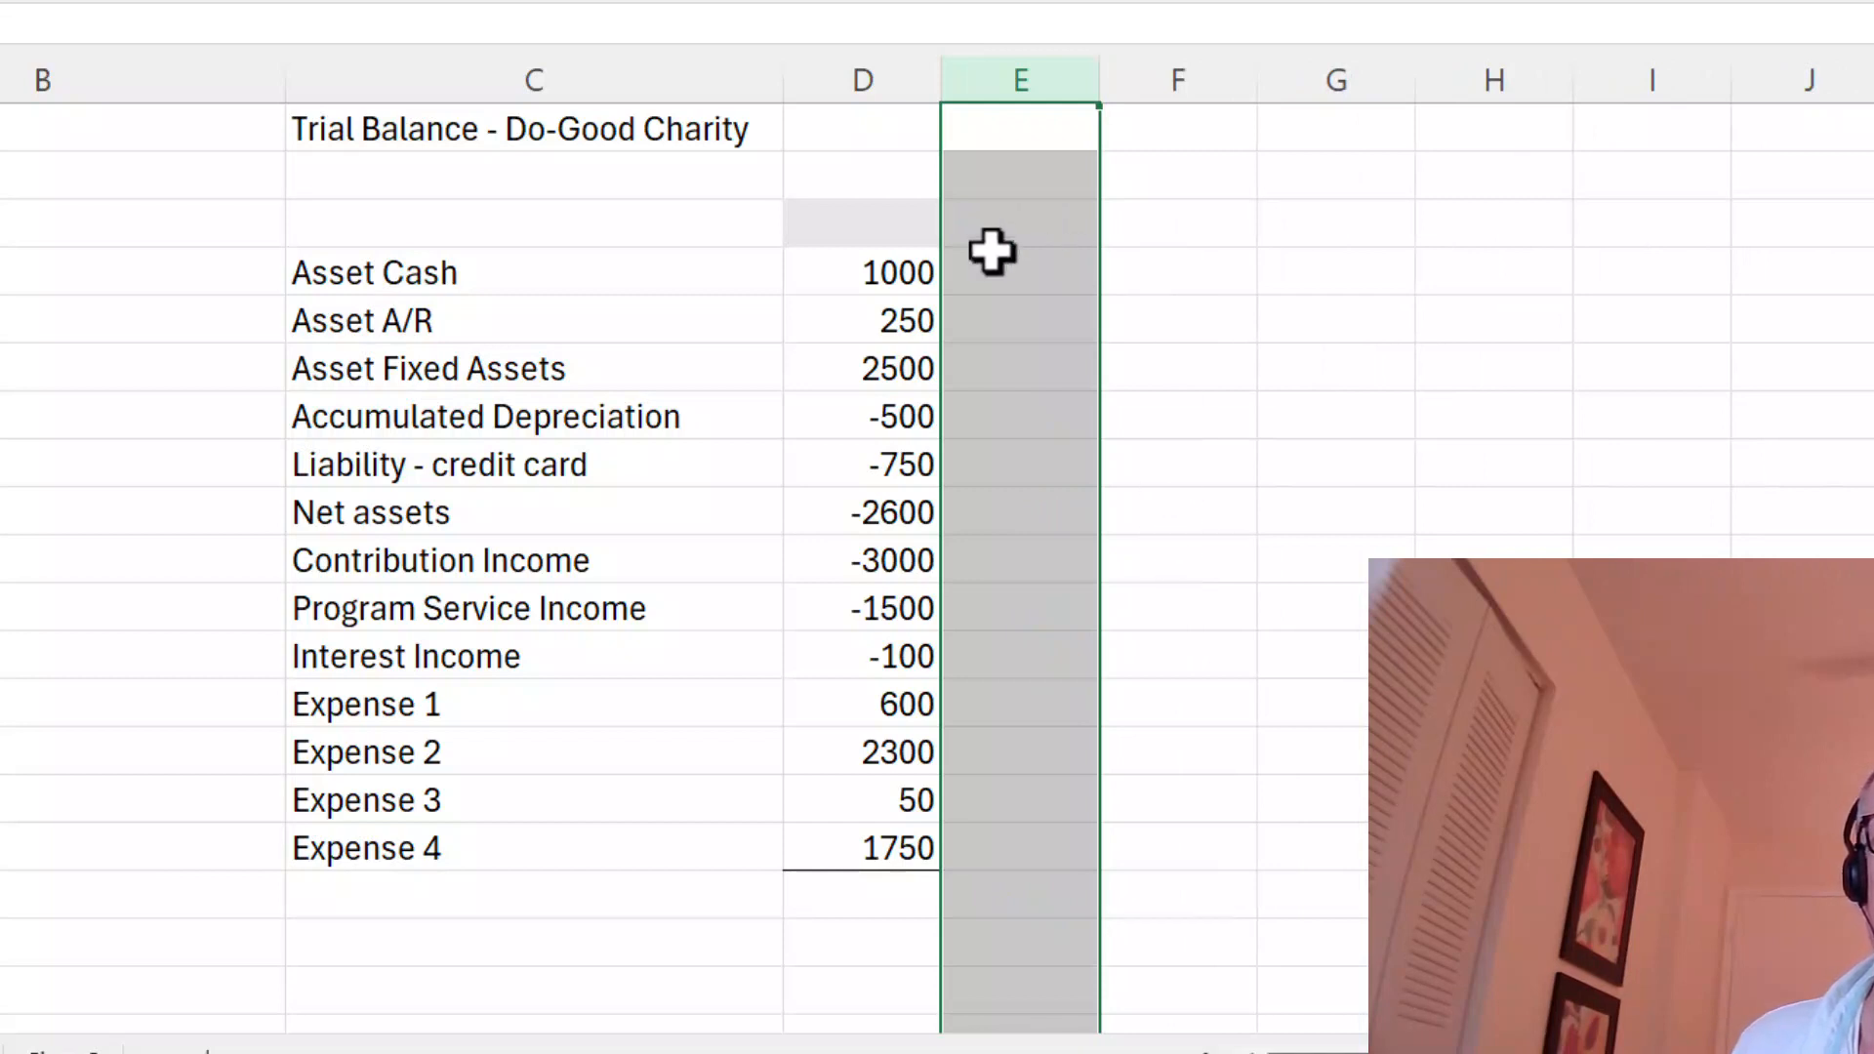
{"action": "left_click", "coordinate": [861, 221]}
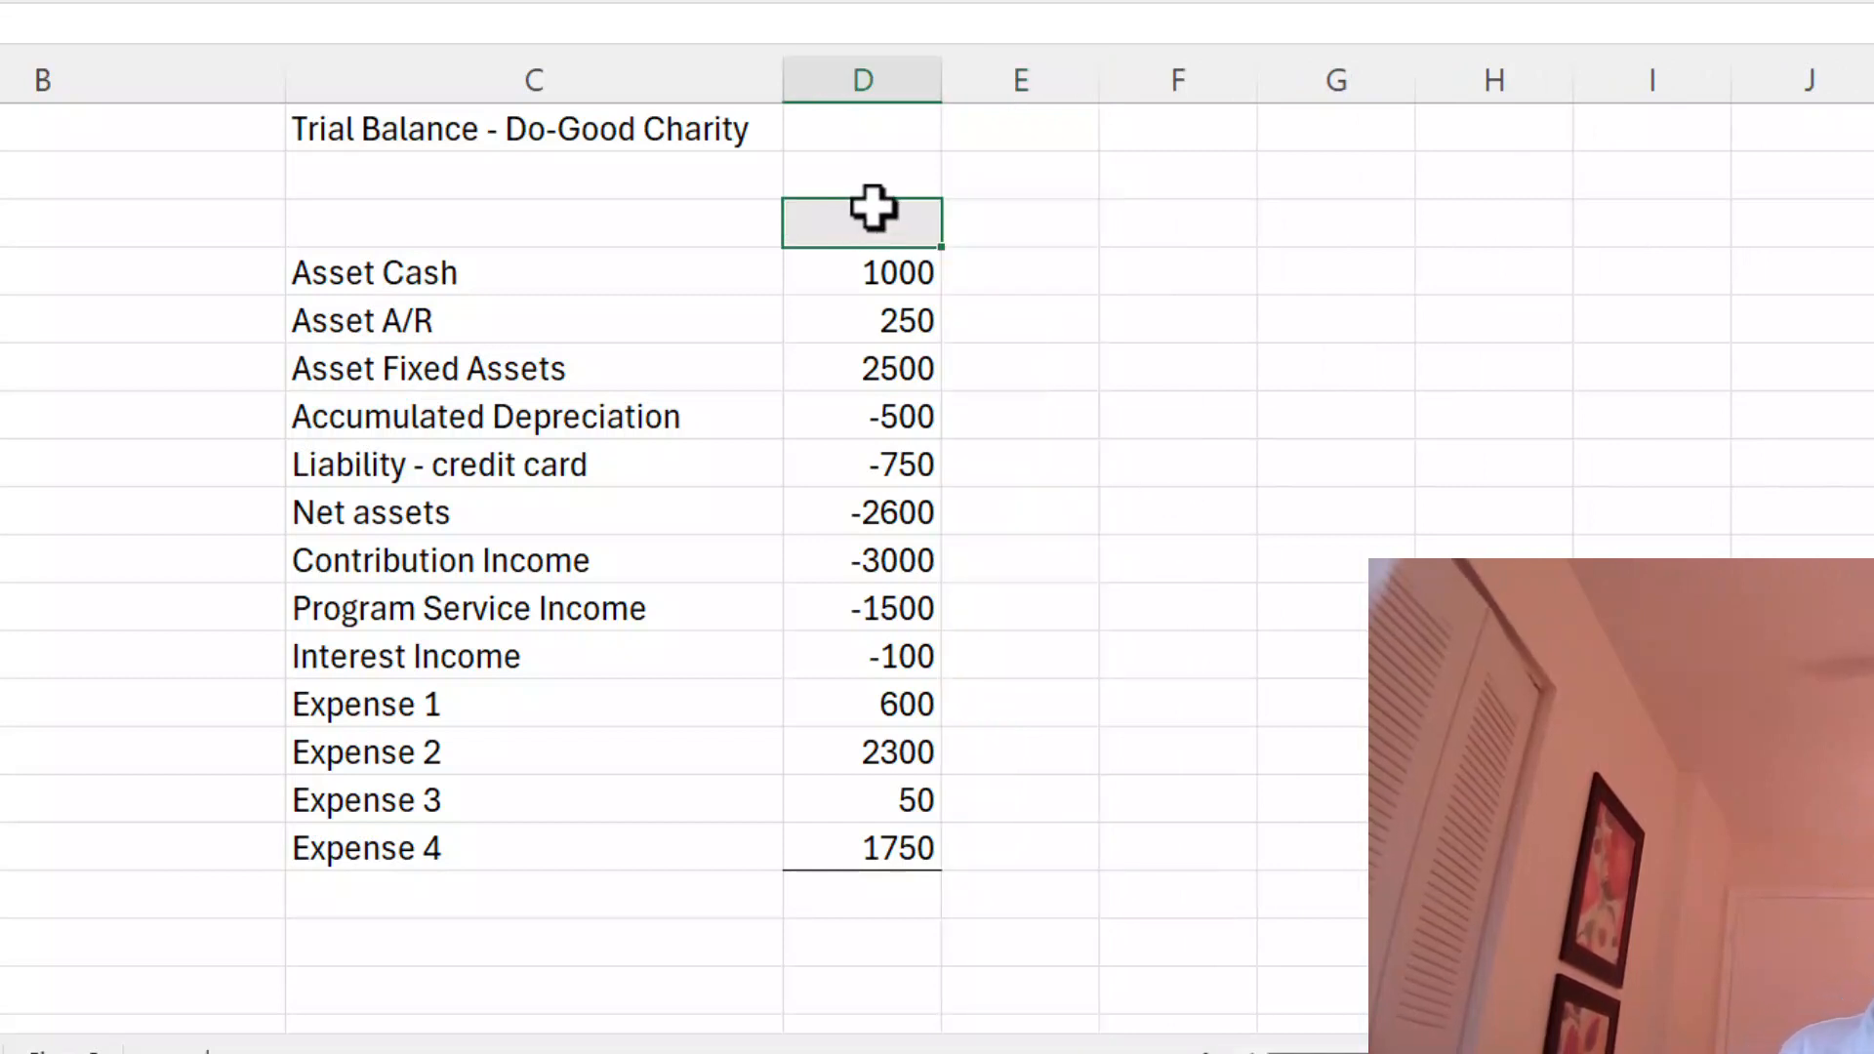
- Type the heading 'Amount' above the signed amounts
{"action": "type", "text": "Amount"}
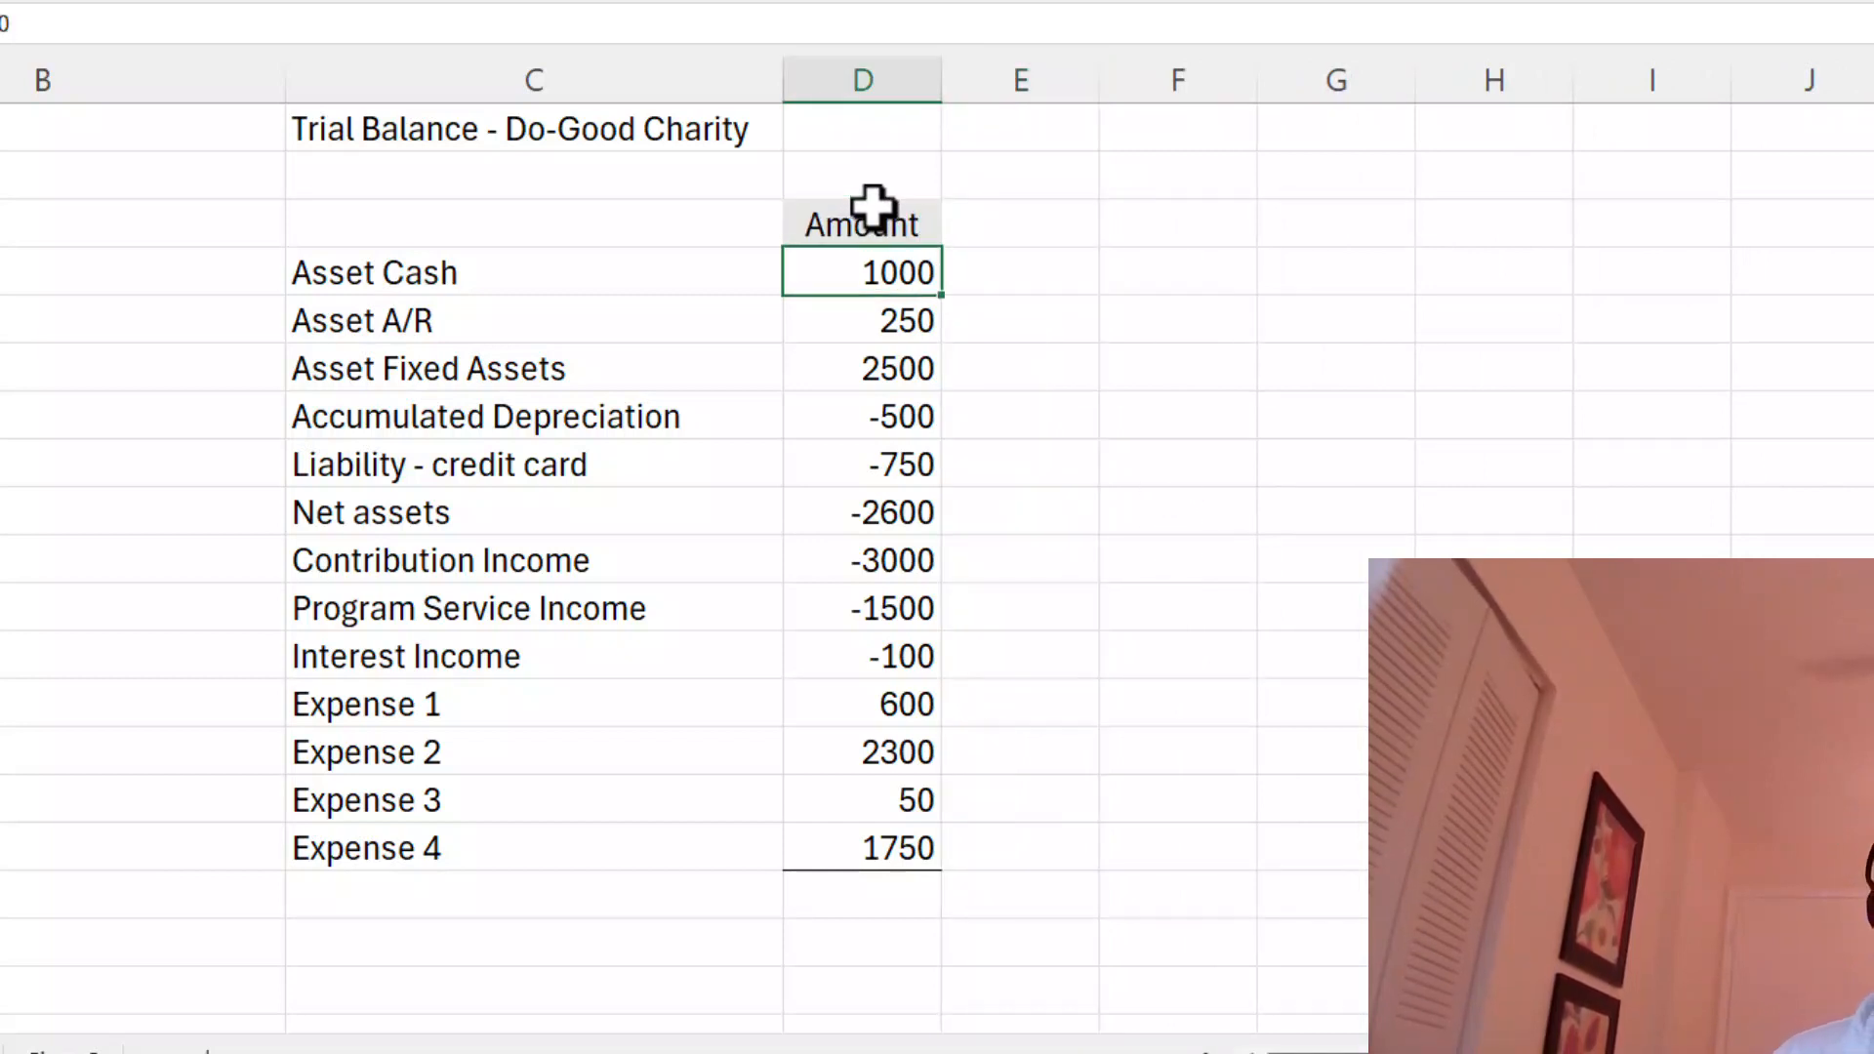
{"action": "mouse_move", "coordinate": [884, 898]}
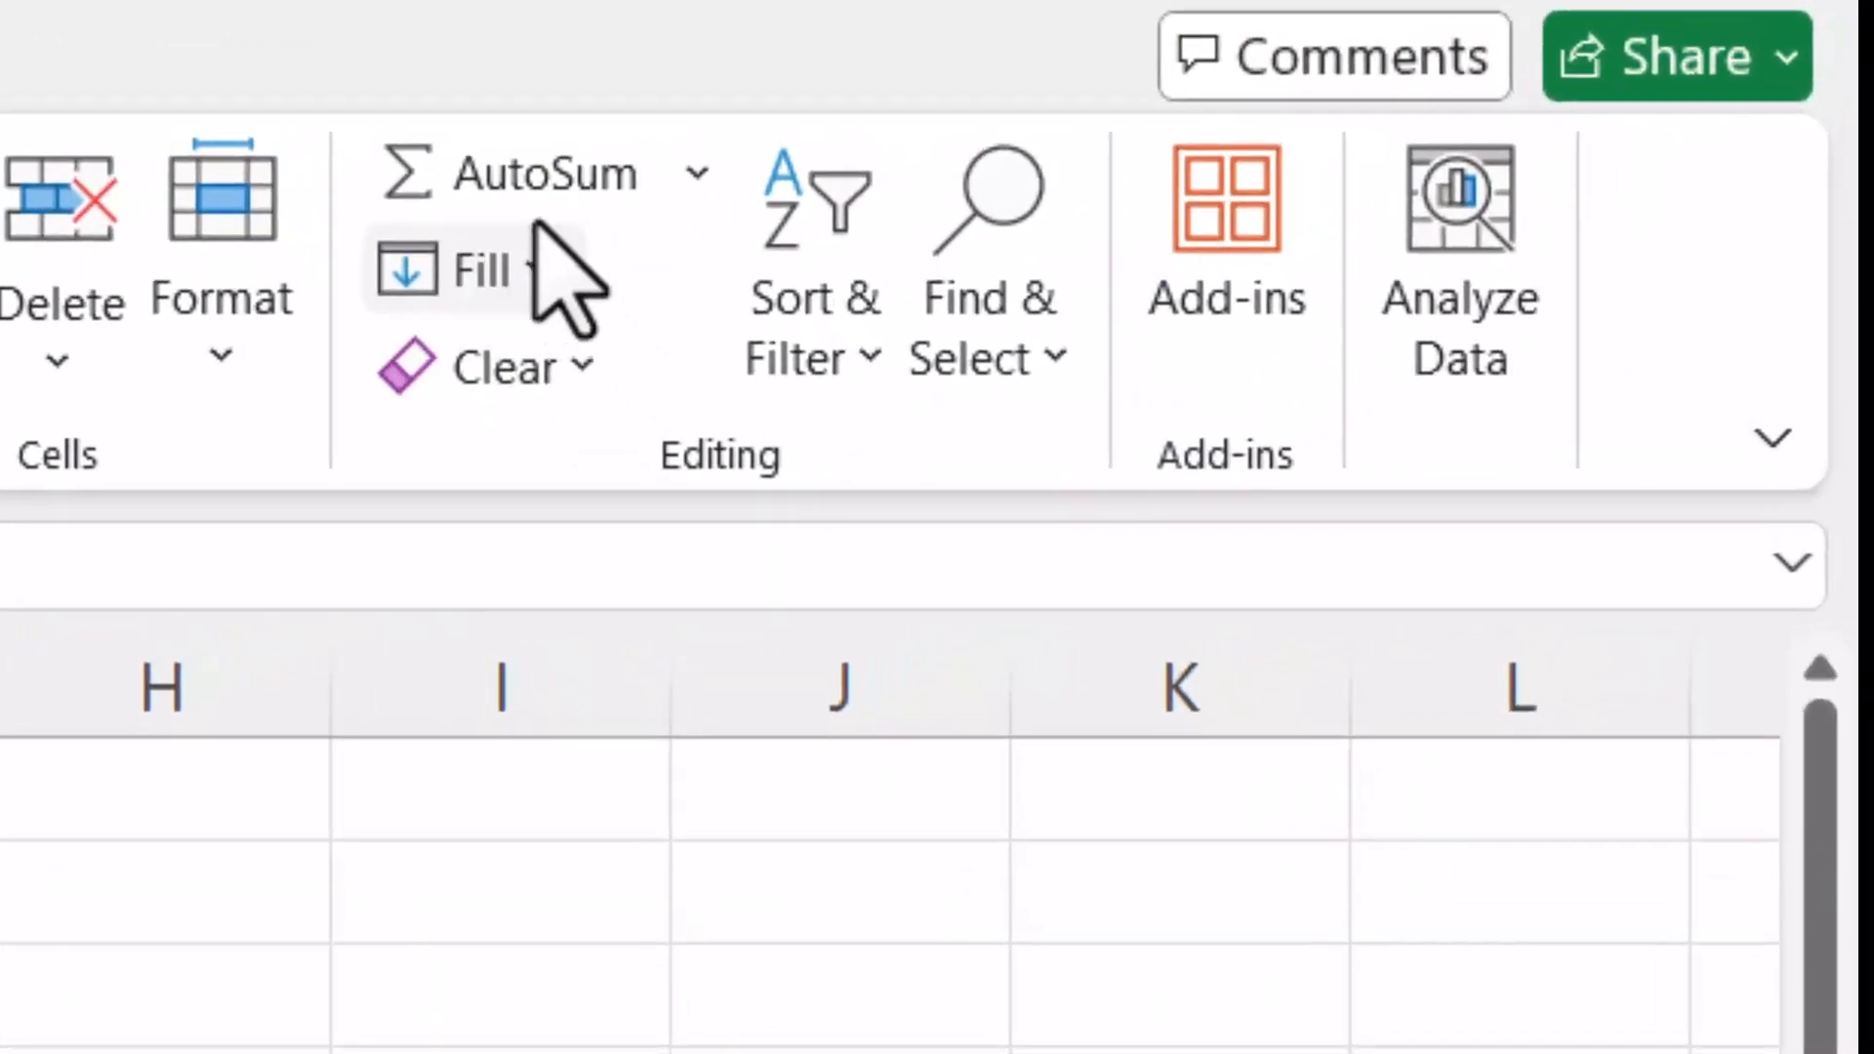
{"action": "mouse_move", "coordinate": [544, 174]}
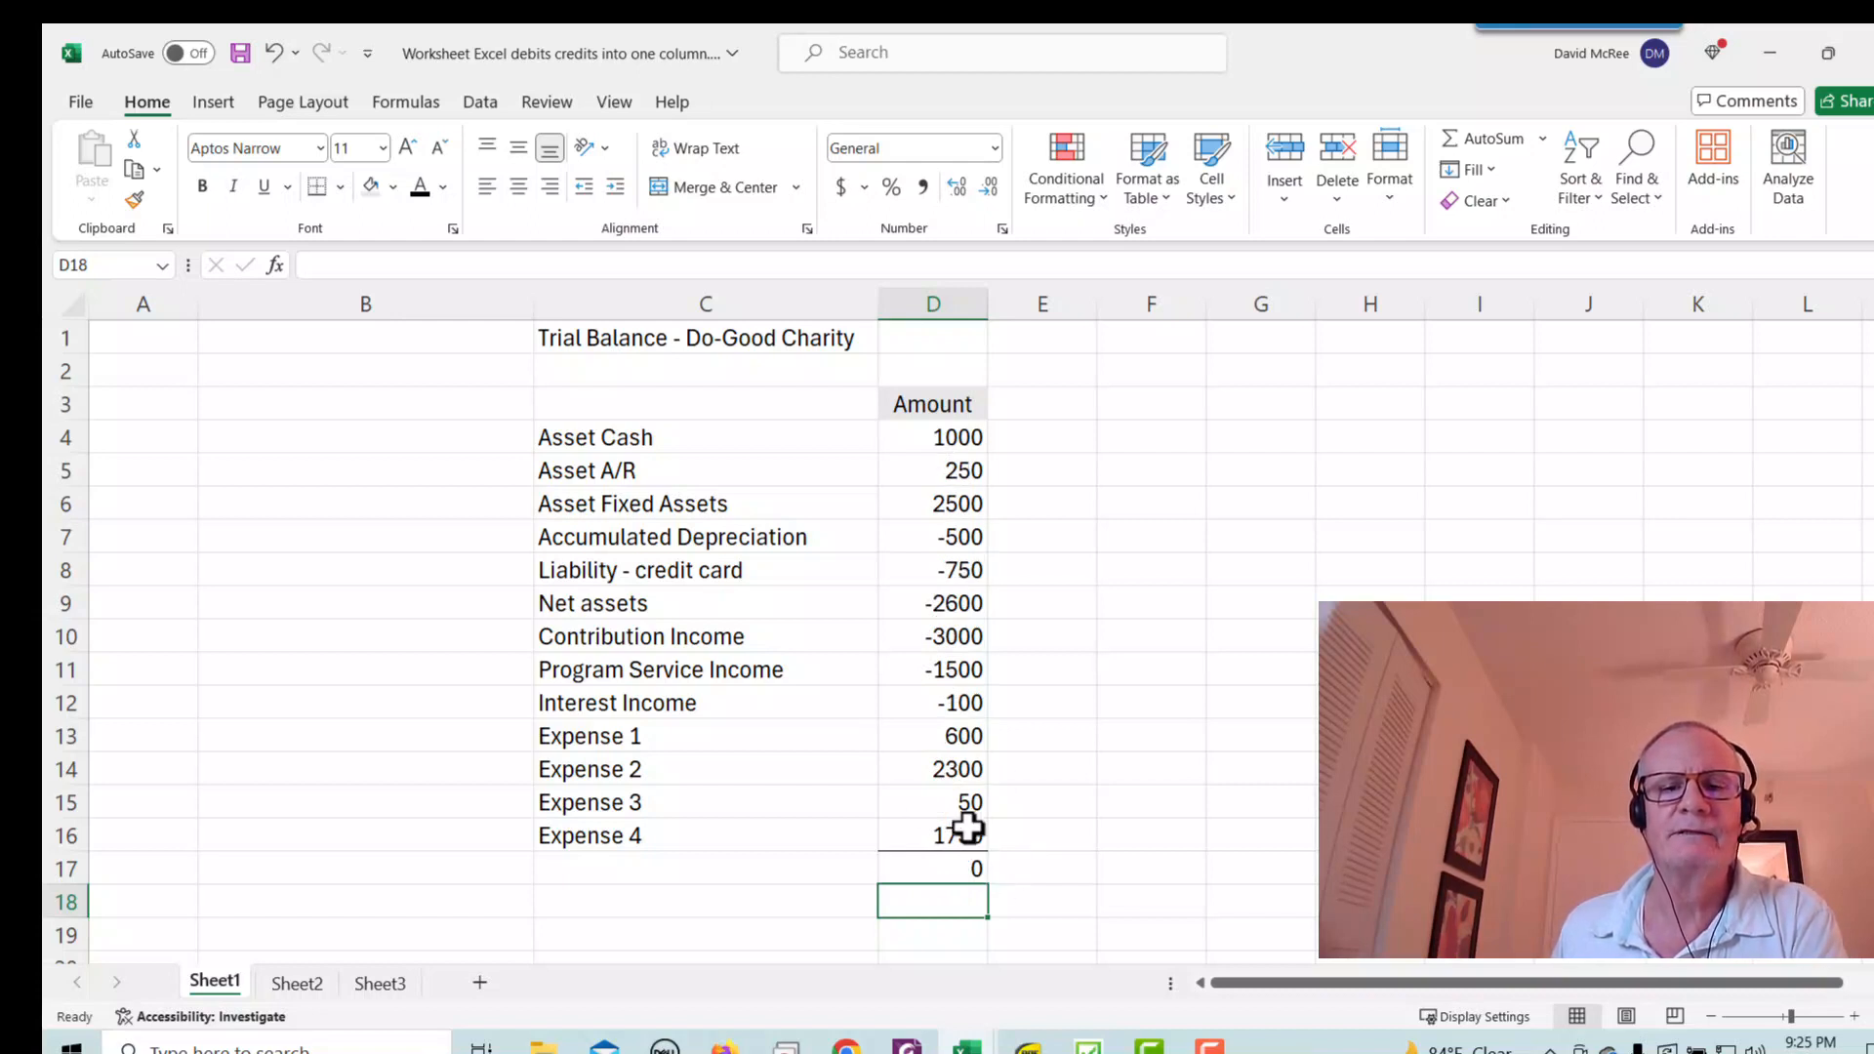
{"action": "mouse_move", "coordinate": [1071, 826]}
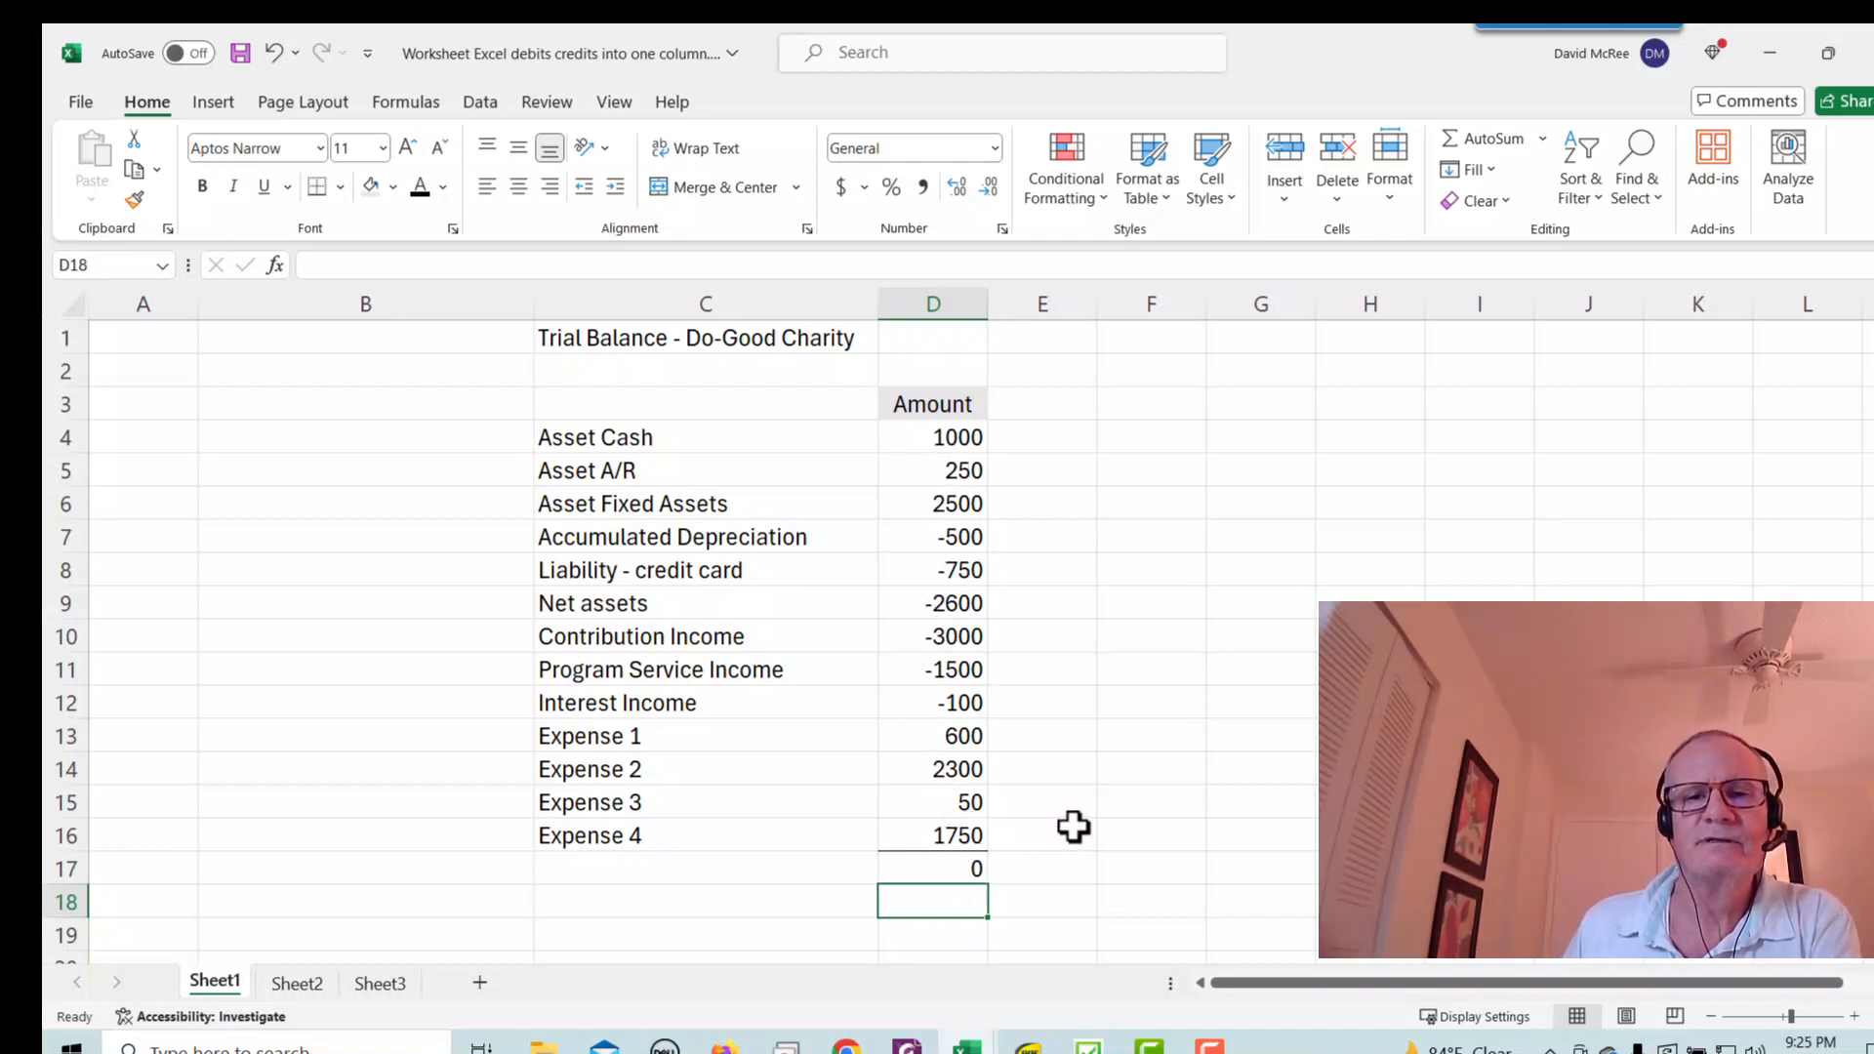
{"action": "mouse_move", "coordinate": [499, 996]}
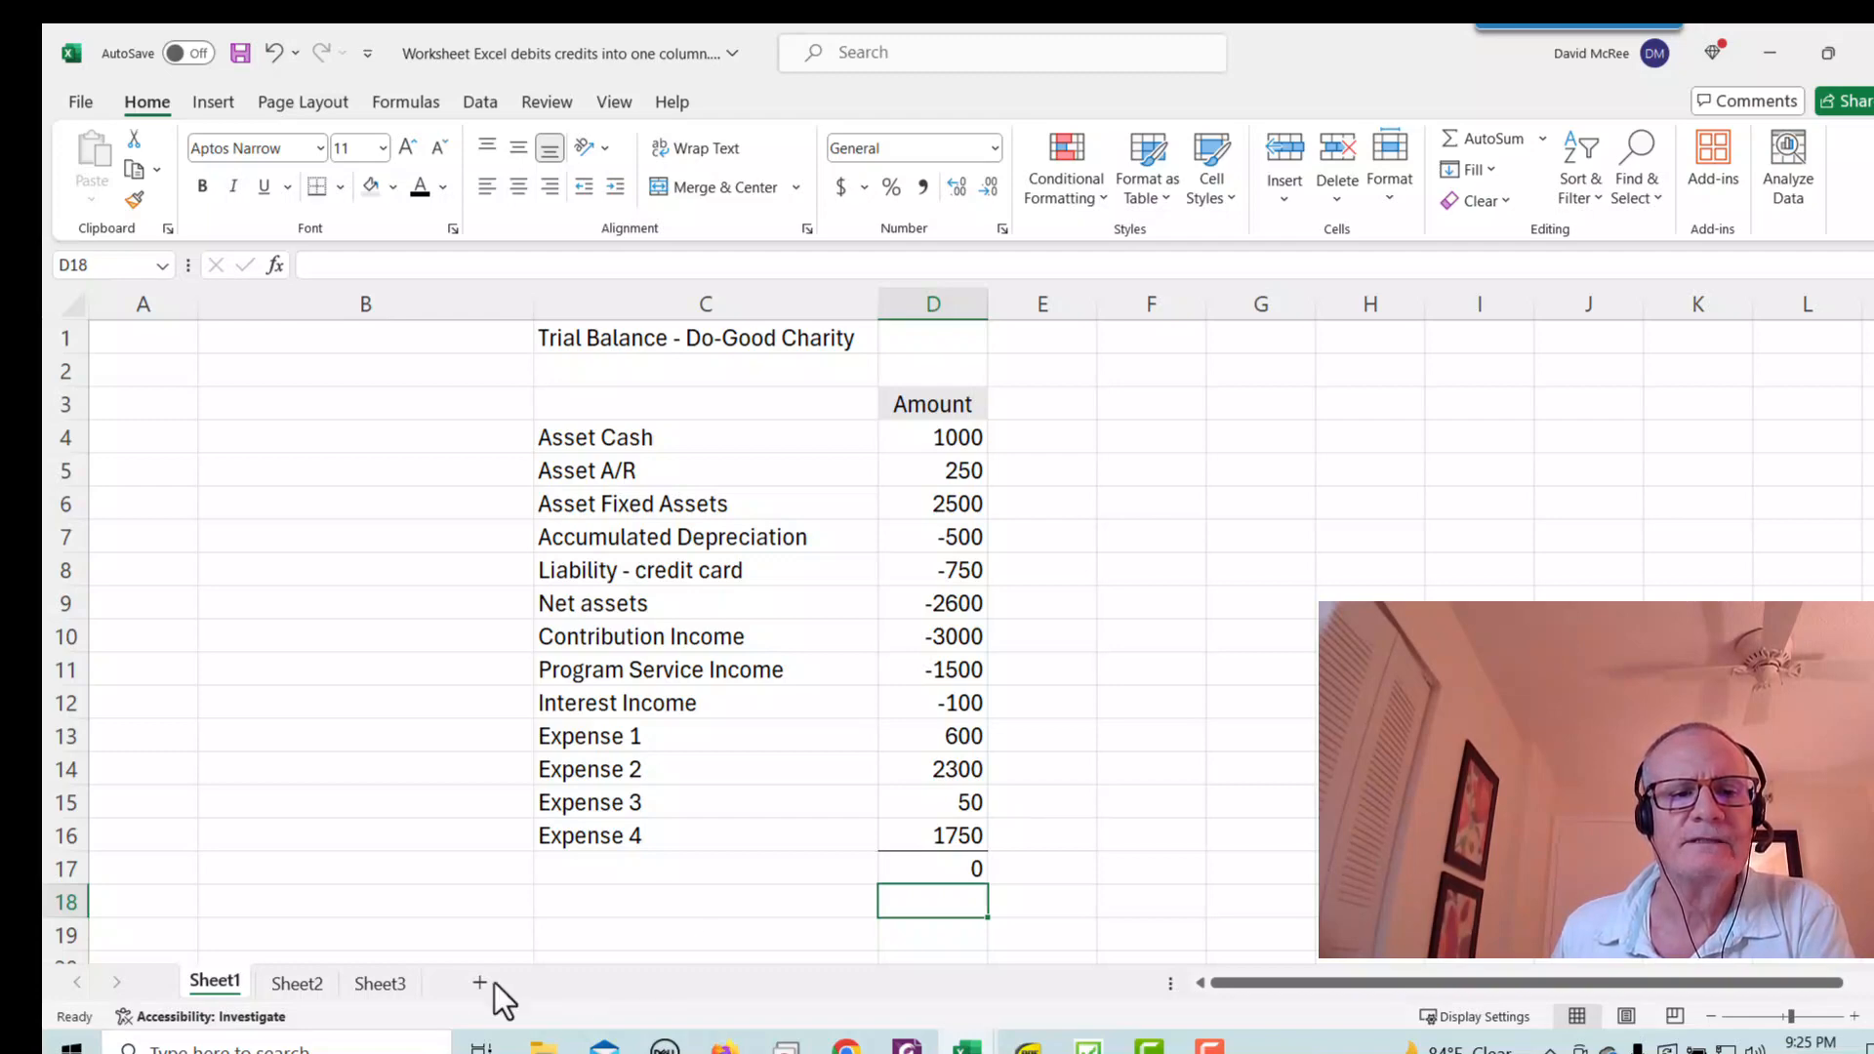
- View the original trial balance on Sheet3, then return to Sheet2
{"action": "left_click", "coordinate": [379, 981]}
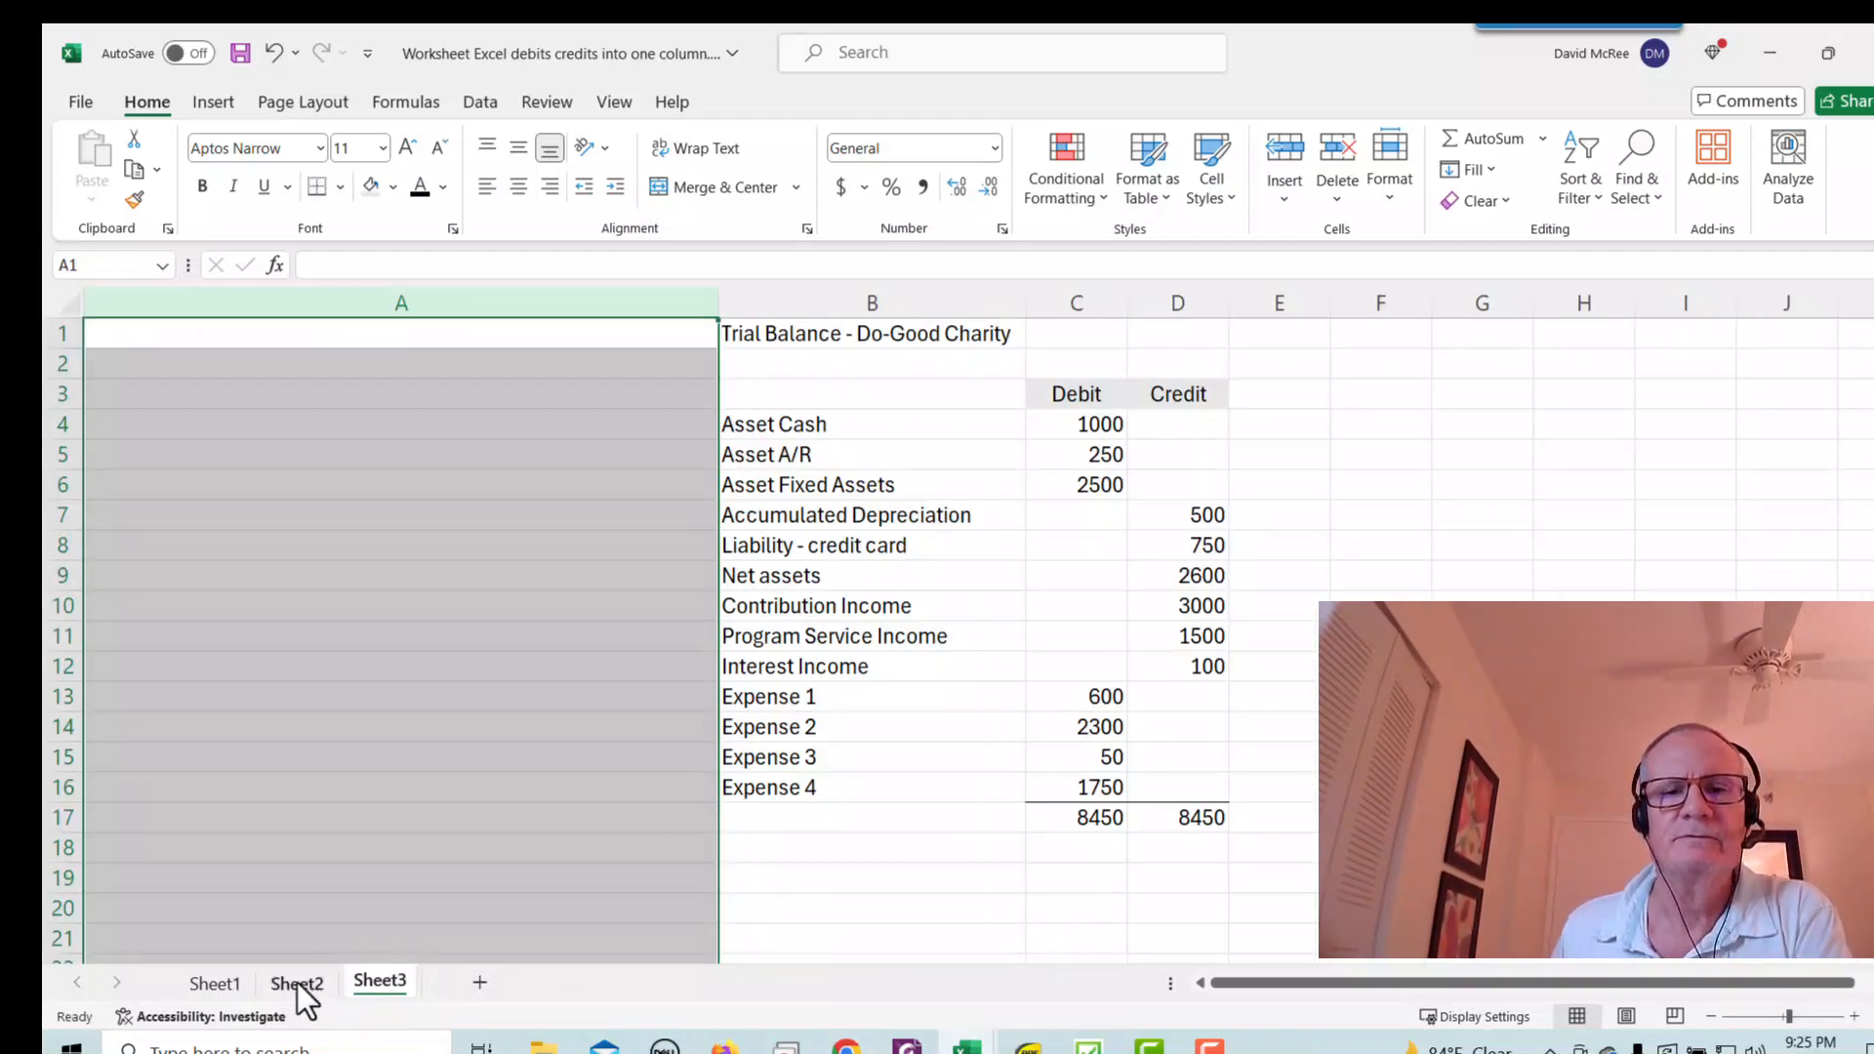
{"action": "left_click", "coordinate": [296, 983]}
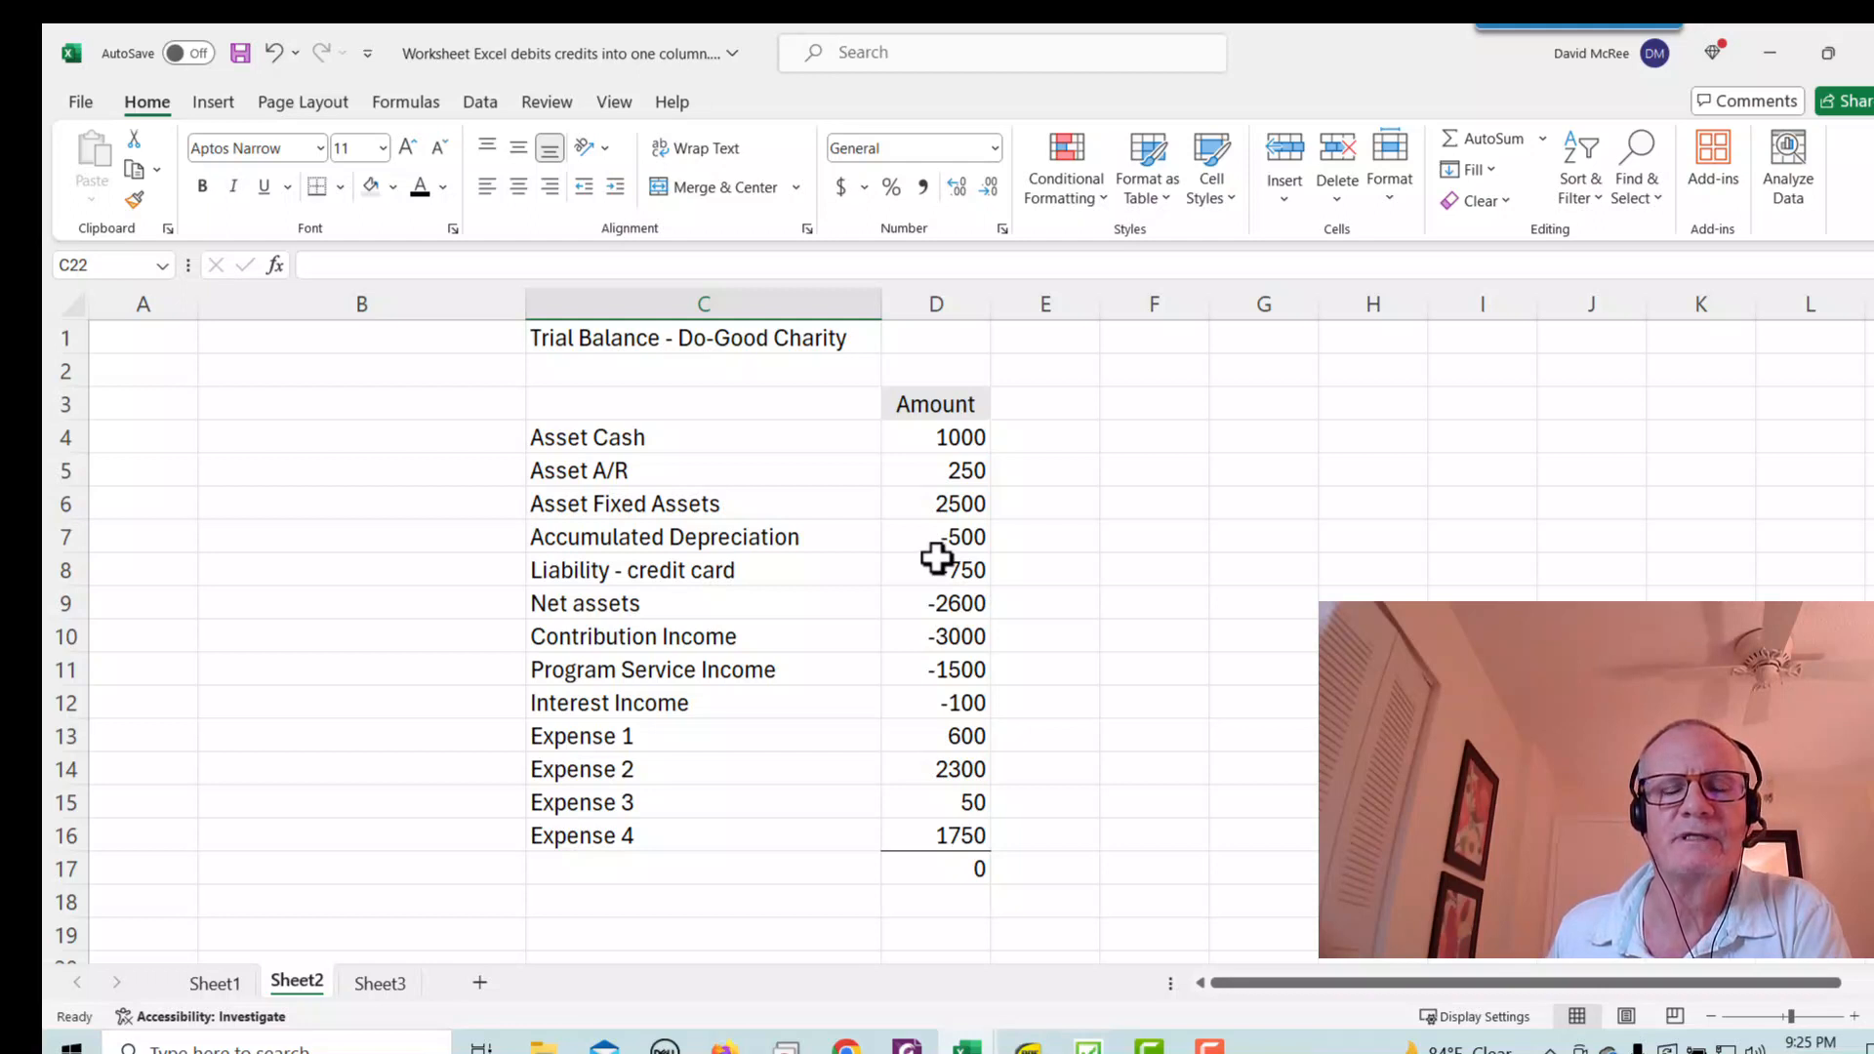
{"action": "mouse_move", "coordinate": [1090, 466]}
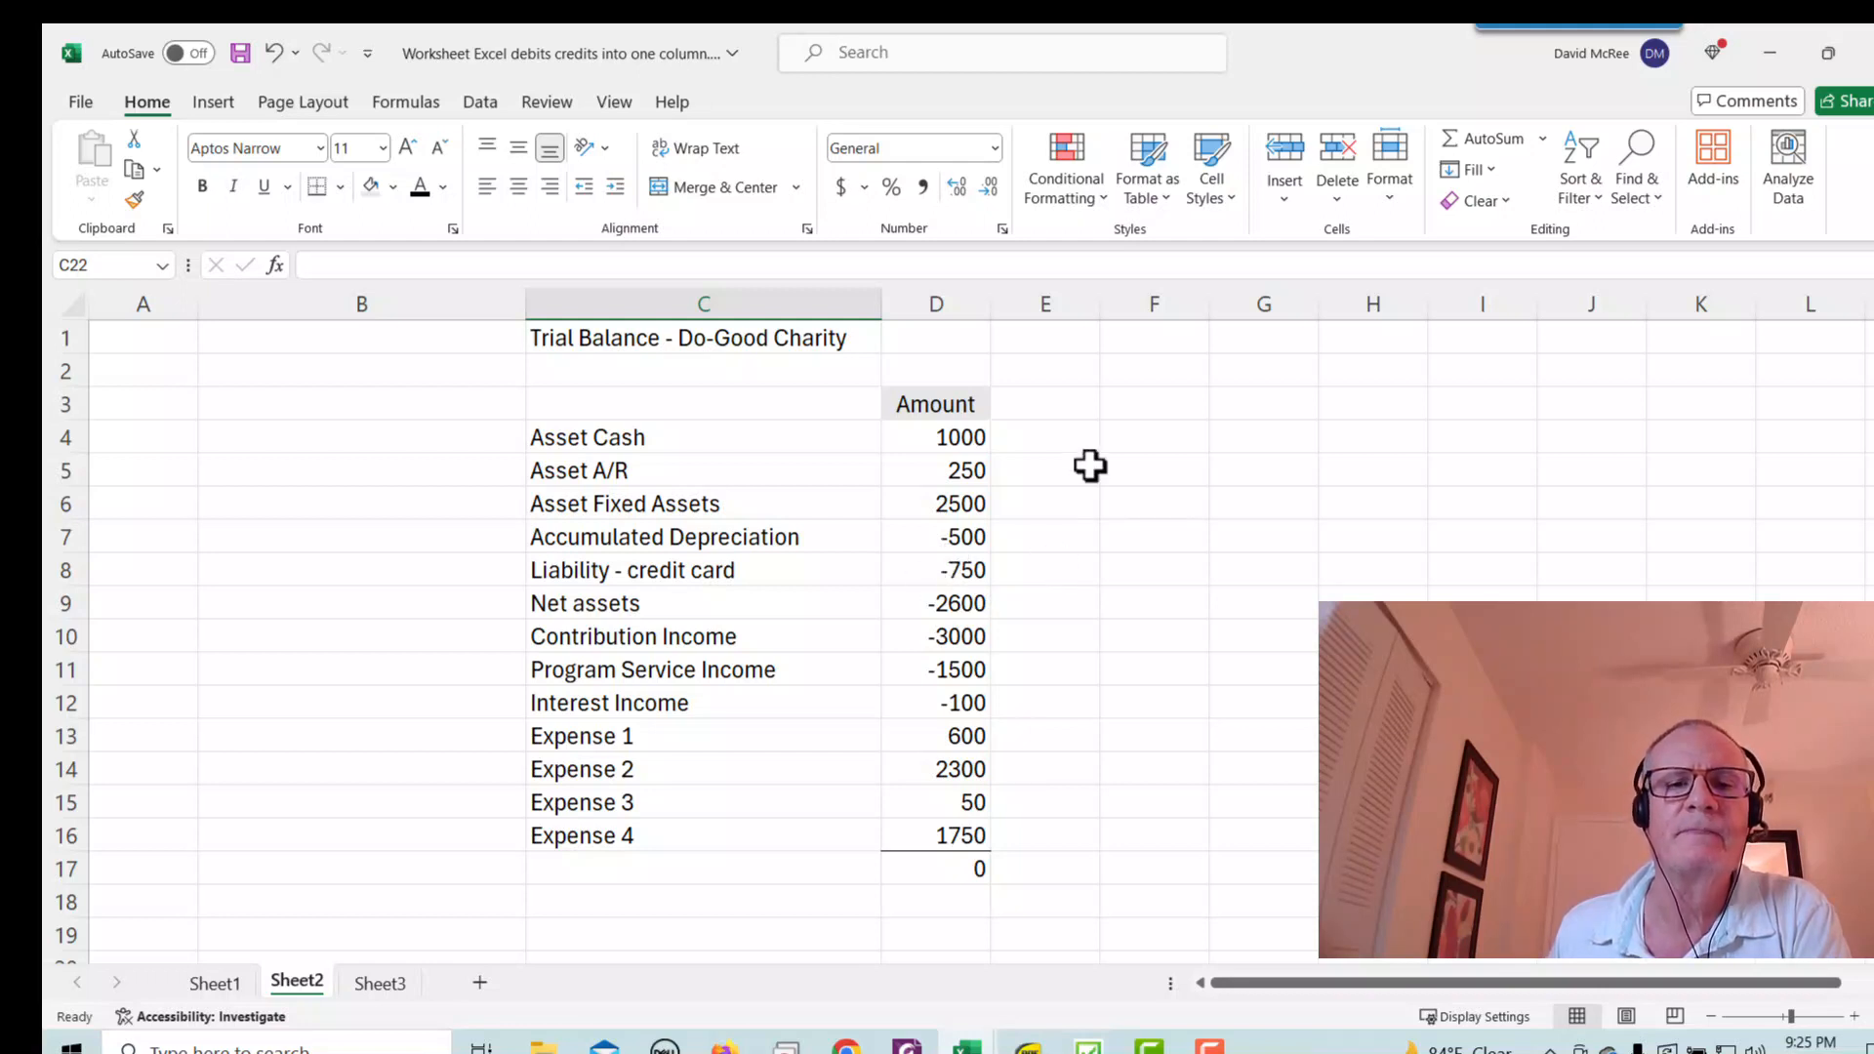
{"action": "mouse_move", "coordinate": [663, 884]}
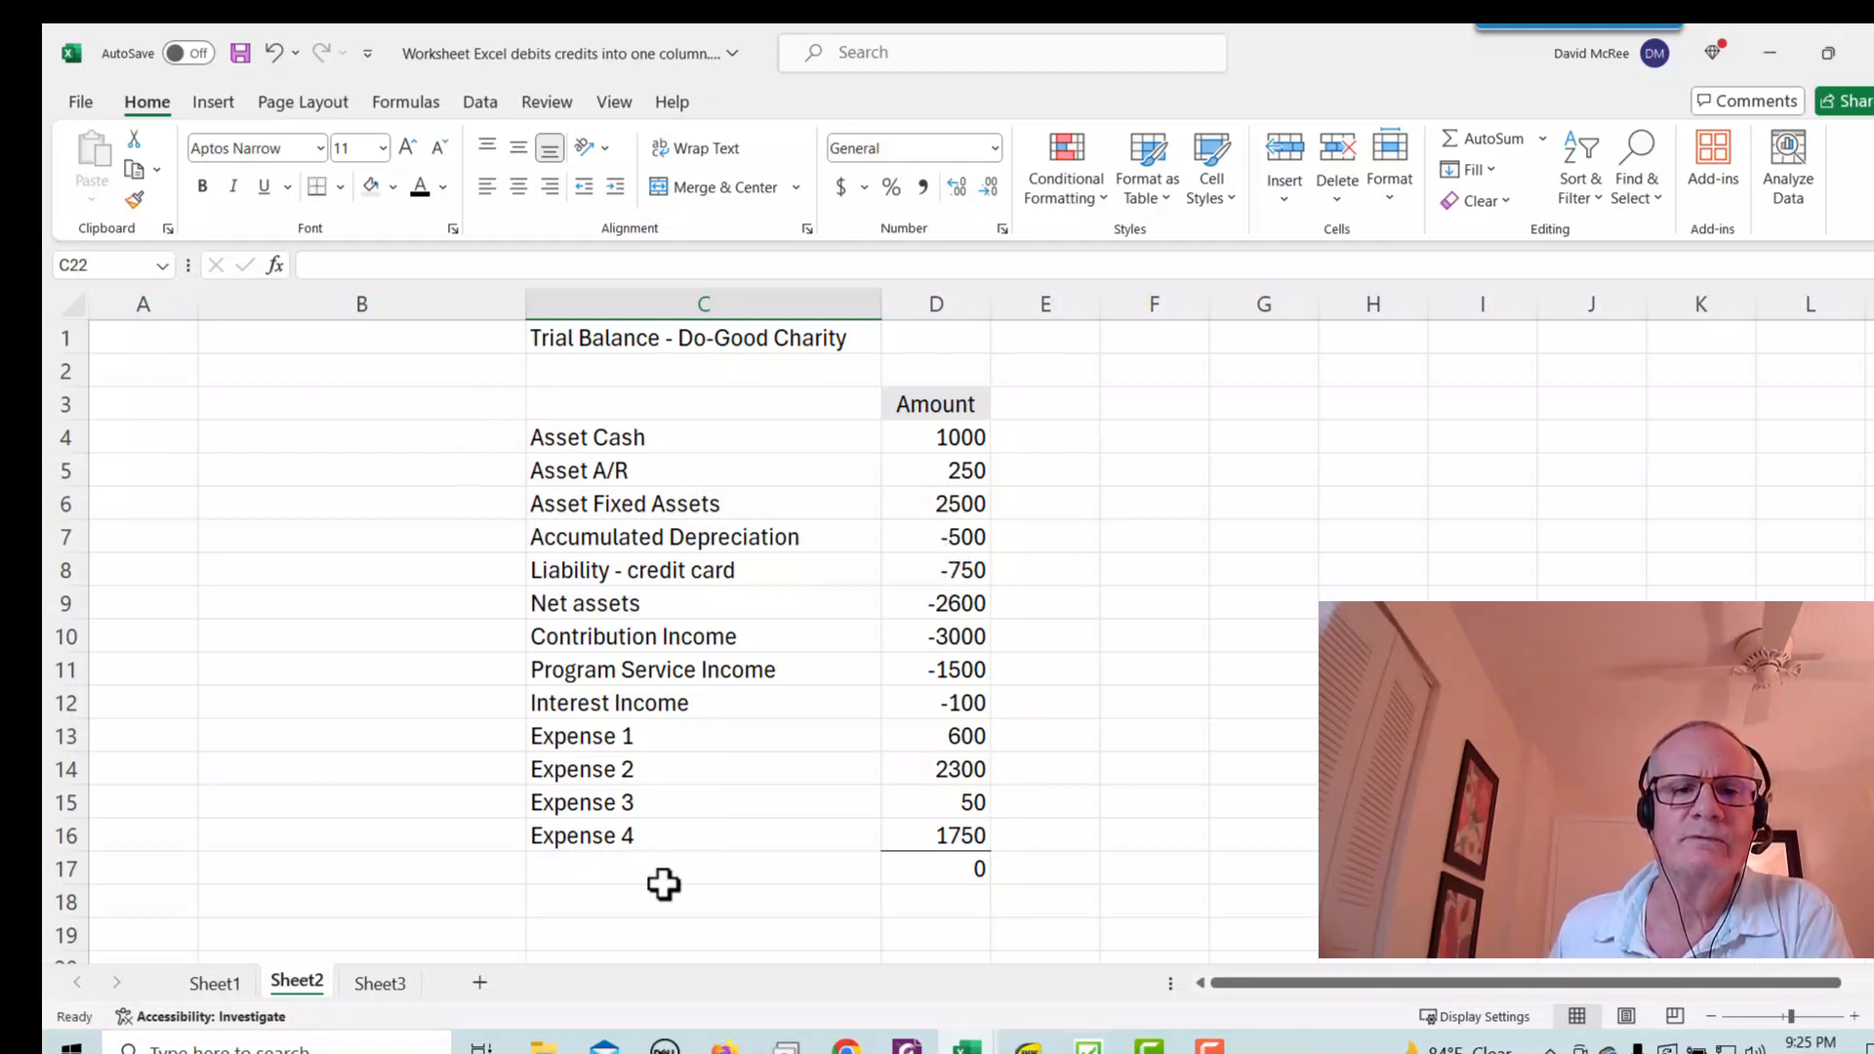
{"action": "mouse_move", "coordinate": [847, 916]}
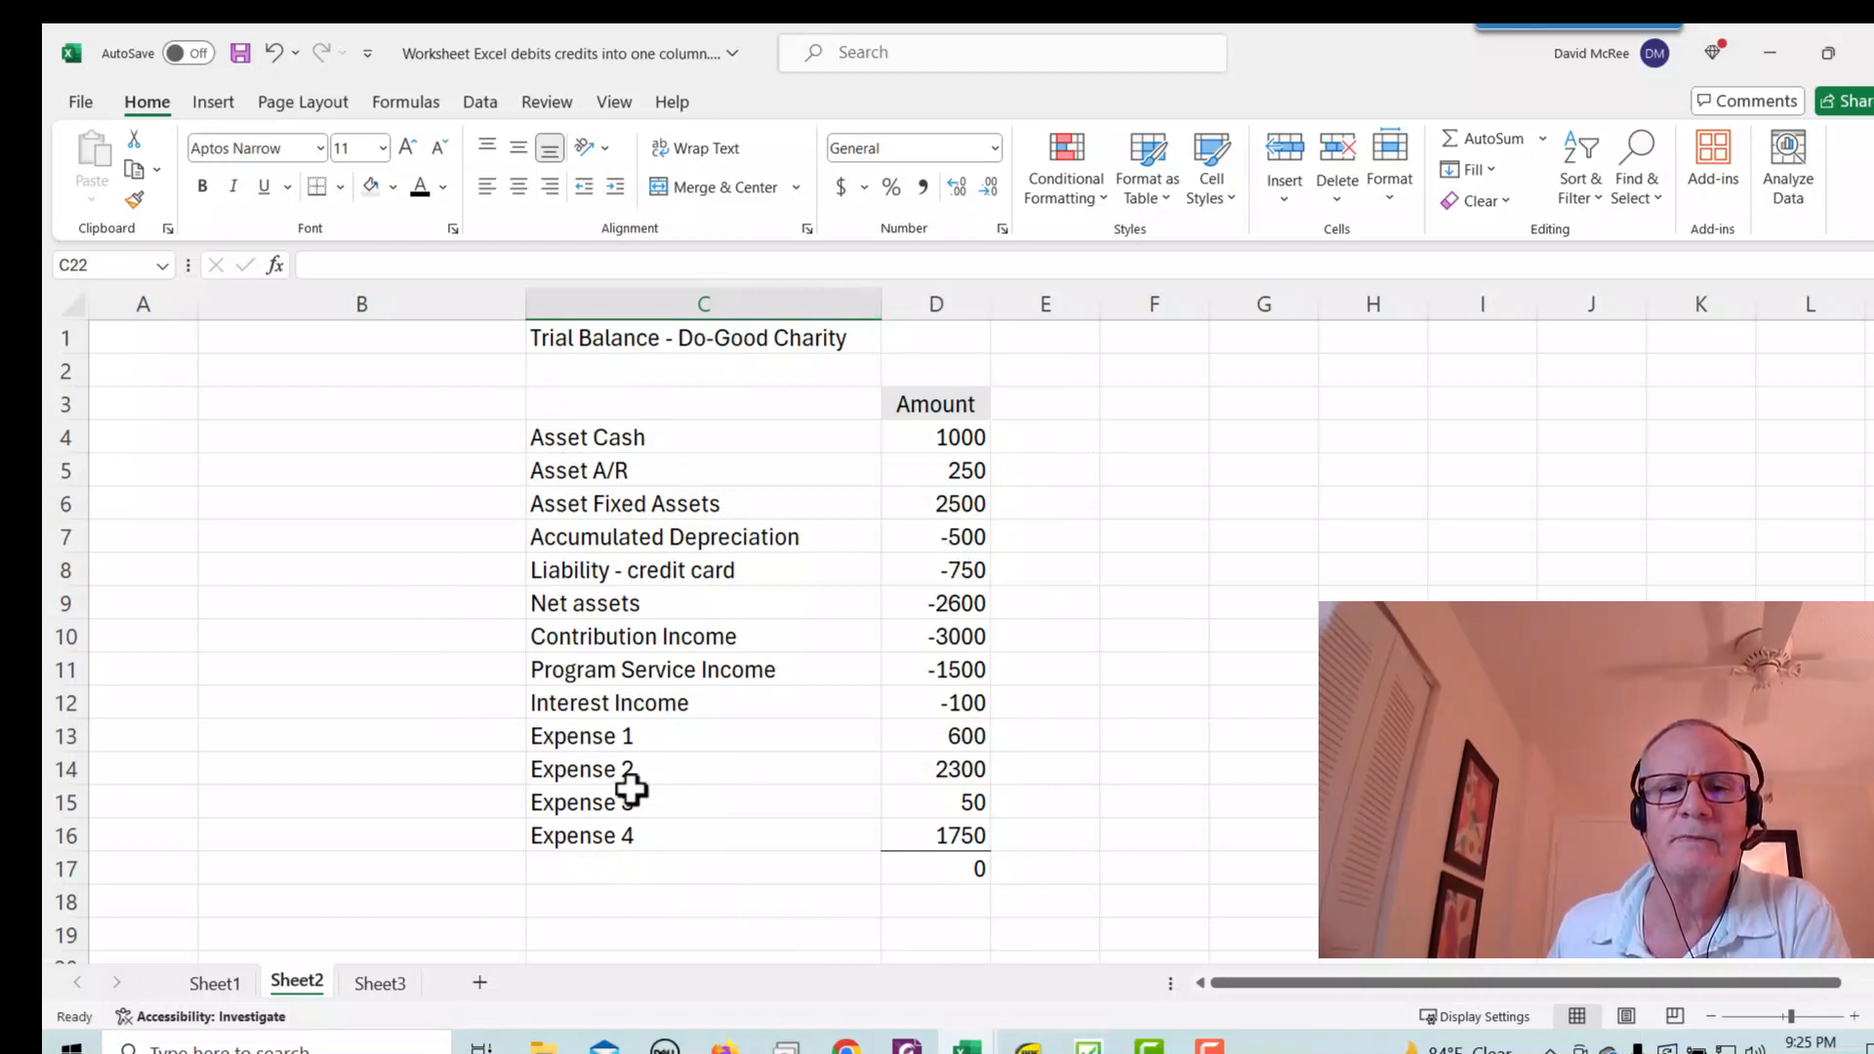
{"action": "mouse_move", "coordinate": [1130, 511]}
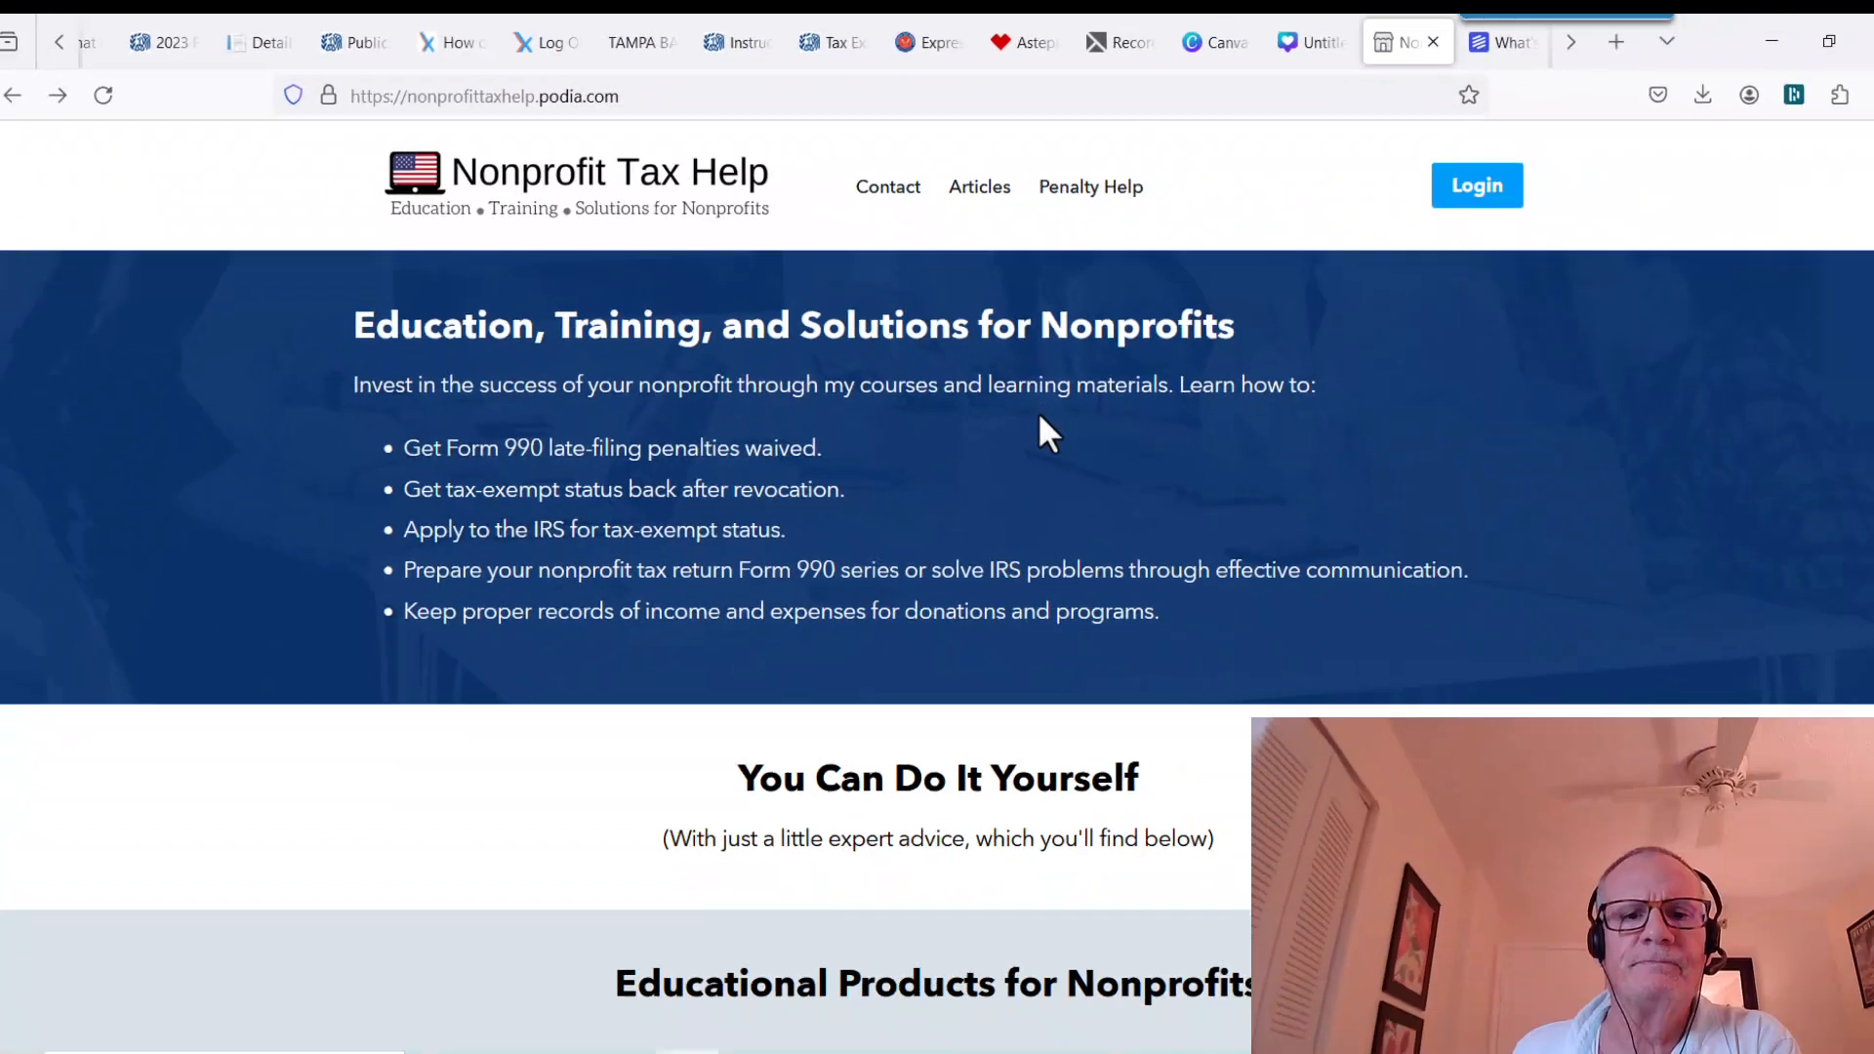
- Open the Basic Bookkeeping with Excel product page and scroll to its How-To Videos
{"action": "scroll", "scroll_direction": "down", "scroll_amount": 3}
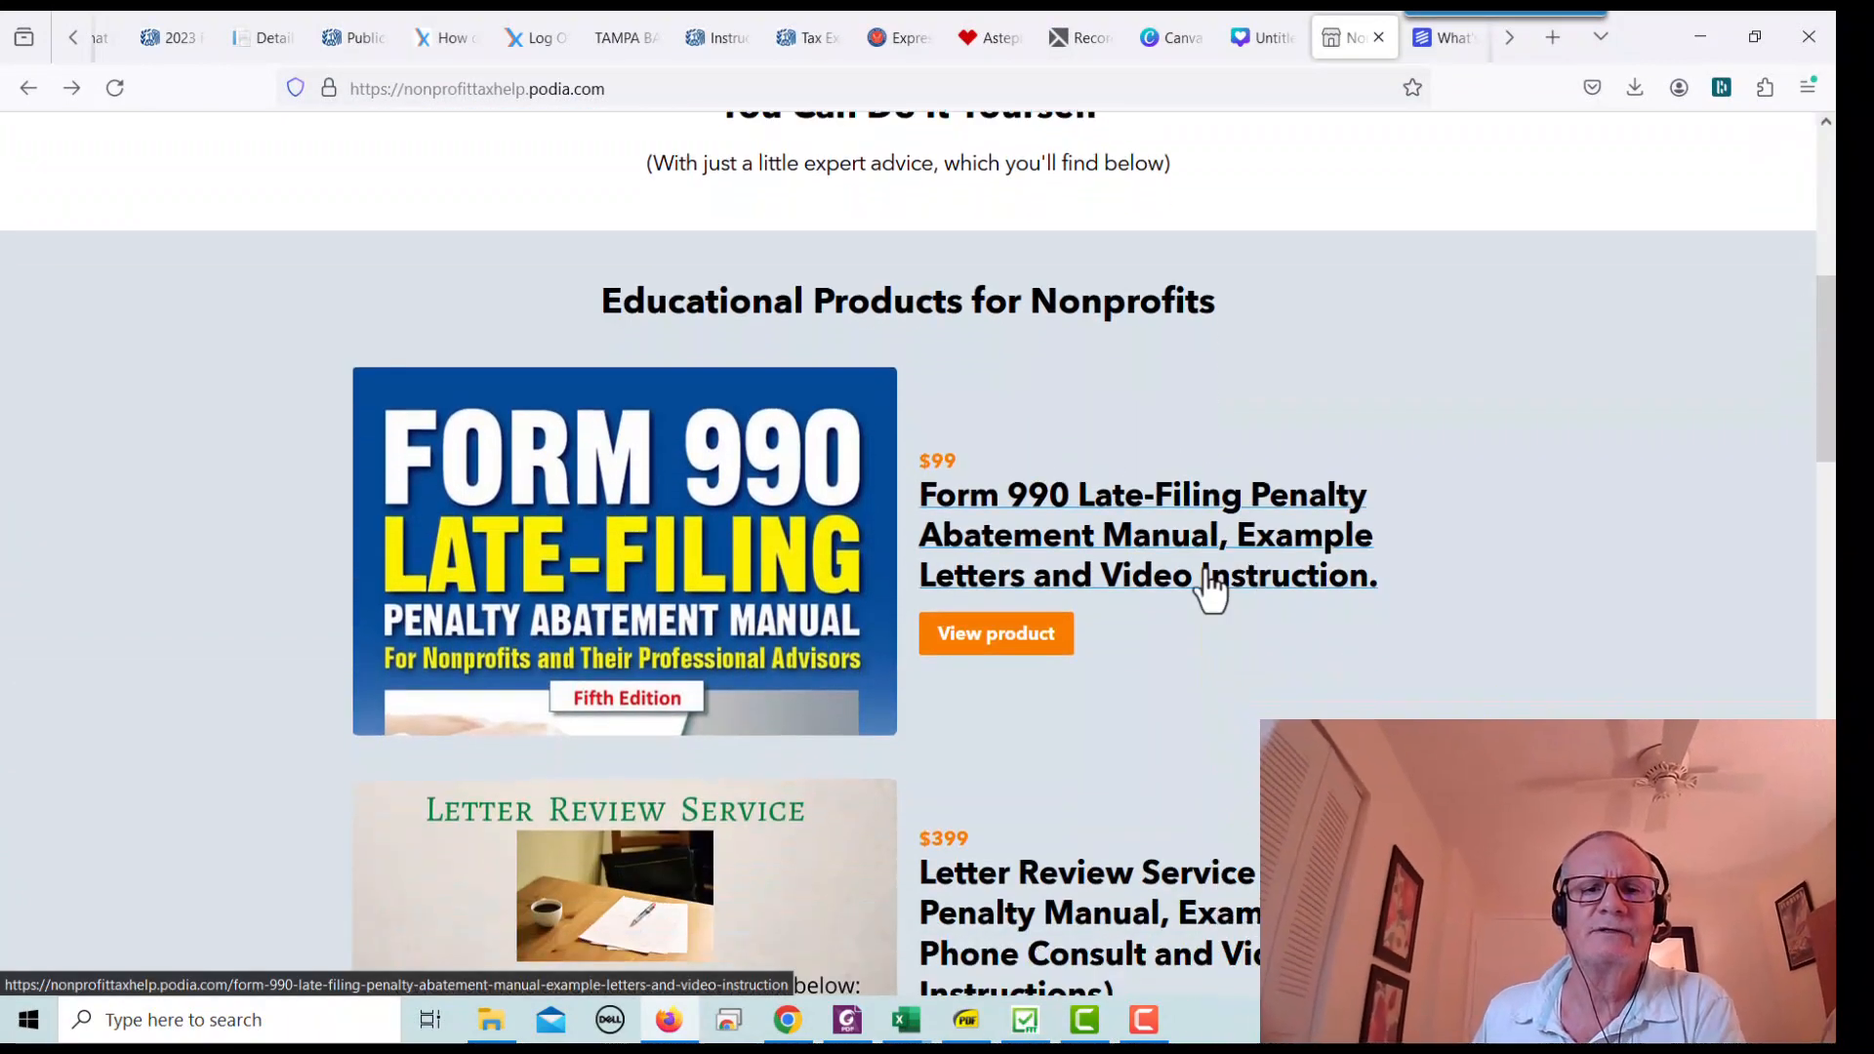
{"action": "scroll", "scroll_direction": "down", "scroll_amount": 3}
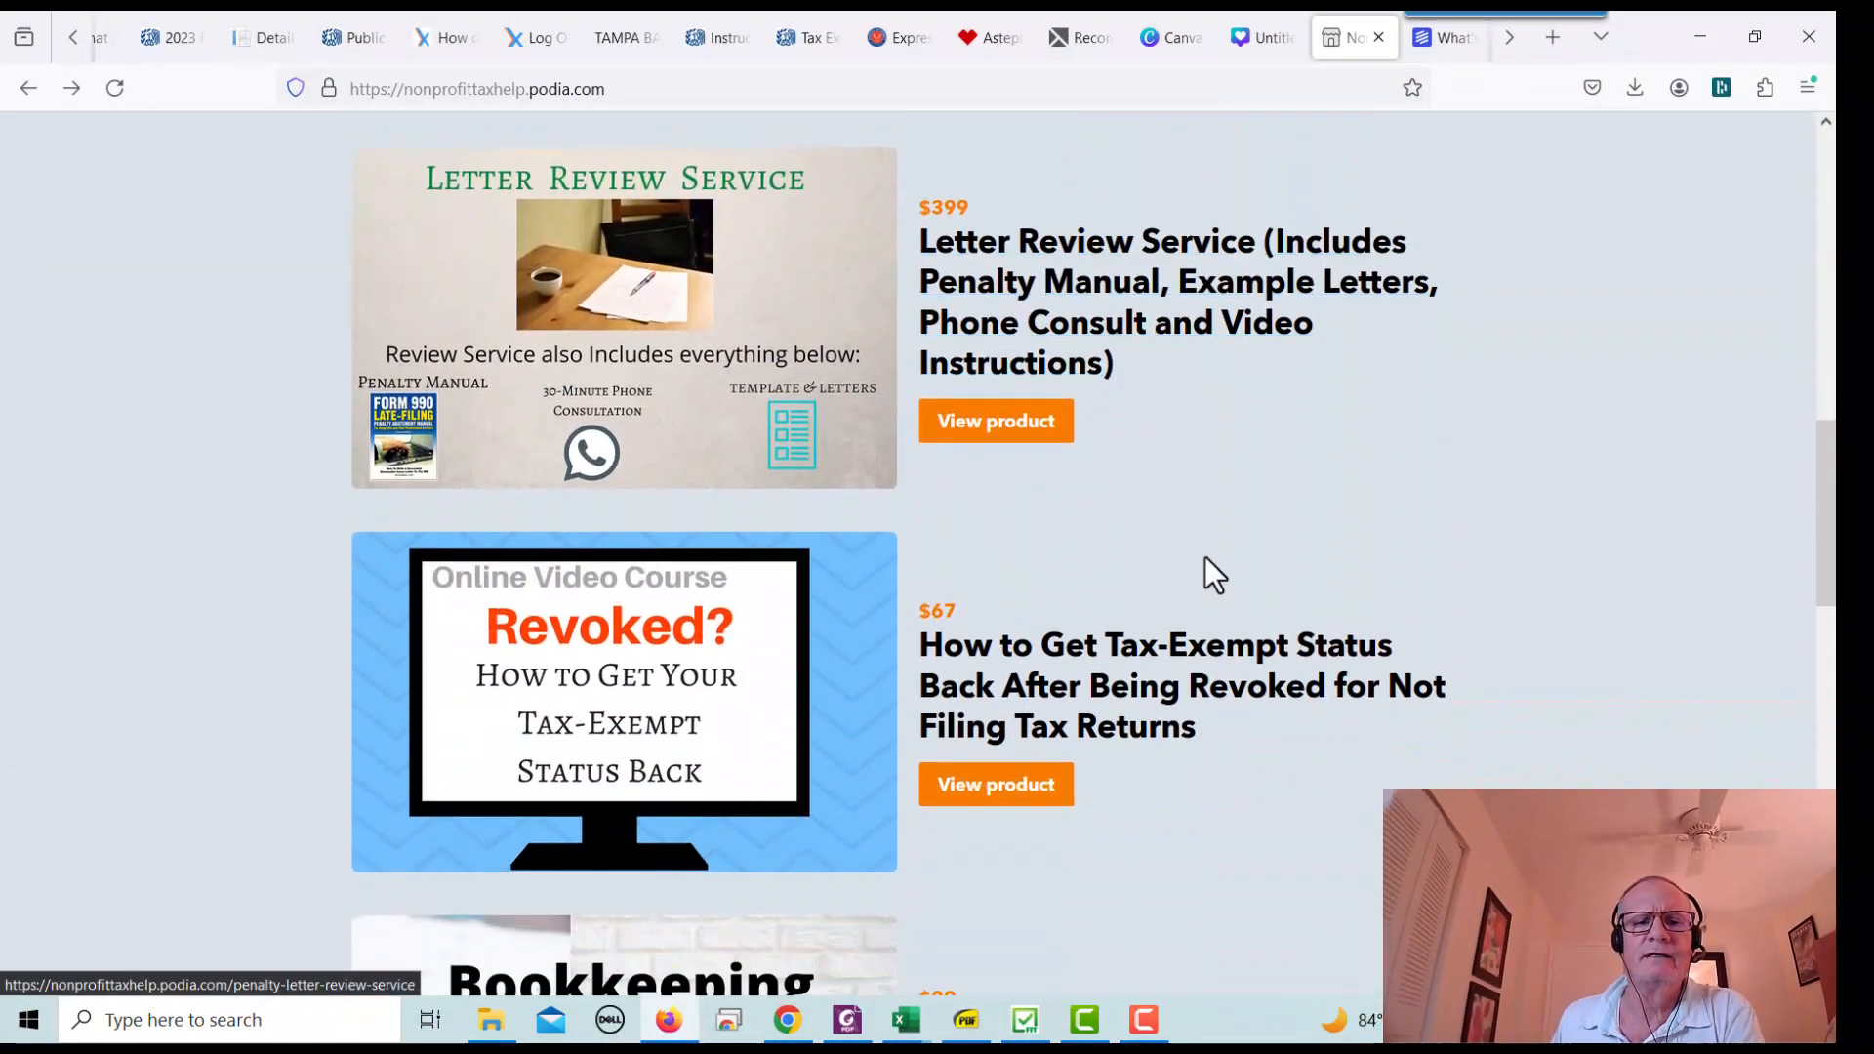
{"action": "scroll", "scroll_direction": "down", "scroll_amount": 3}
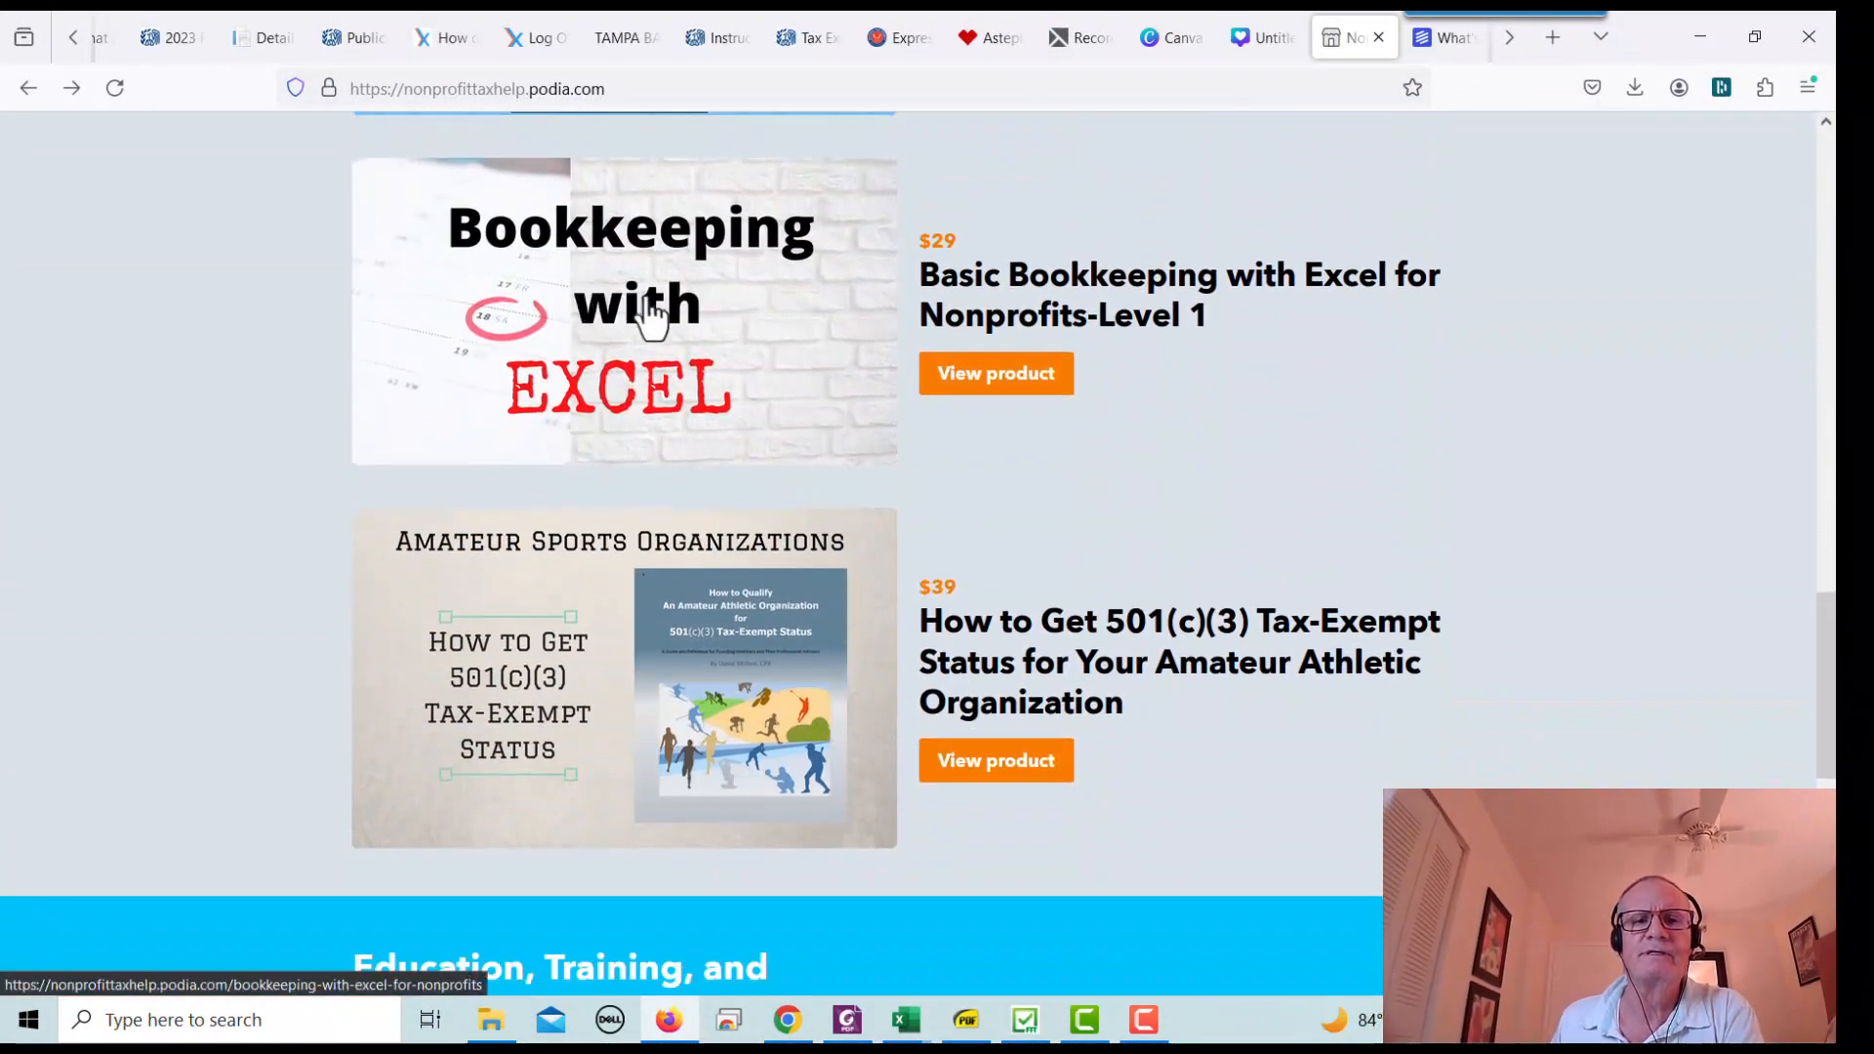
{"action": "left_click", "coordinate": [995, 372]}
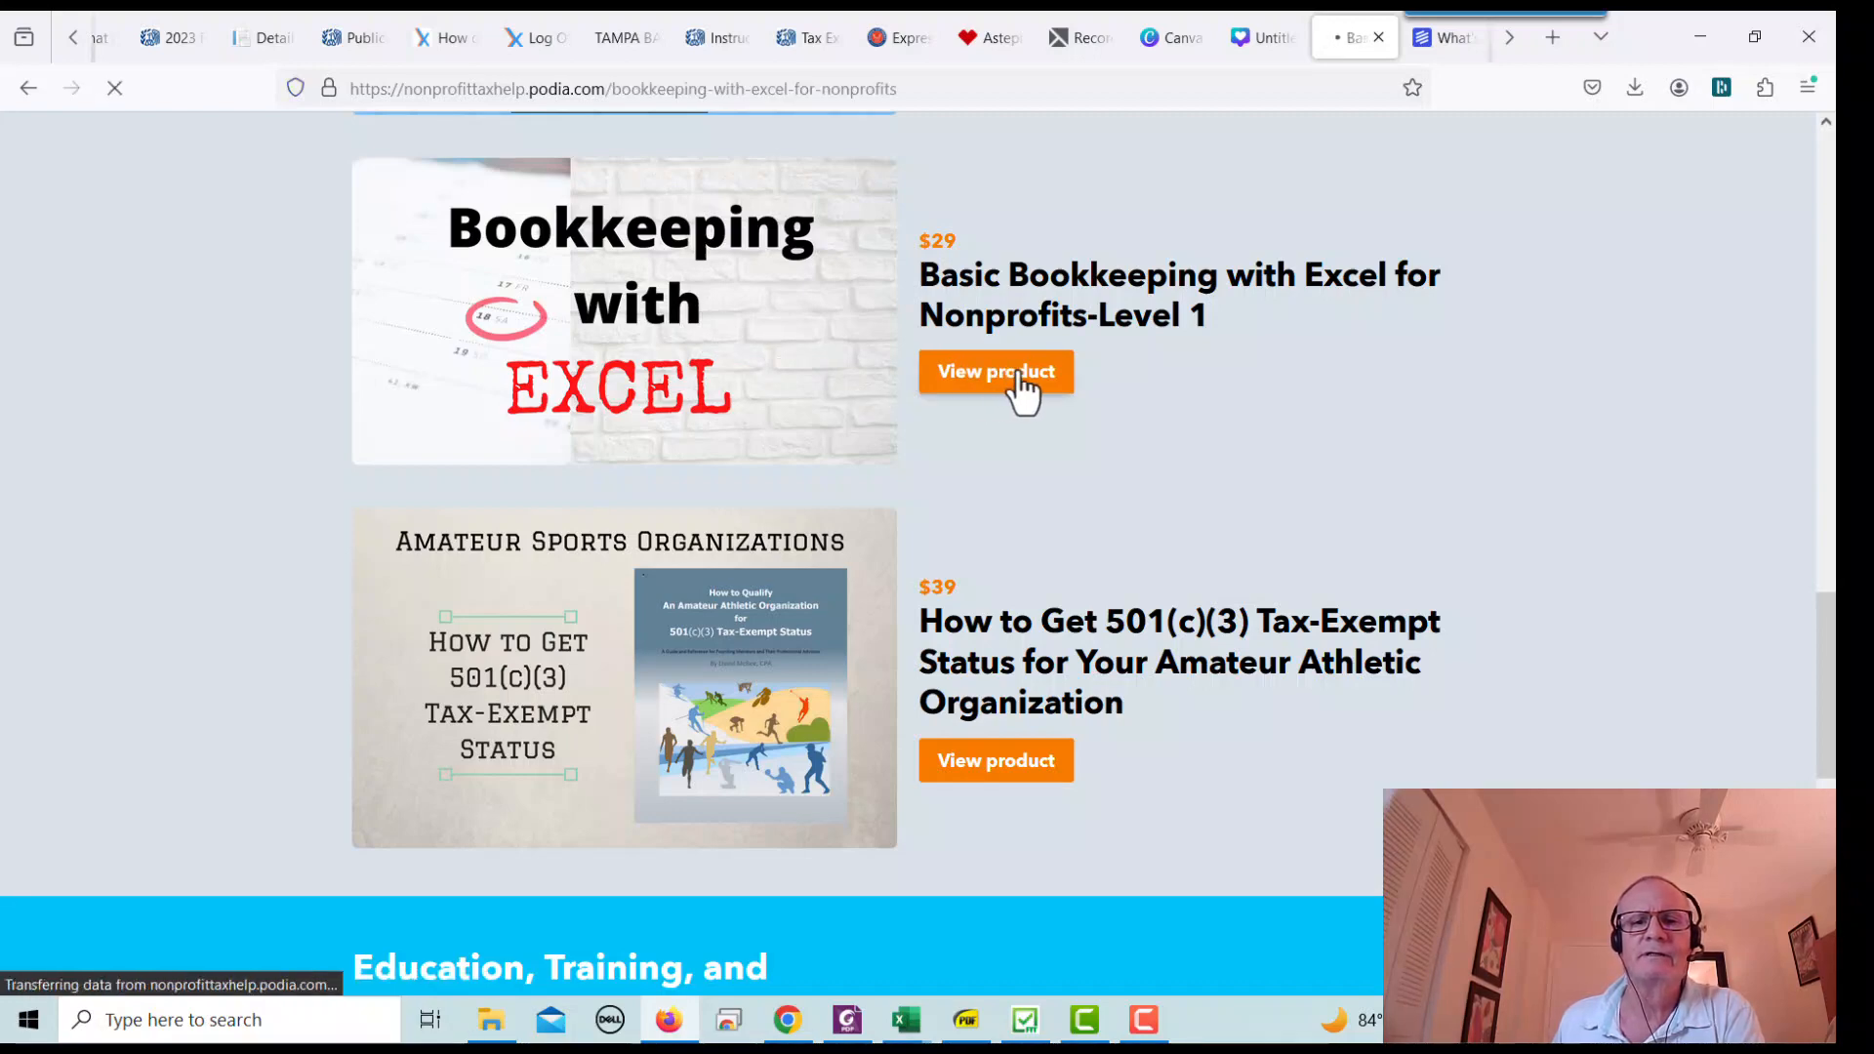
{"action": "left_click", "coordinate": [995, 372]}
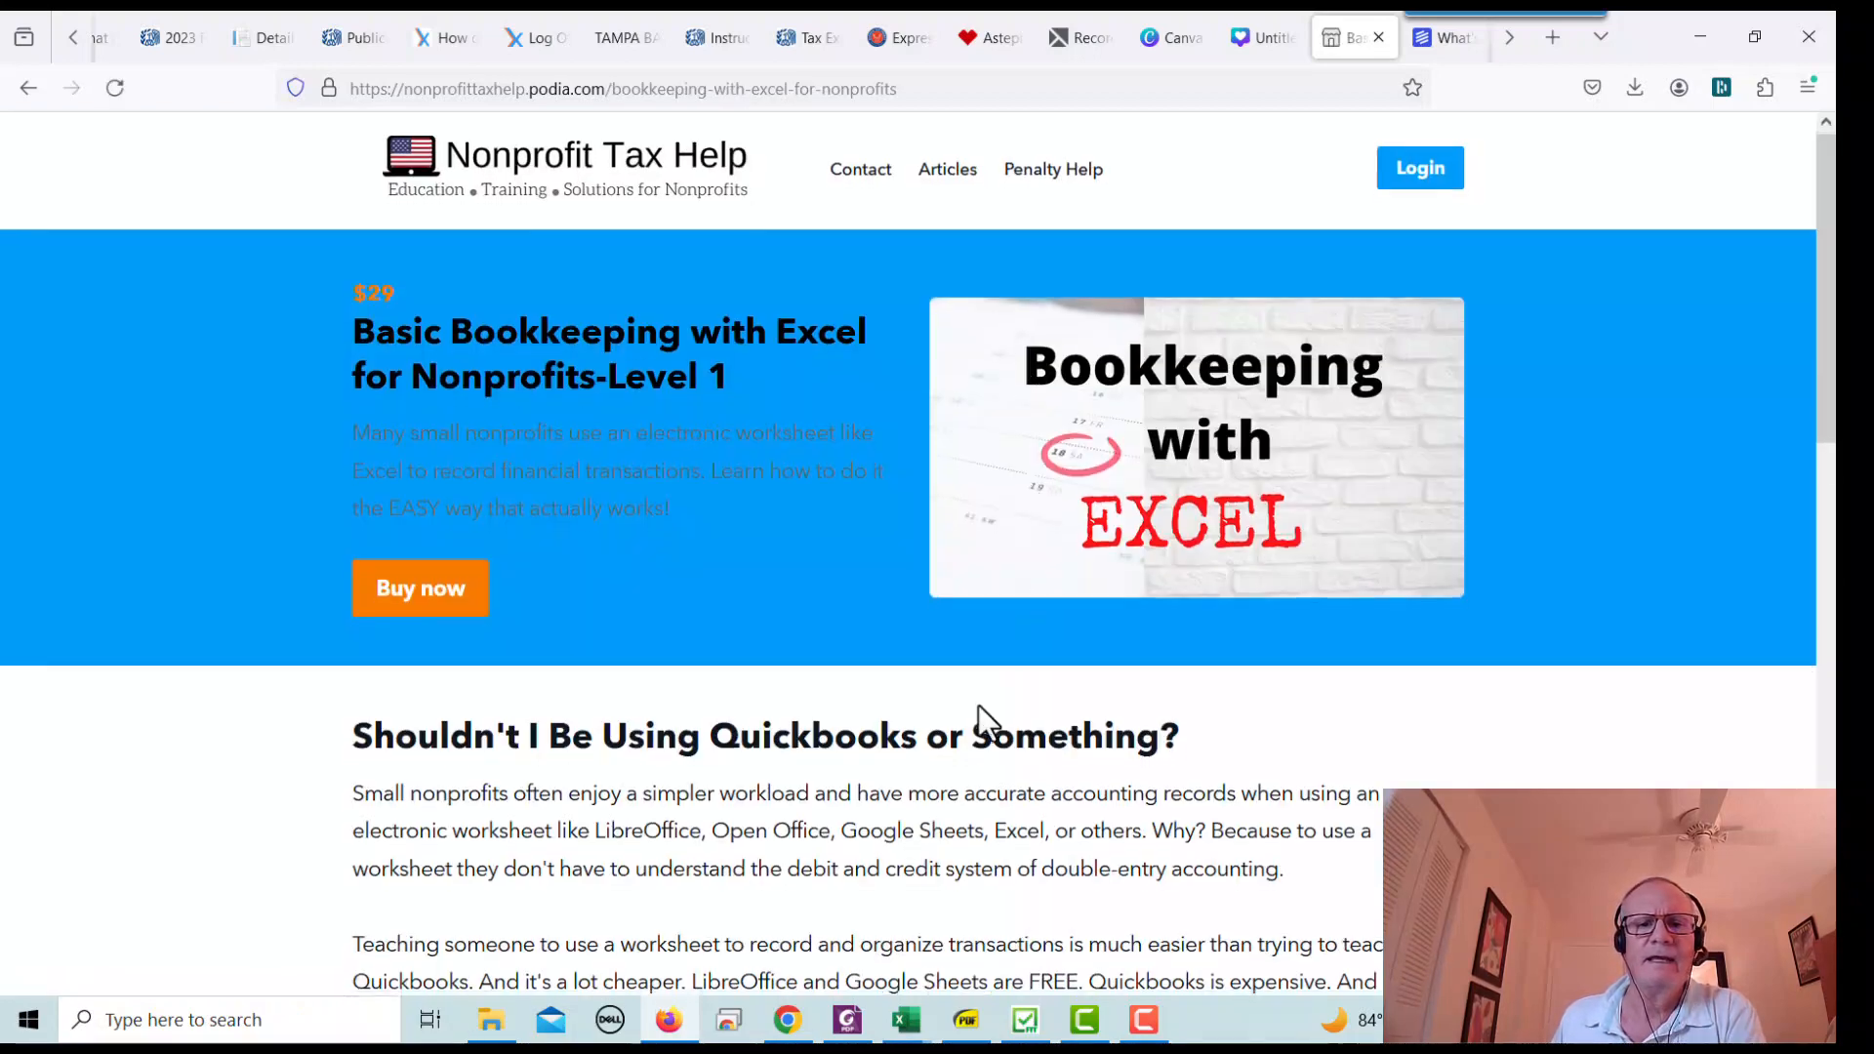
{"action": "scroll", "scroll_direction": "down", "scroll_amount": 3}
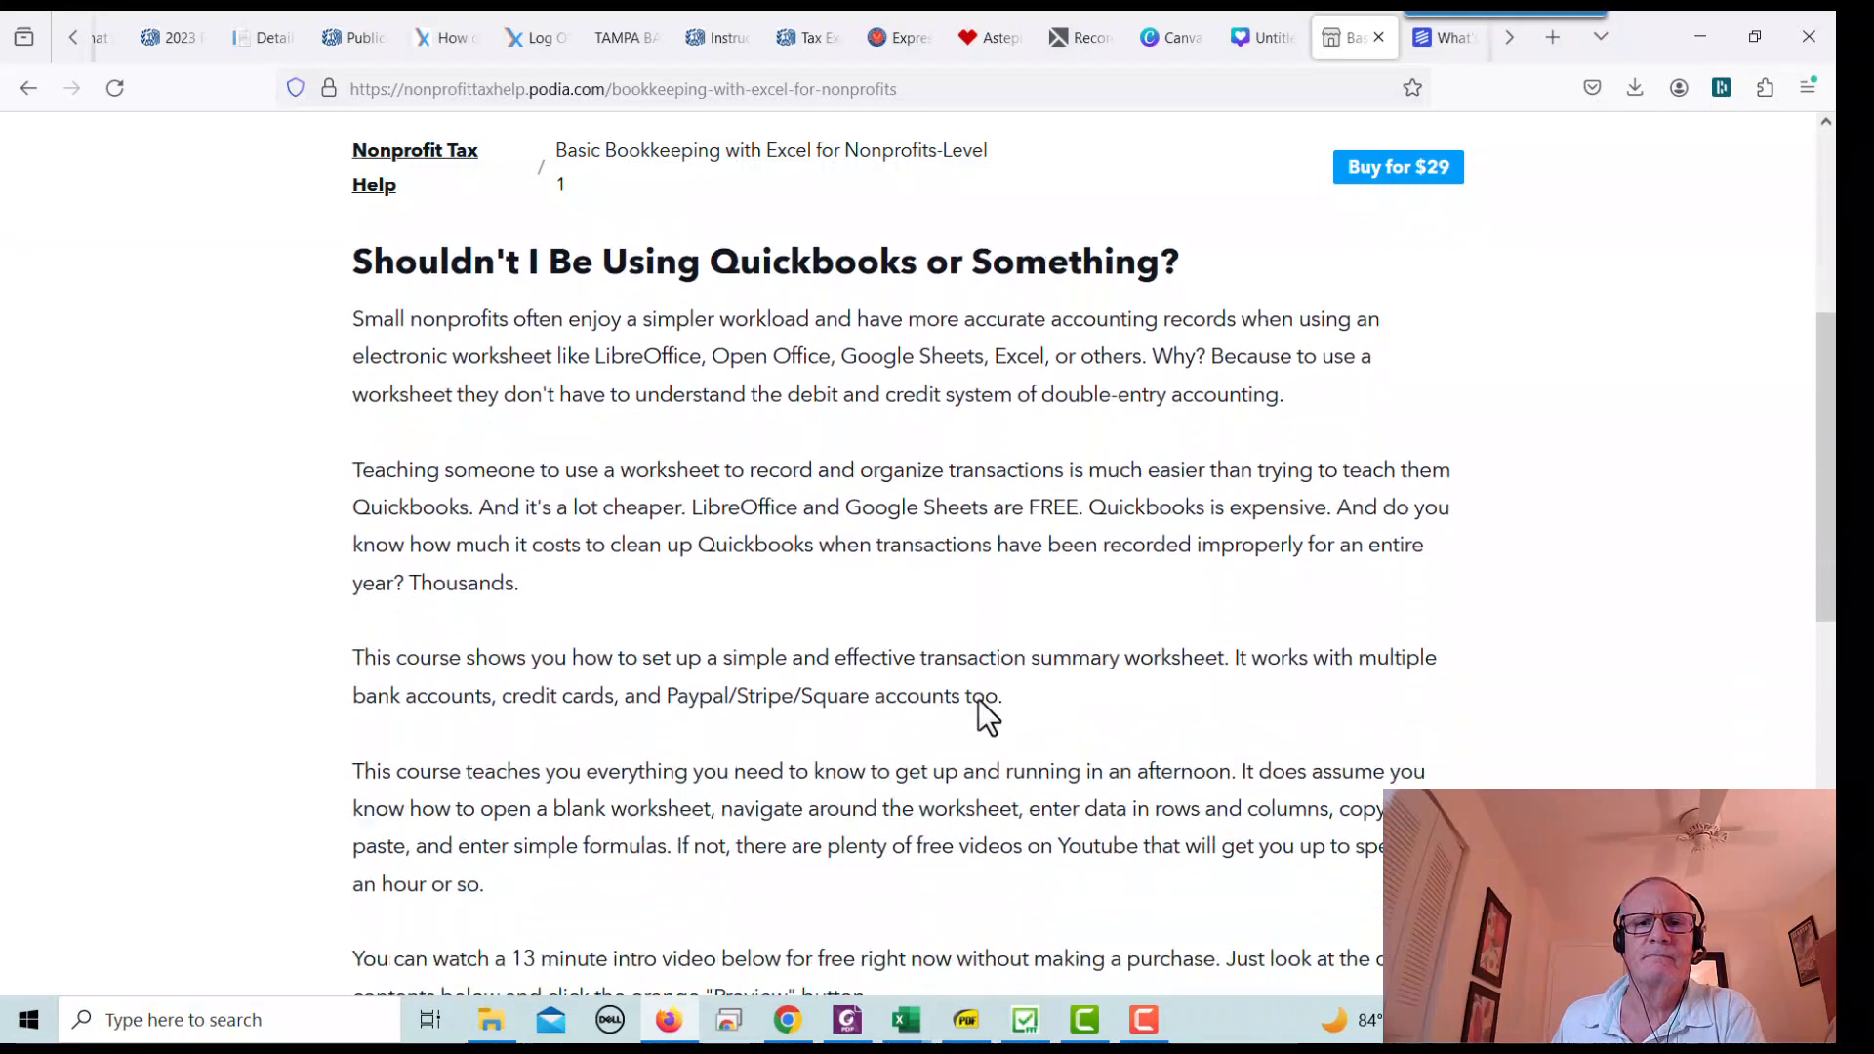
{"action": "scroll", "scroll_direction": "down", "scroll_amount": 3}
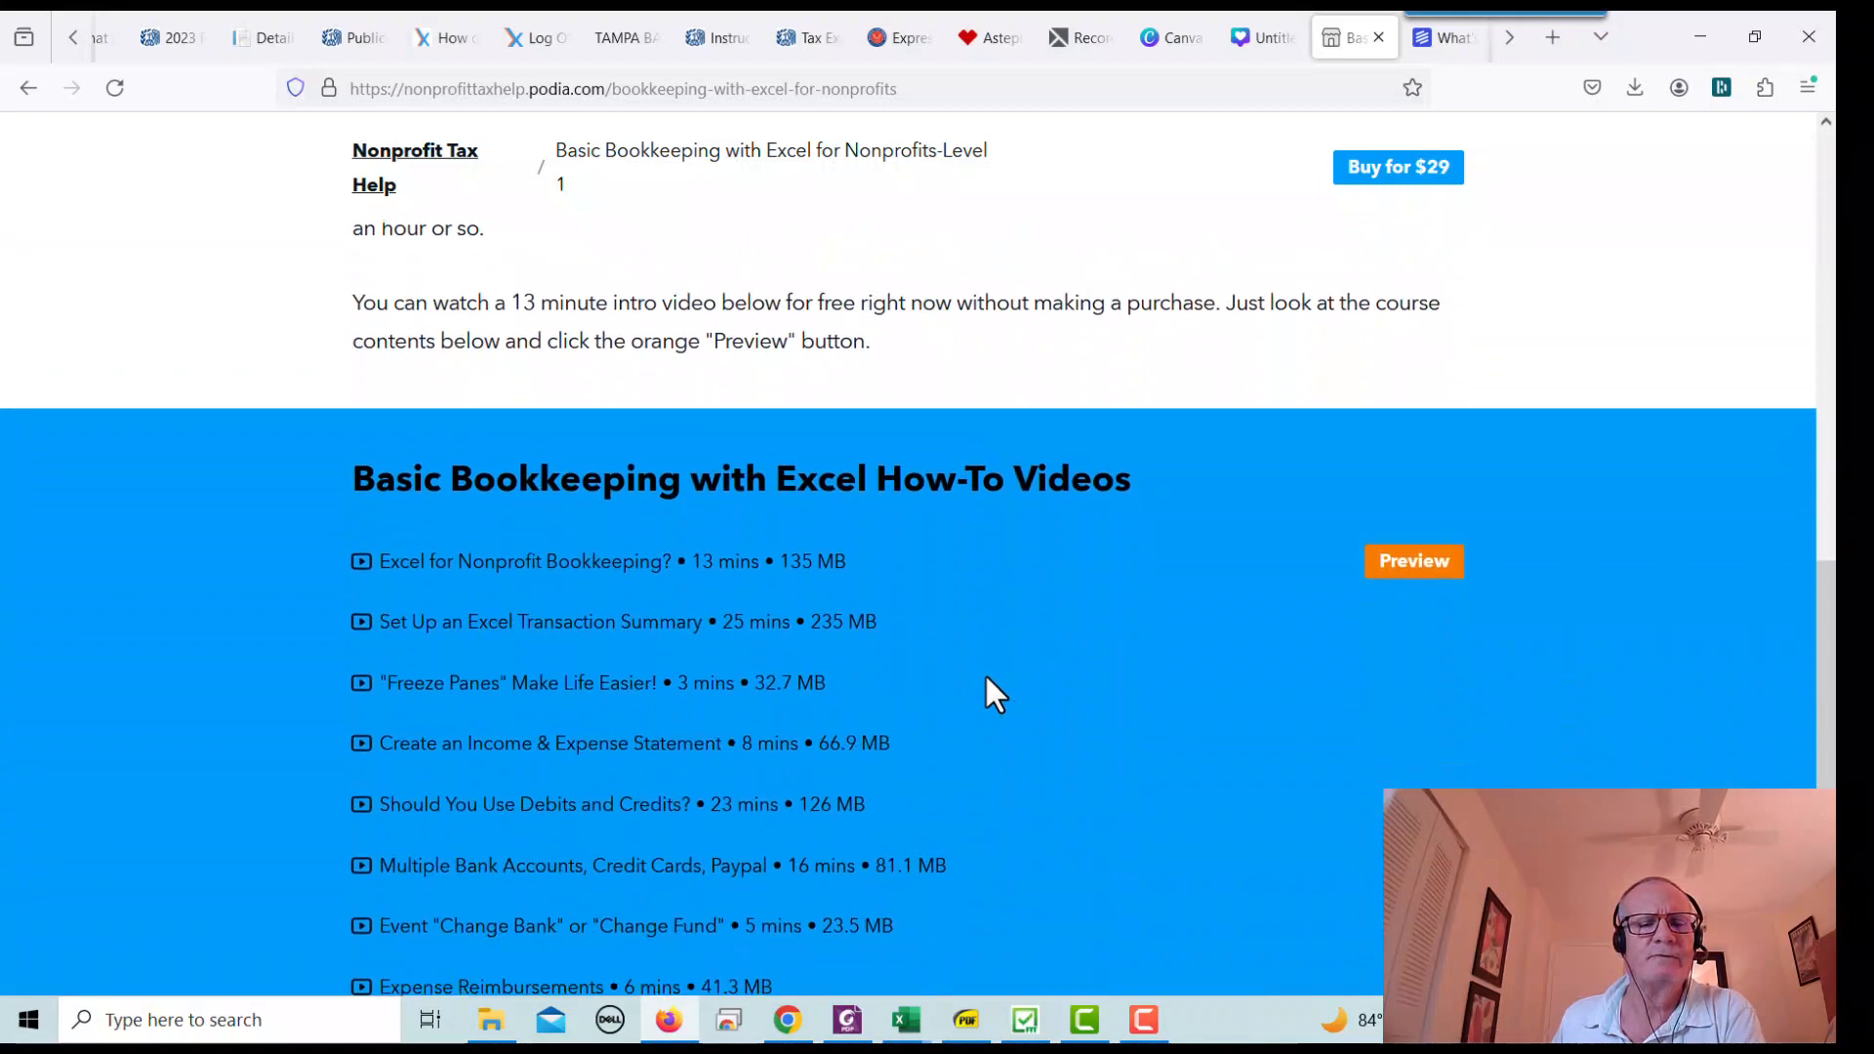
{"action": "scroll", "scroll_direction": "down", "scroll_amount": 3}
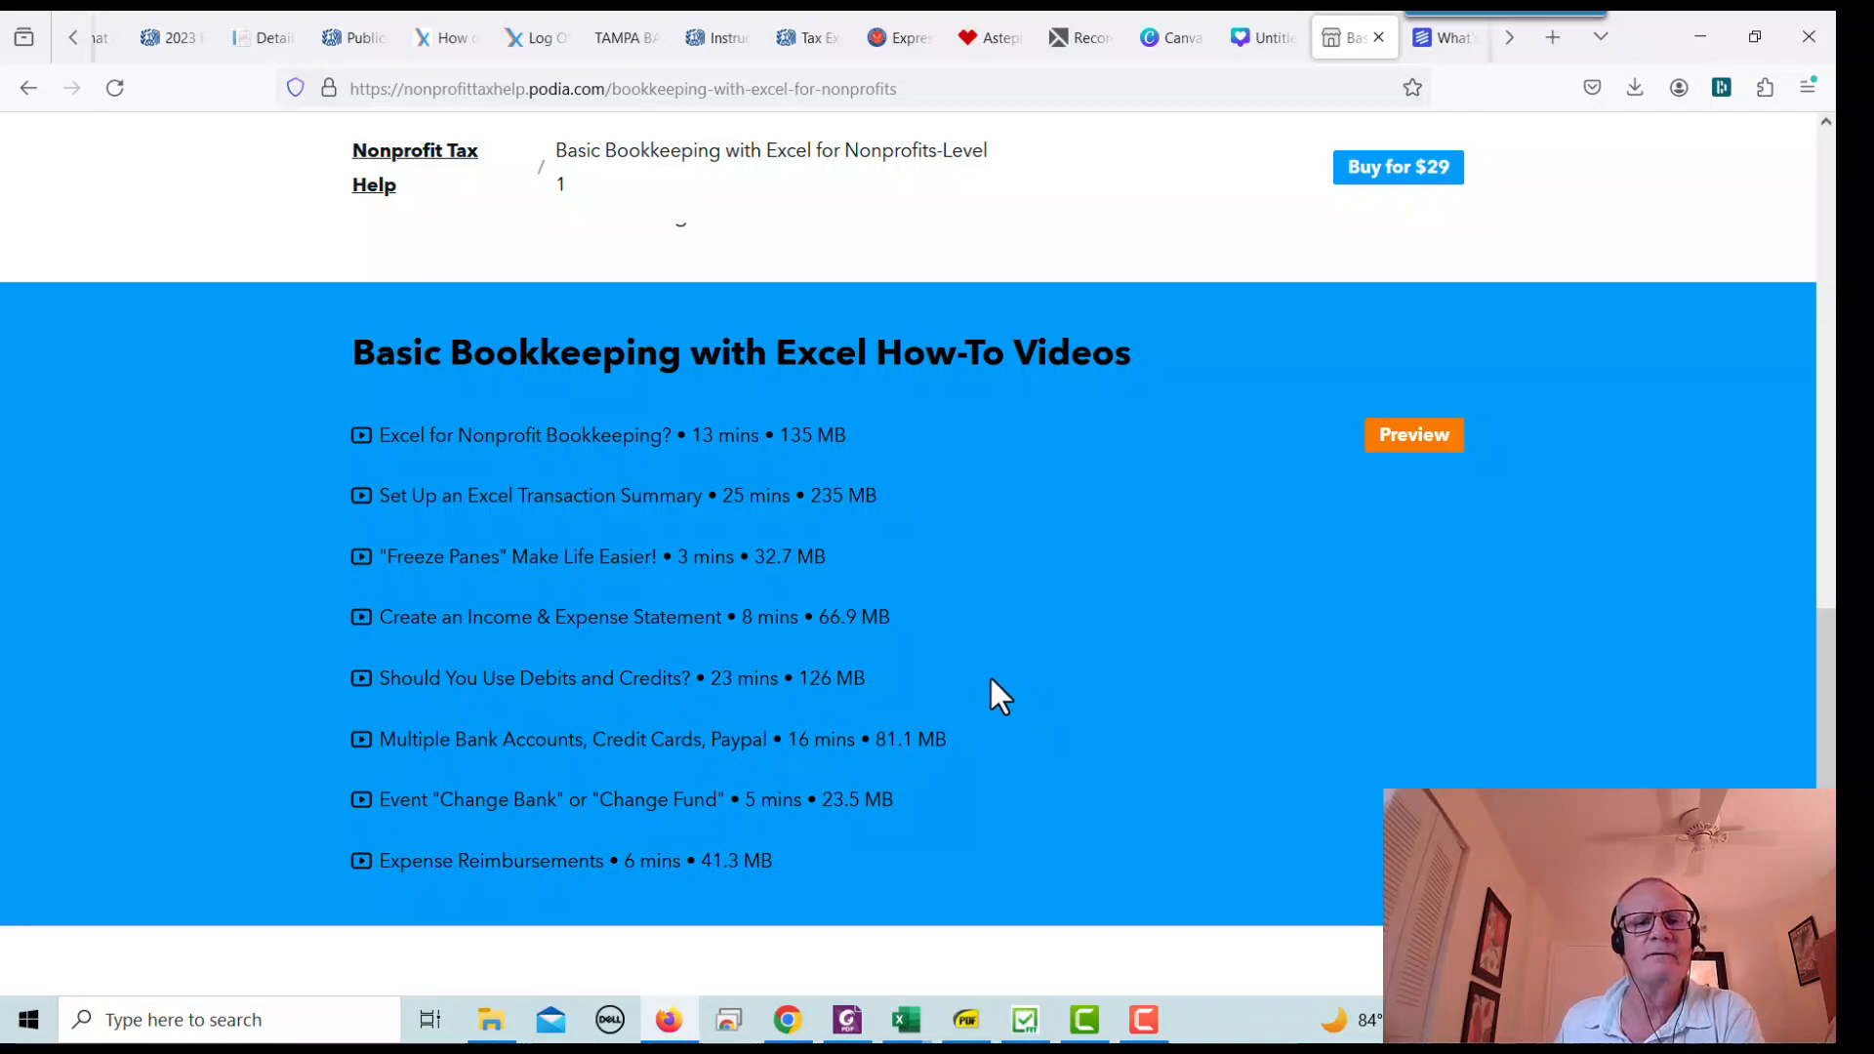
{"action": "mouse_move", "coordinate": [501, 473]}
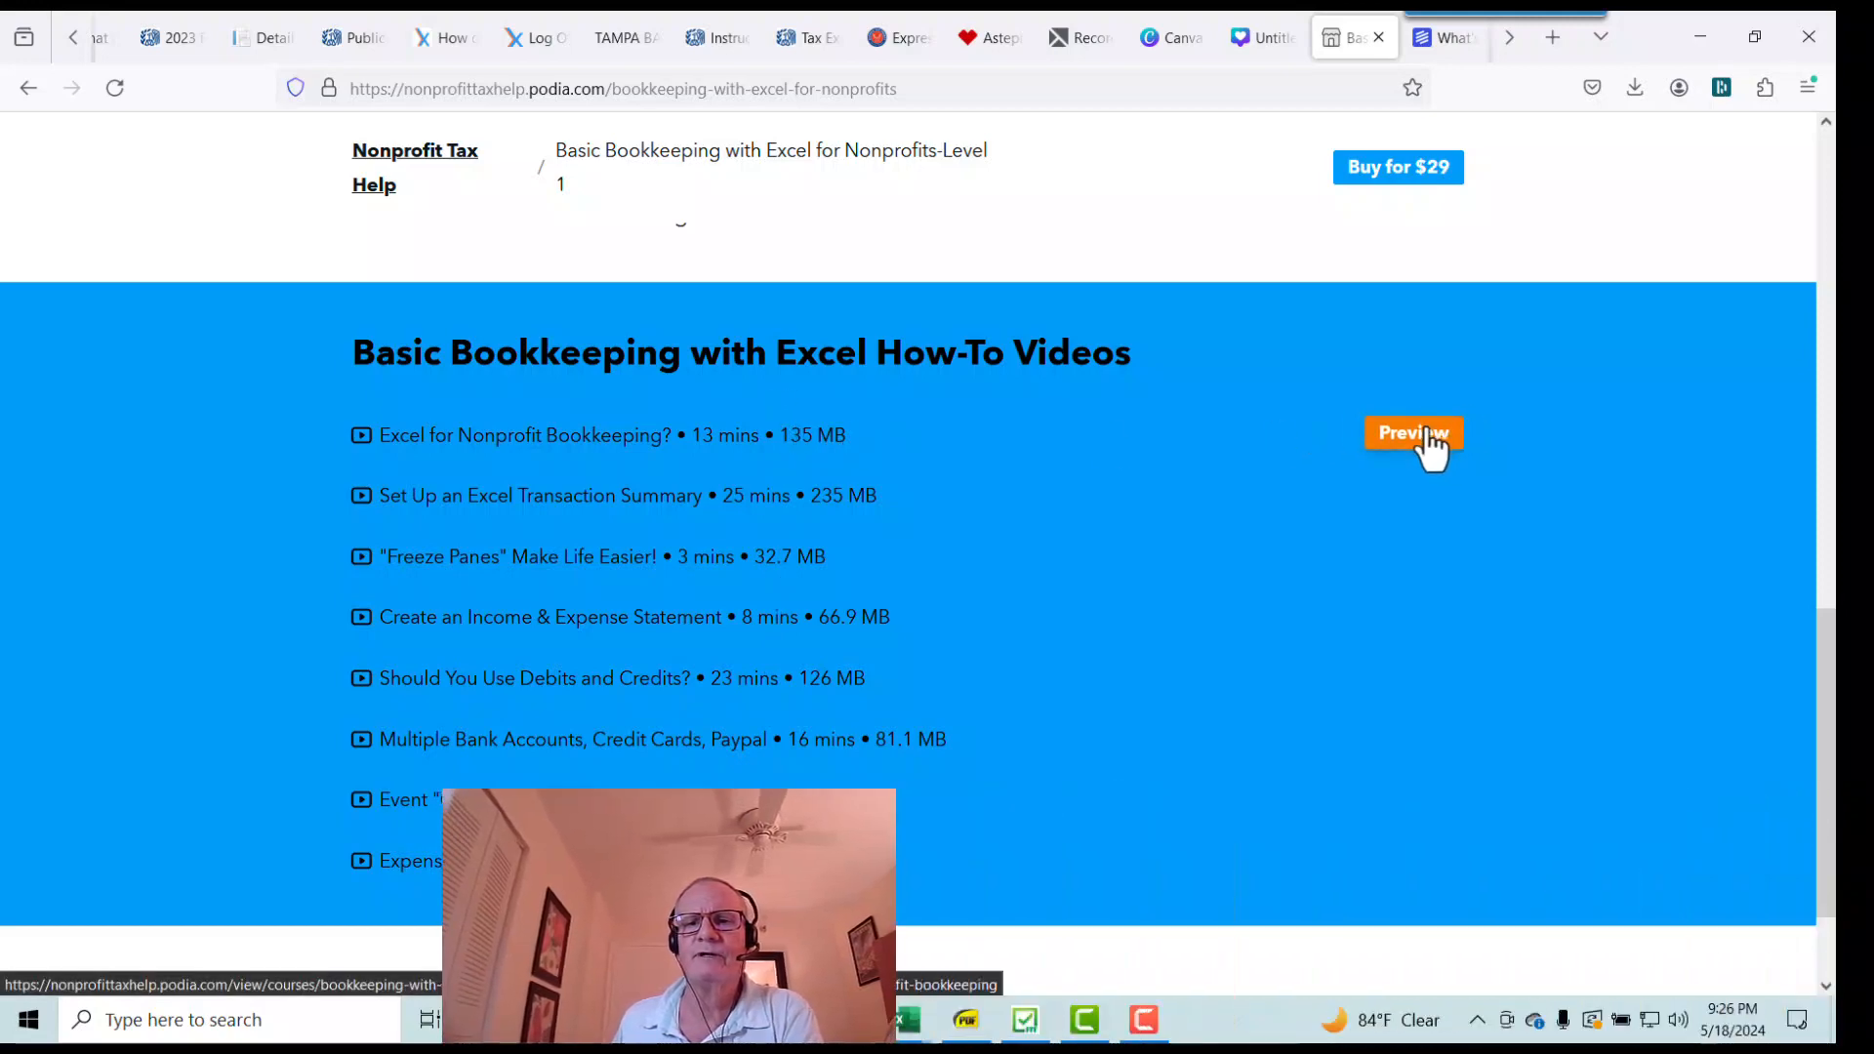
- Preview the 'Excel for Nonprofit Bookkeeping?' lesson and play its intro video
{"action": "left_click", "coordinate": [1413, 432]}
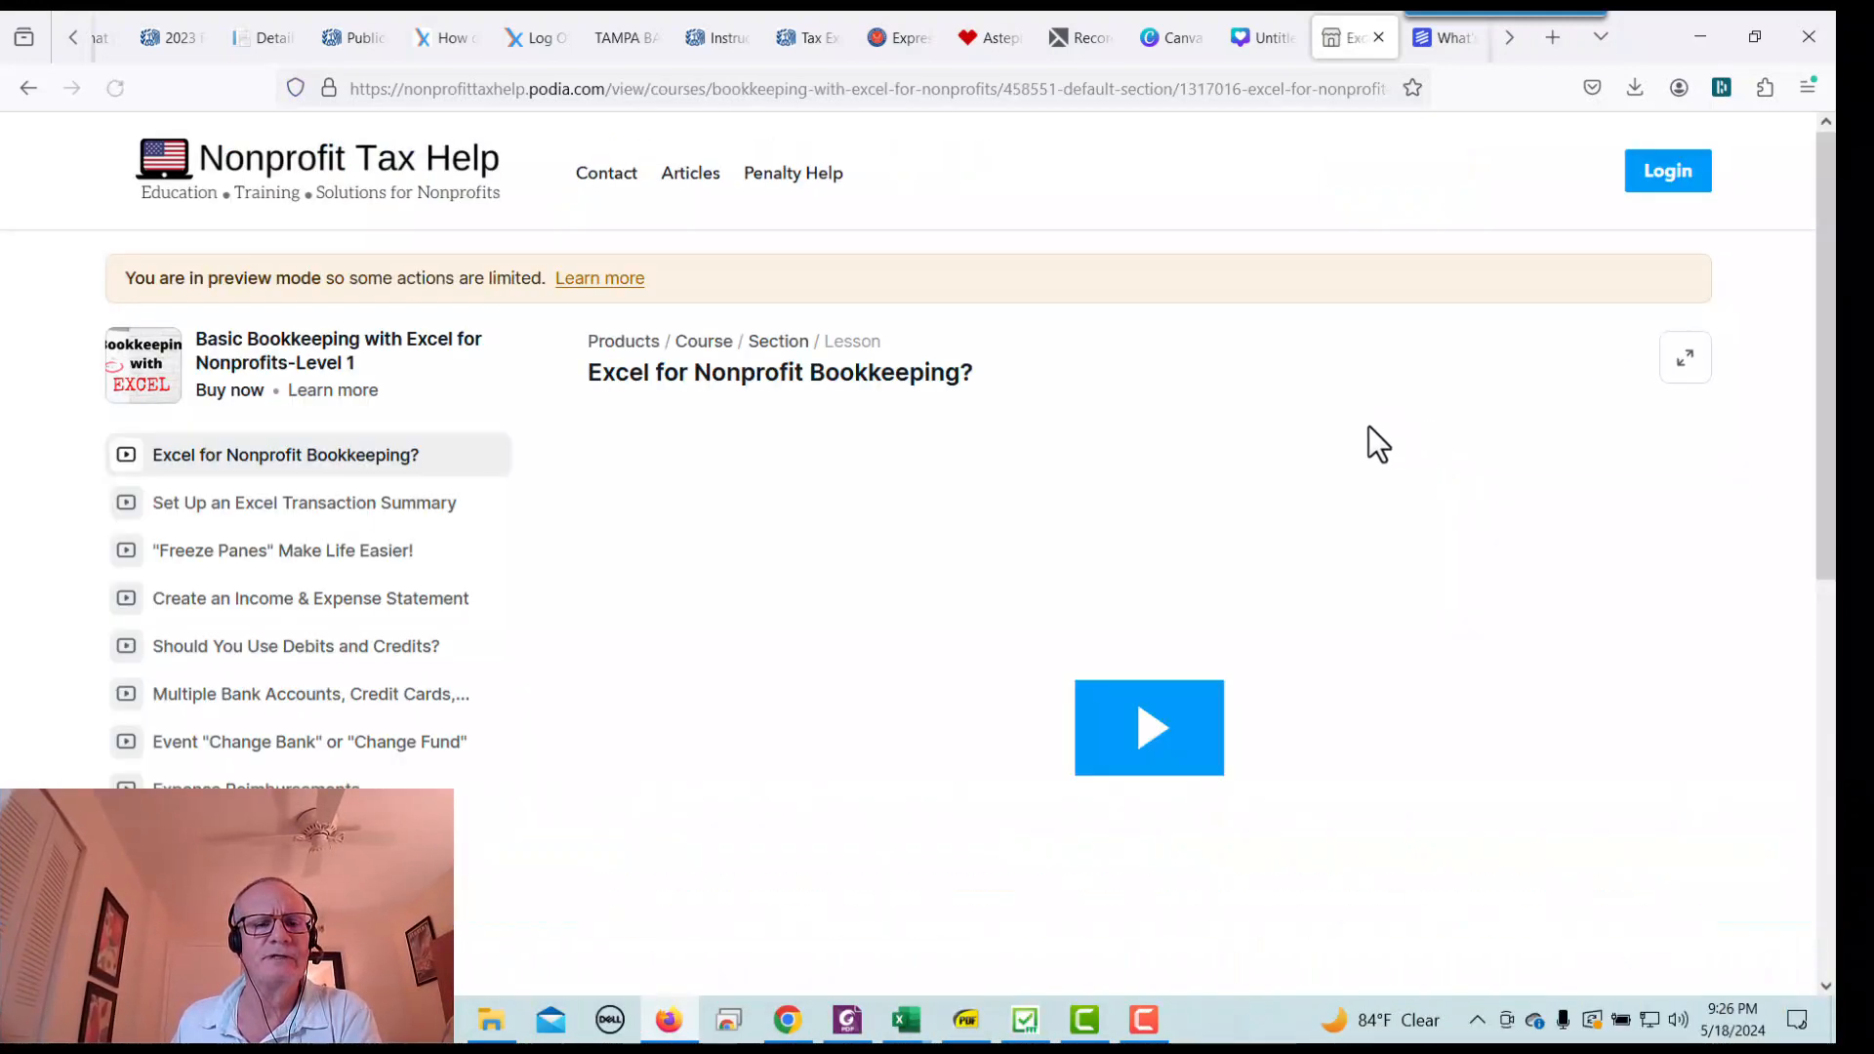
{"action": "scroll", "scroll_direction": "down", "scroll_amount": 3}
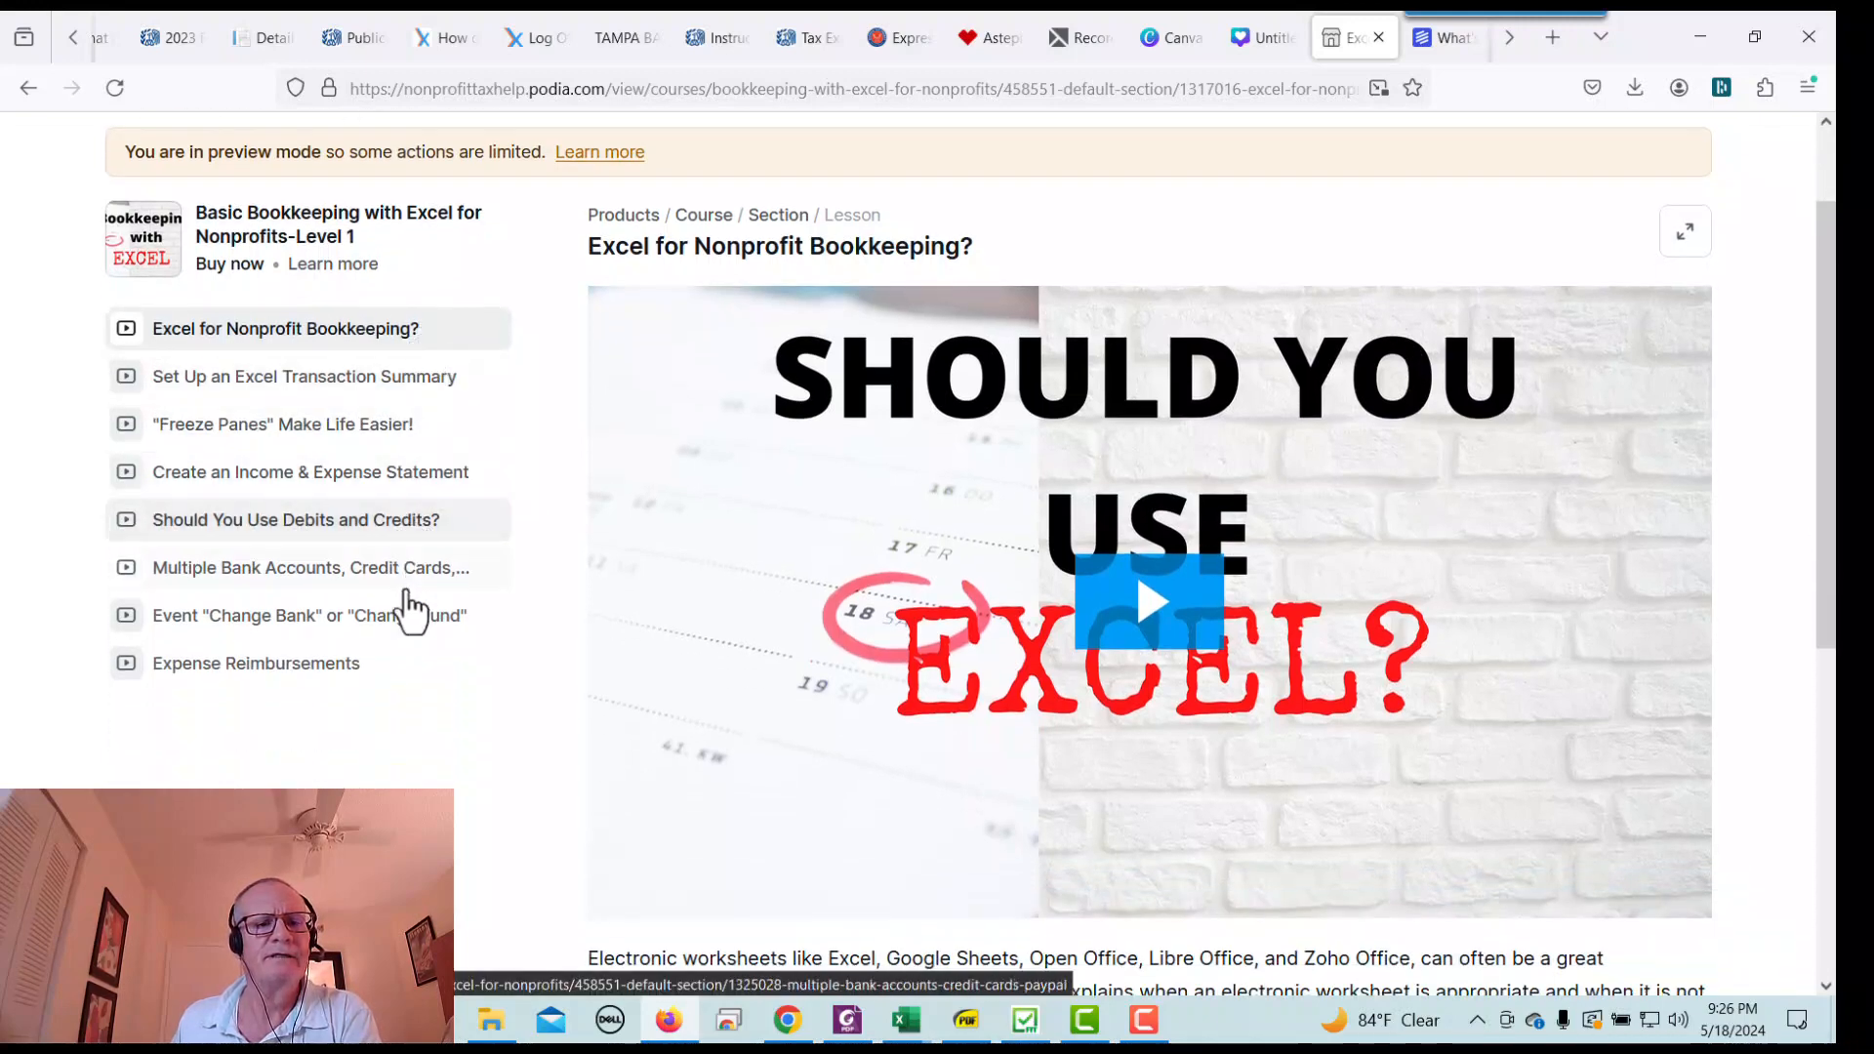
{"action": "left_click", "coordinate": [1145, 602]}
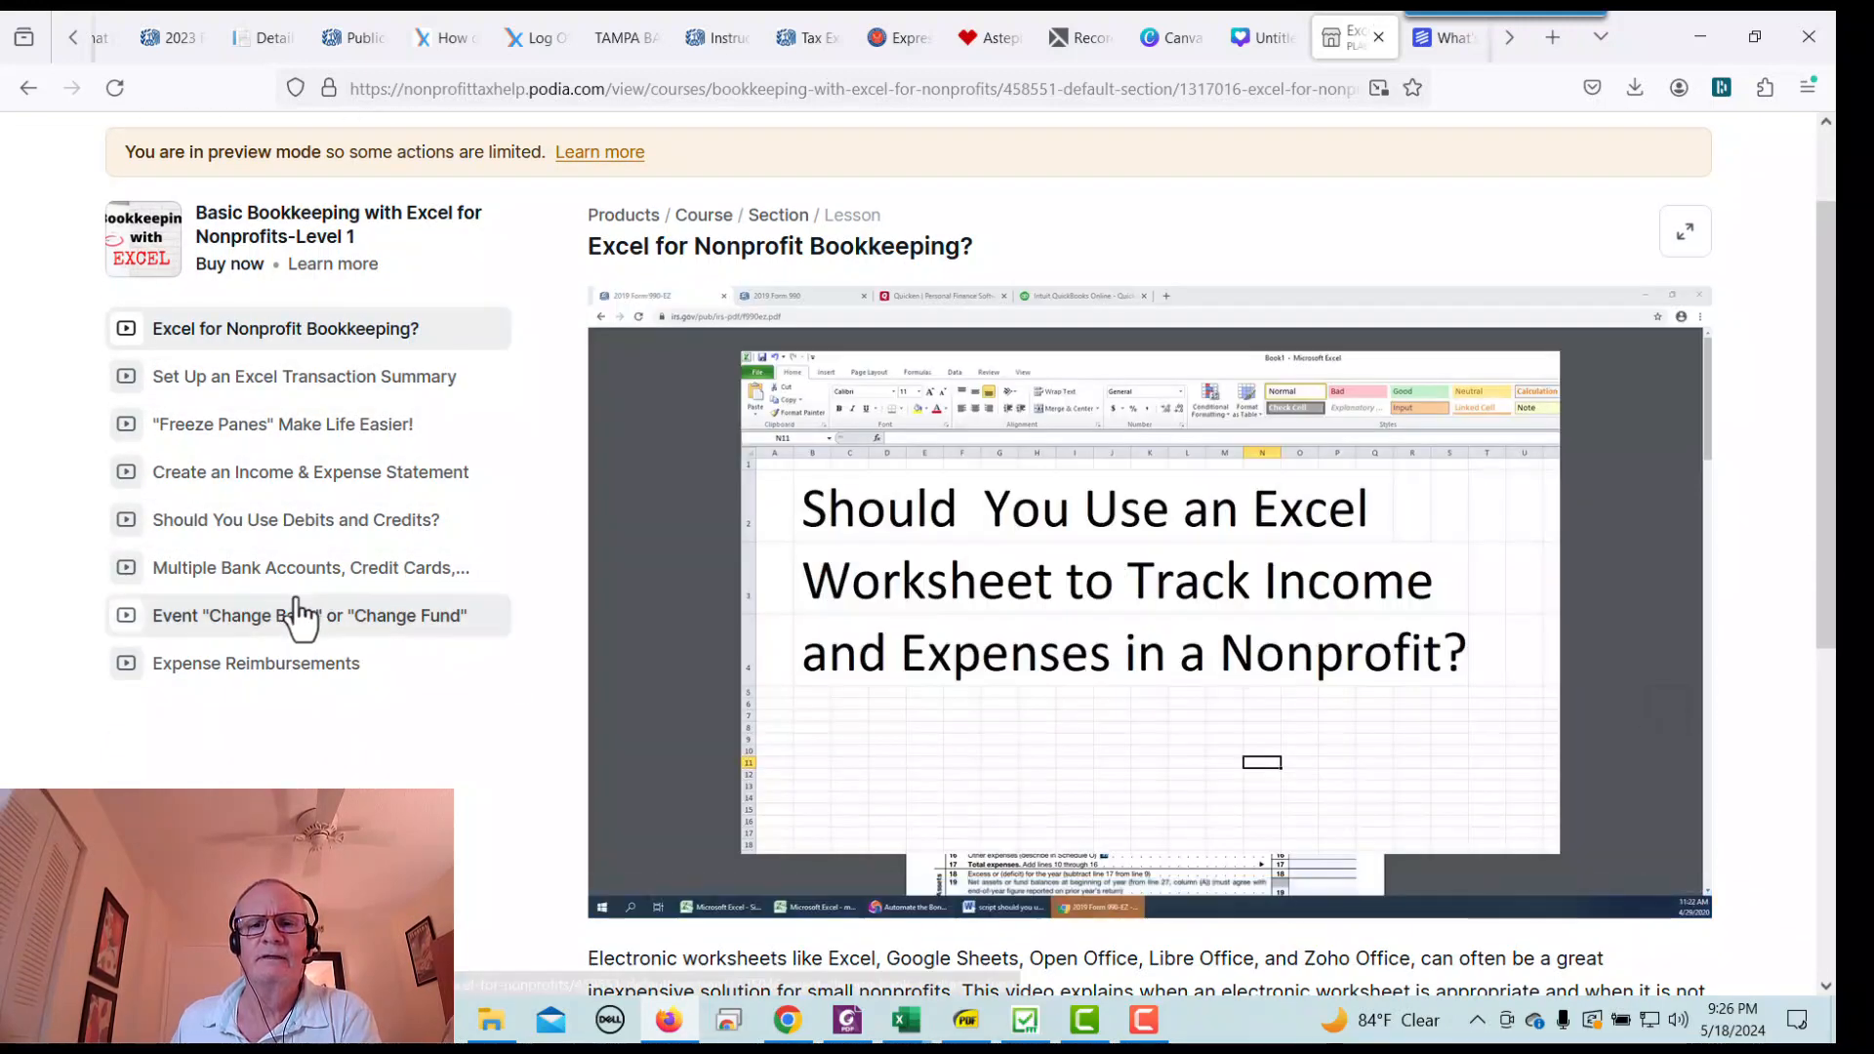
{"action": "left_click", "coordinate": [1133, 586]}
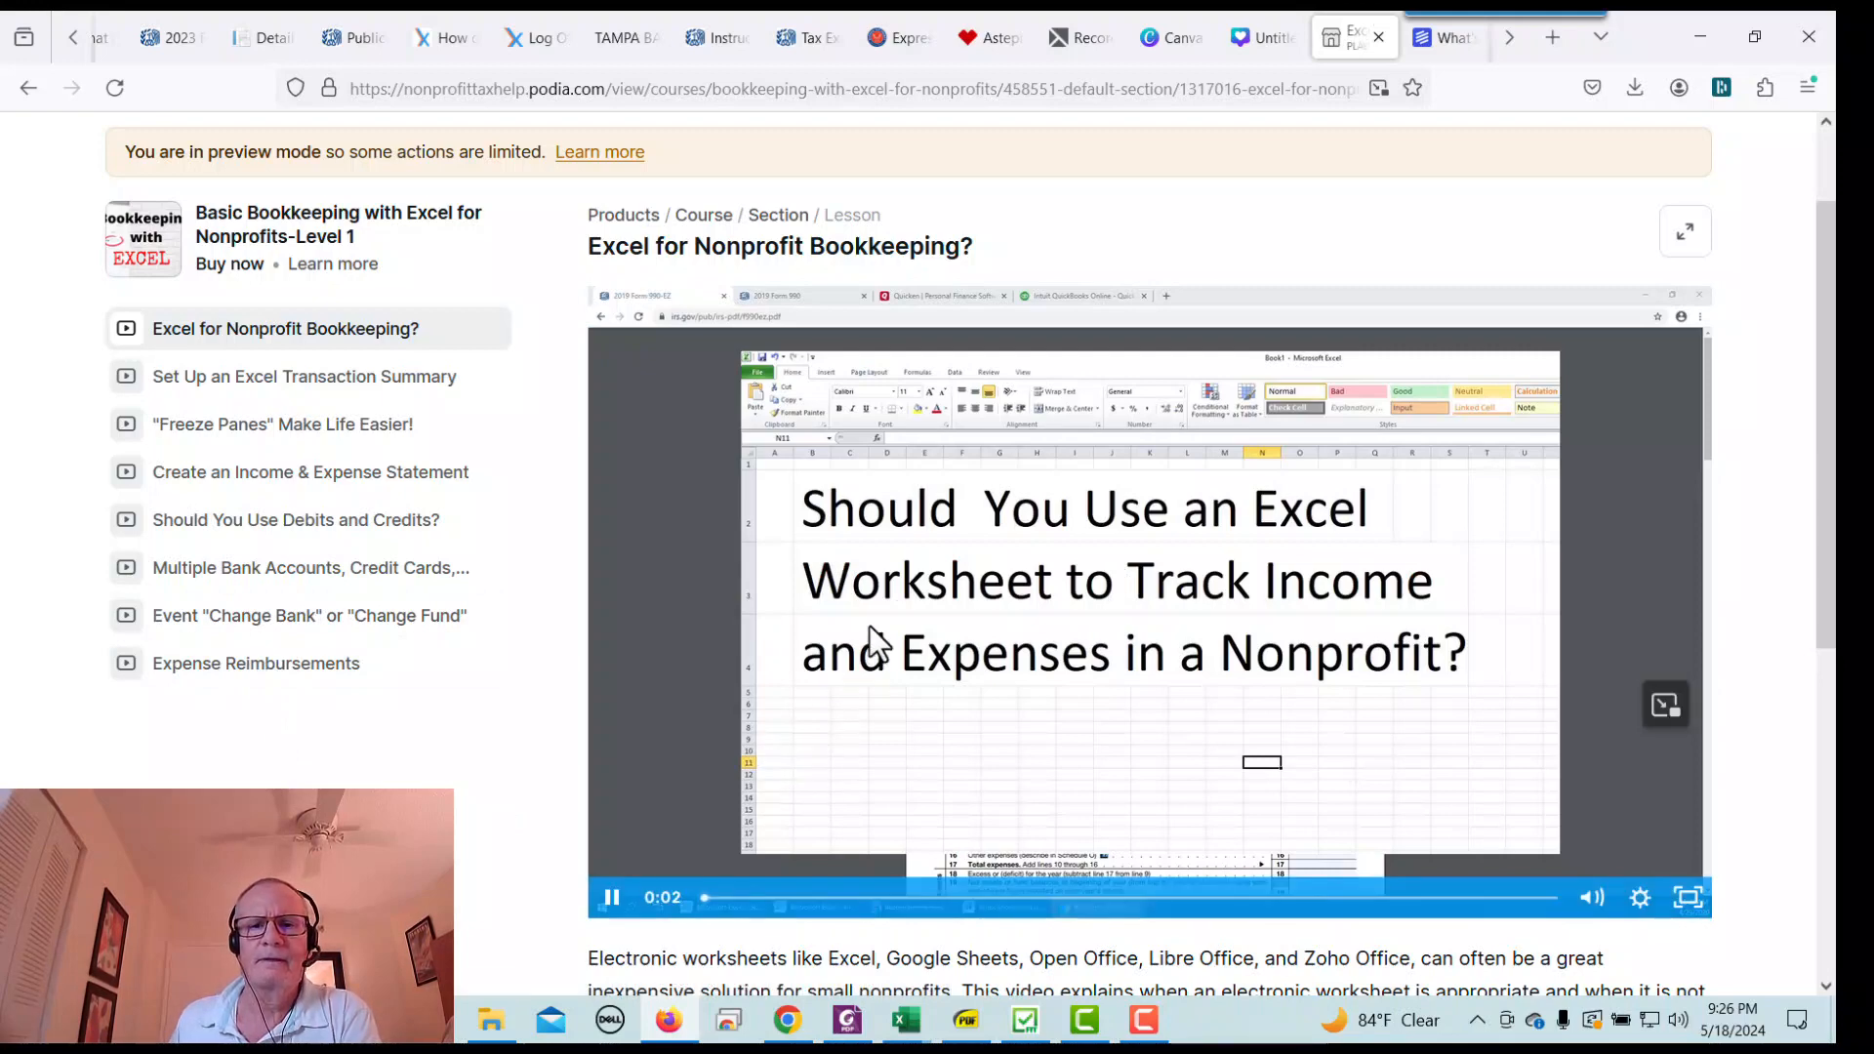